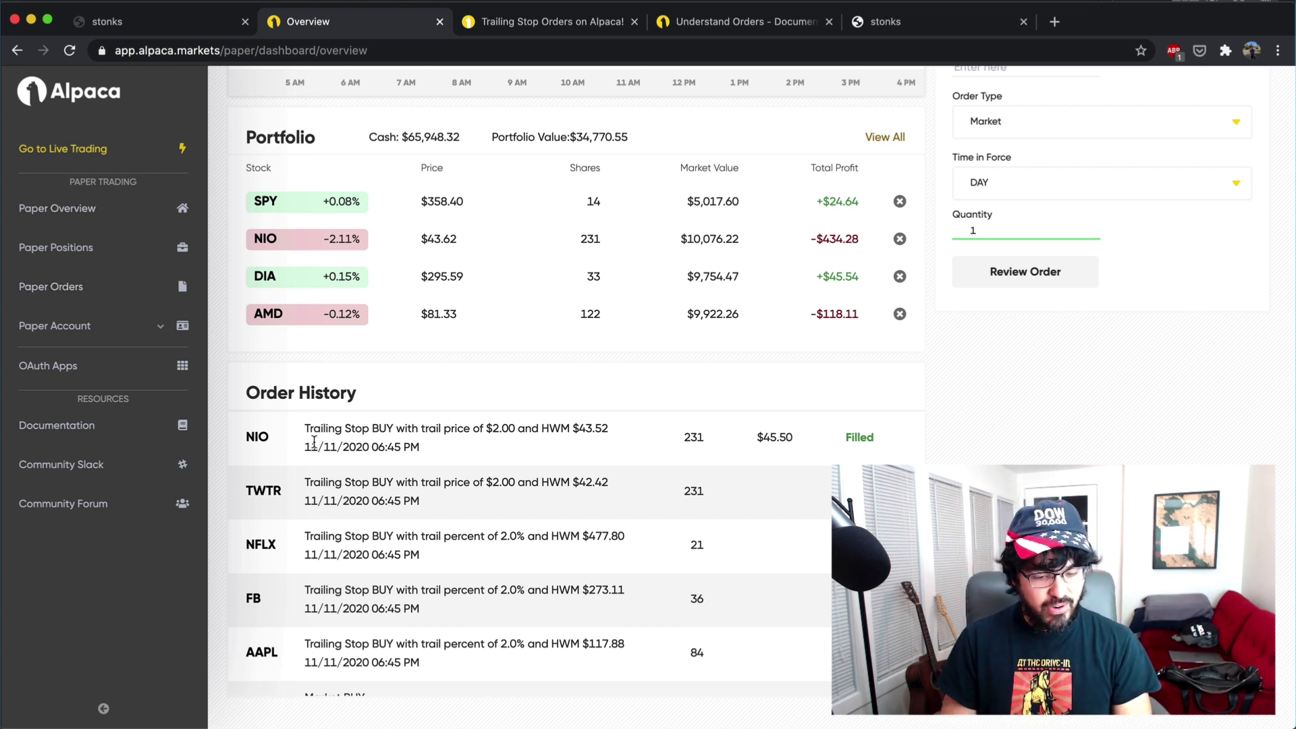
Bring up the local stonks NIO 15-minute candlestick chart to review its recent price action
{"action": "double_click", "coordinate": [347, 447]}
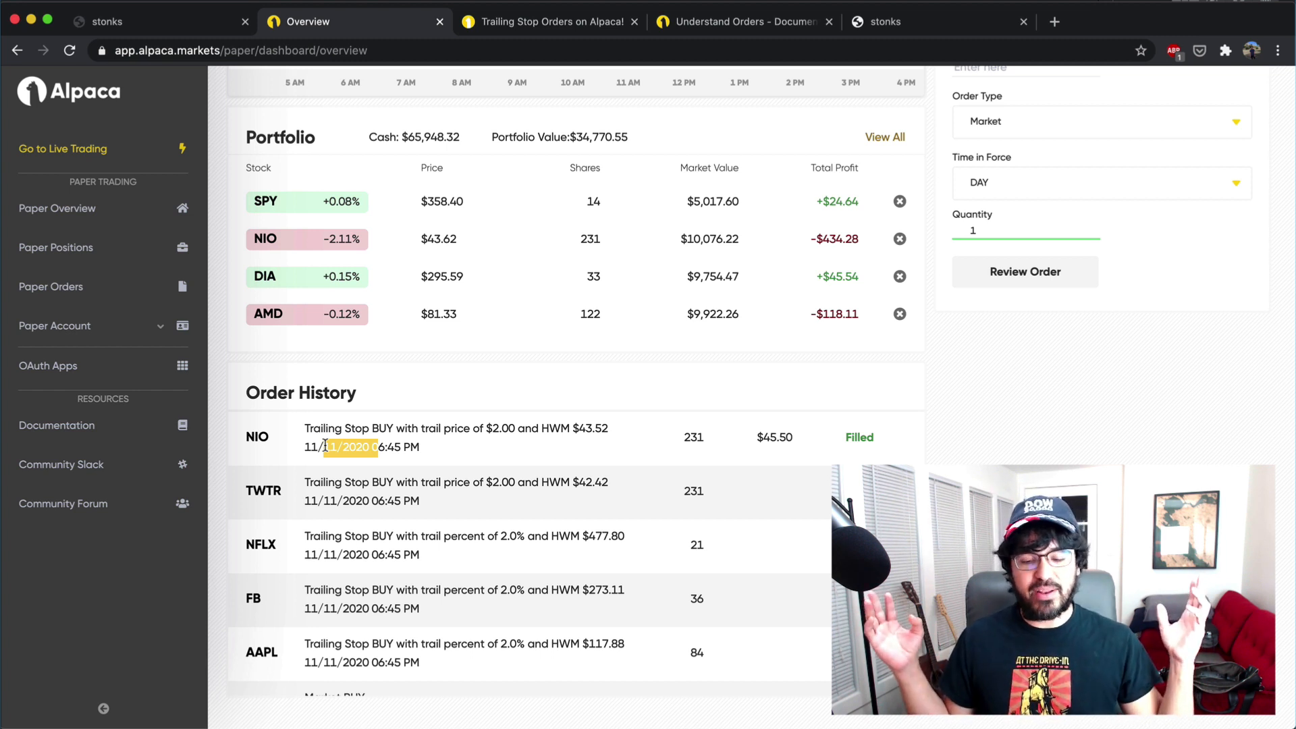
{"action": "mouse_move", "coordinate": [760, 457]}
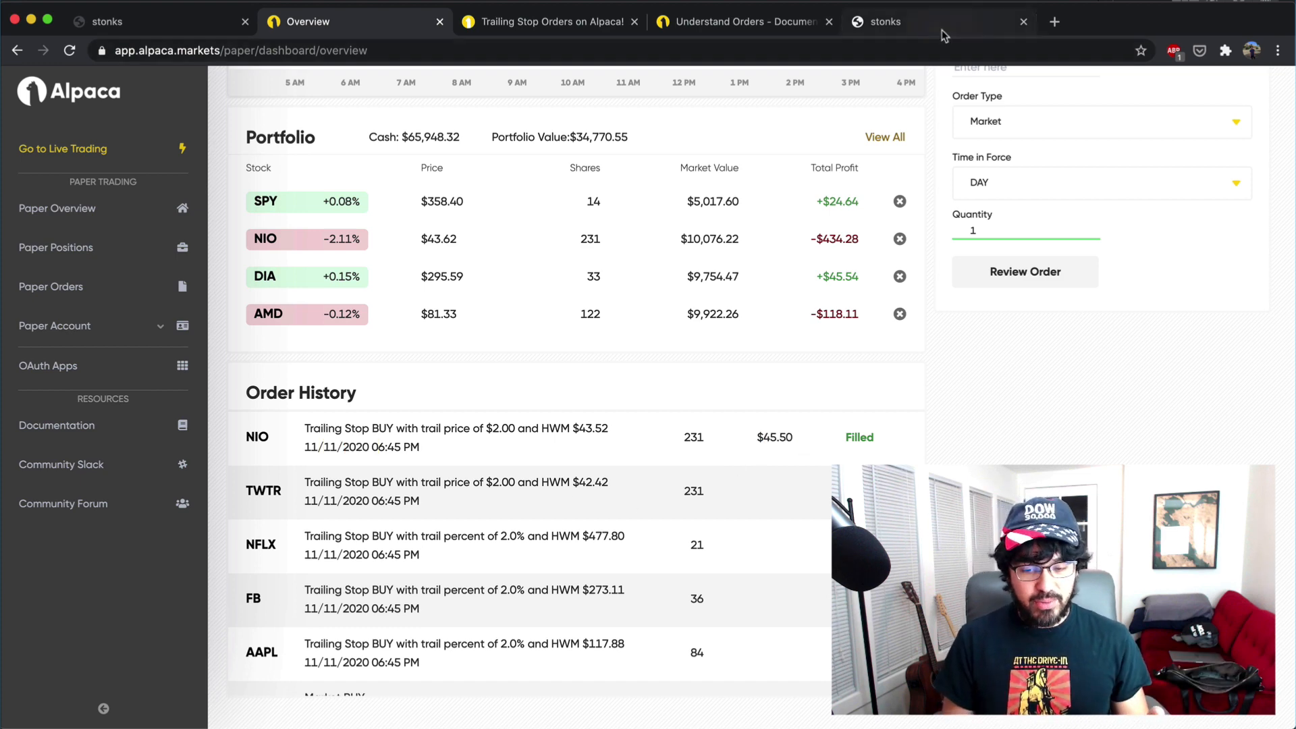
{"action": "left_click", "coordinate": [885, 20]}
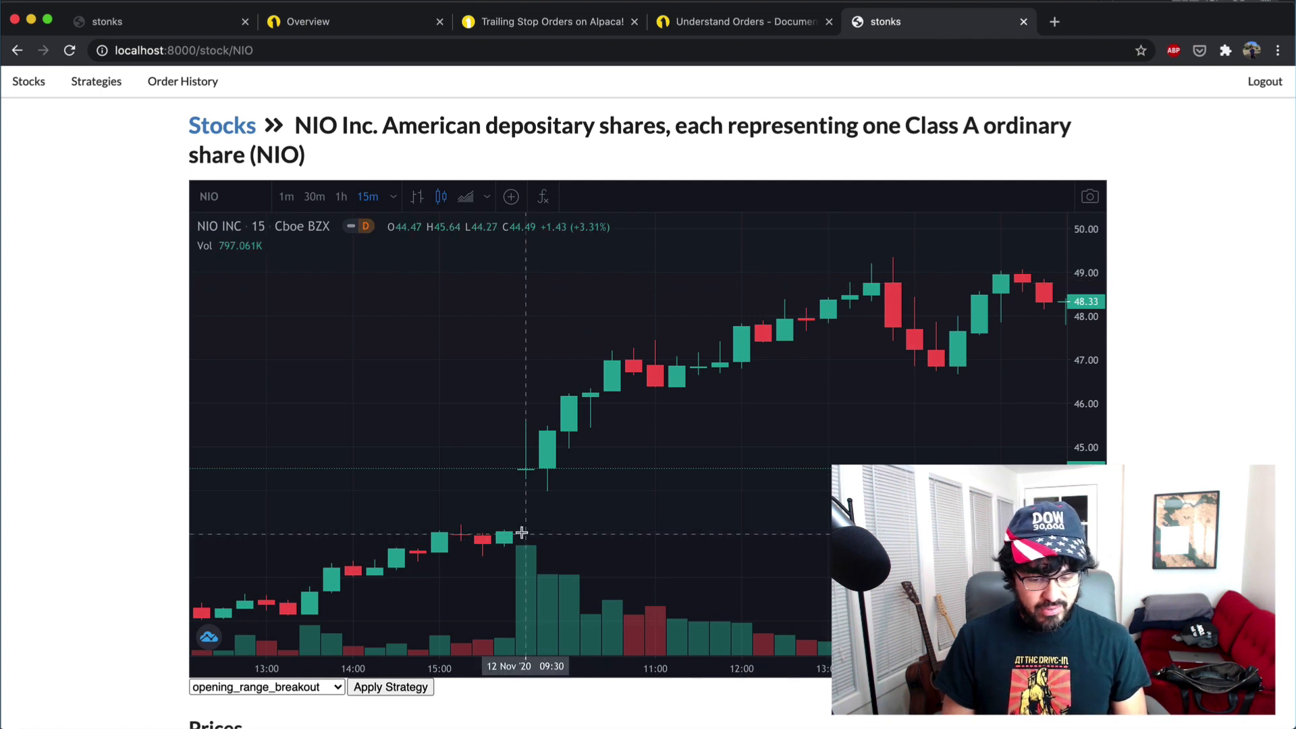
{"action": "mouse_move", "coordinate": [517, 529]}
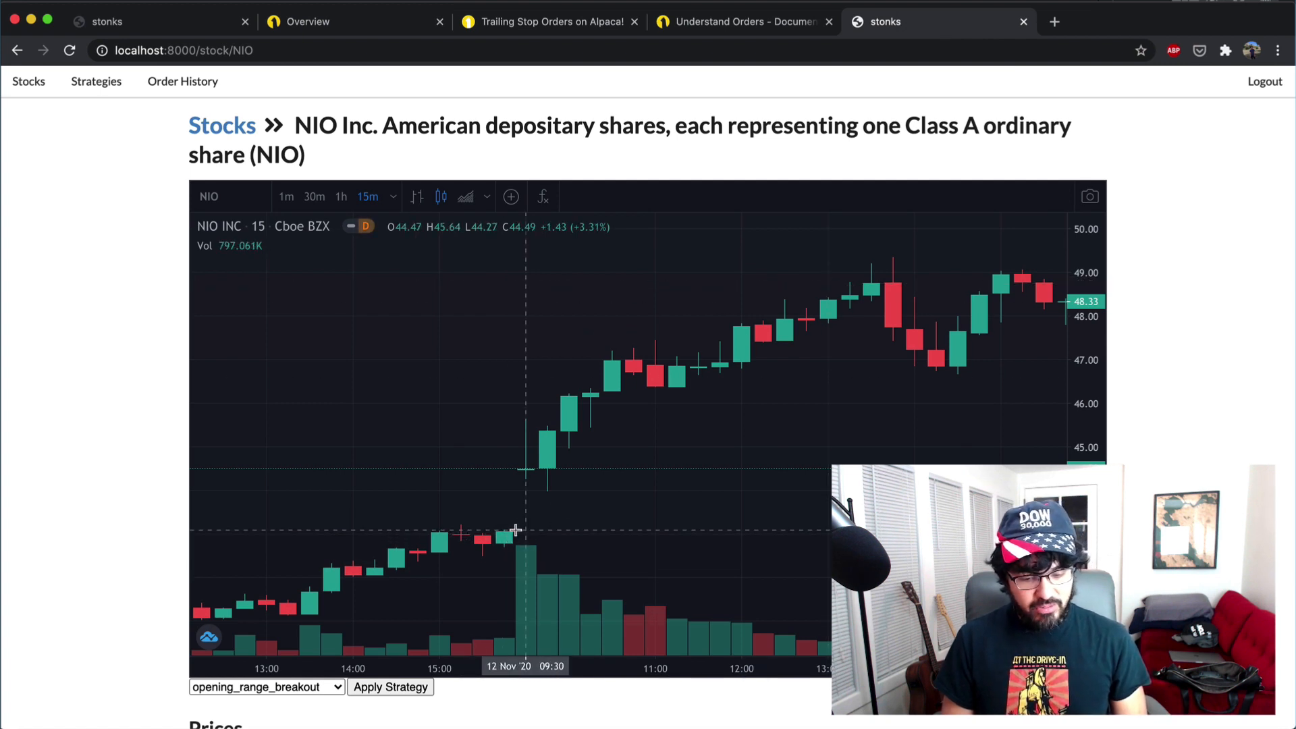
{"action": "mouse_move", "coordinate": [535, 463]}
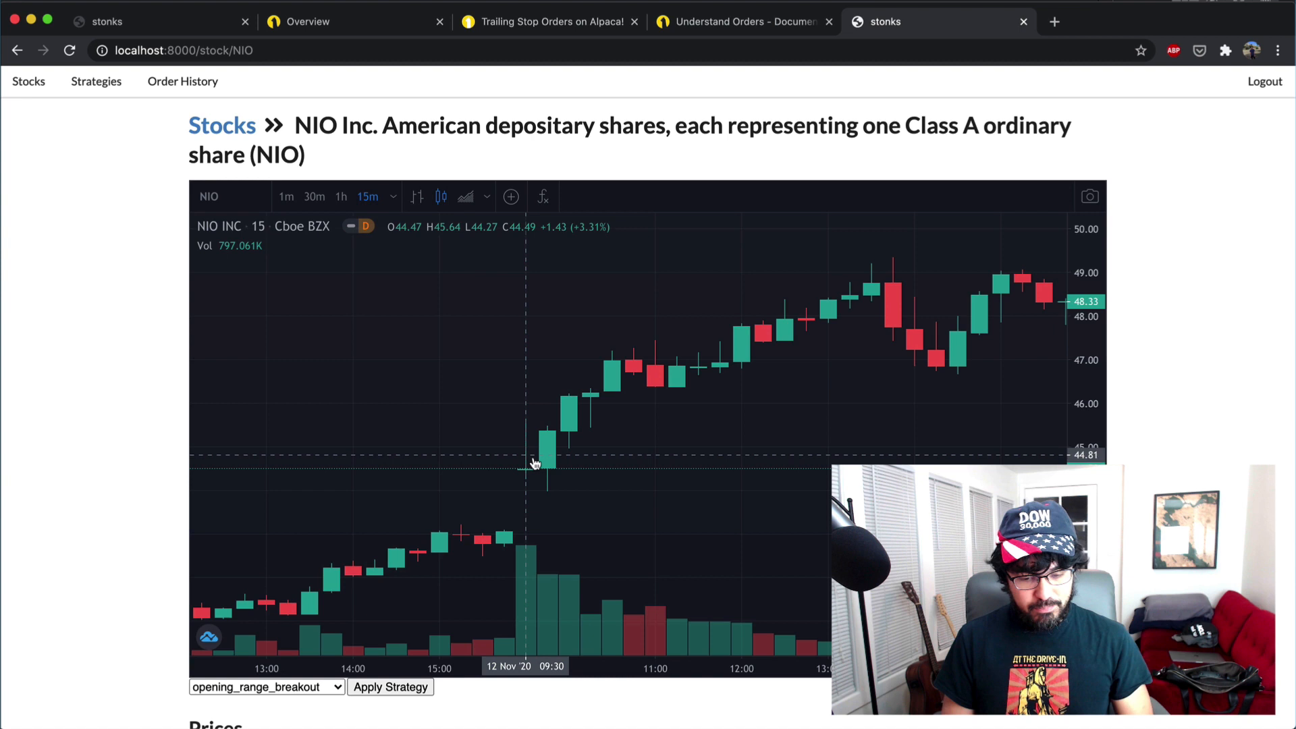
{"action": "mouse_move", "coordinate": [721, 378]}
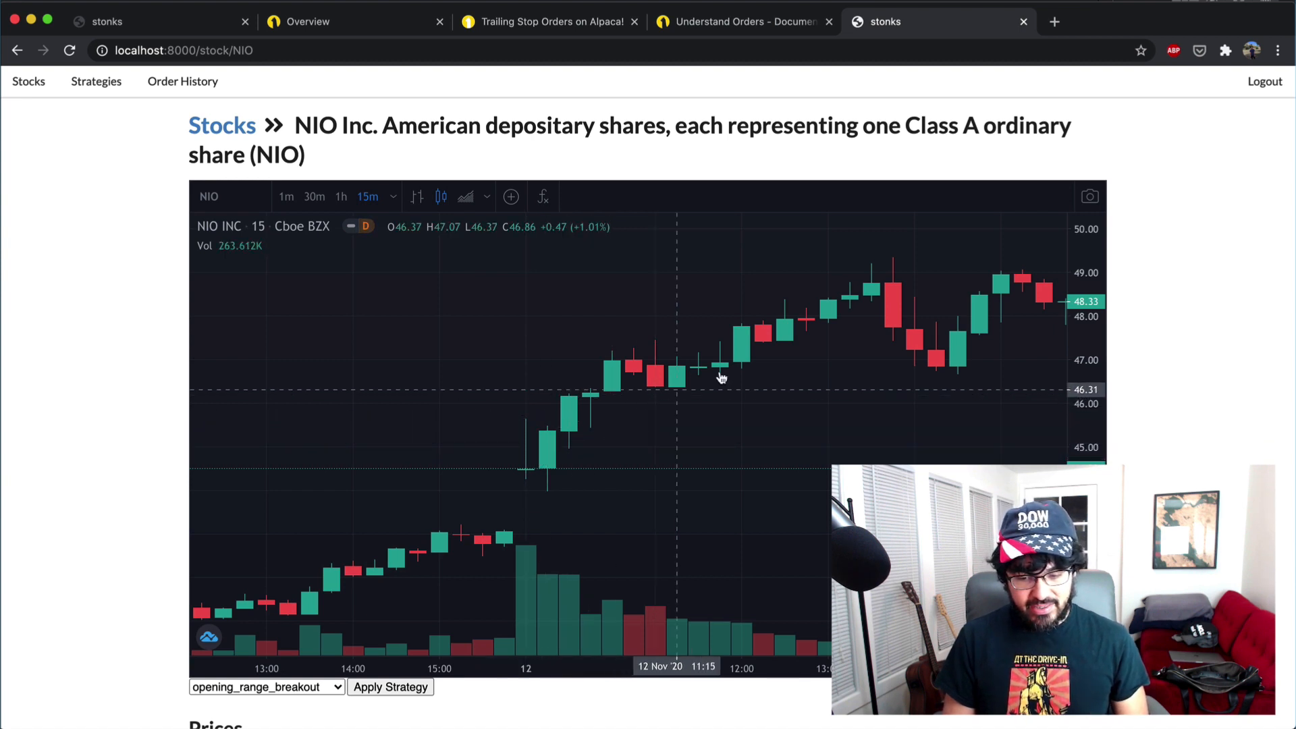
{"action": "mouse_move", "coordinate": [880, 296]}
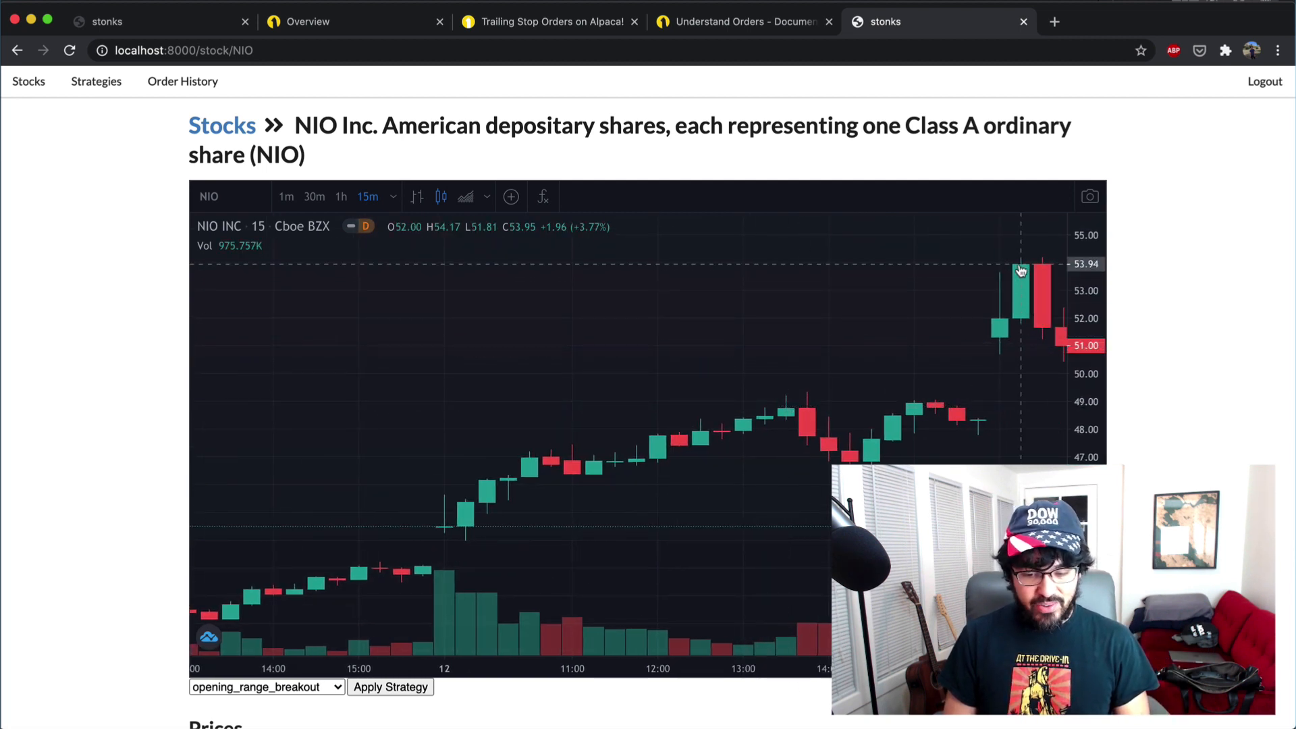
{"action": "mouse_move", "coordinate": [570, 428]}
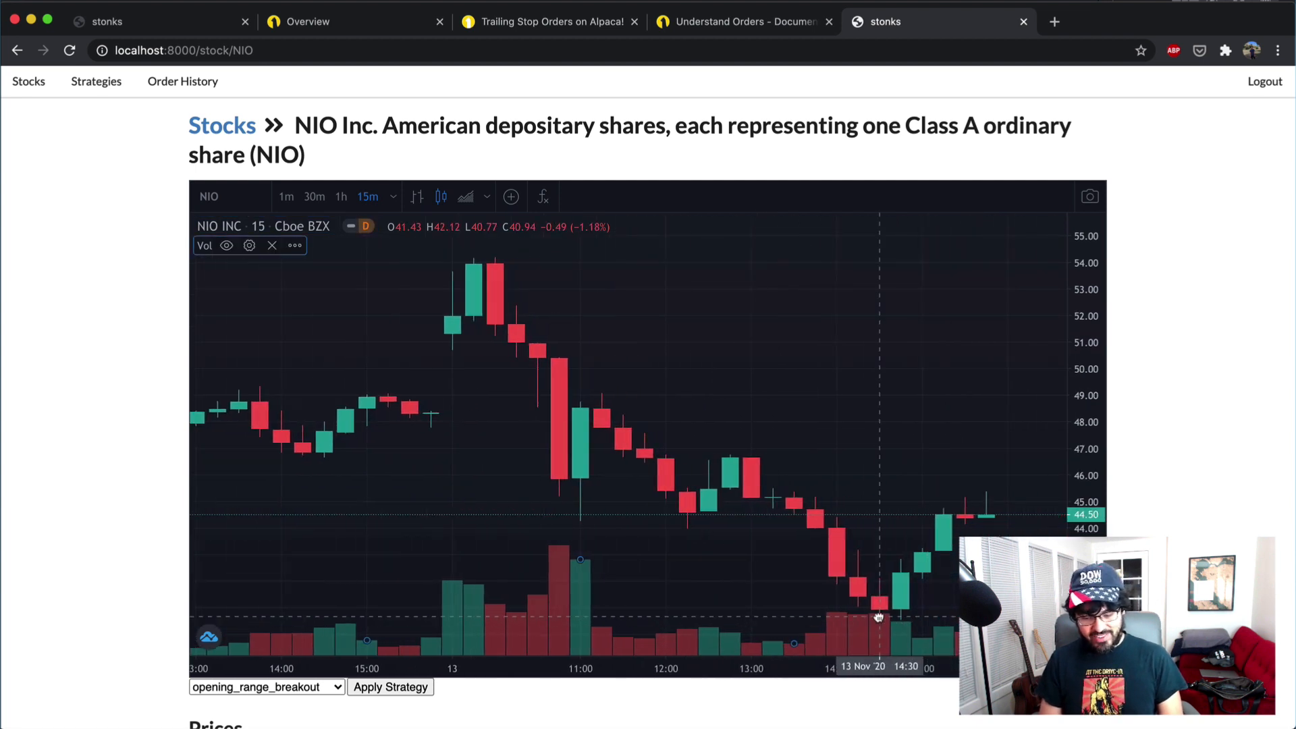
{"action": "mouse_move", "coordinate": [900, 618]}
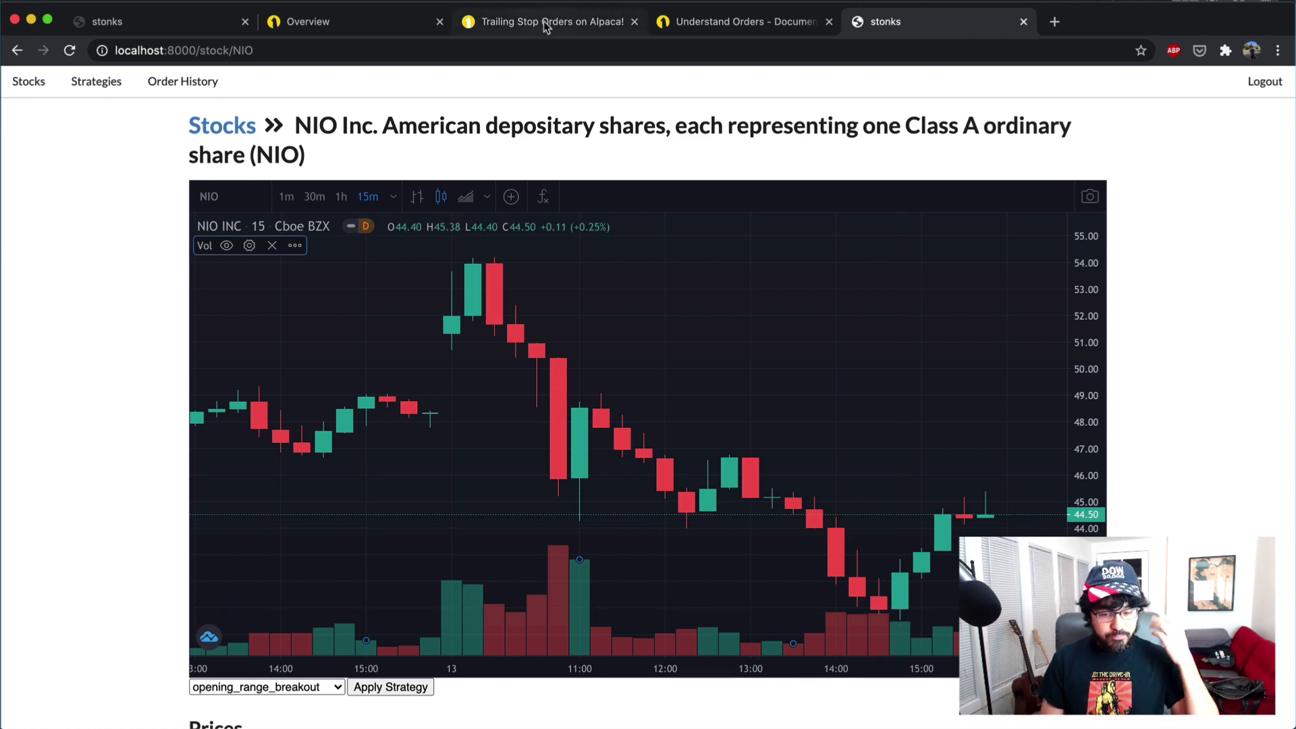
Return to the Alpaca paper overview and look over the order history and today's equity curve
{"action": "left_click", "coordinate": [311, 22]}
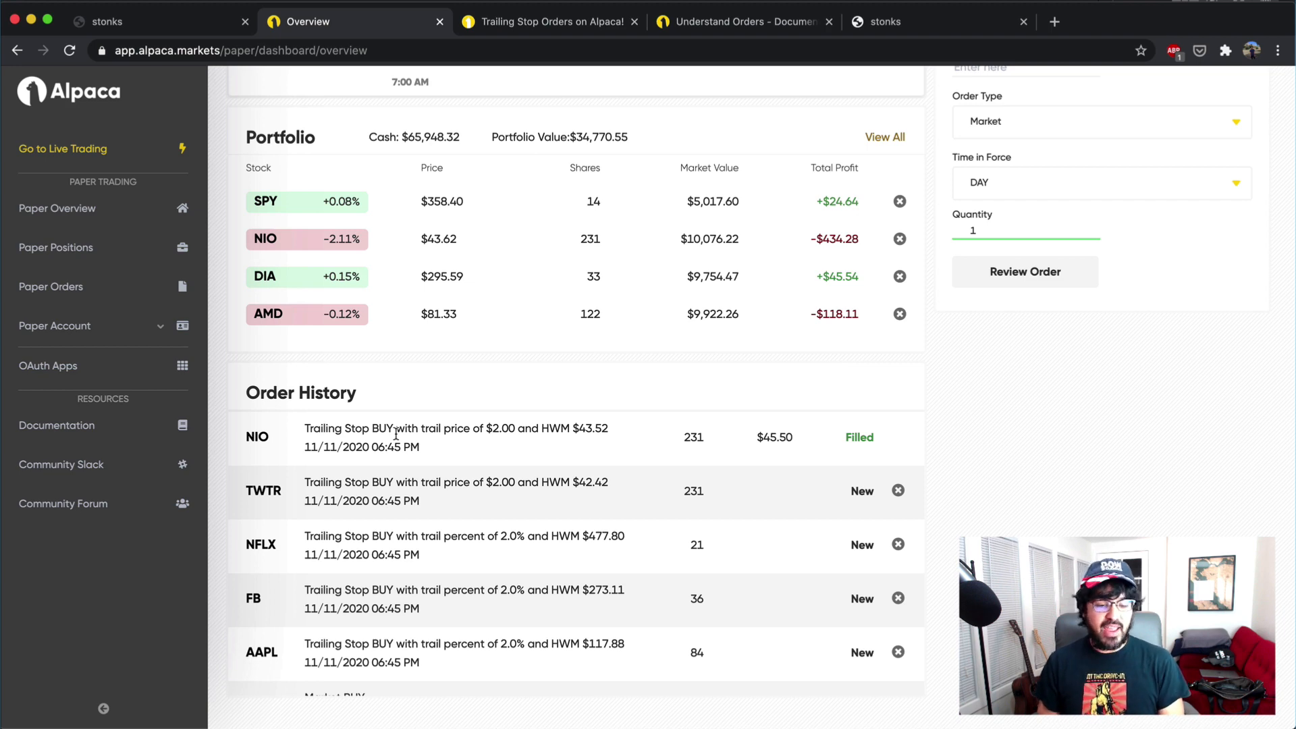
{"action": "scroll", "scroll_direction": "down", "scroll_amount": 3}
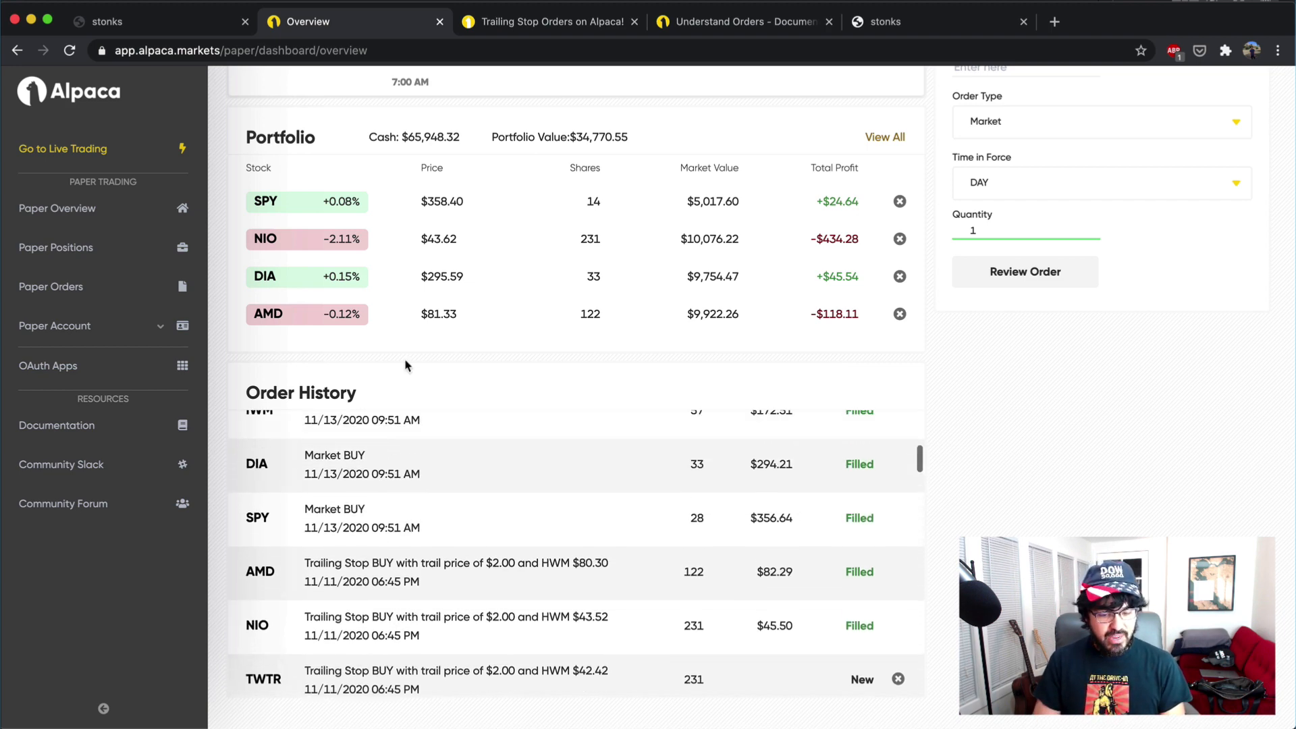
{"action": "scroll", "scroll_direction": "up", "scroll_amount": 3}
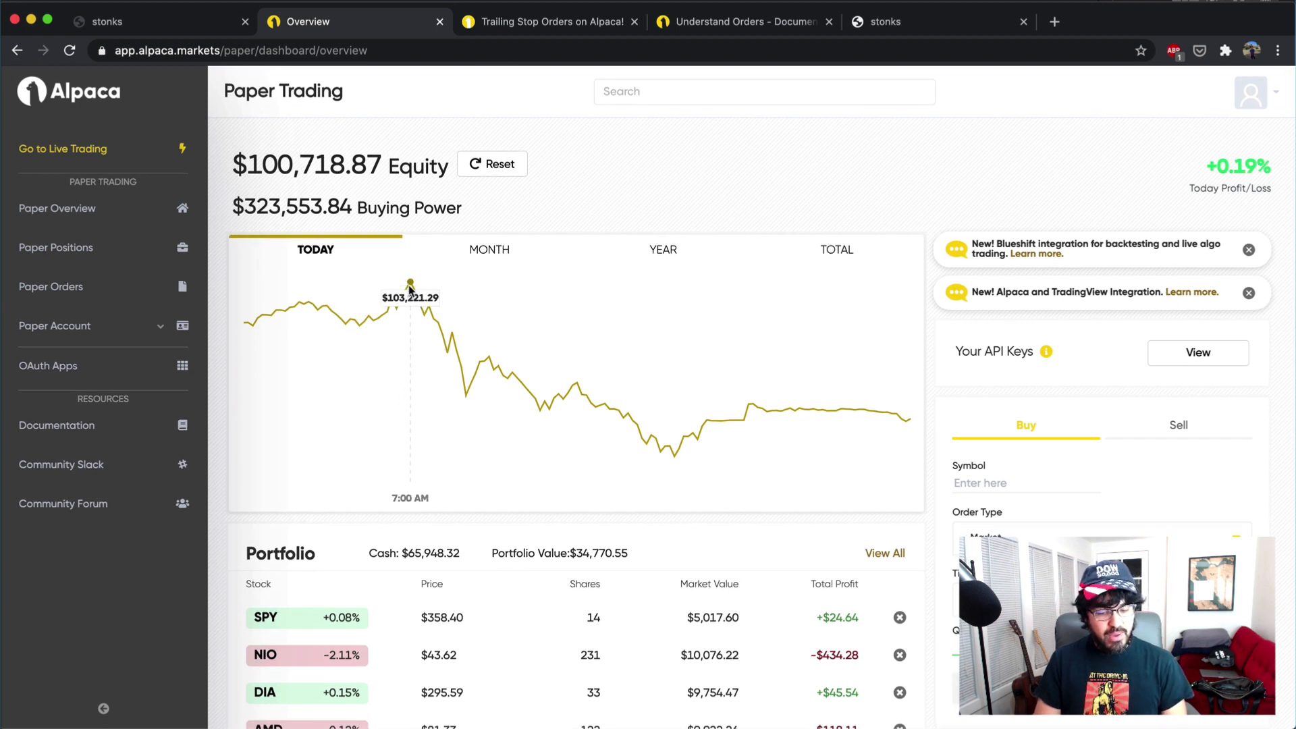
{"action": "mouse_move", "coordinate": [471, 362]}
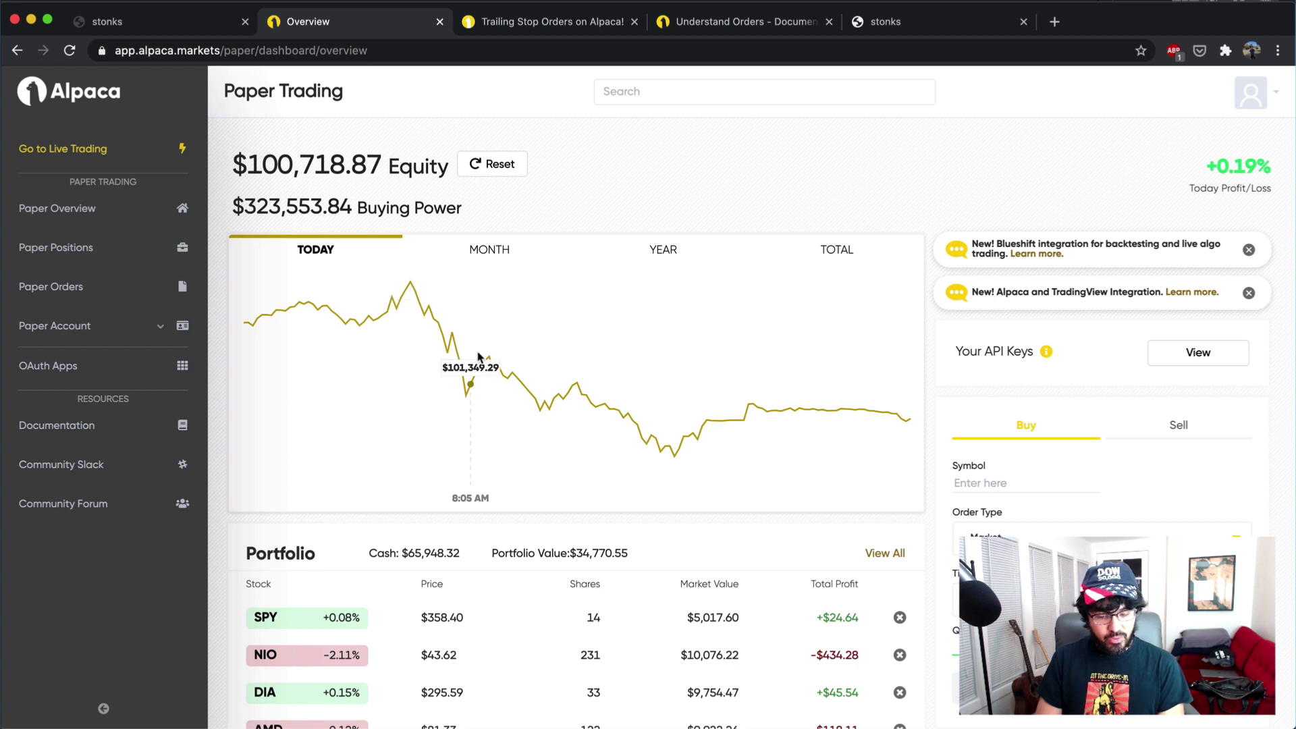
{"action": "mouse_move", "coordinate": [660, 450]}
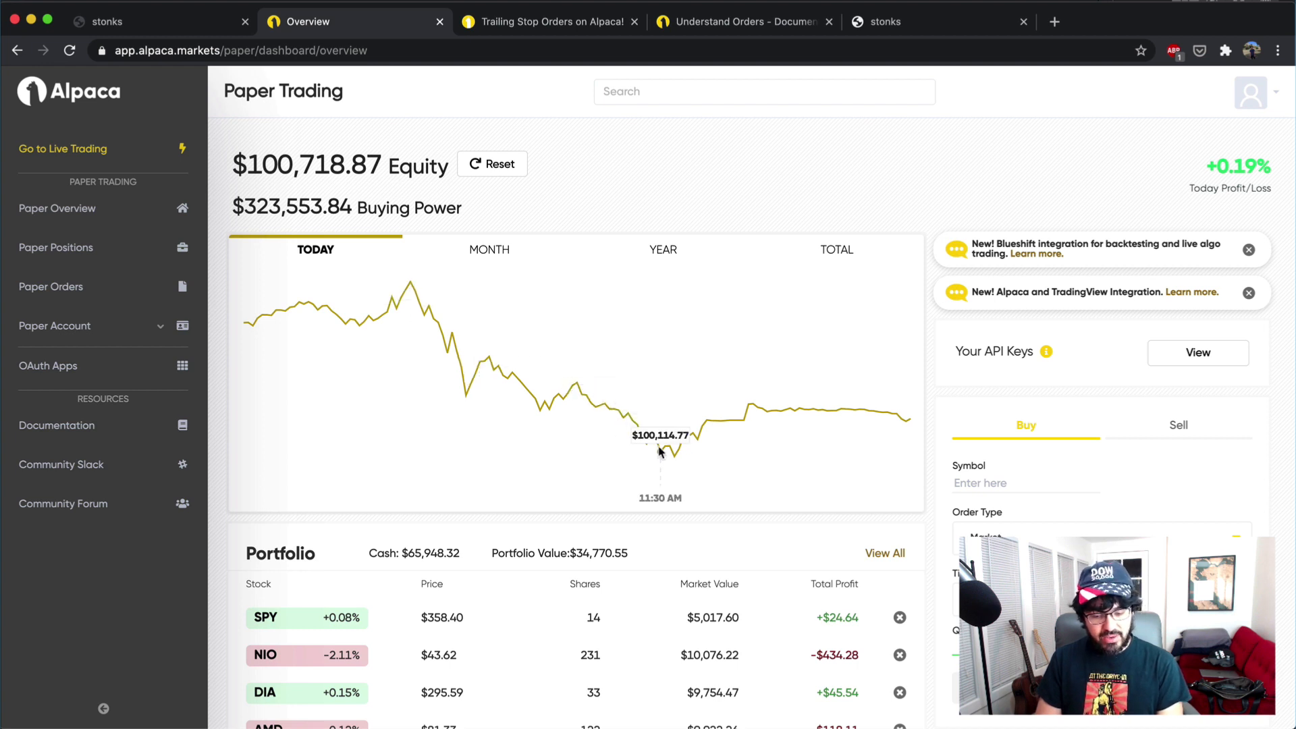
{"action": "mouse_move", "coordinate": [674, 461]}
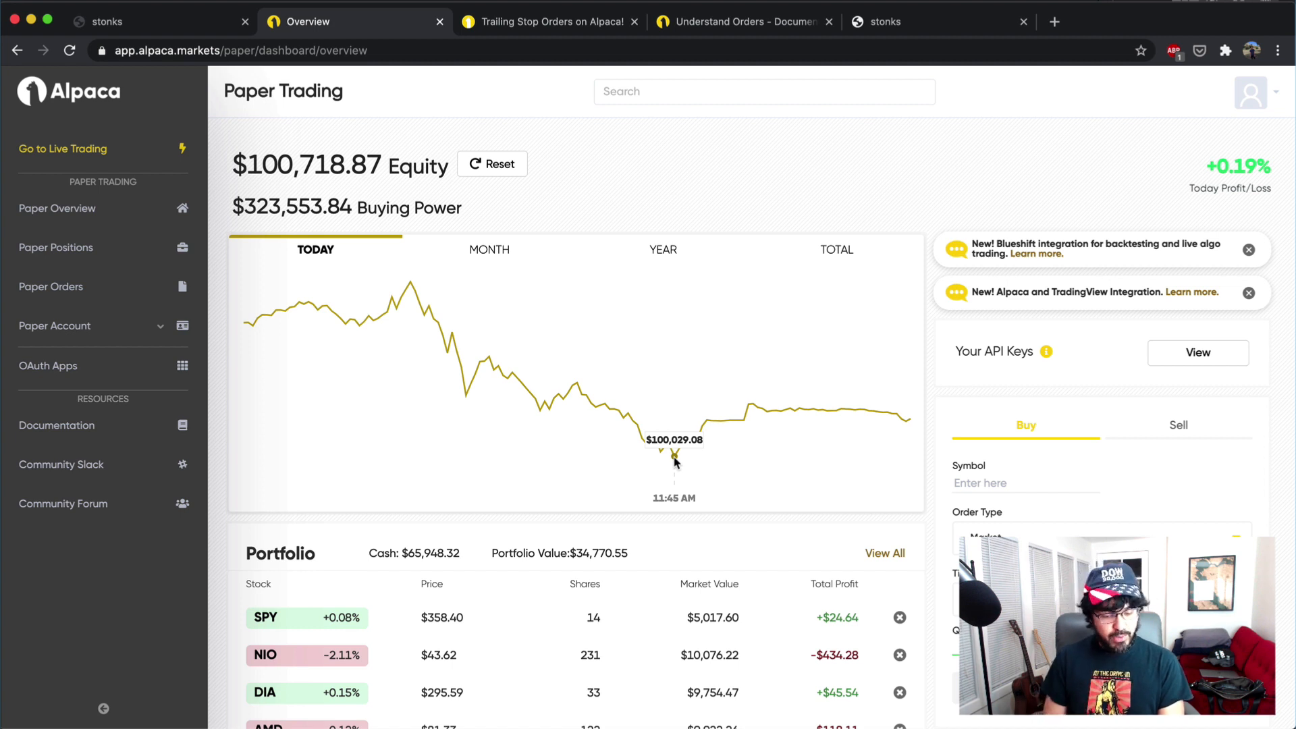
{"action": "mouse_move", "coordinate": [266, 655]}
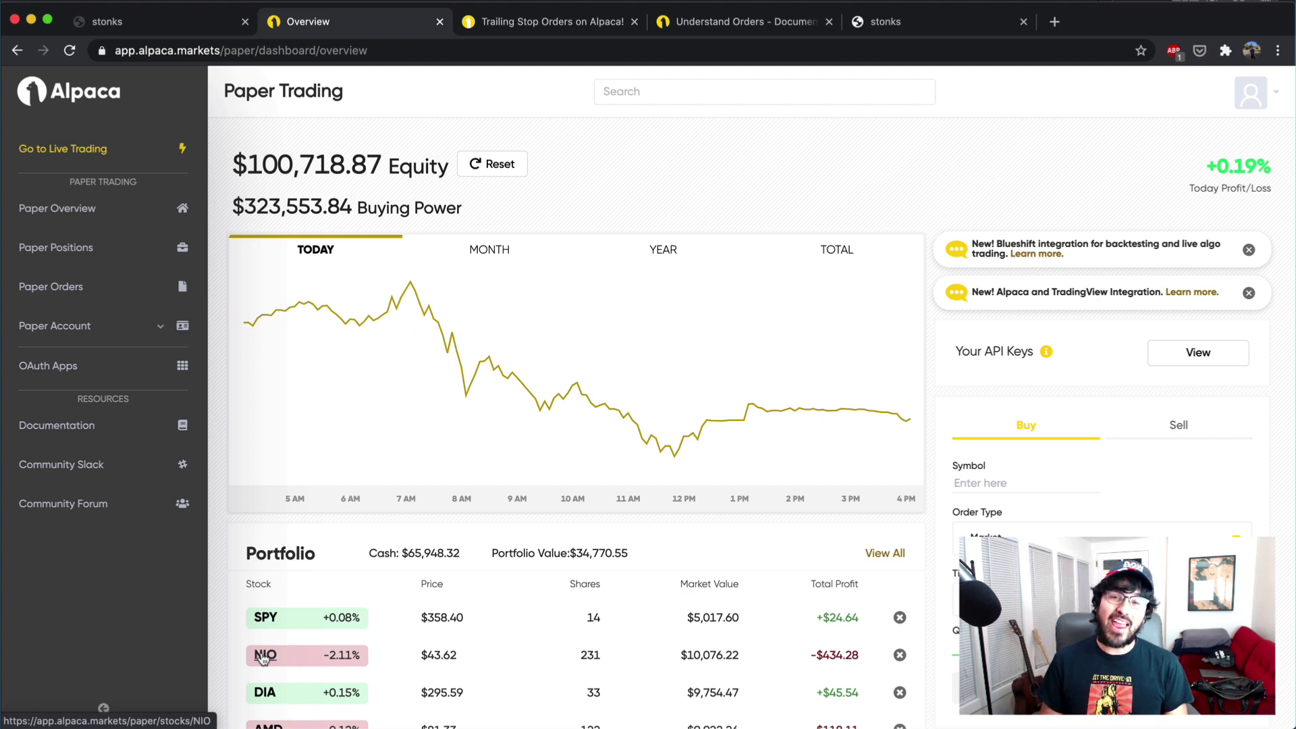
{"action": "mouse_move", "coordinate": [483, 205]}
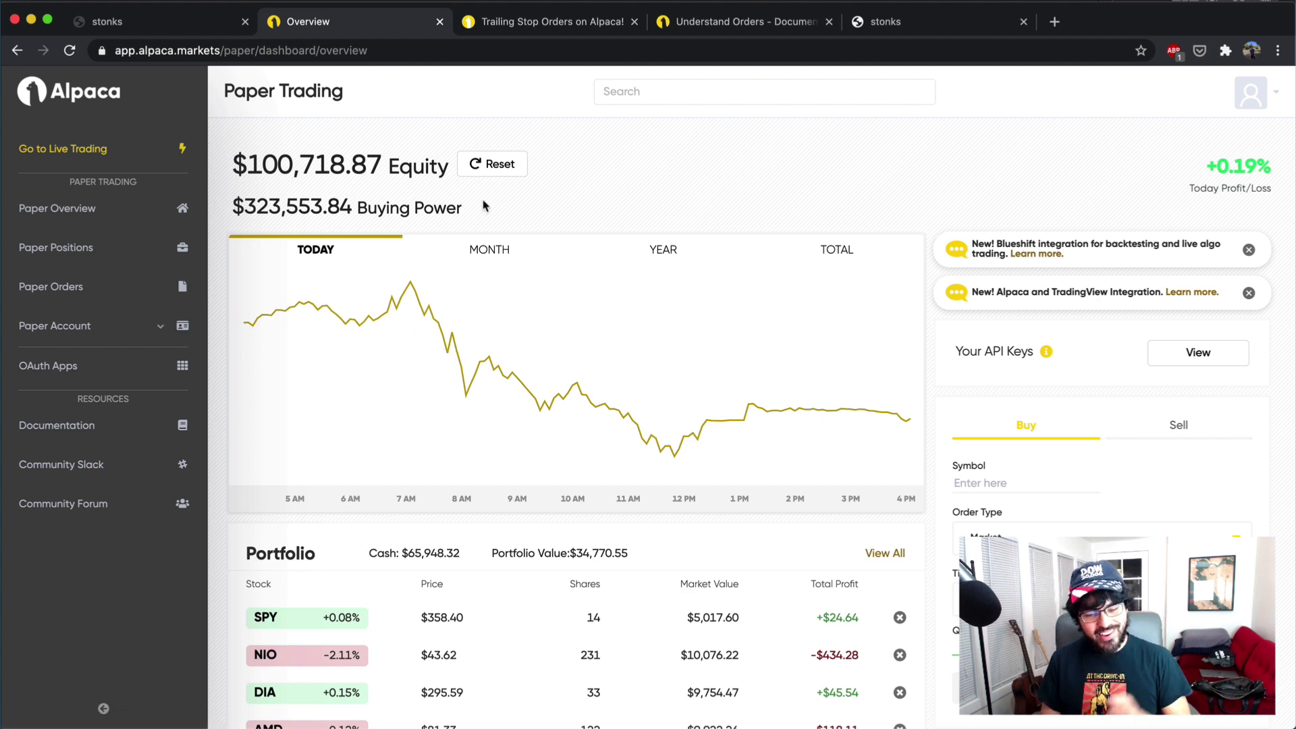
Read the Alpaca trailing stop orders blog post down to the How Trailing Stop Orders Work diagram
{"action": "left_click", "coordinate": [546, 20]}
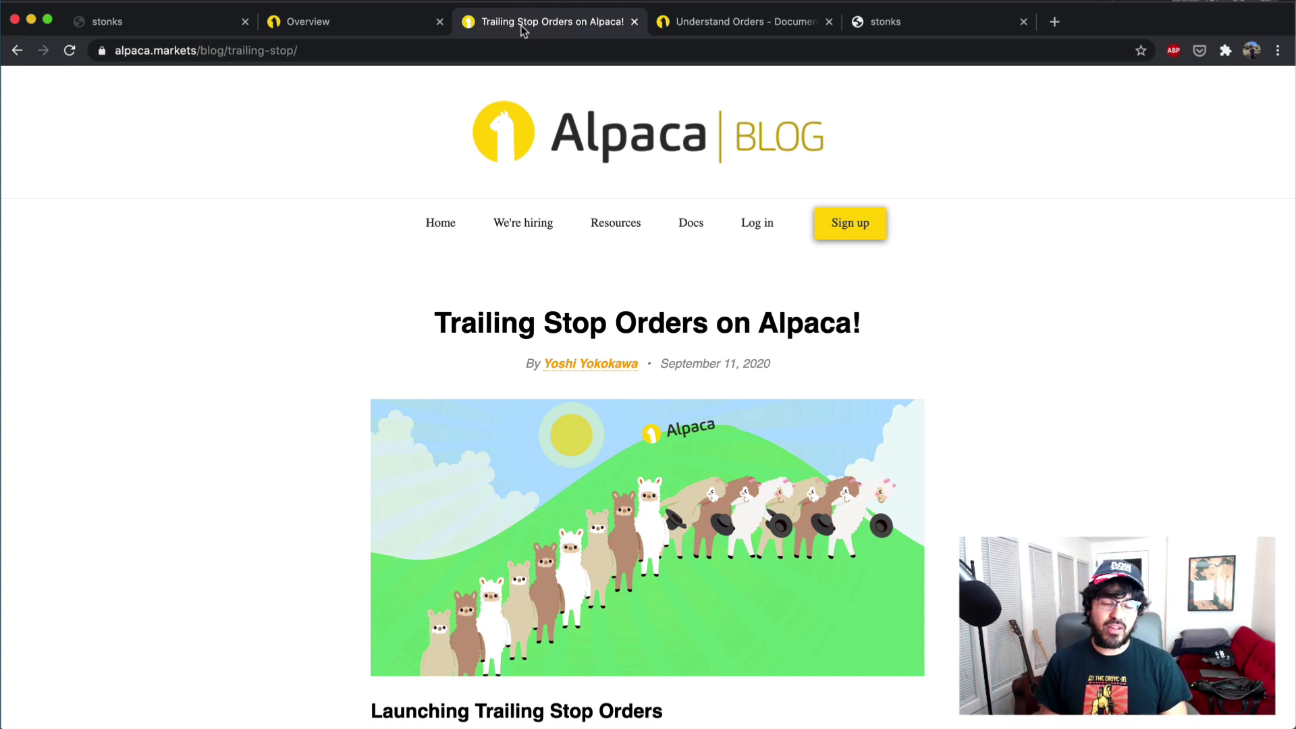
{"action": "mouse_move", "coordinate": [693, 148]}
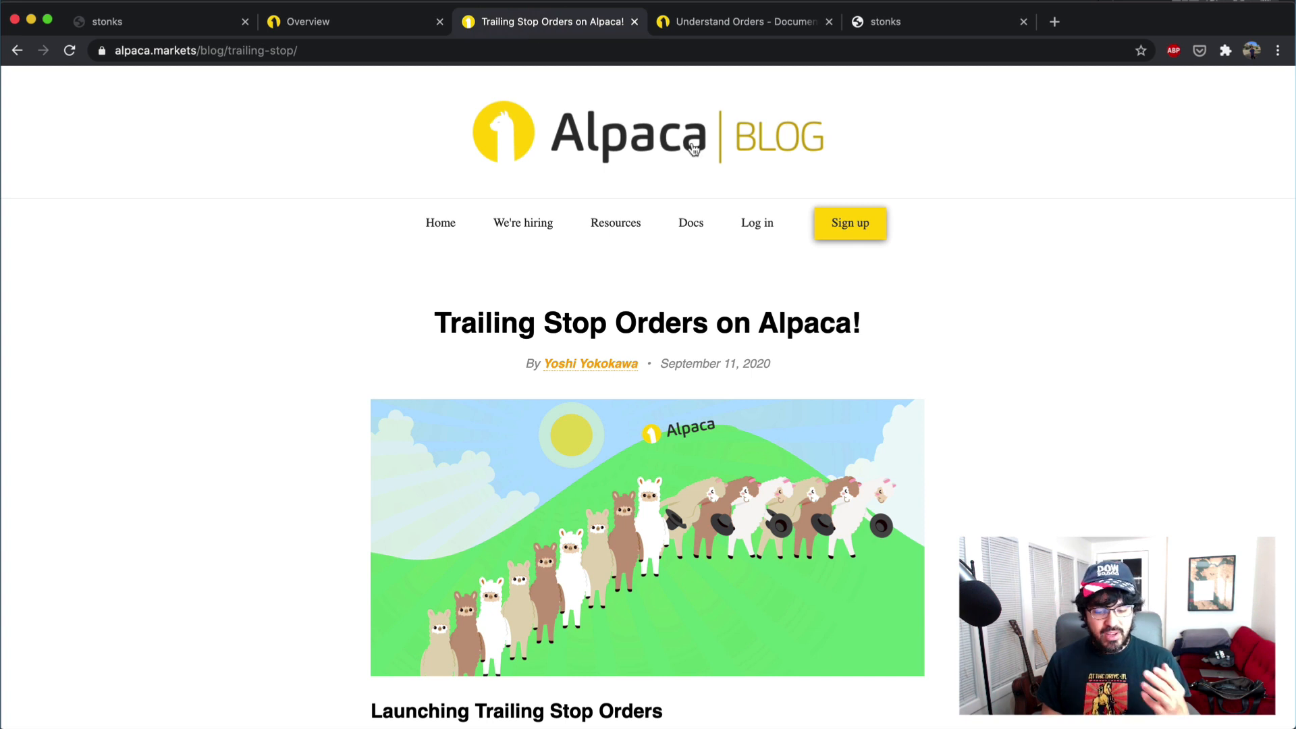
{"action": "mouse_move", "coordinate": [853, 356]}
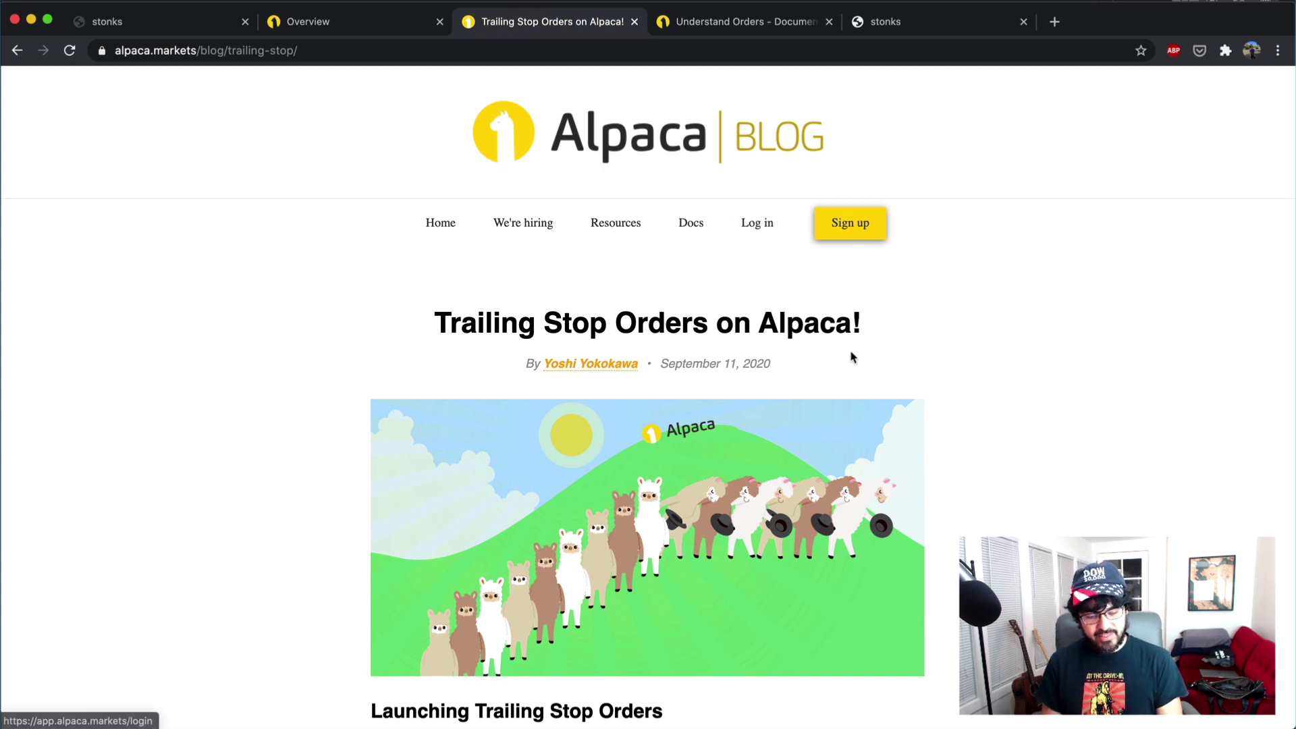
{"action": "mouse_move", "coordinate": [965, 381]}
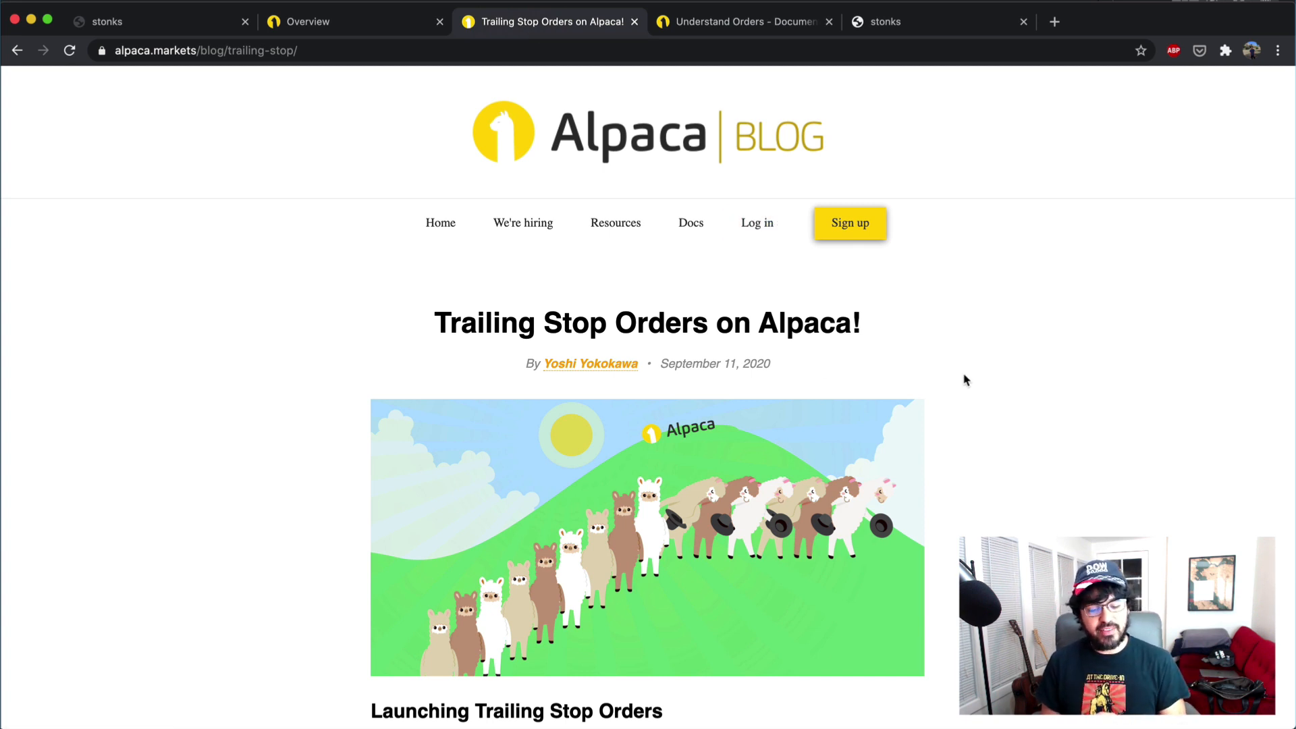
{"action": "scroll", "scroll_direction": "down", "scroll_amount": 3}
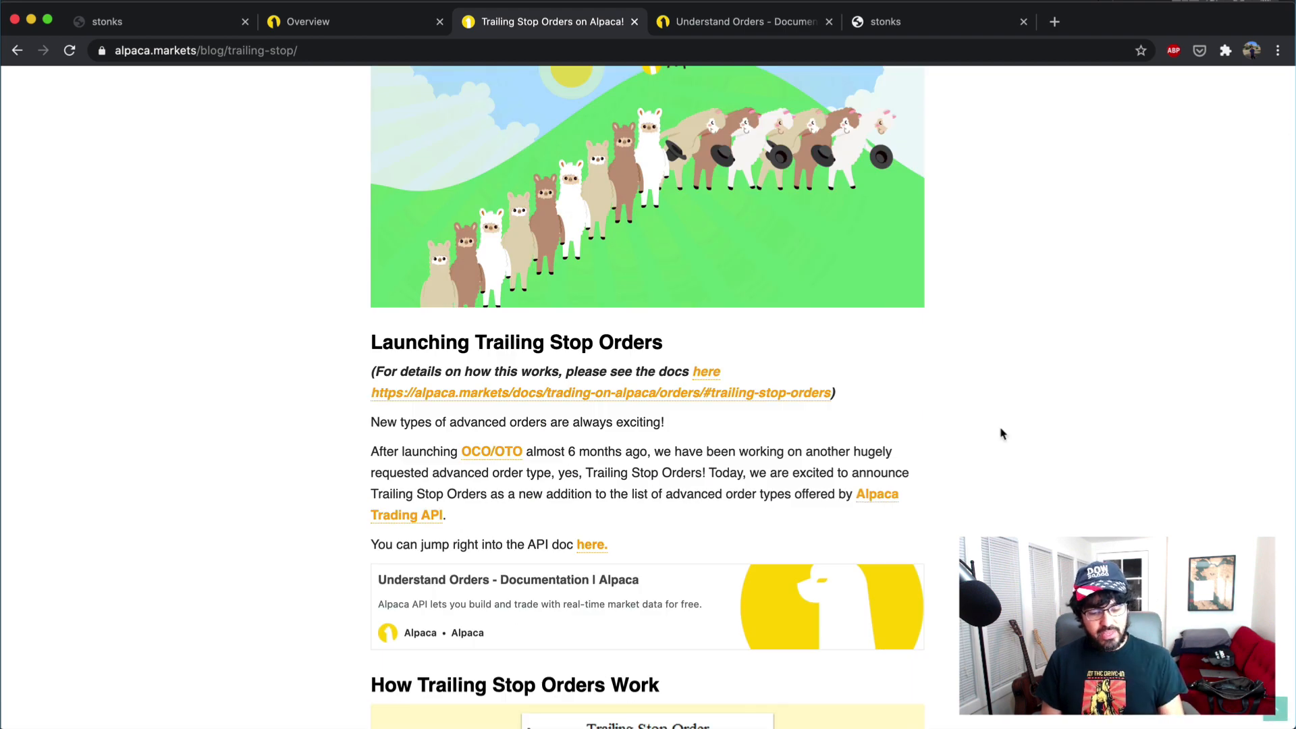
{"action": "scroll", "scroll_direction": "down", "scroll_amount": 3}
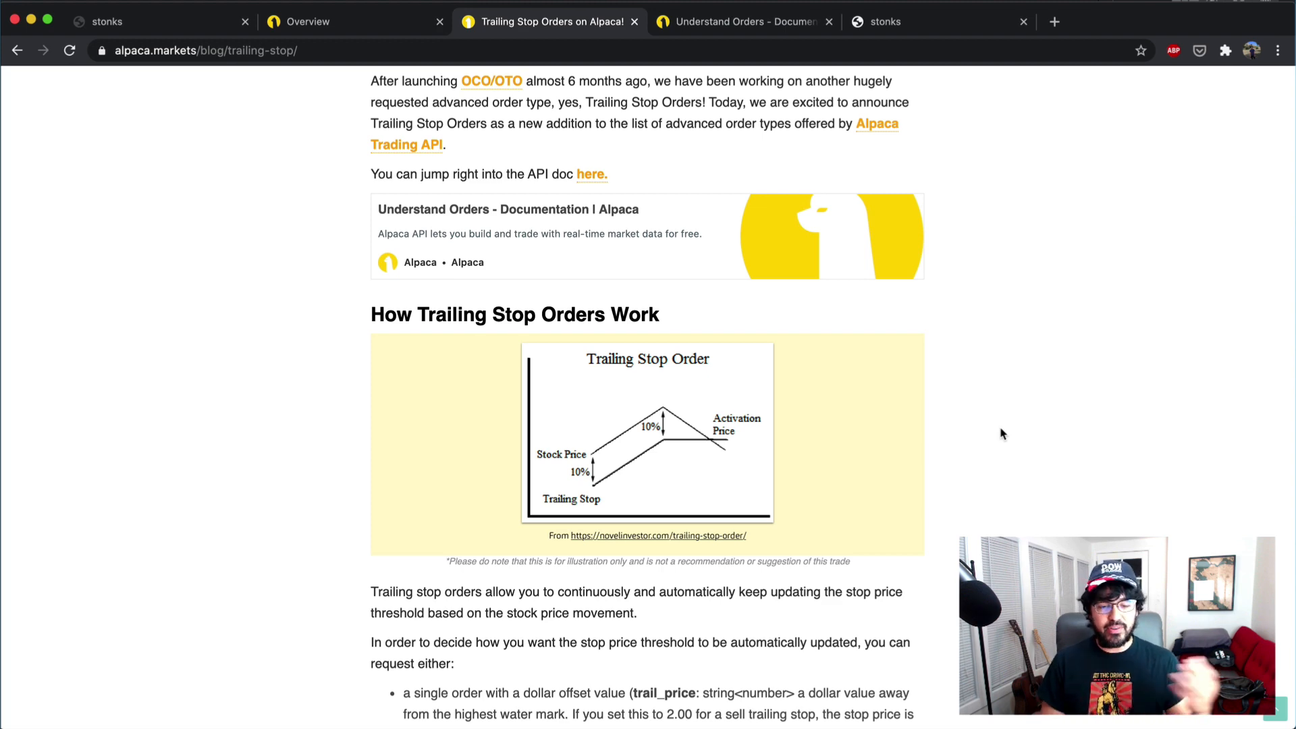
{"action": "mouse_move", "coordinate": [389, 17]}
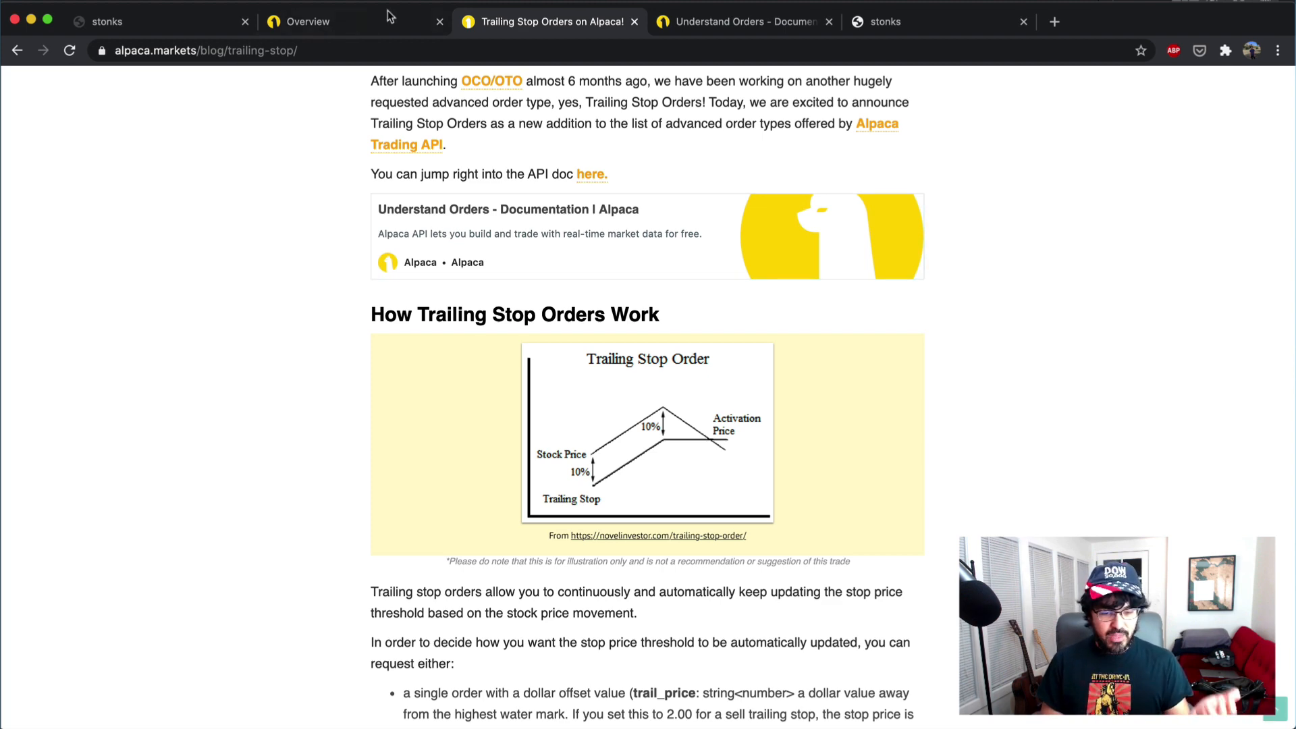
{"action": "left_click", "coordinate": [311, 20]}
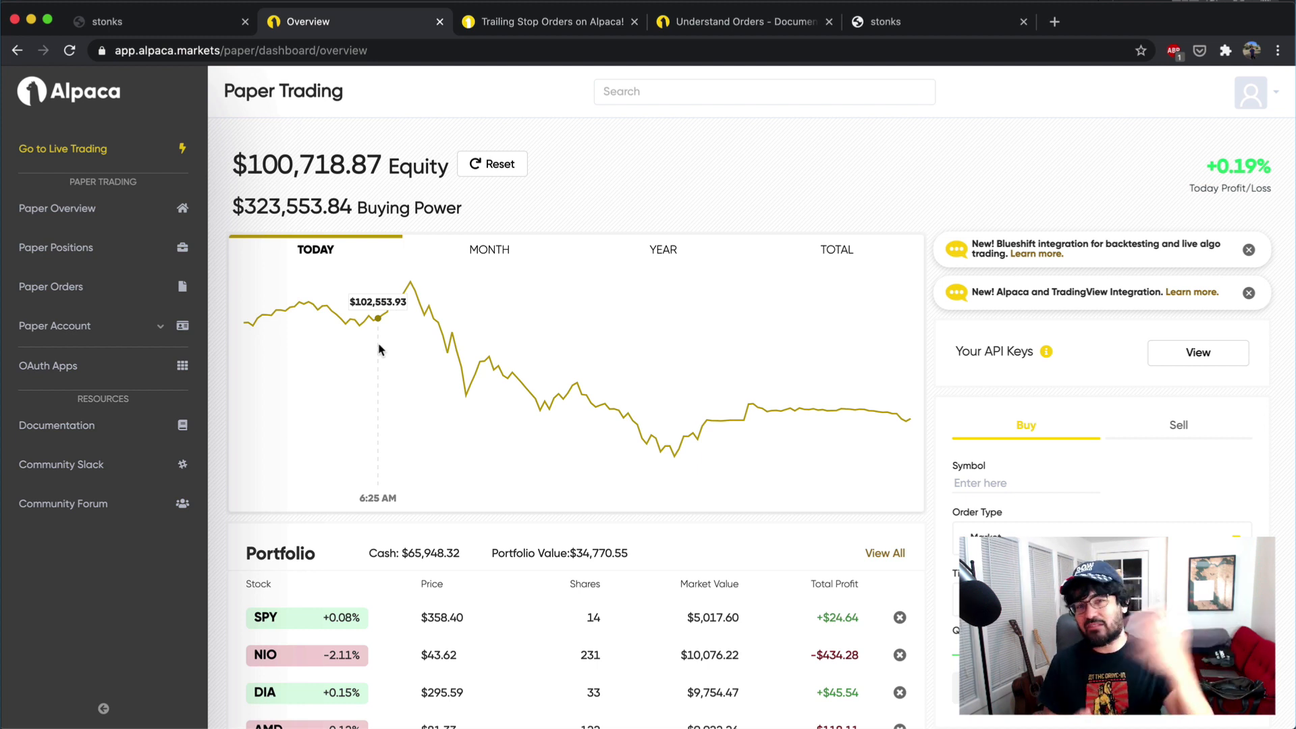
{"action": "left_click", "coordinate": [550, 22]}
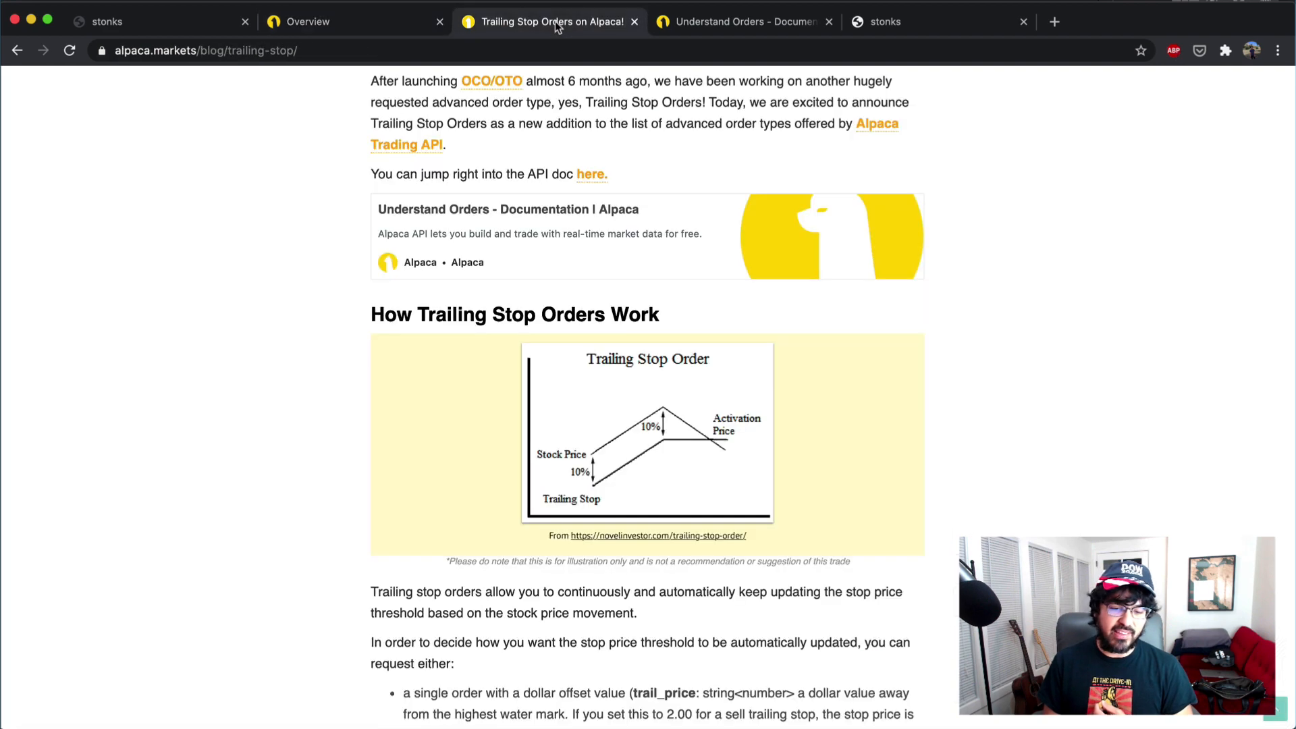
{"action": "mouse_move", "coordinate": [944, 366]}
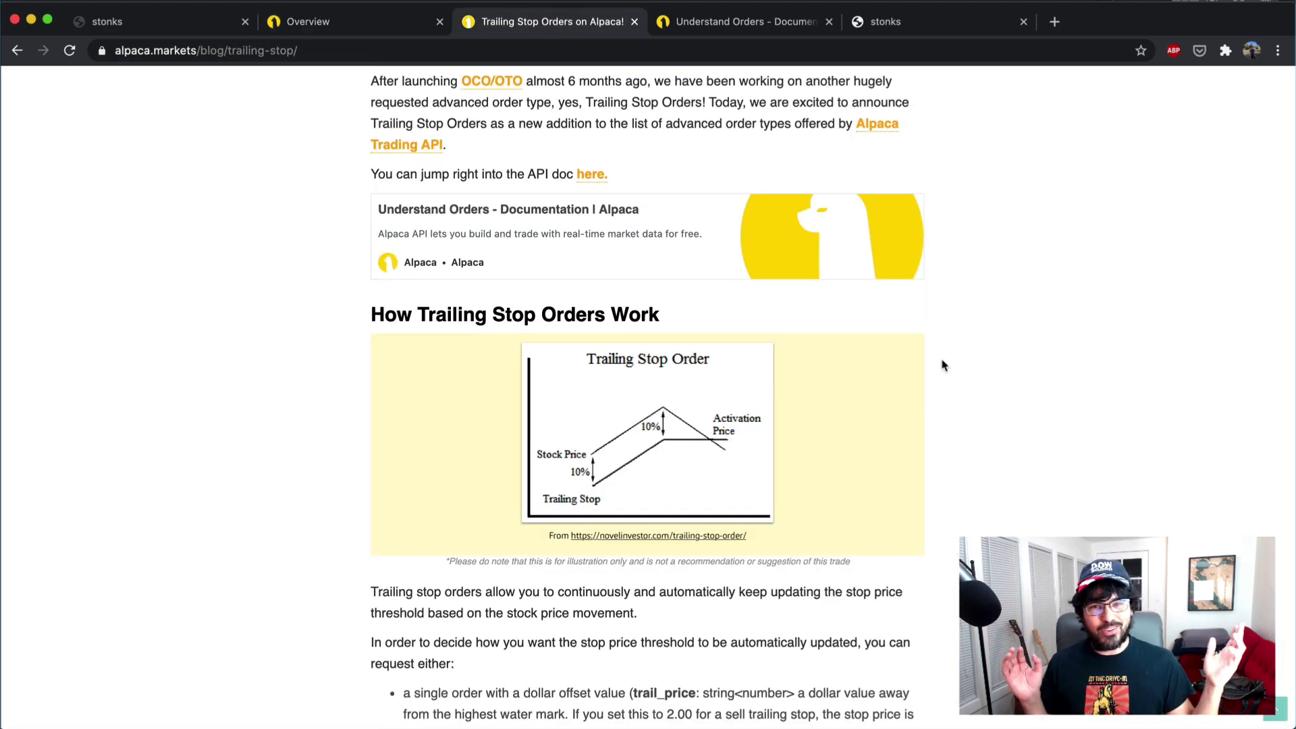
{"action": "mouse_move", "coordinate": [572, 469]}
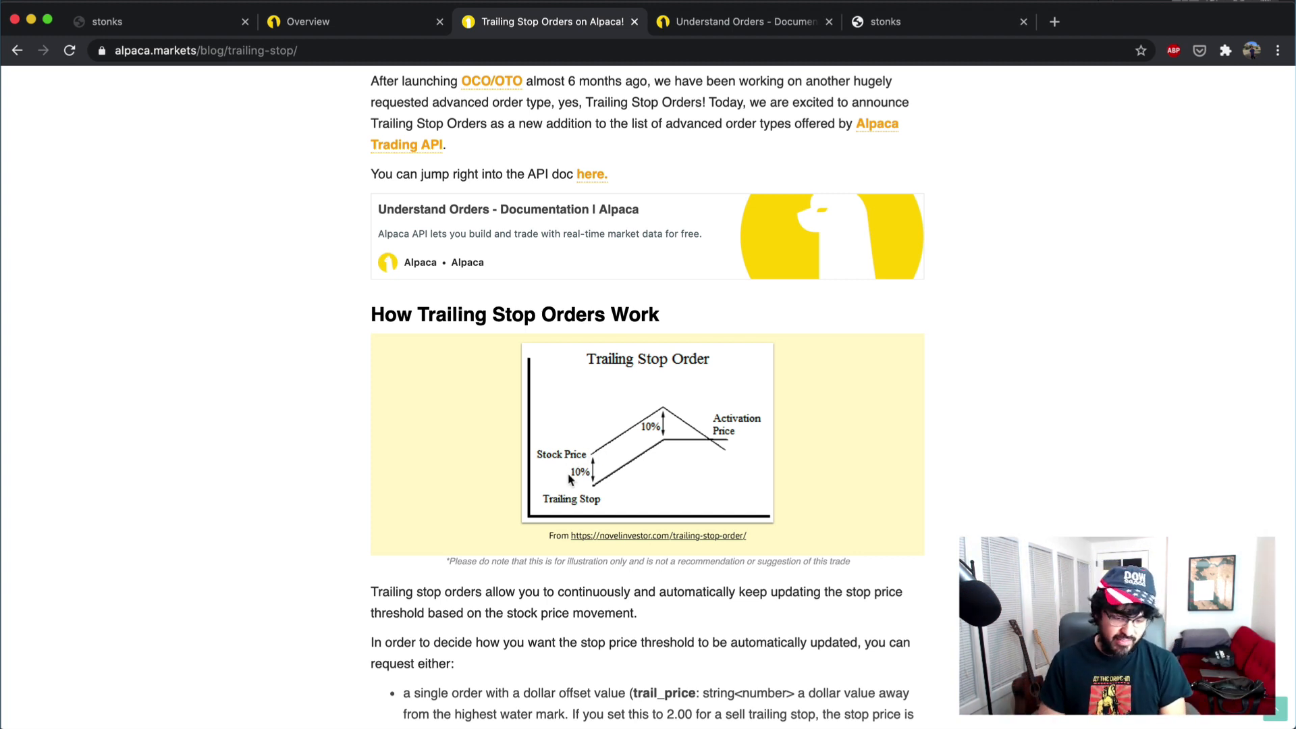
{"action": "mouse_move", "coordinate": [580, 467]}
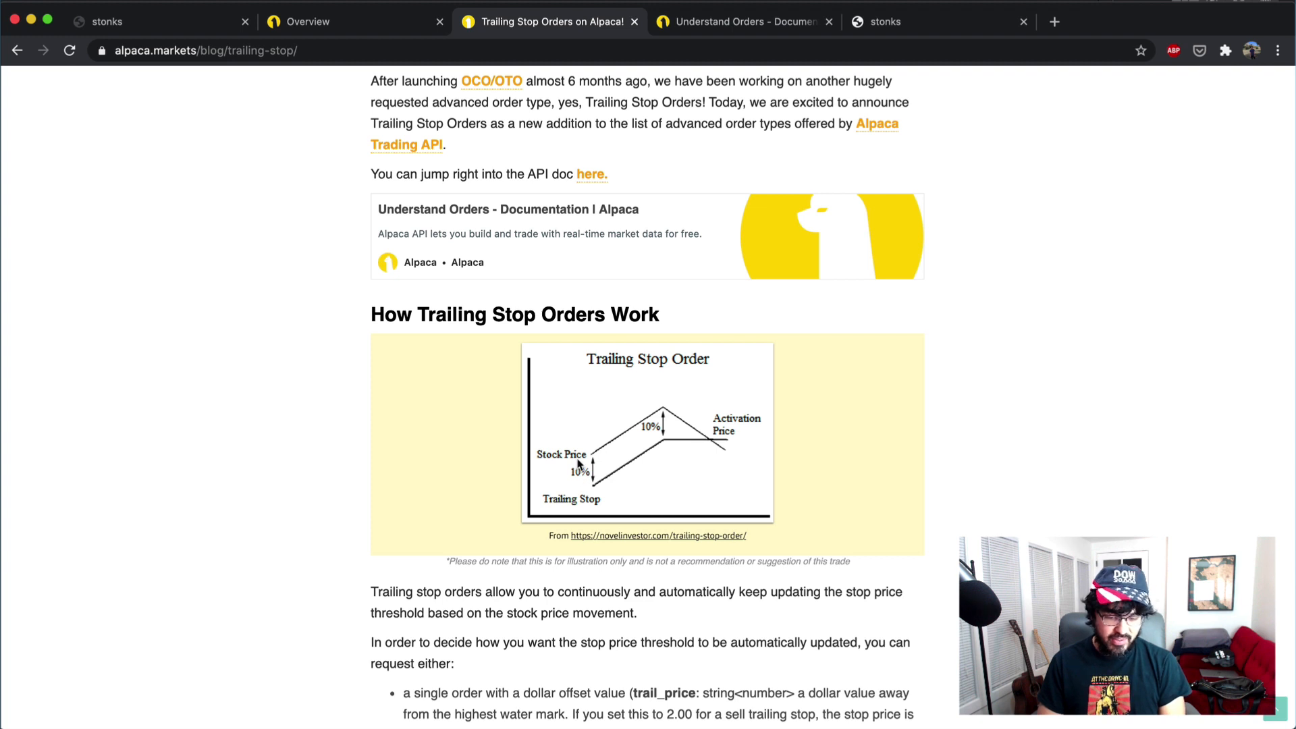
{"action": "mouse_move", "coordinate": [659, 413]}
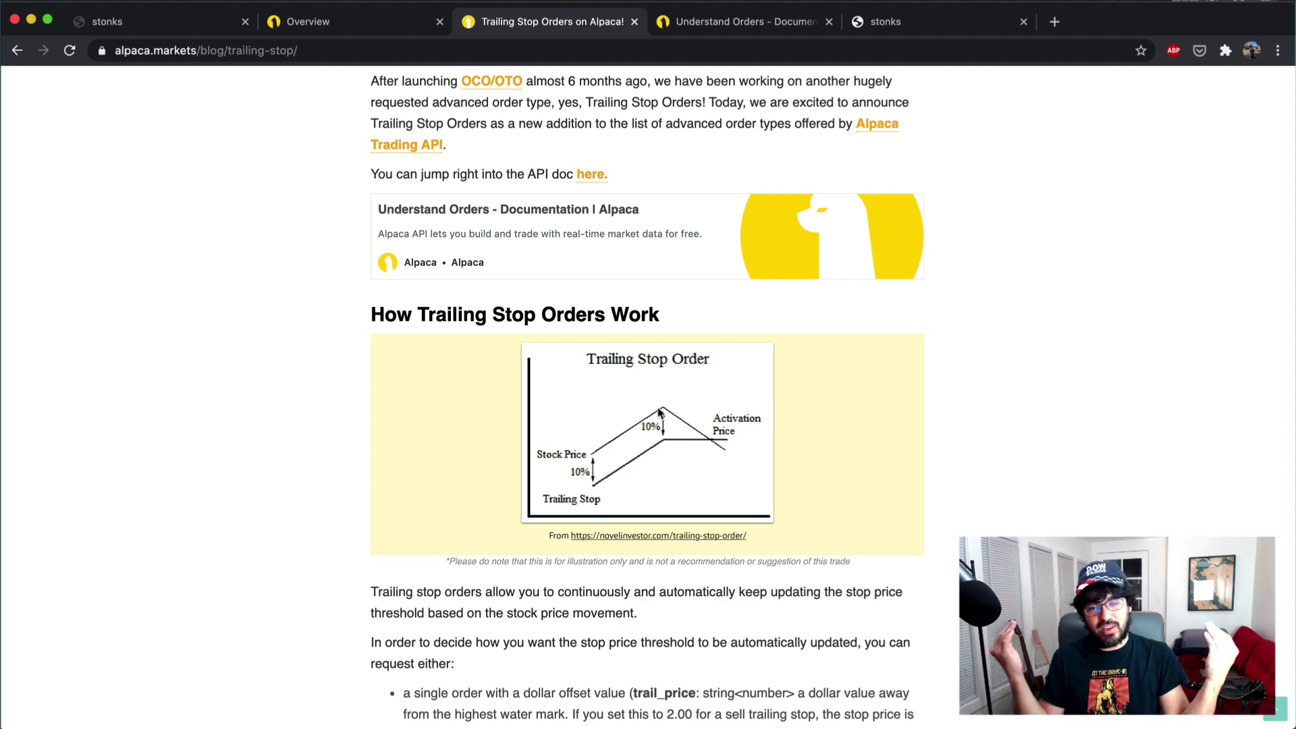
Switch to the stonks NIO daily chart and look over the recent candles
{"action": "left_click", "coordinate": [884, 20]}
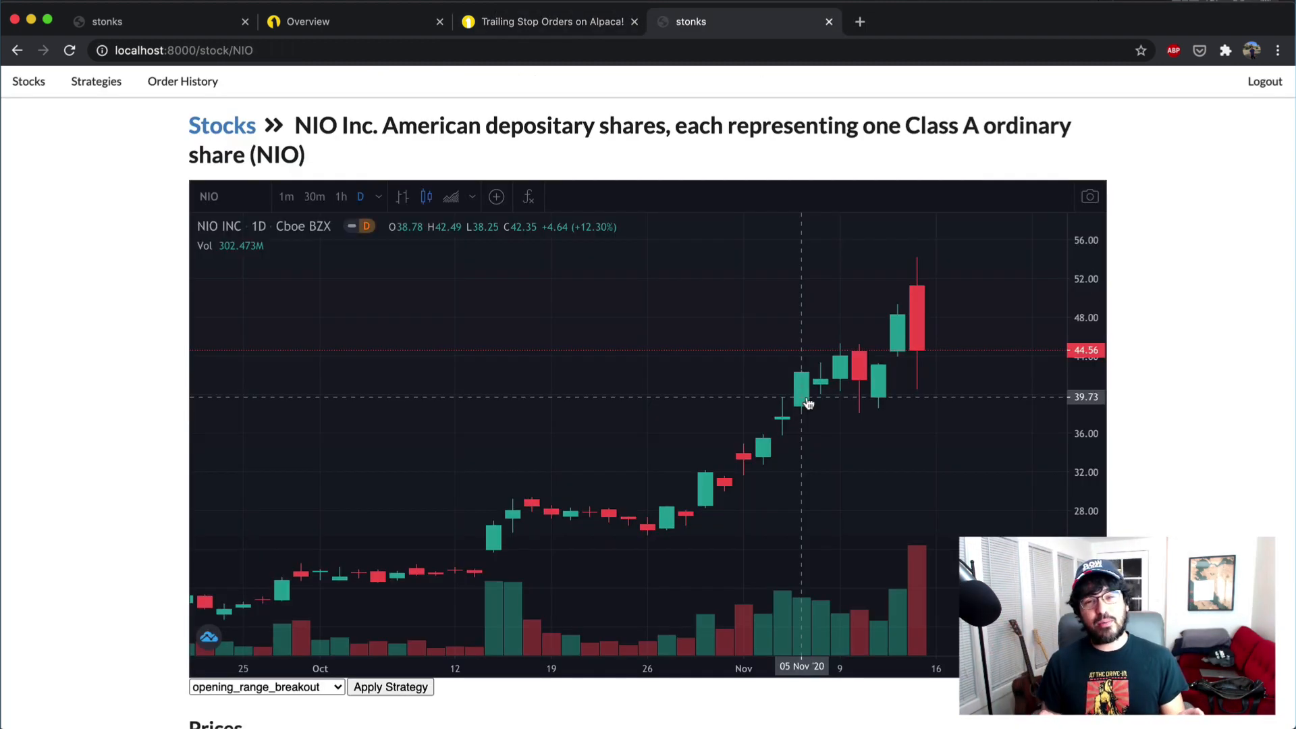
{"action": "mouse_move", "coordinate": [758, 414]}
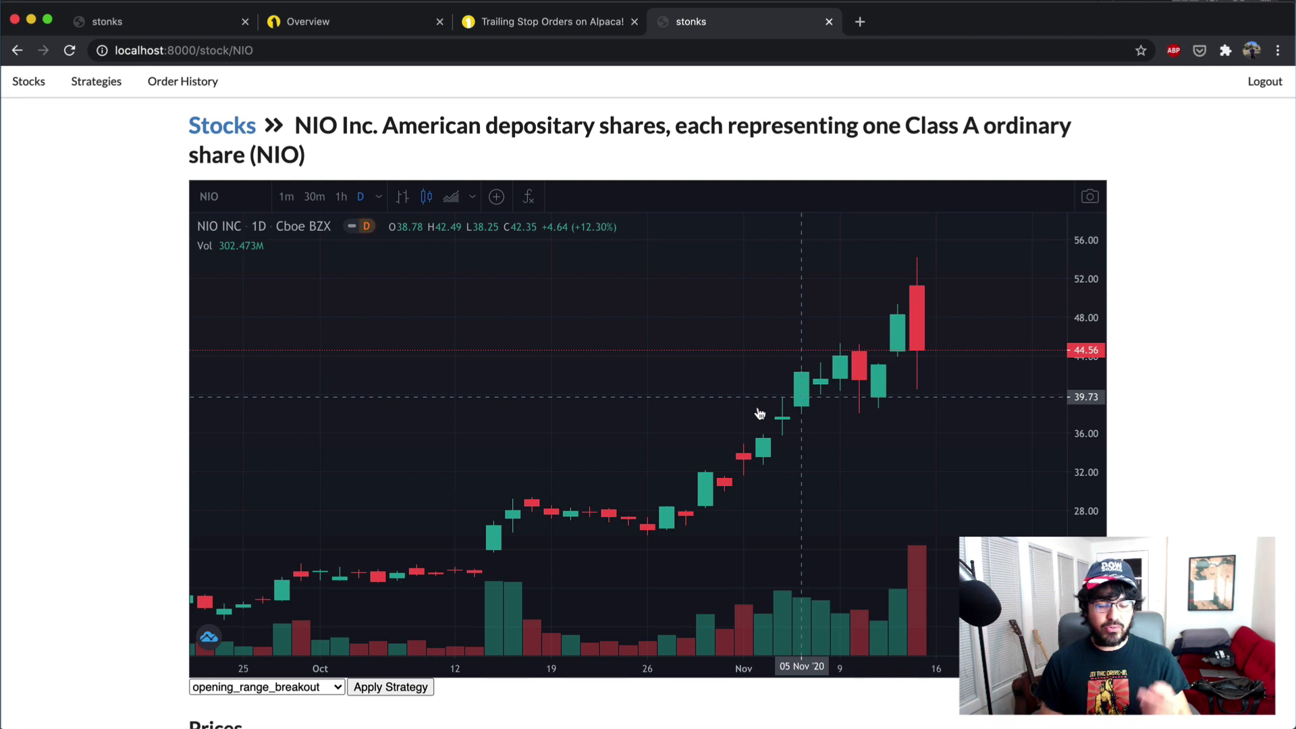
{"action": "mouse_move", "coordinate": [793, 412]}
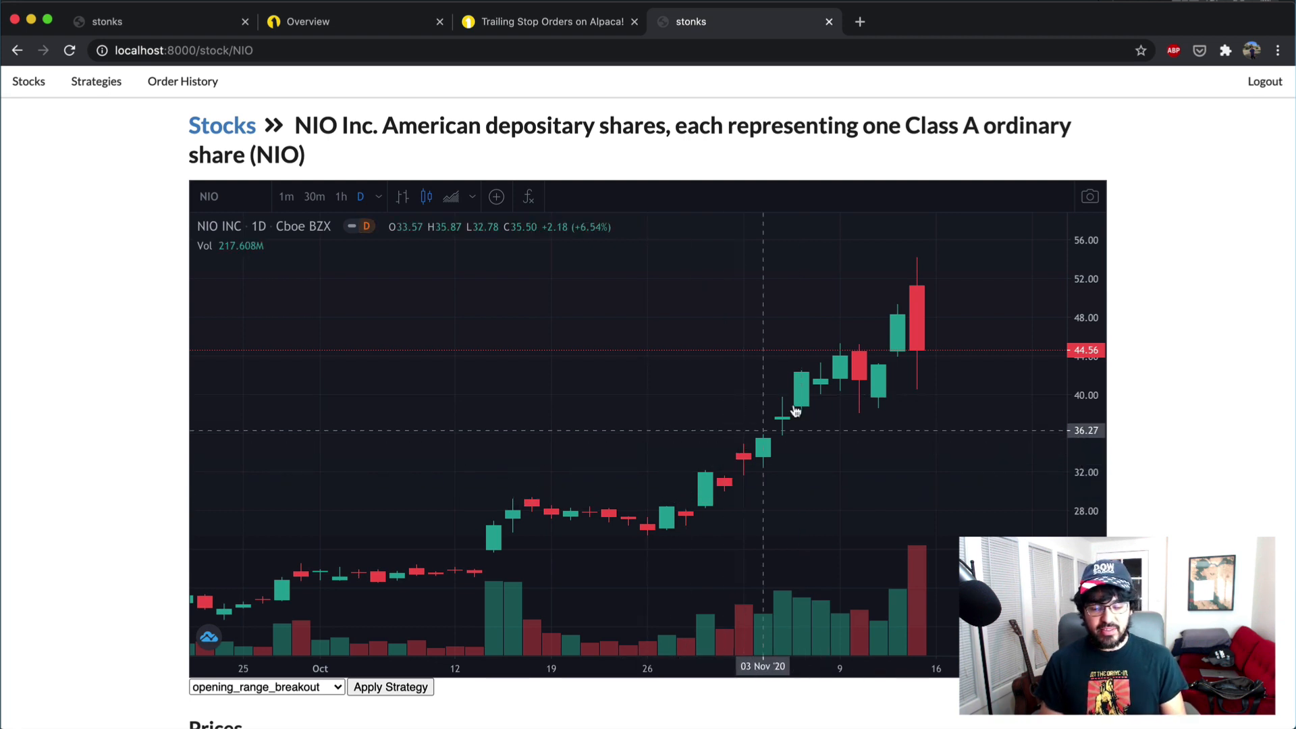
{"action": "mouse_move", "coordinate": [852, 367]}
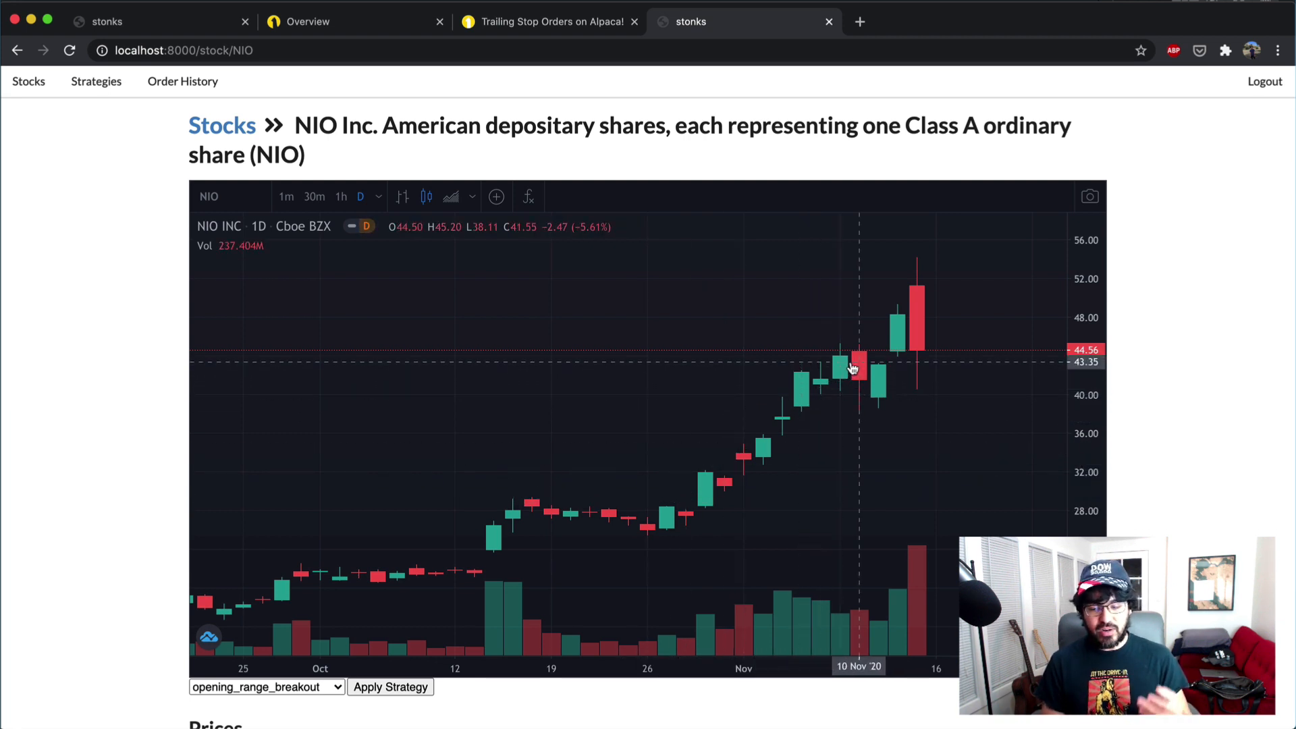
{"action": "mouse_move", "coordinate": [861, 359]}
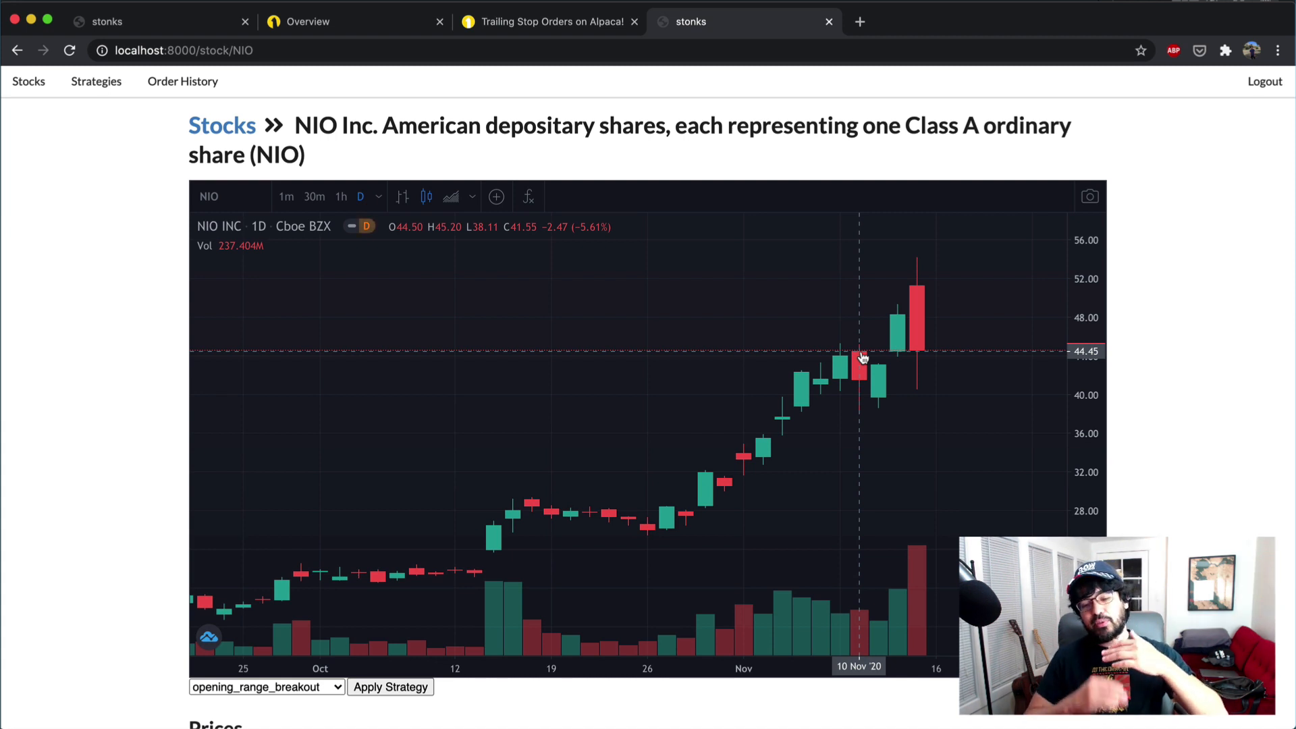
{"action": "mouse_move", "coordinate": [915, 326]}
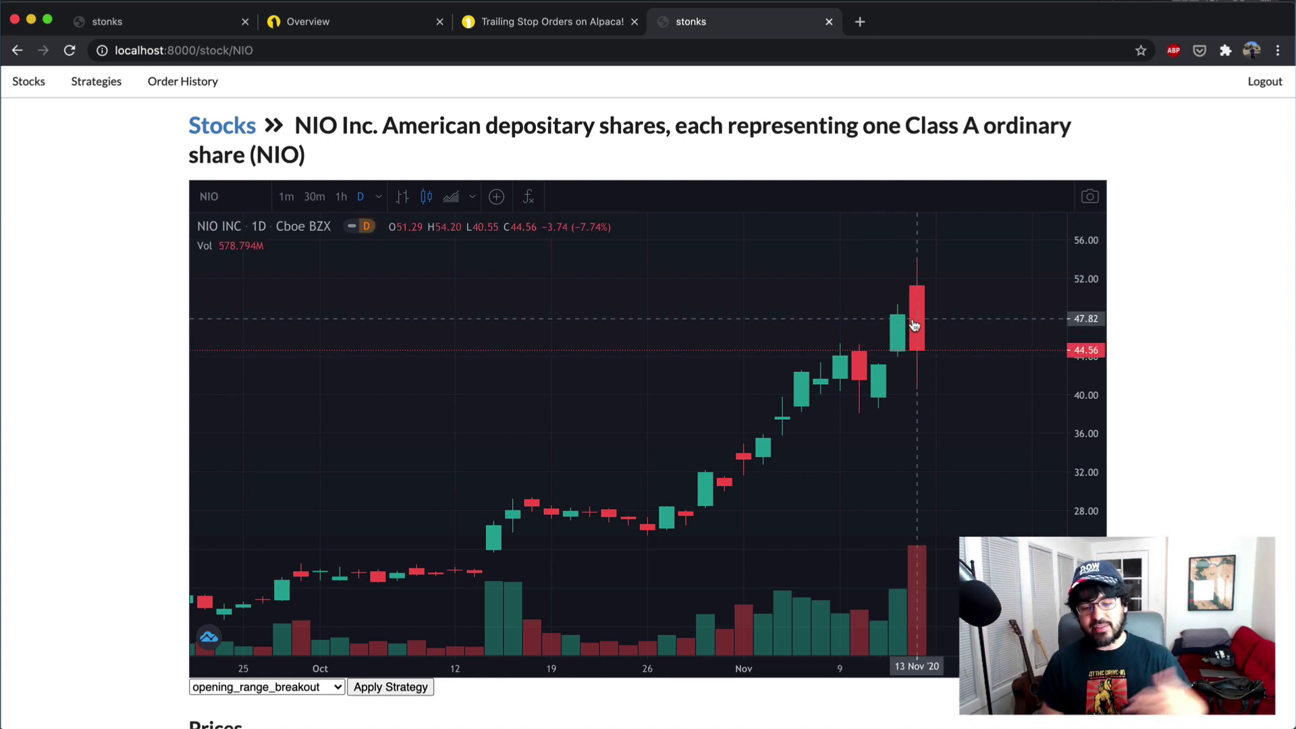
{"action": "mouse_move", "coordinate": [914, 319]}
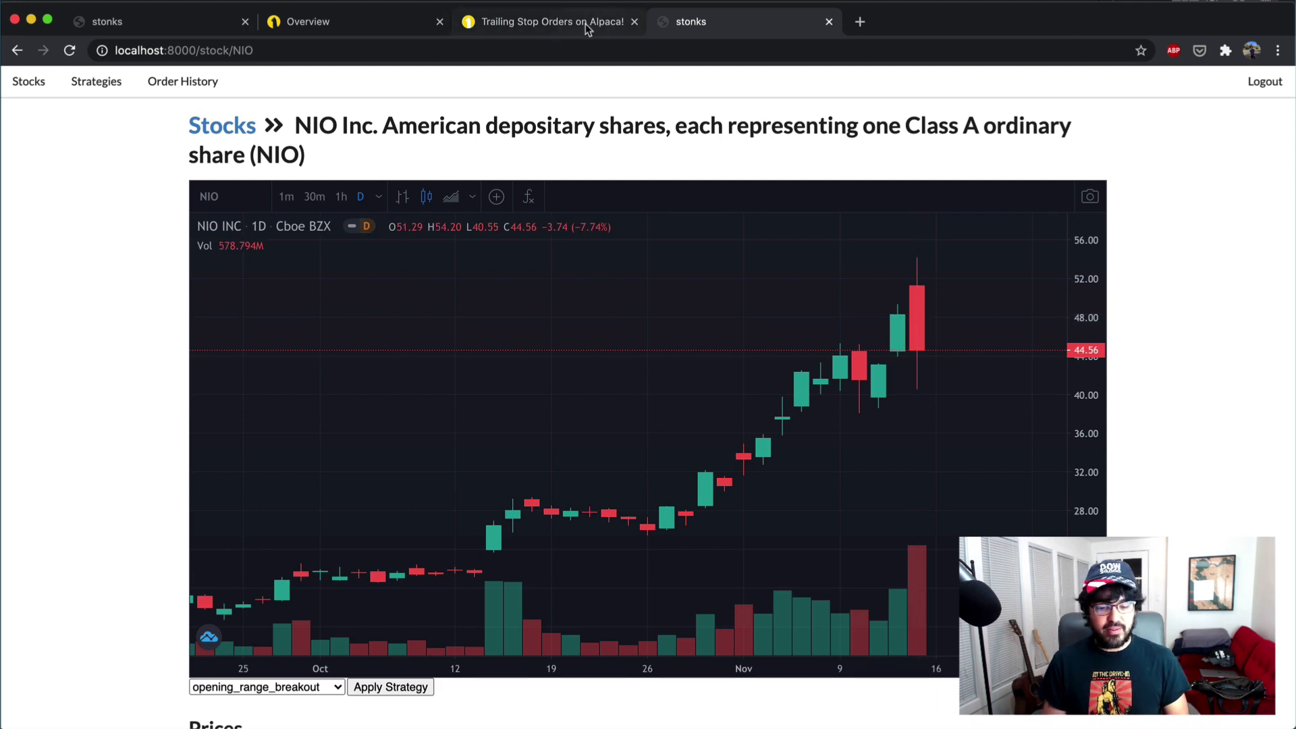
Import config and alpaca_trade_api and create the tradeapi.REST client from the config keys and URL
{"action": "left_click", "coordinate": [312, 20]}
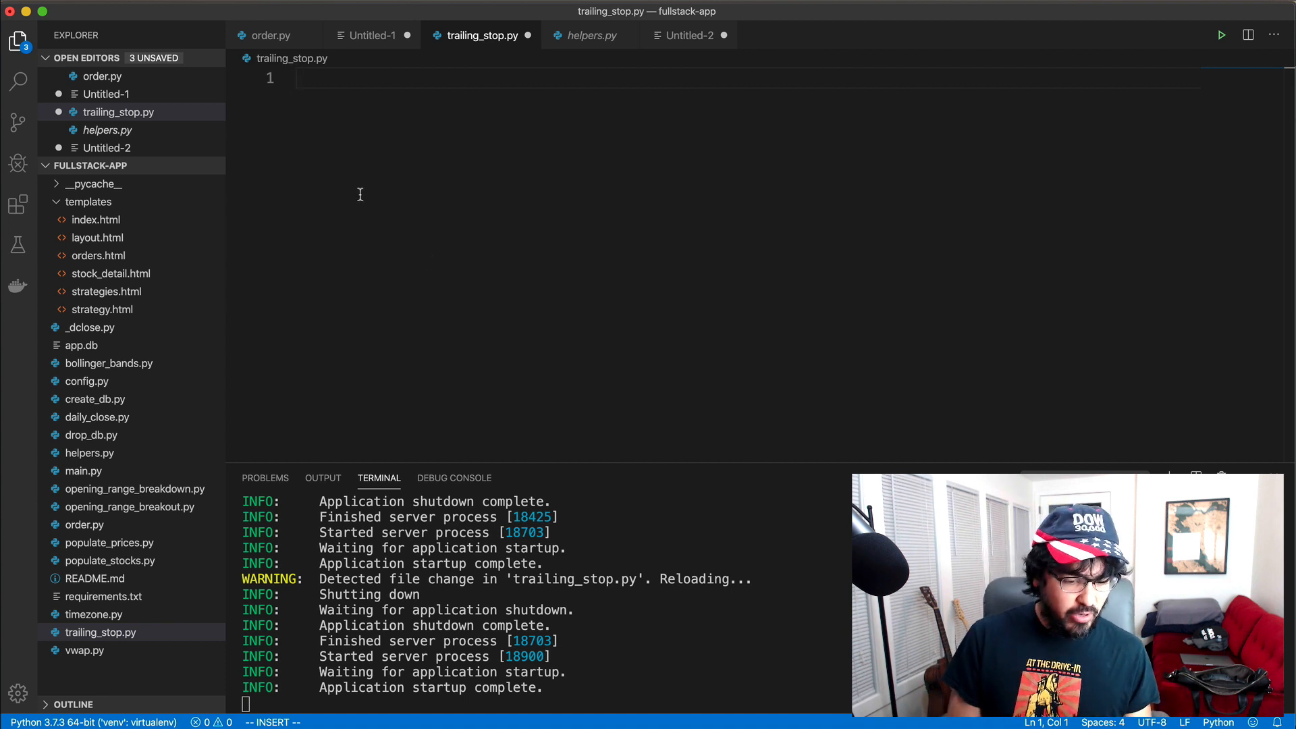
{"action": "mouse_move", "coordinate": [384, 232]}
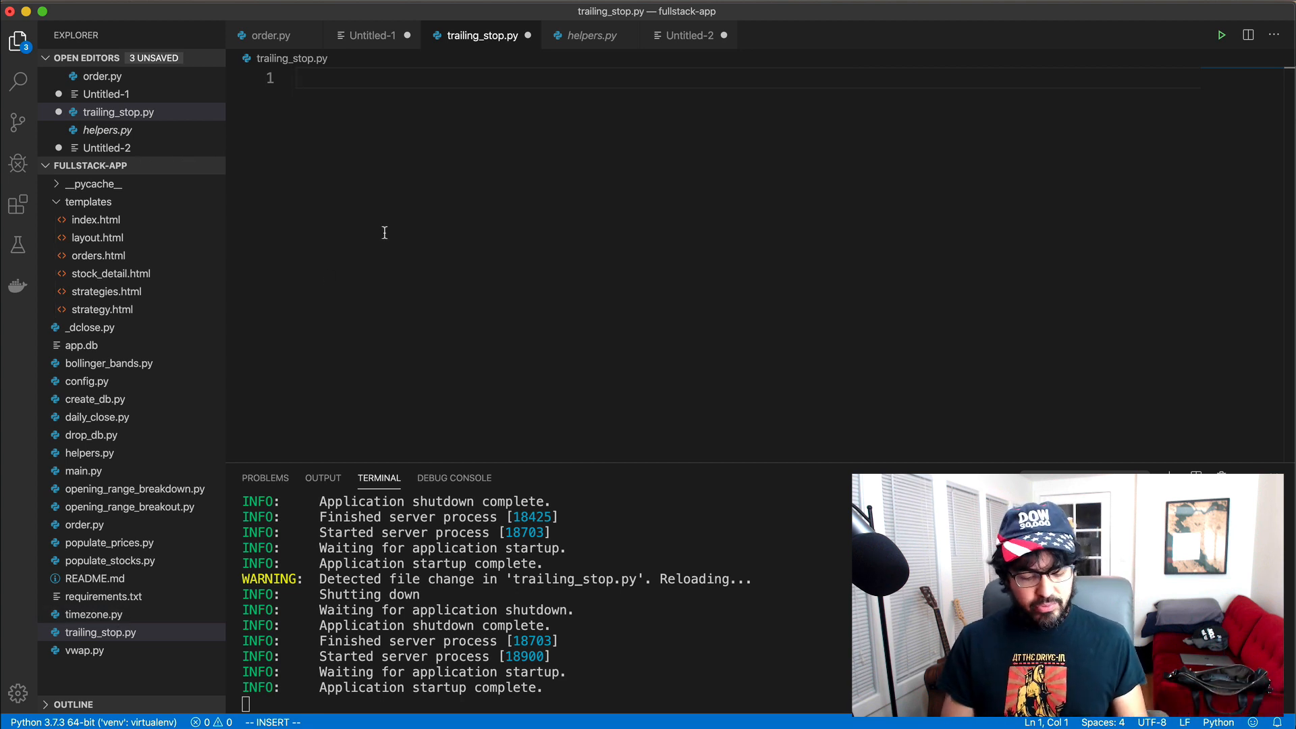
{"action": "type", "text": "import config"}
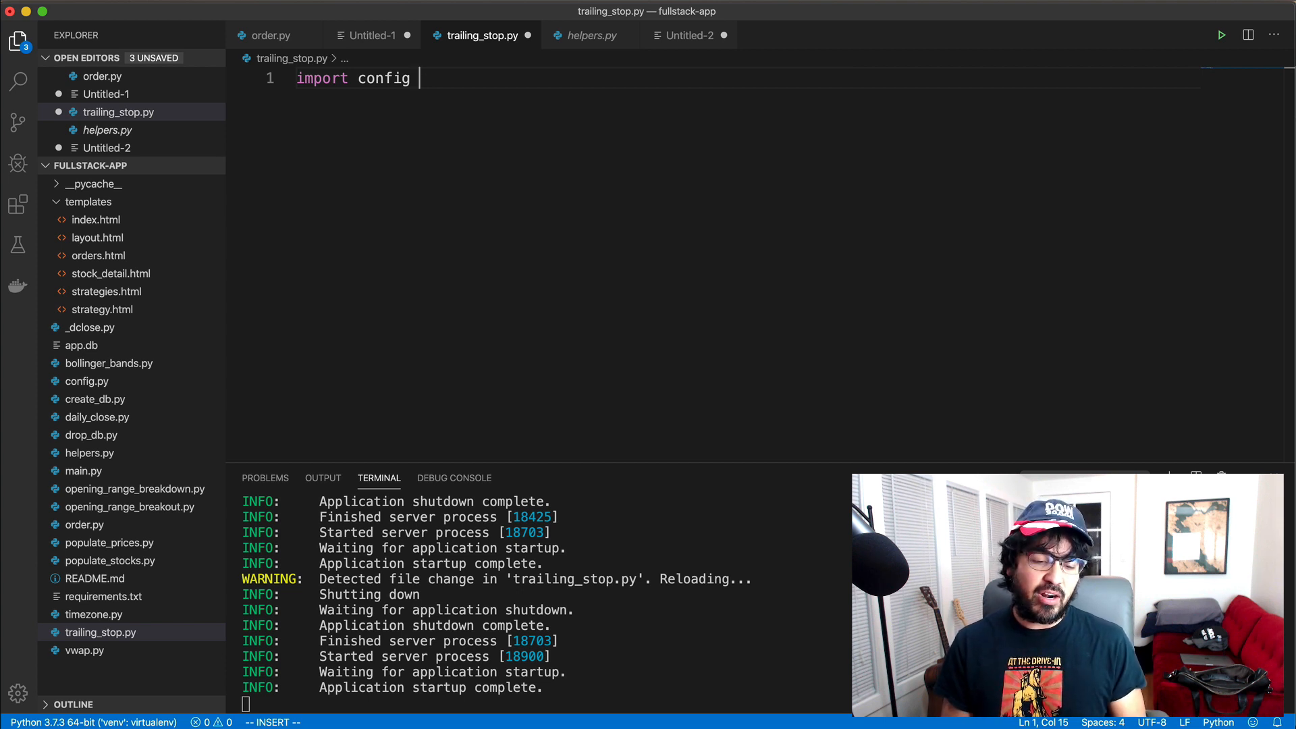
{"action": "type", "text": "\\"}
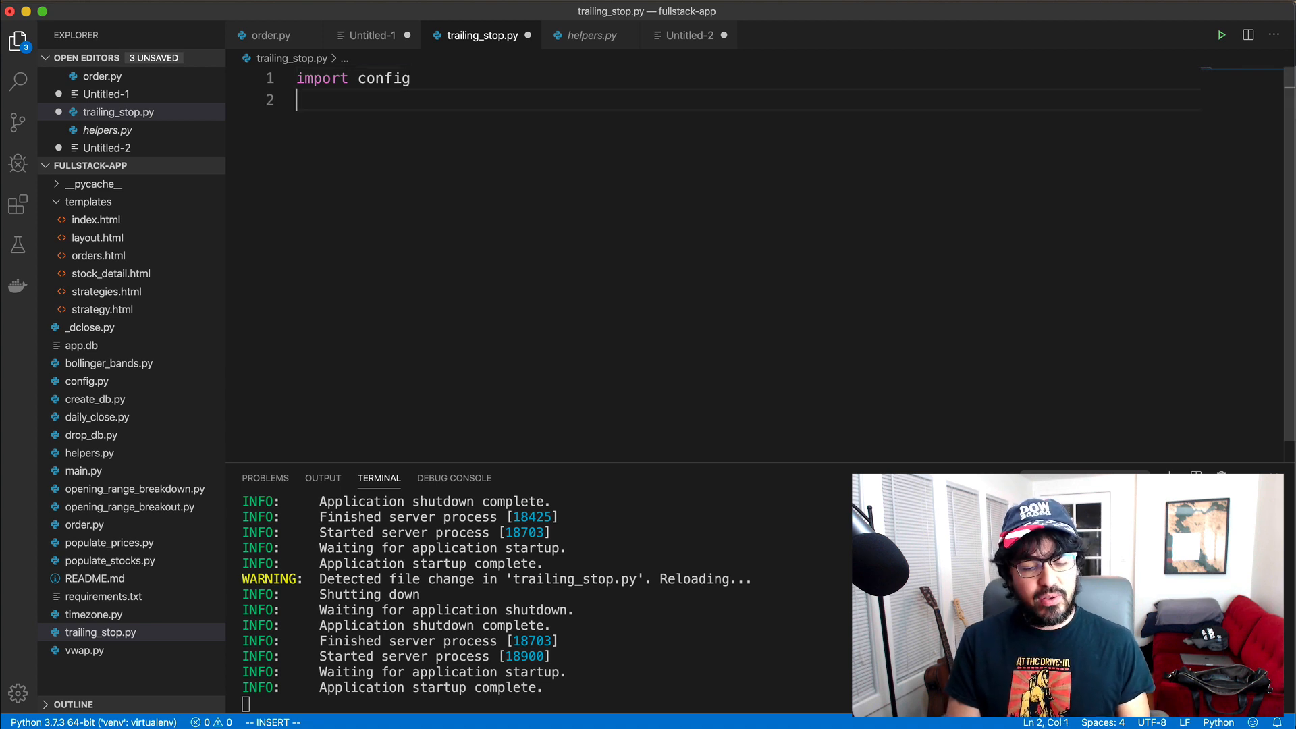
{"action": "type", "text": "import alpaca"}
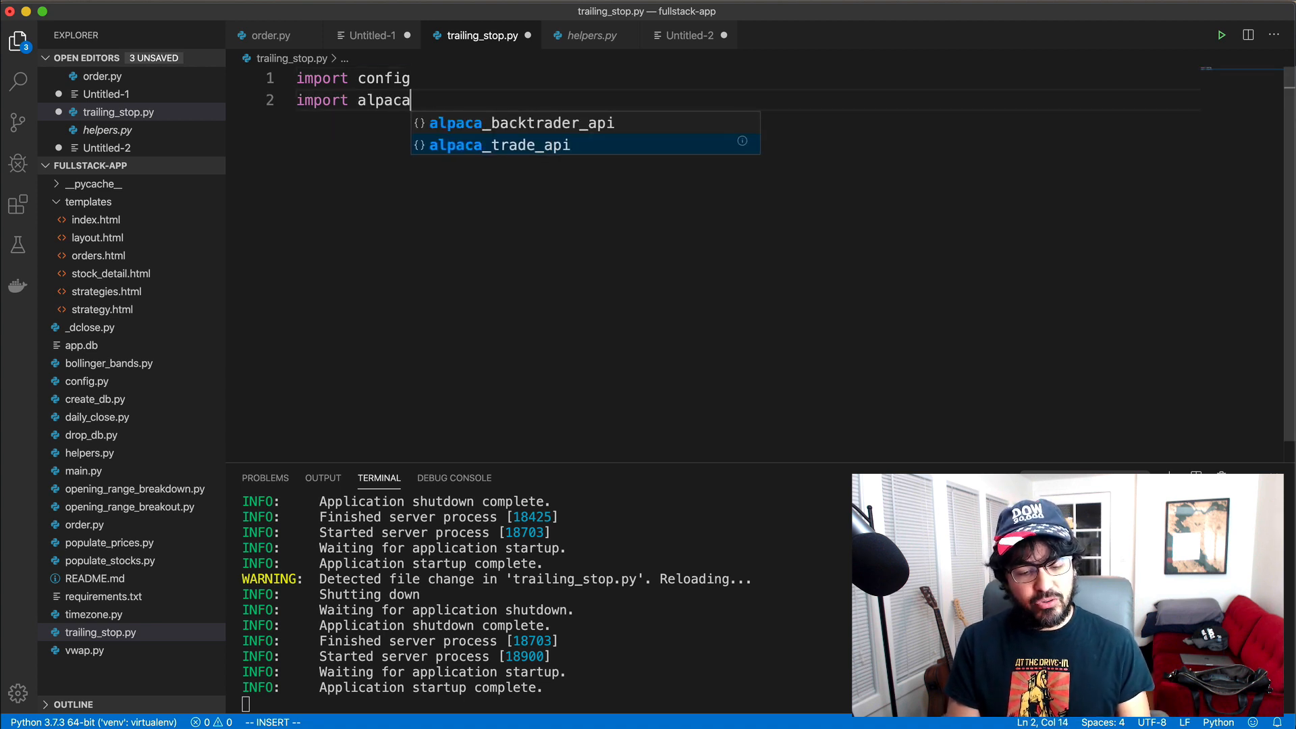
{"action": "type", "text": "_trade_api as trade"}
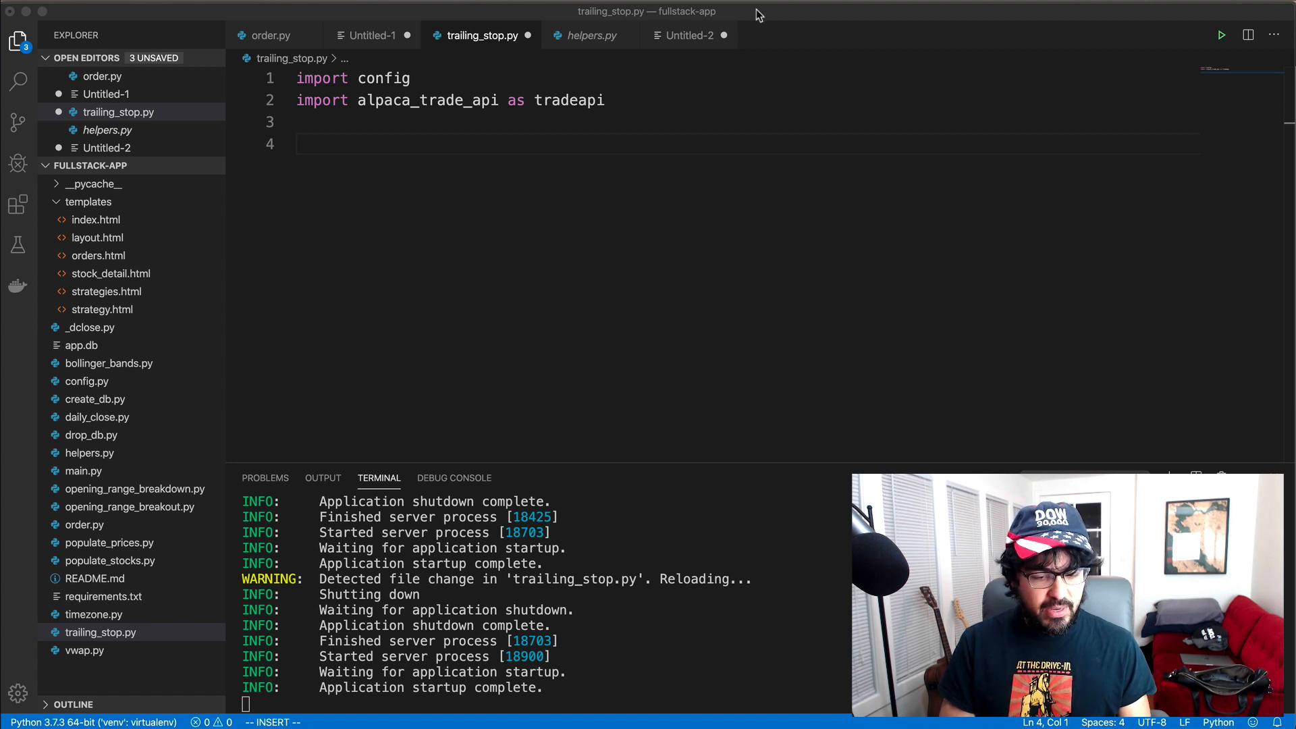
{"action": "type", "text": "api = tradeapi.REST(config.API_KEY, config.SECRET_KEY, base_url=config.API_URL)"}
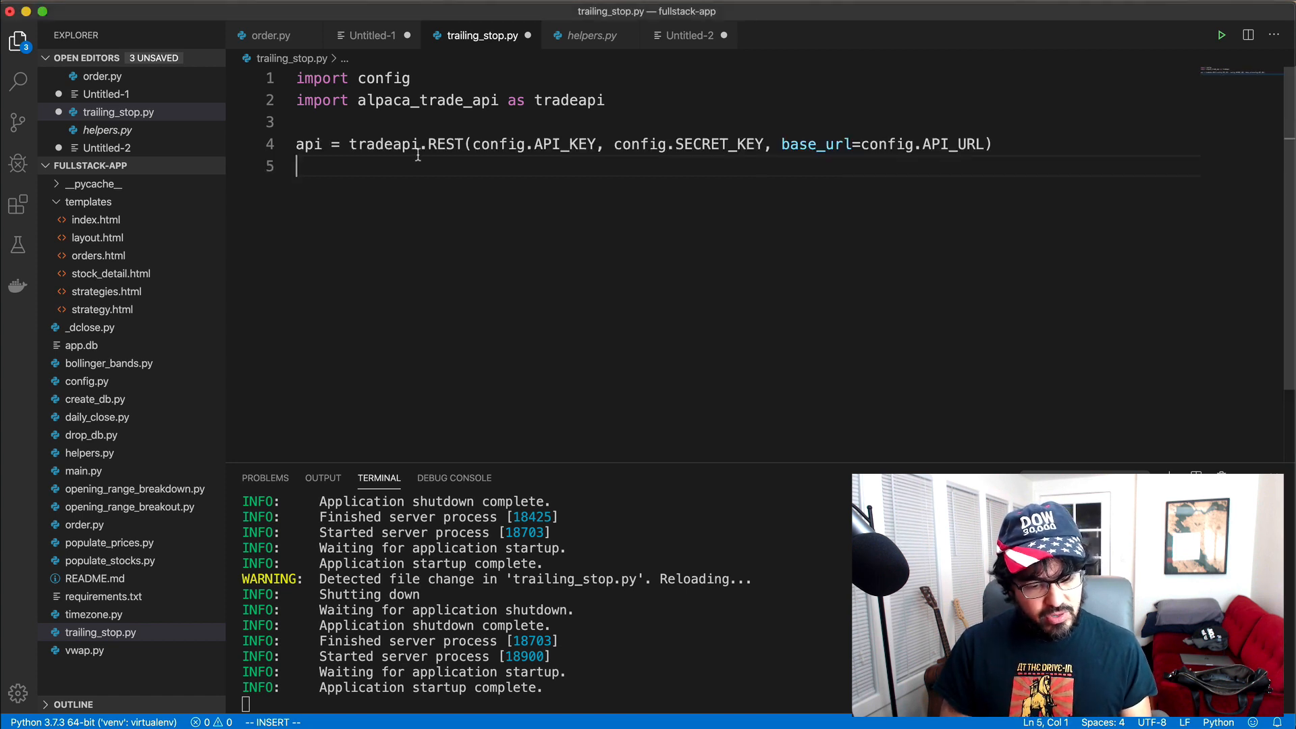
Define symbols = ['SPY', 'IWM', 'DIA'] and begin a for loop over them
{"action": "left_click", "coordinate": [527, 145]}
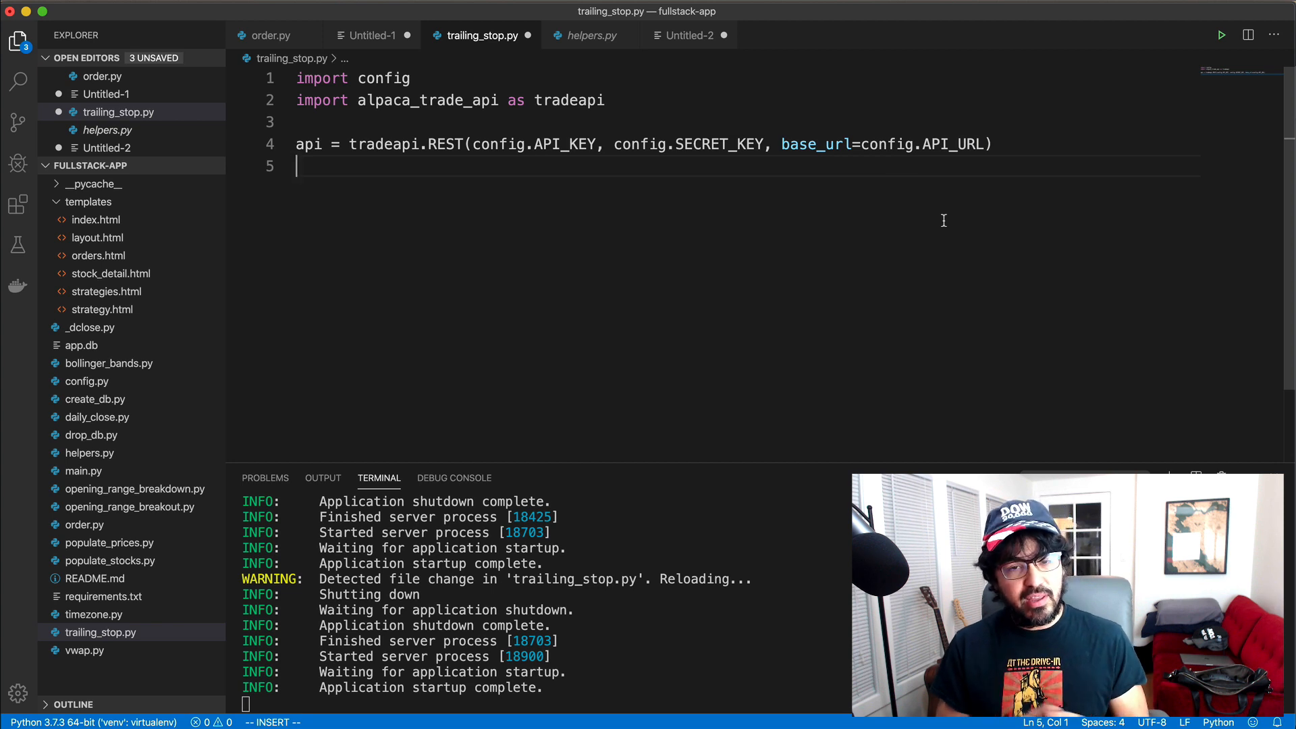
{"action": "type", "text": "symbols = ['"}
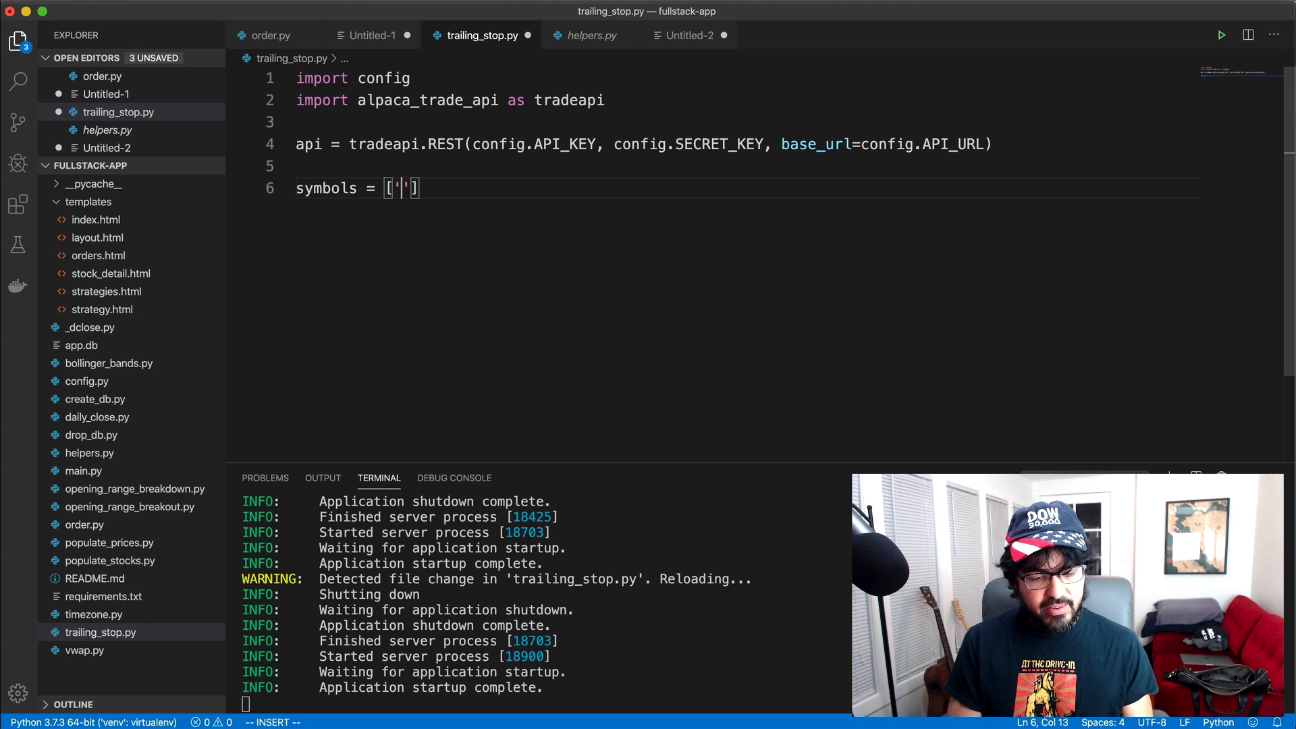
{"action": "type", "text": "SPY"}
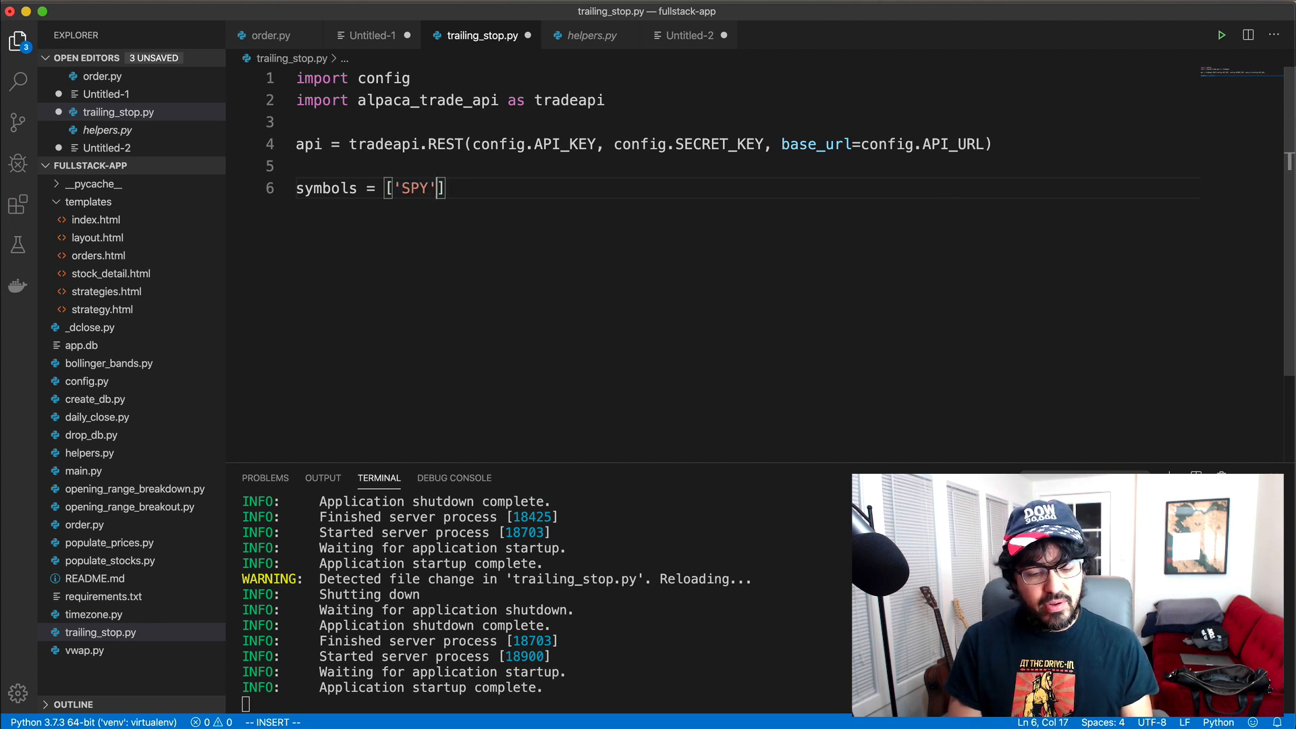
{"action": "type", "text": ", 'IWM',"}
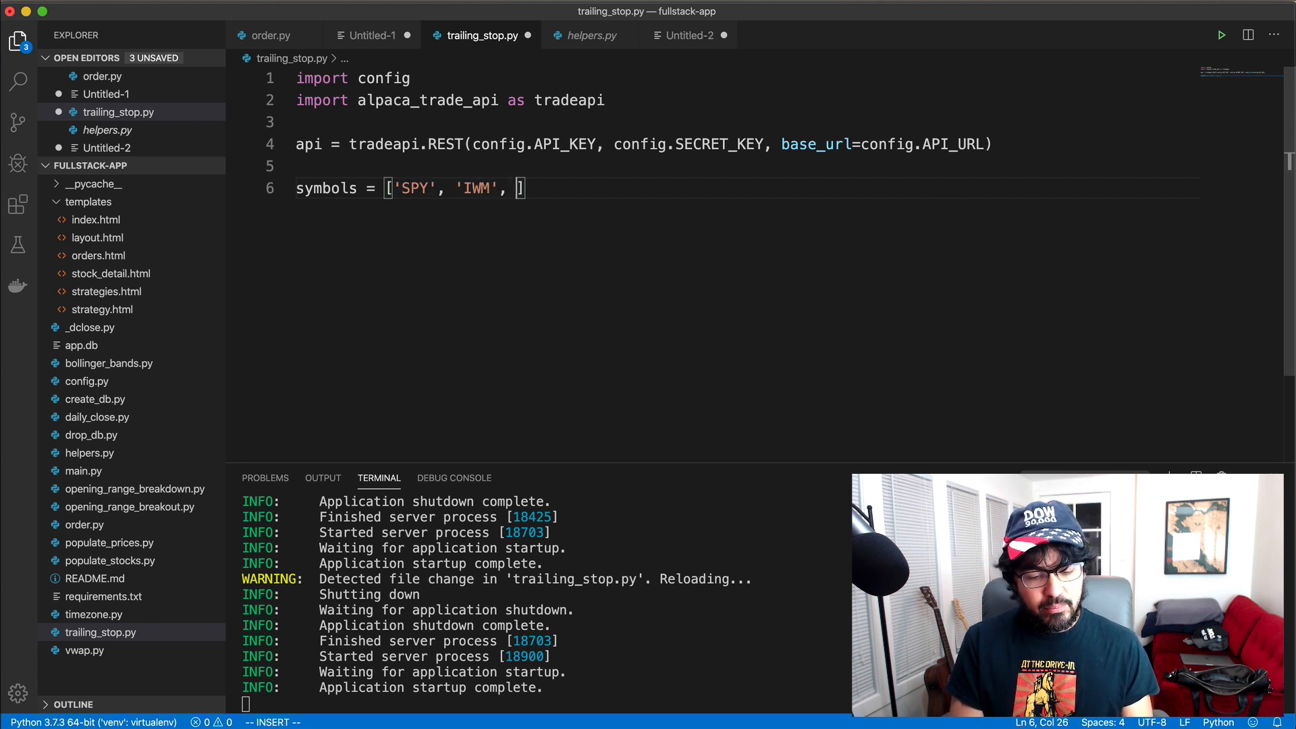
{"action": "type", "text": "'DIA'"}
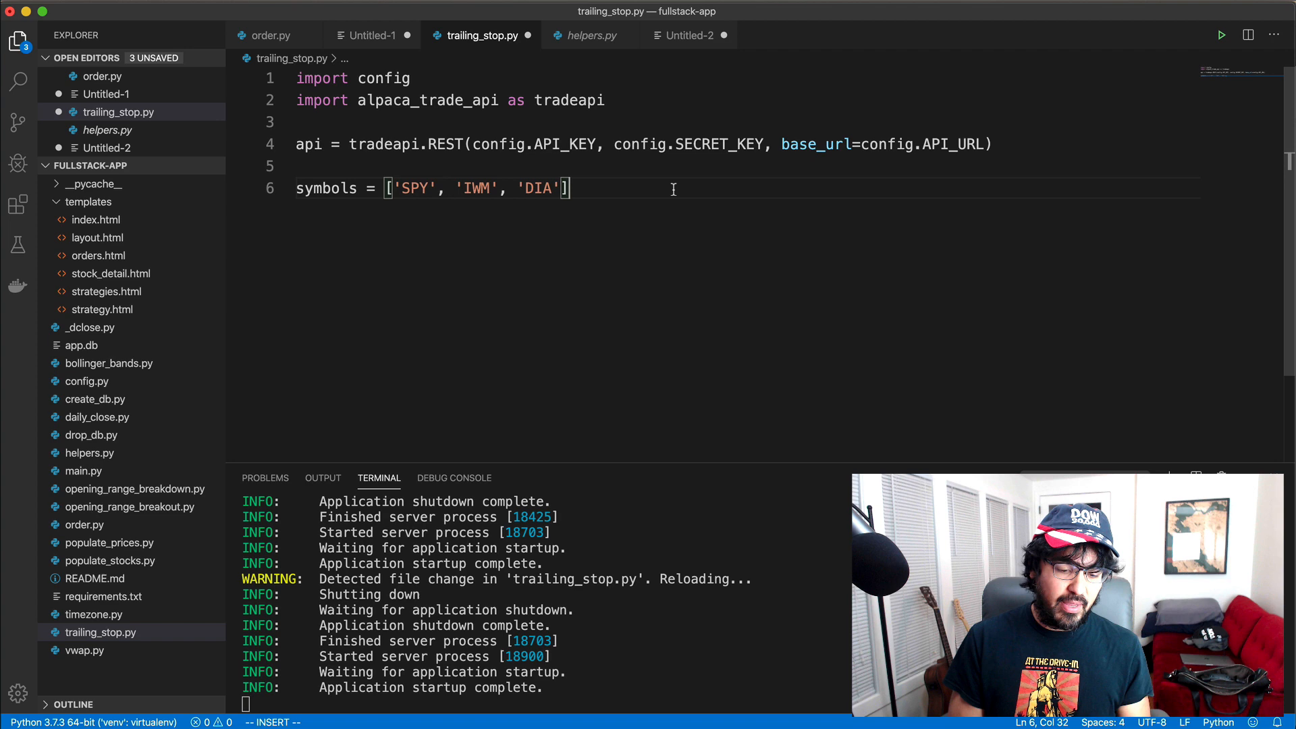
{"action": "type", "text": "for"}
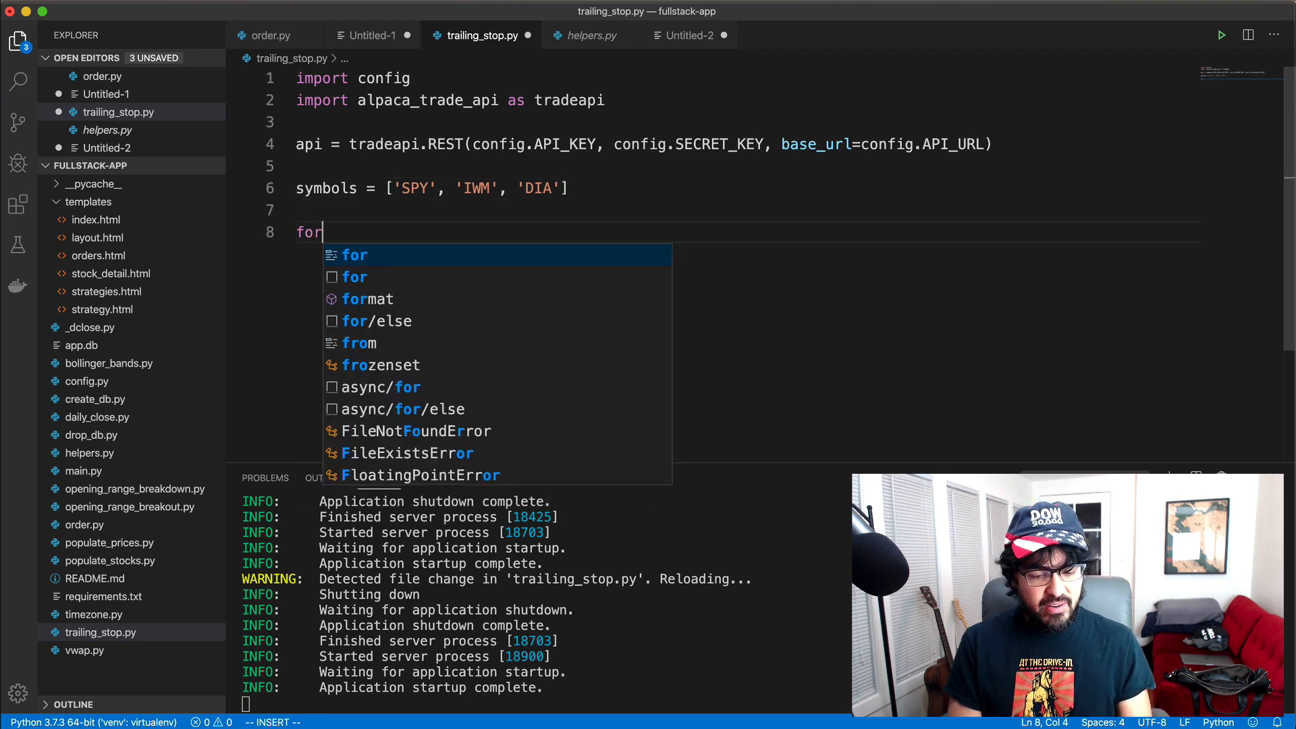
Loop over the symbols submitting quote-sized market buys, importing calculate_quantity from helpers
{"action": "type", "text": "symbol in symbols:"}
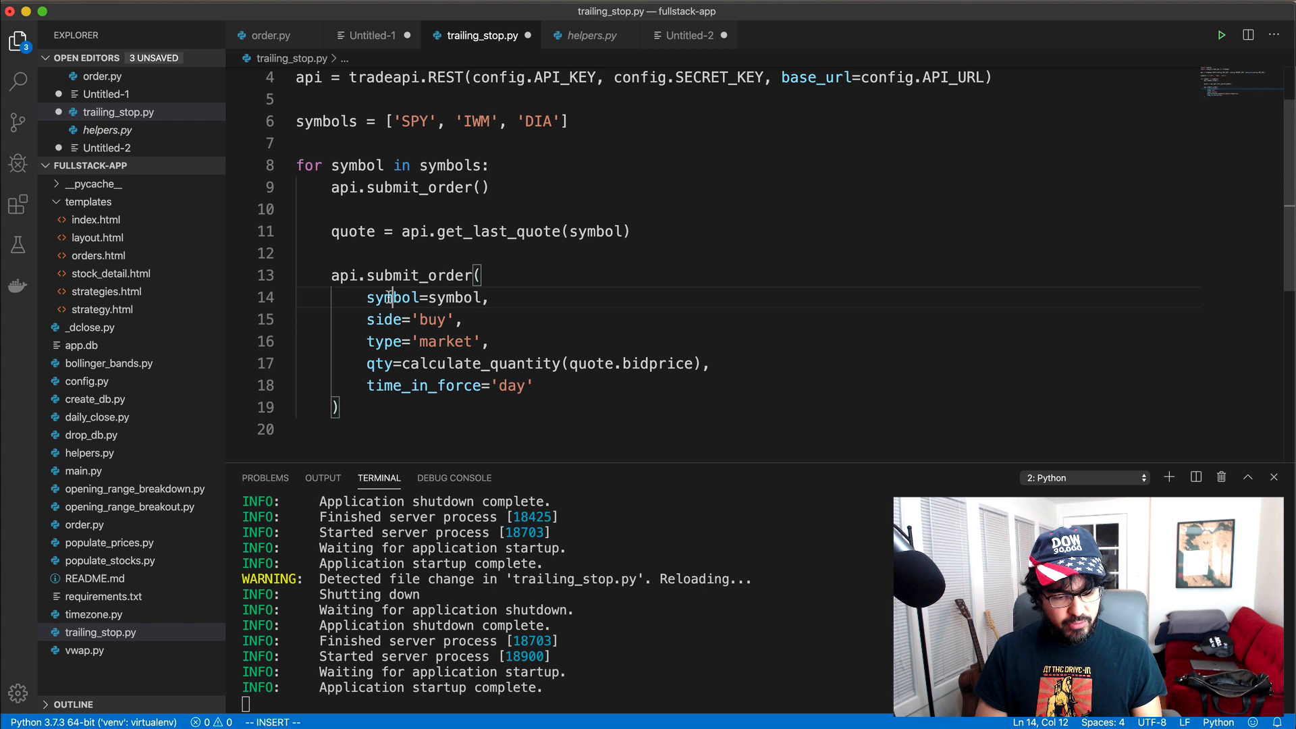
{"action": "left_click", "coordinate": [451, 341]}
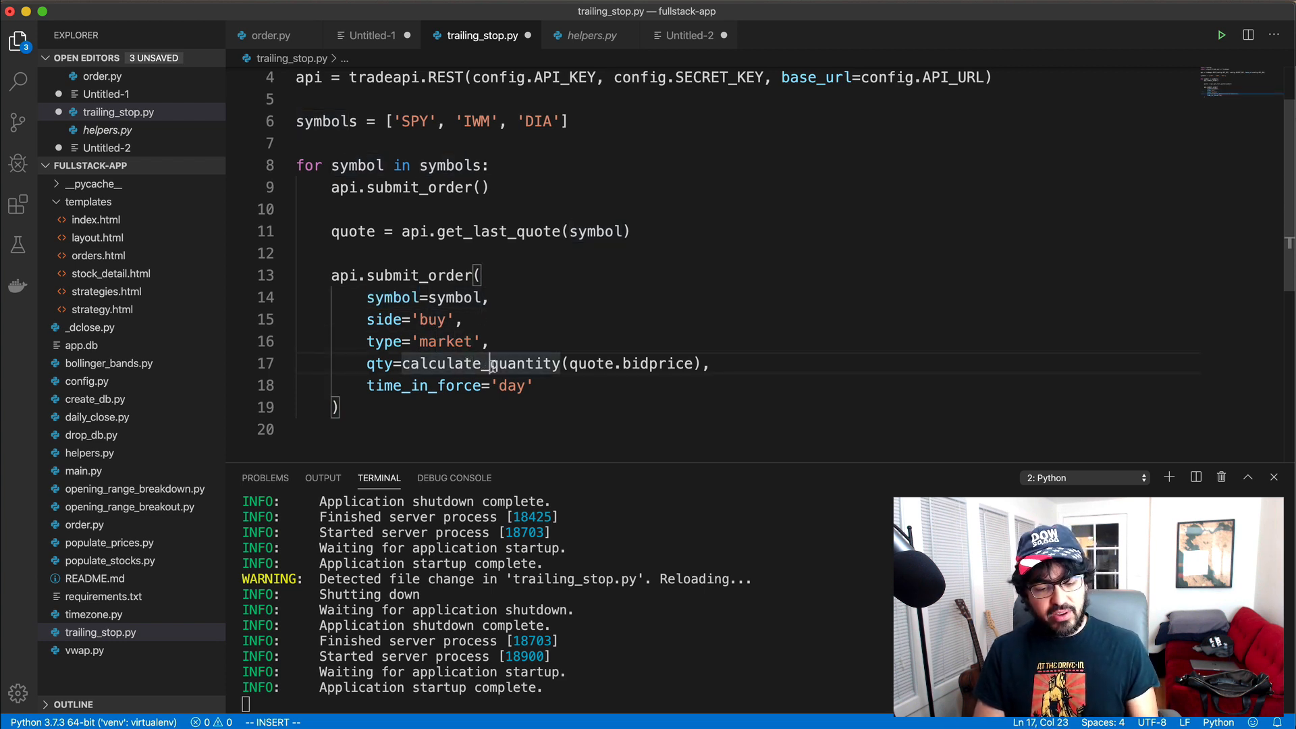
{"action": "type", "text": "from helpers"}
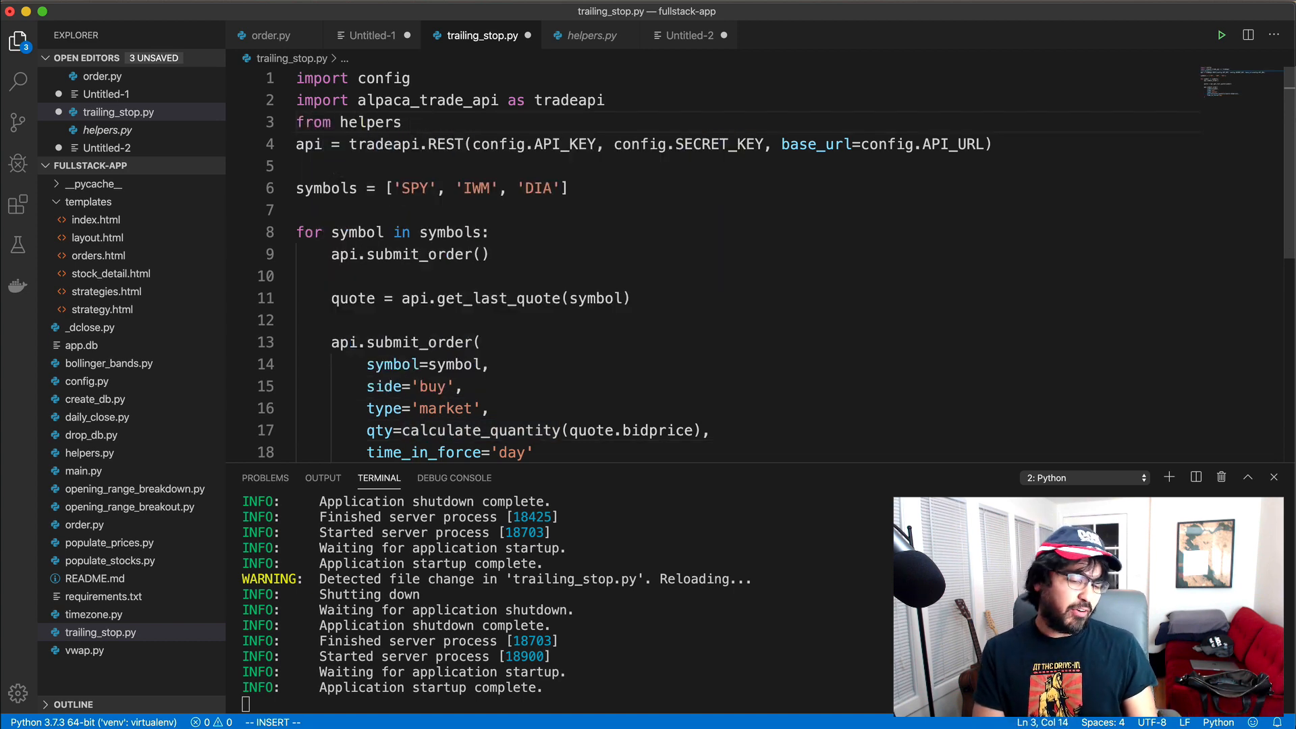
{"action": "type", "text": "import cal"}
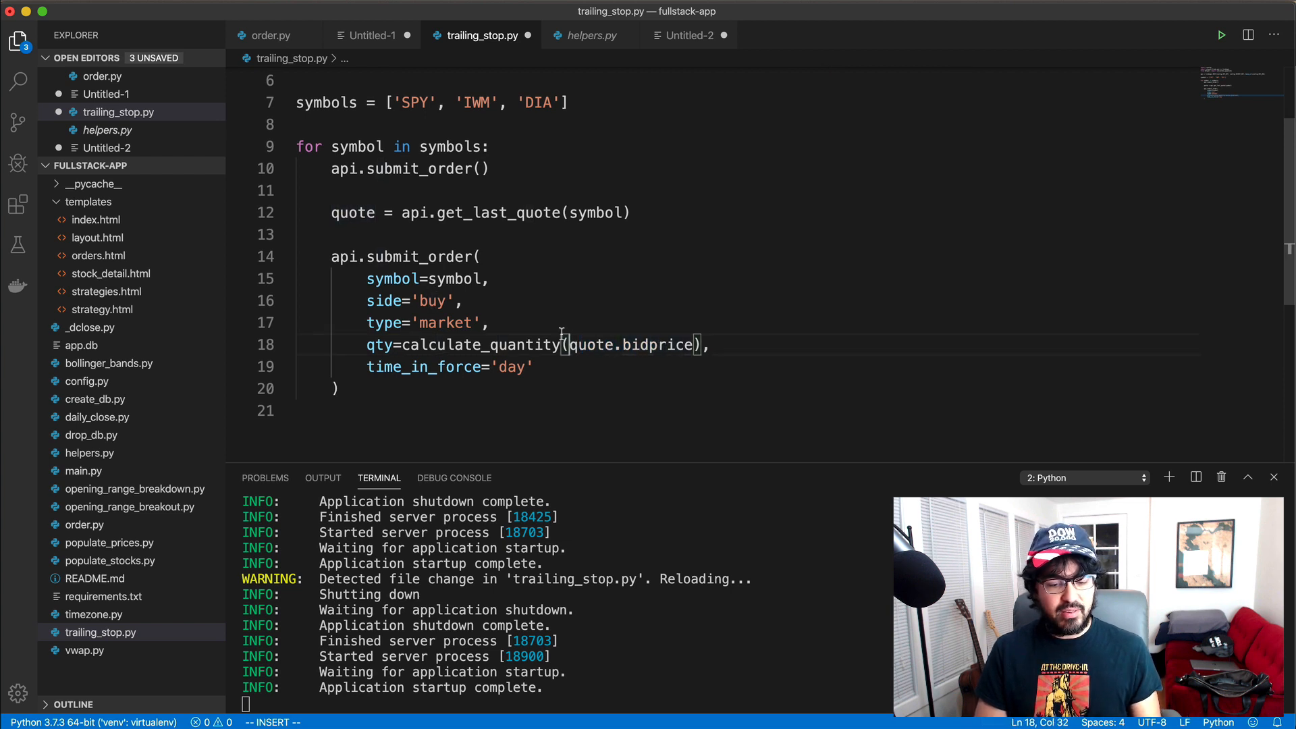
{"action": "double_click", "coordinate": [418, 169]}
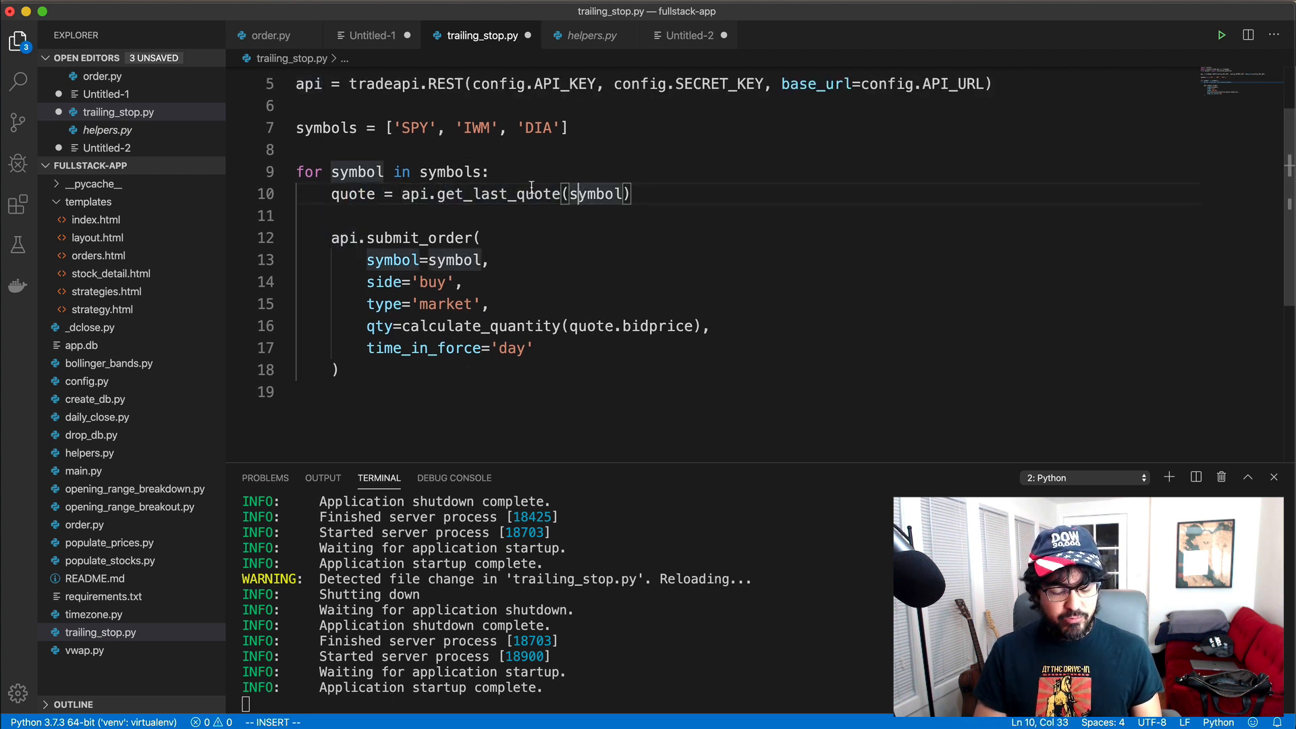
{"action": "left_click", "coordinate": [419, 171]}
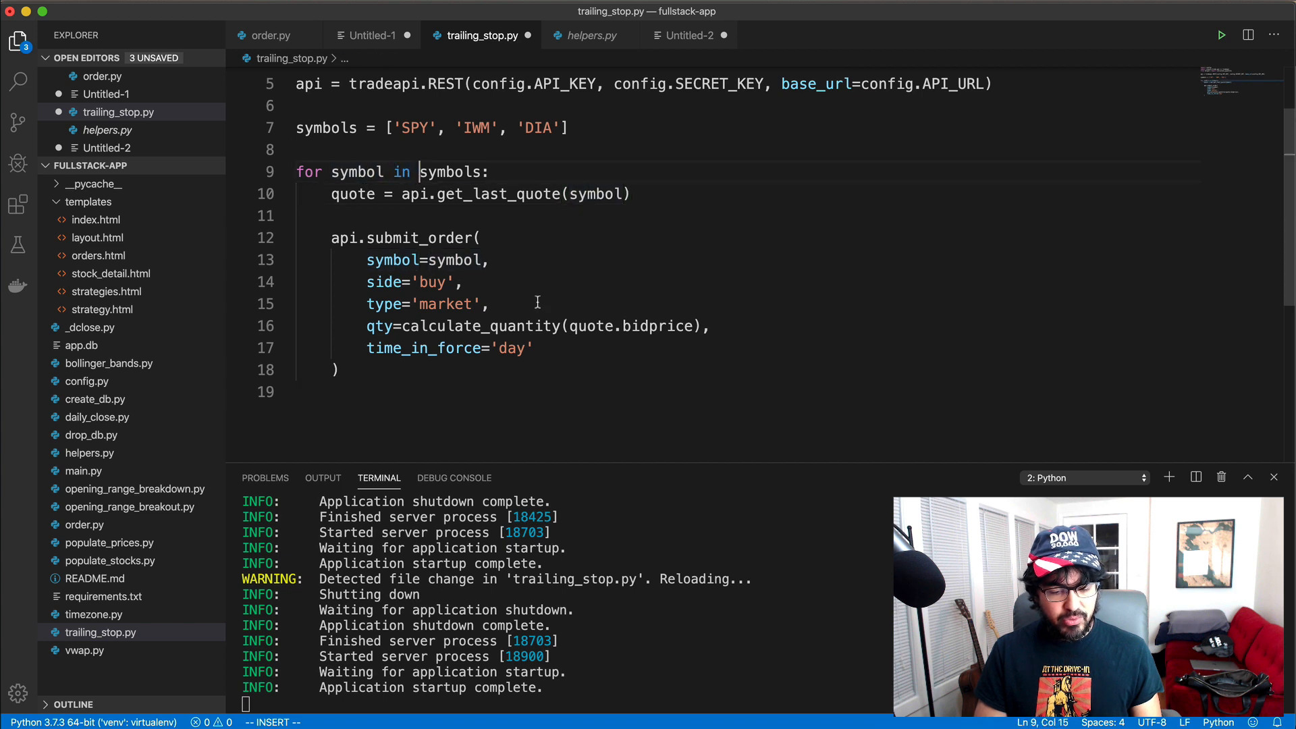
Check the calculate_quantity helper in helpers.py, then return to the buy order's qty argument in trailing_stop.py
{"action": "left_click", "coordinate": [590, 35]}
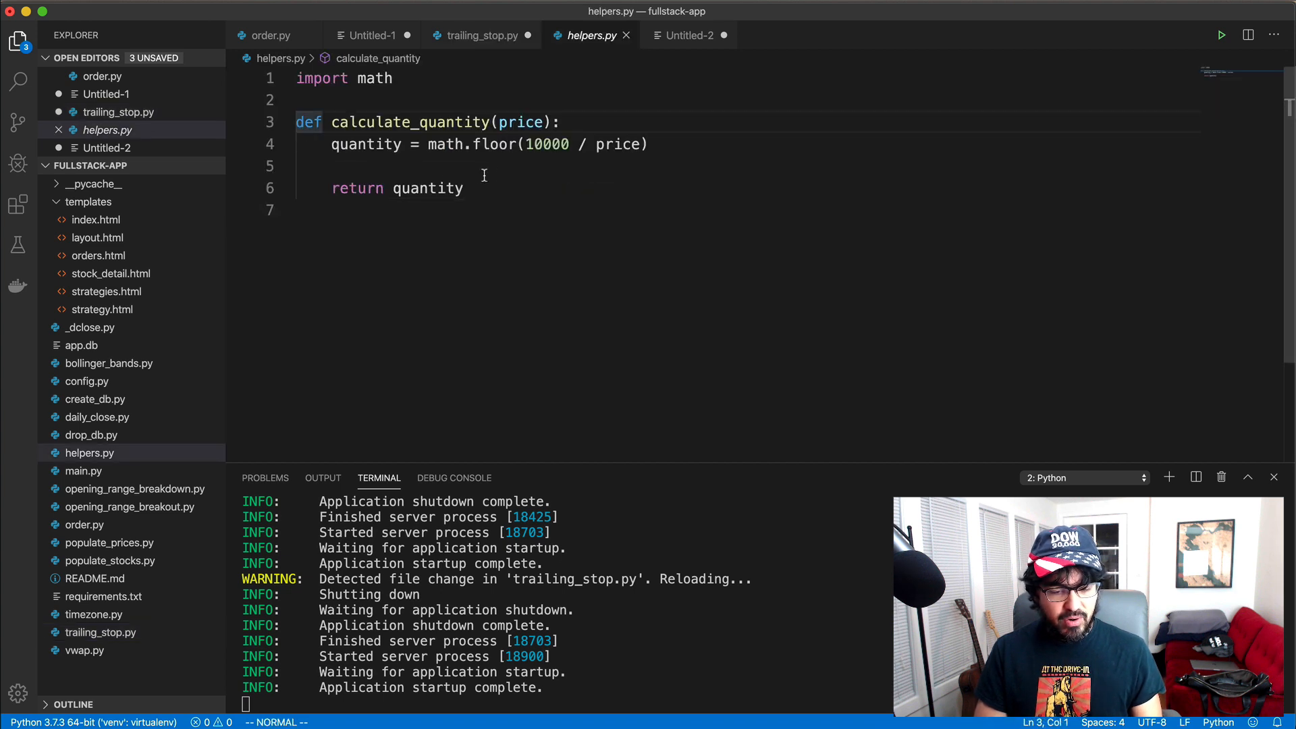
{"action": "mouse_move", "coordinate": [547, 145]}
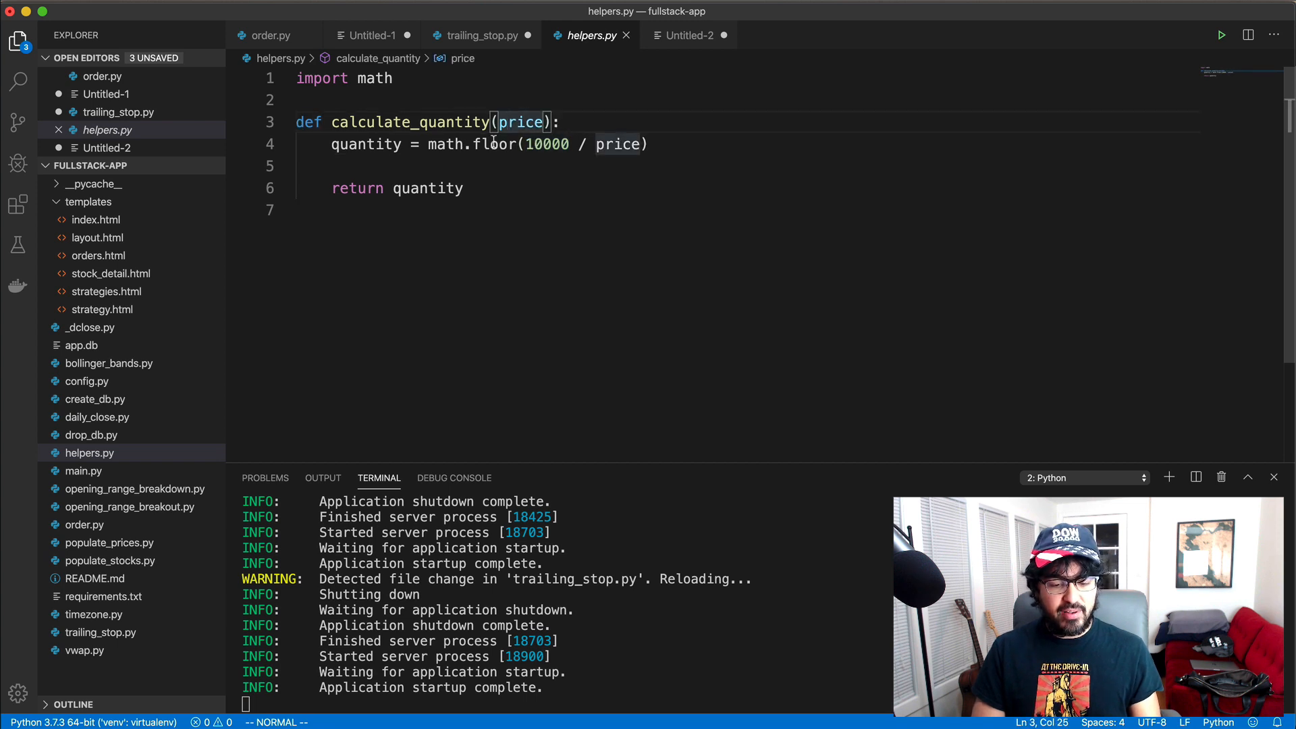
{"action": "left_click", "coordinate": [473, 144]}
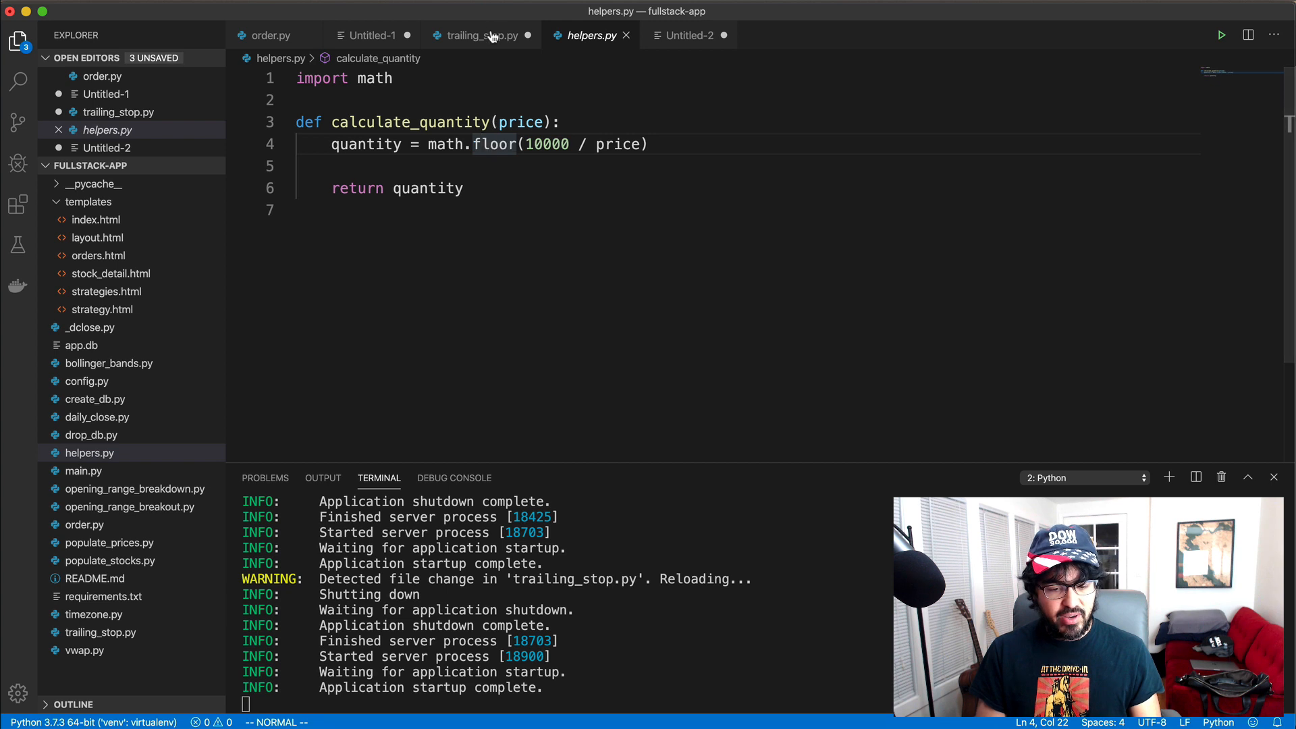
{"action": "left_click", "coordinate": [479, 35]}
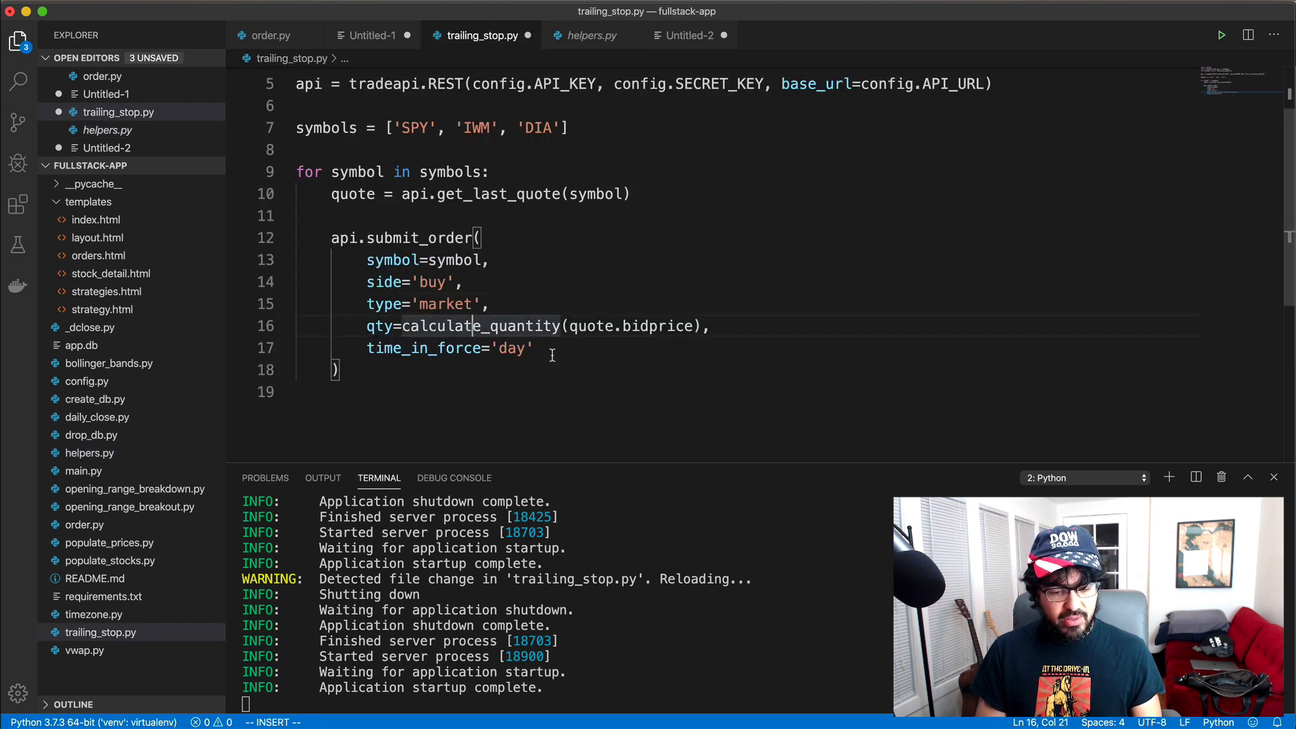
{"action": "left_click", "coordinate": [336, 370]}
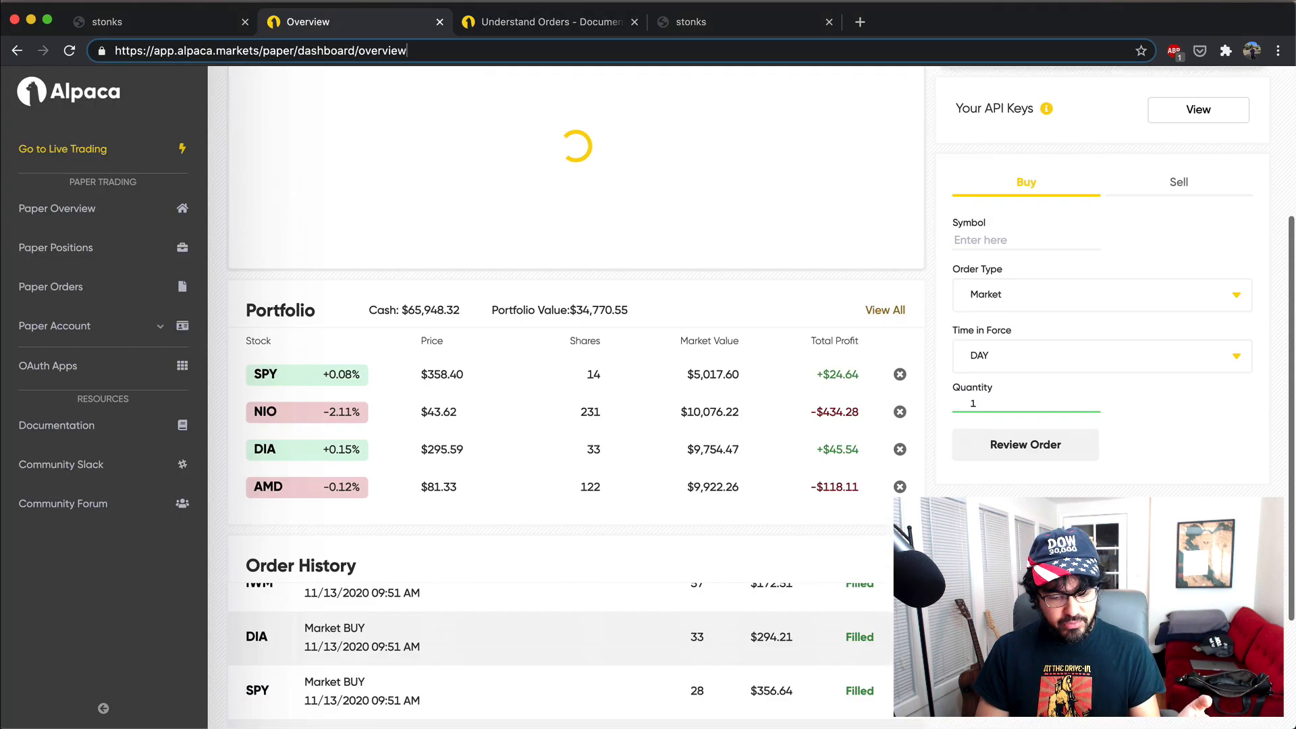
{"action": "scroll", "scroll_direction": "down", "scroll_amount": 3}
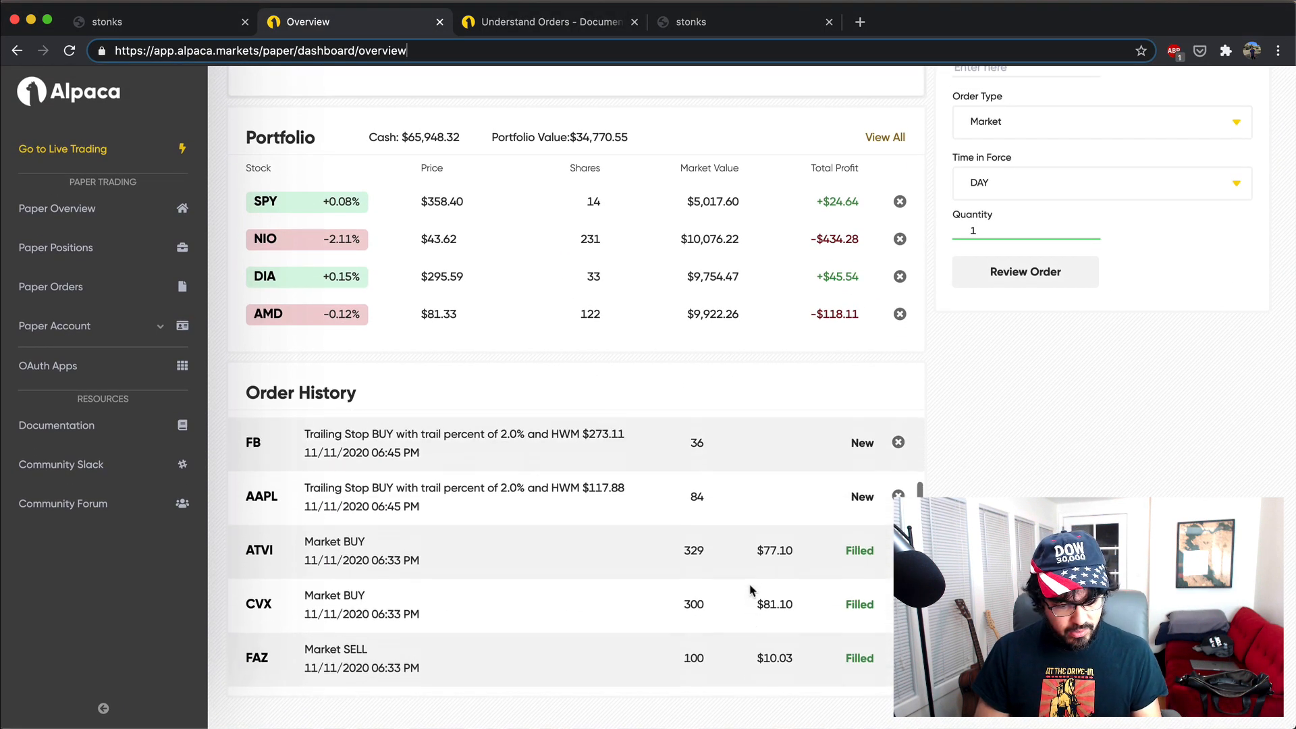
{"action": "scroll", "scroll_direction": "down", "scroll_amount": 3}
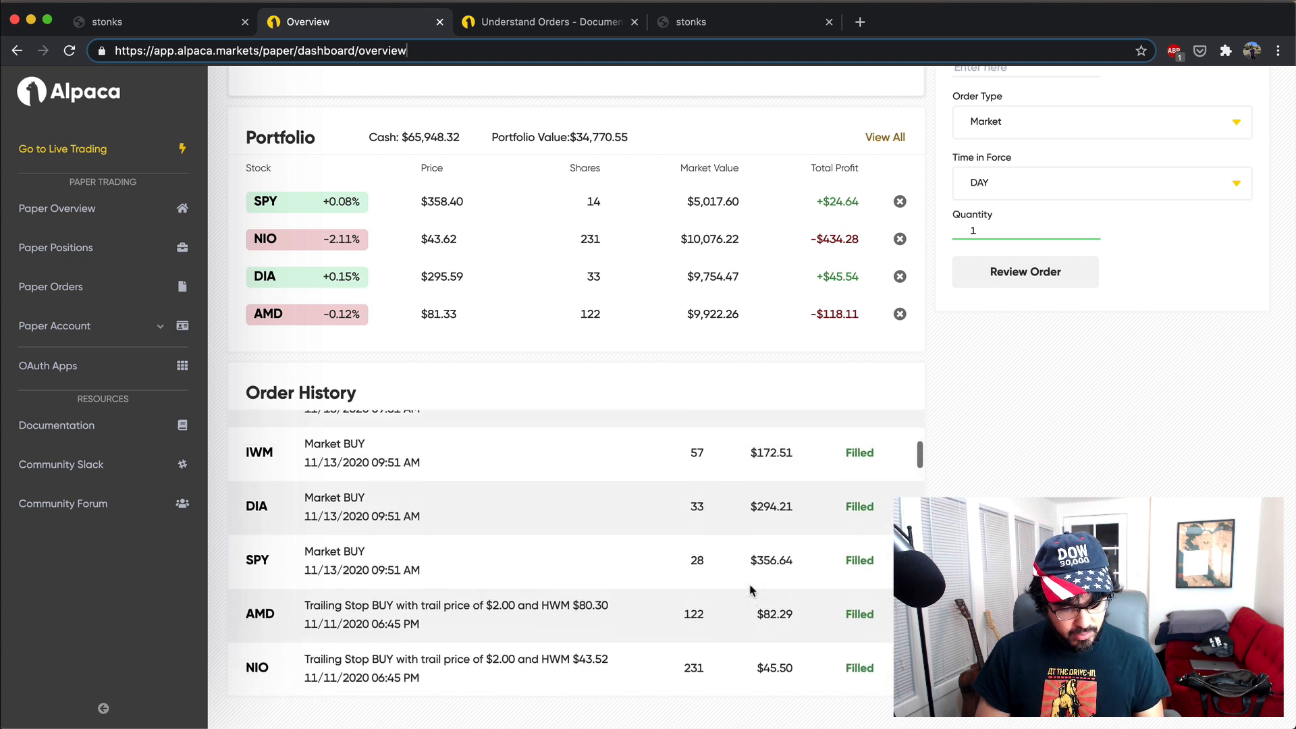
{"action": "scroll", "scroll_direction": "up", "scroll_amount": 3}
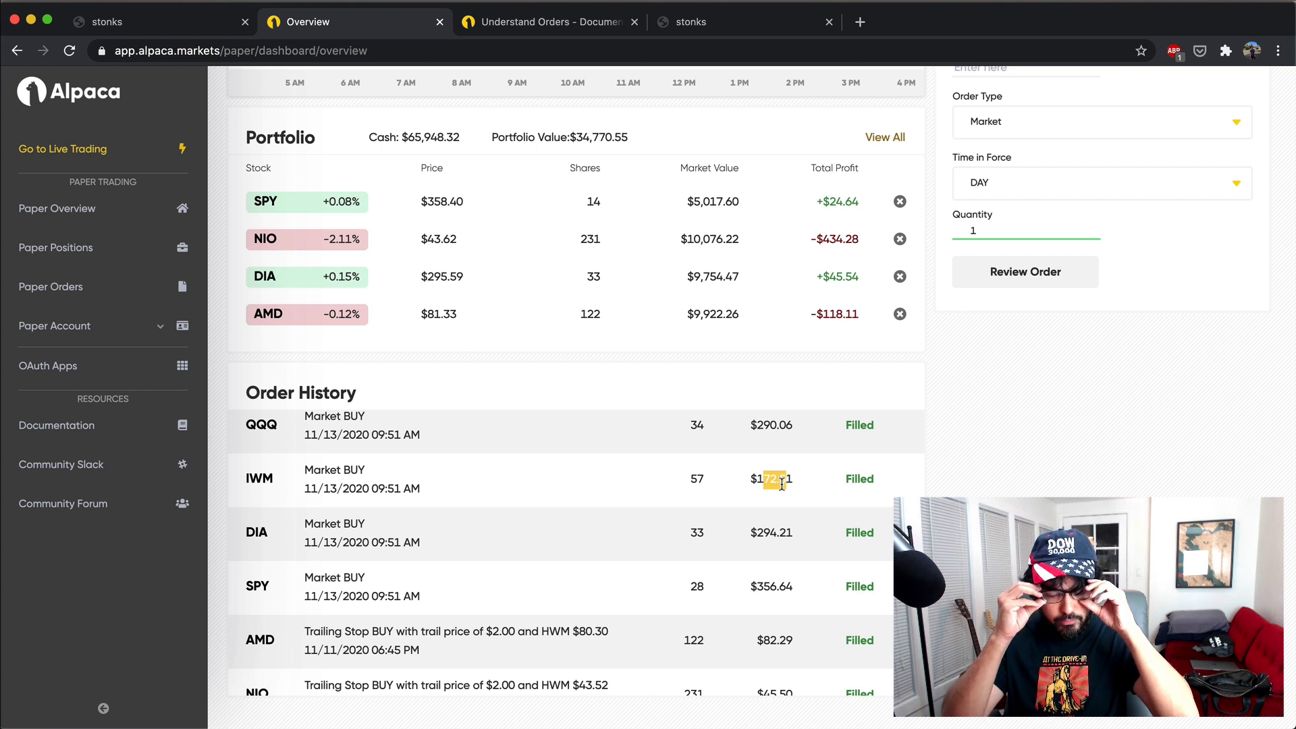
{"action": "scroll", "scroll_direction": "down", "scroll_amount": 3}
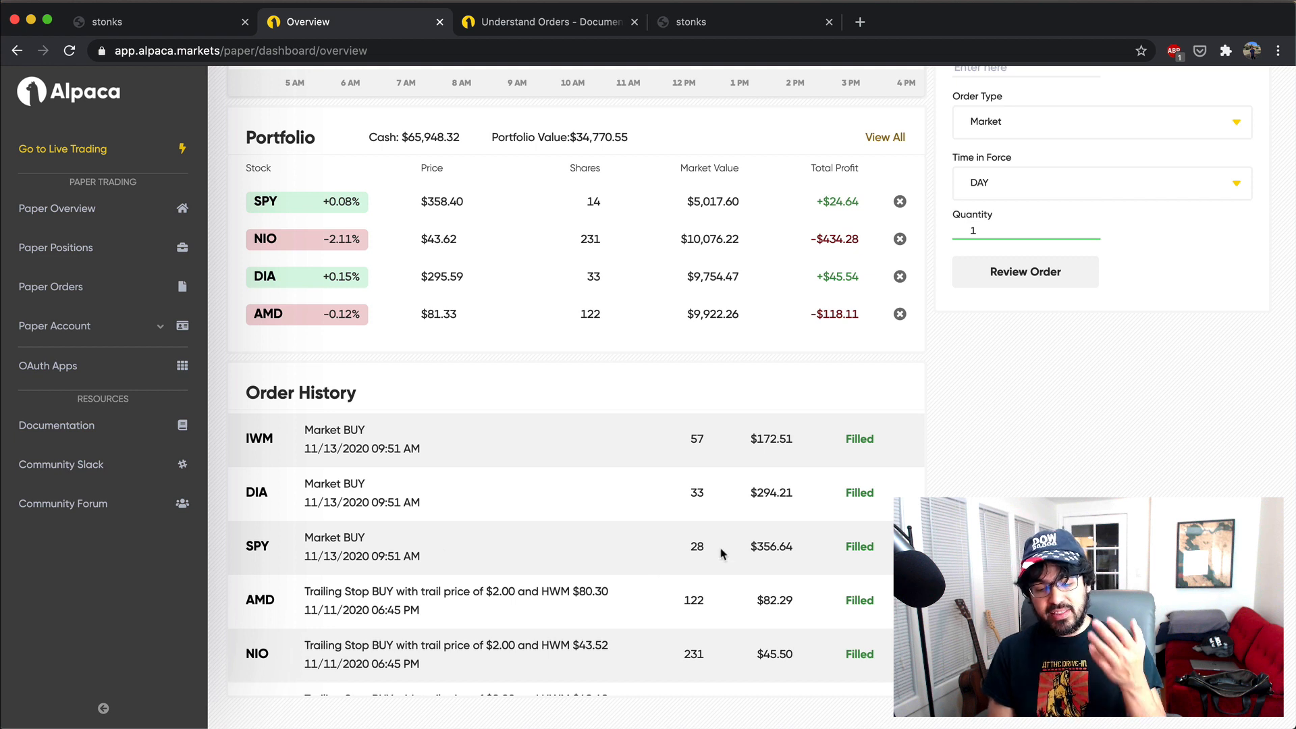
{"action": "mouse_move", "coordinate": [792, 545]}
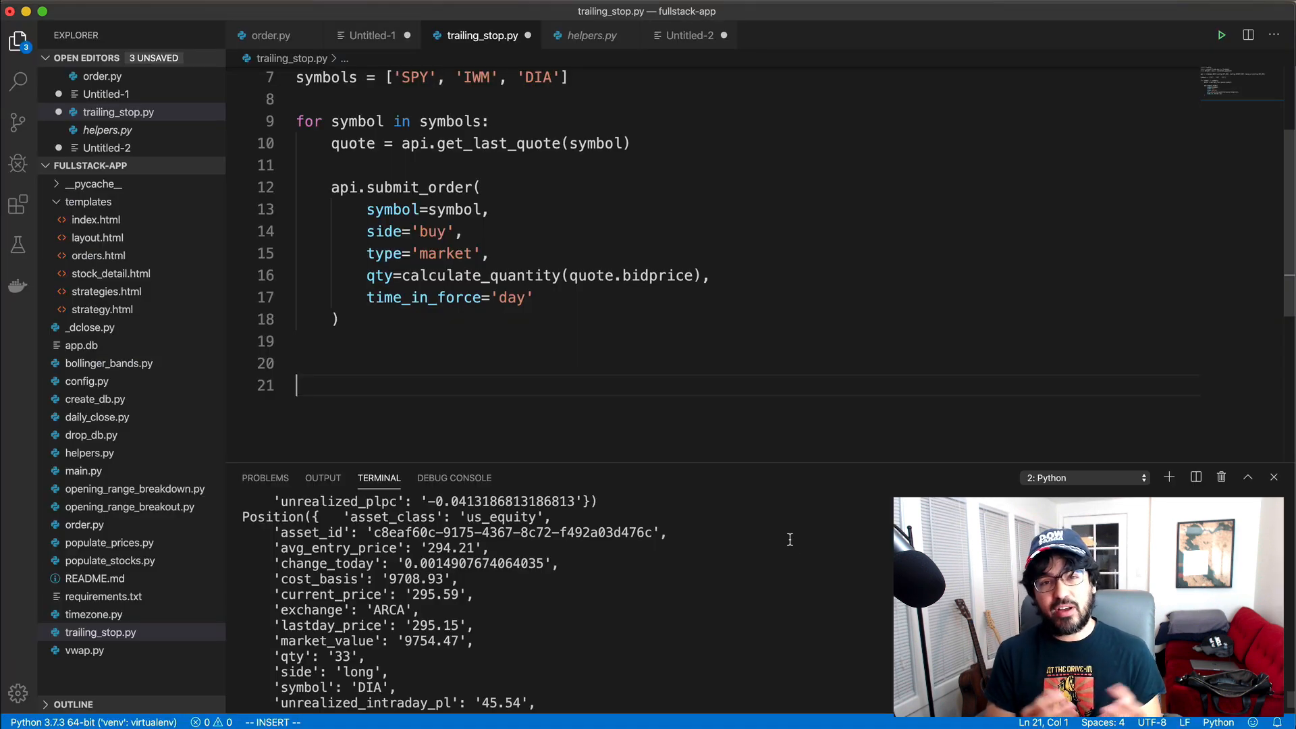
Add orders = api.list_orders() and positions = api.list_positions() lines below the buy loop
{"action": "type", "text": "api.list_orders("}
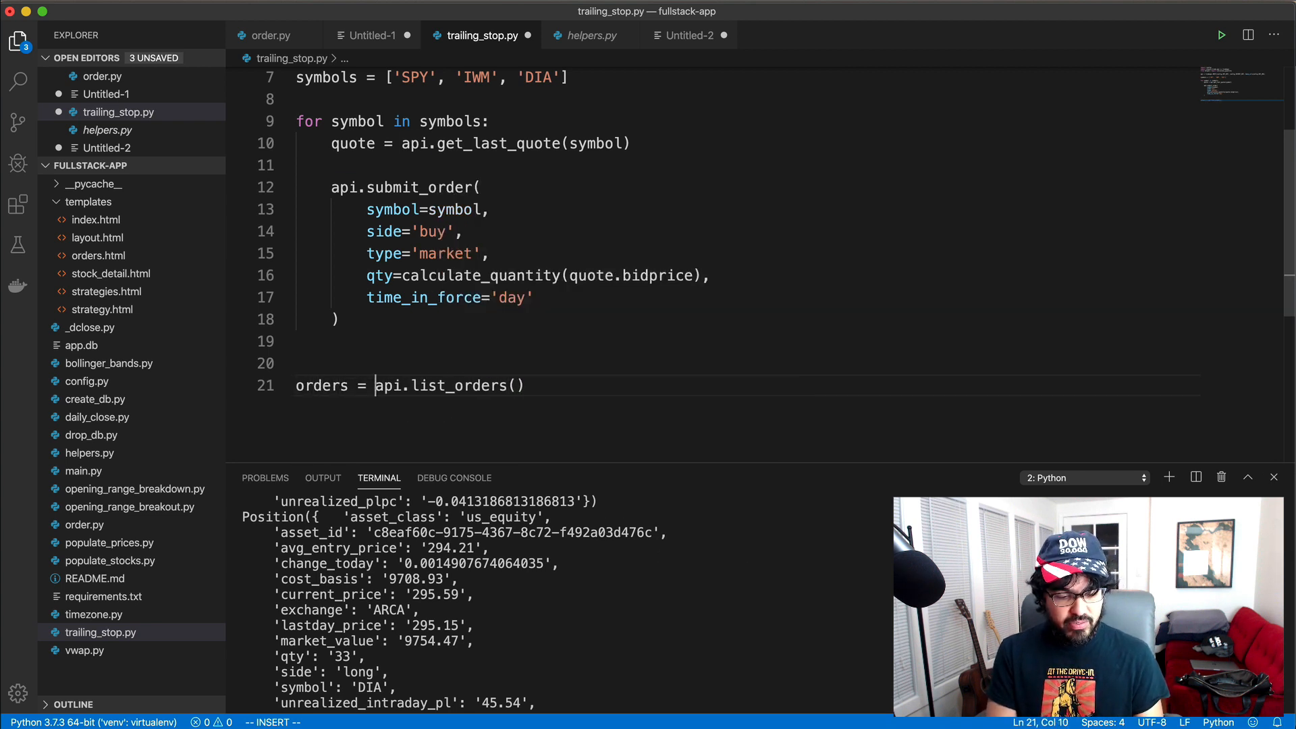
{"action": "key", "text": "Return"}
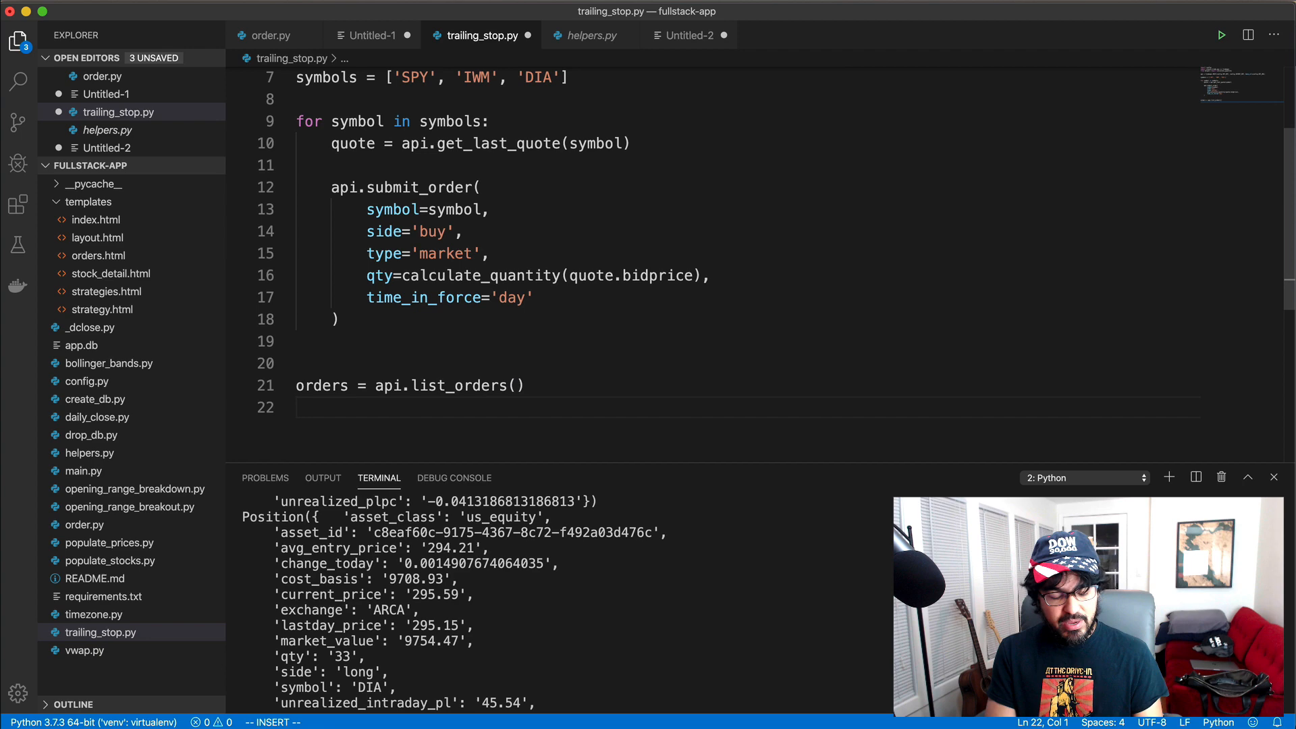
{"action": "type", "text": "position"}
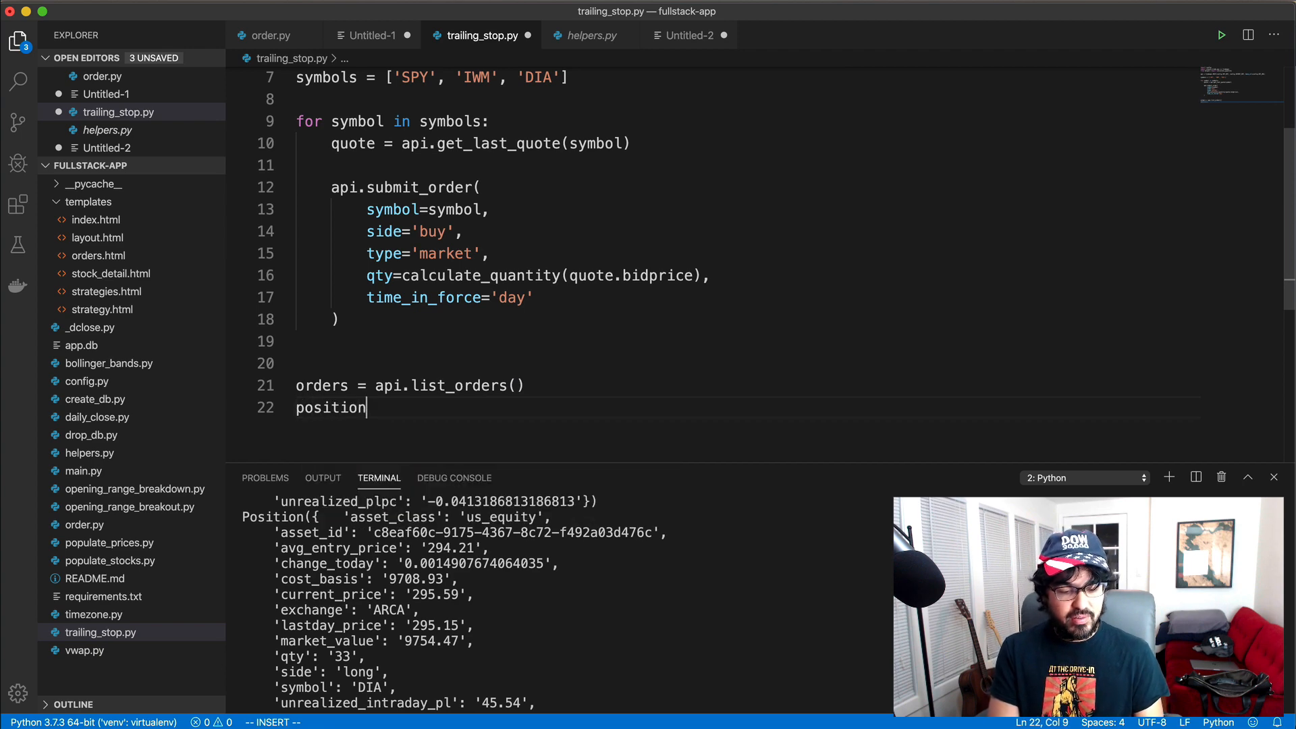
{"action": "type", "text": "s = api.list_positions("}
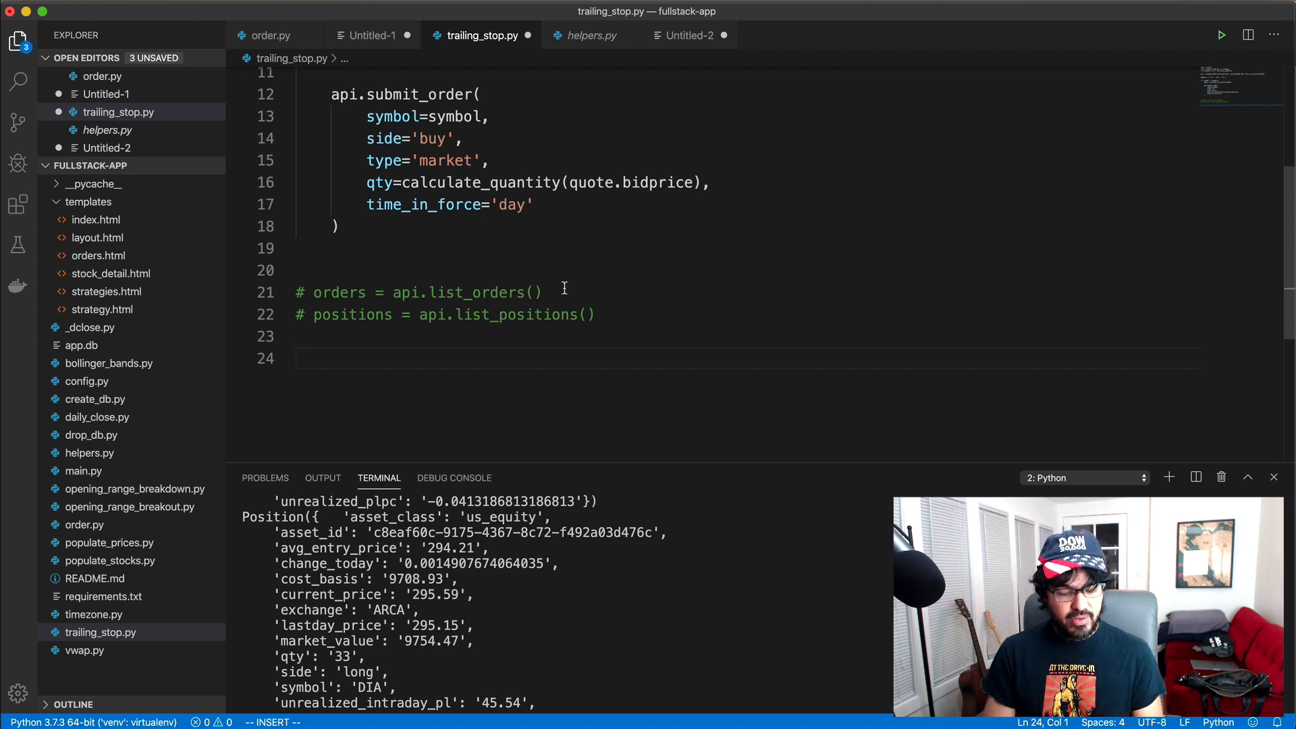
Start an api.submit_order sell for 57 shares of IWM, pointing back at the orders and positions lookups
{"action": "type", "text": "api.submit_order("}
{"action": "type", "text": "symbol='IWM',"}
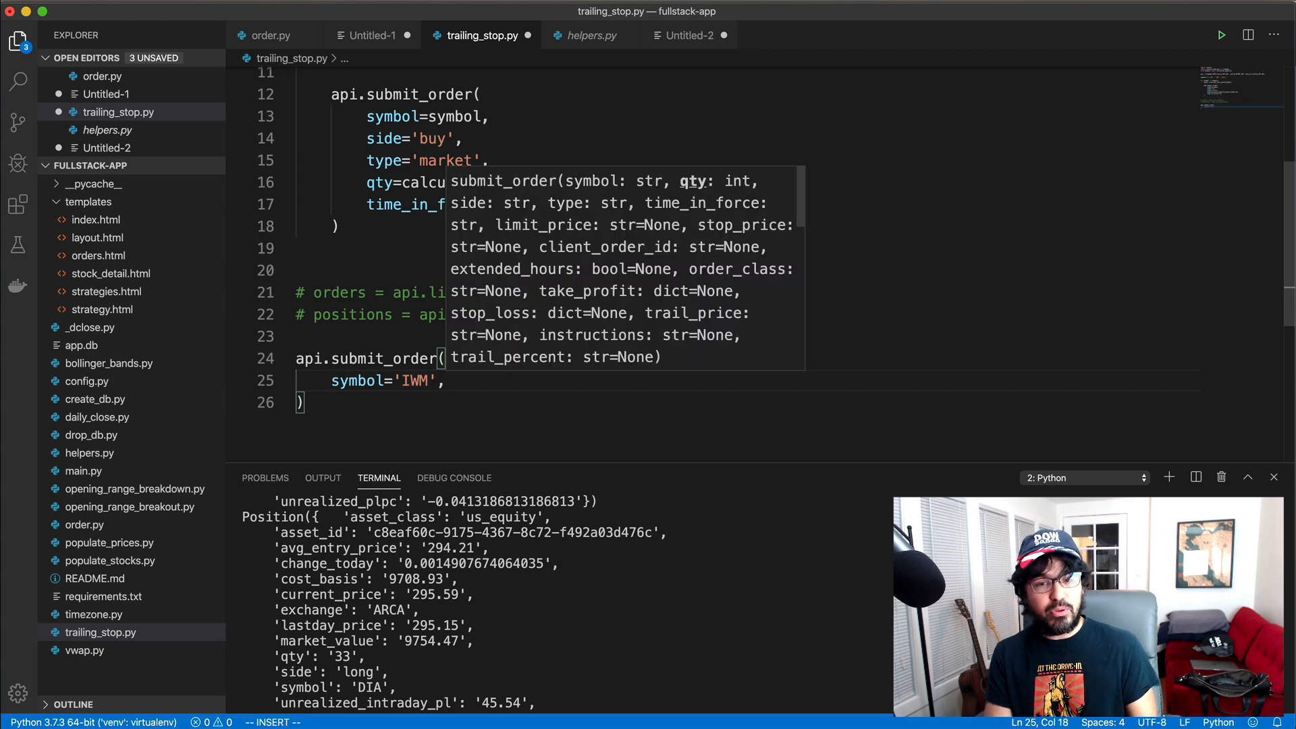
{"action": "type", "text": "side"}
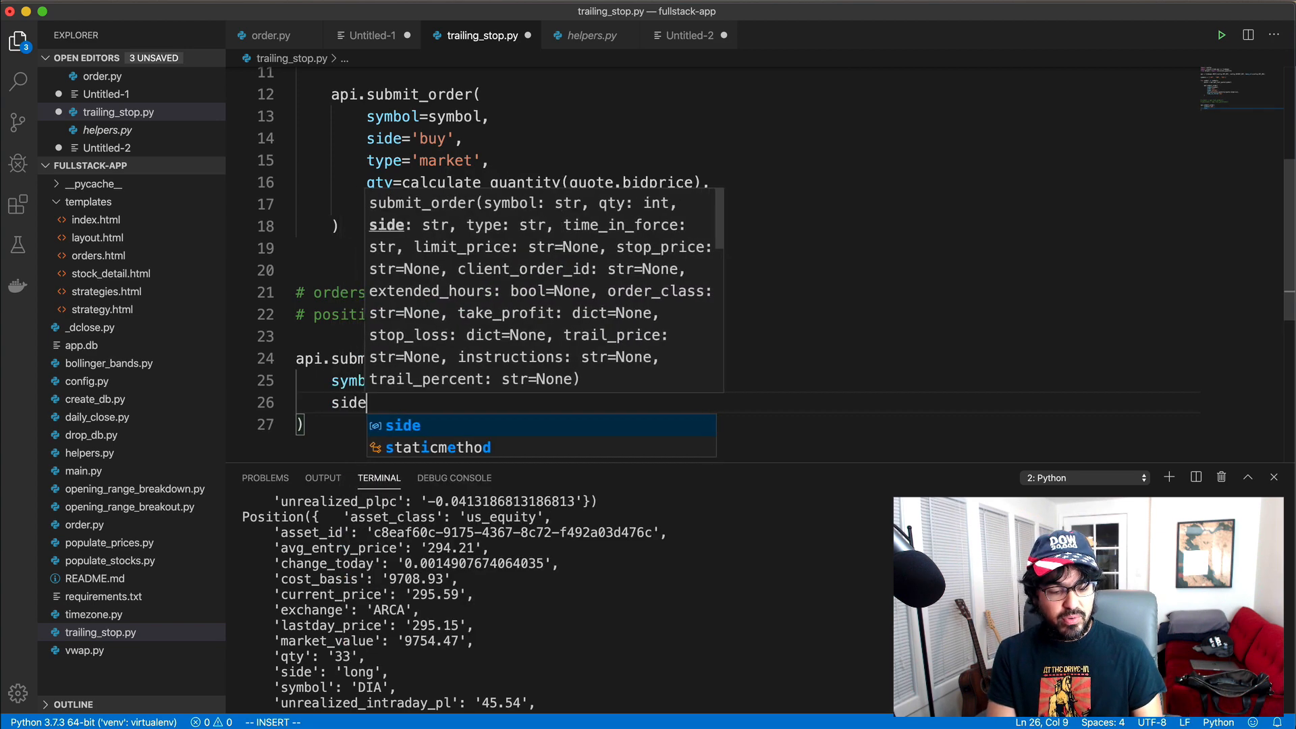
{"action": "type", "text": "='sell',"}
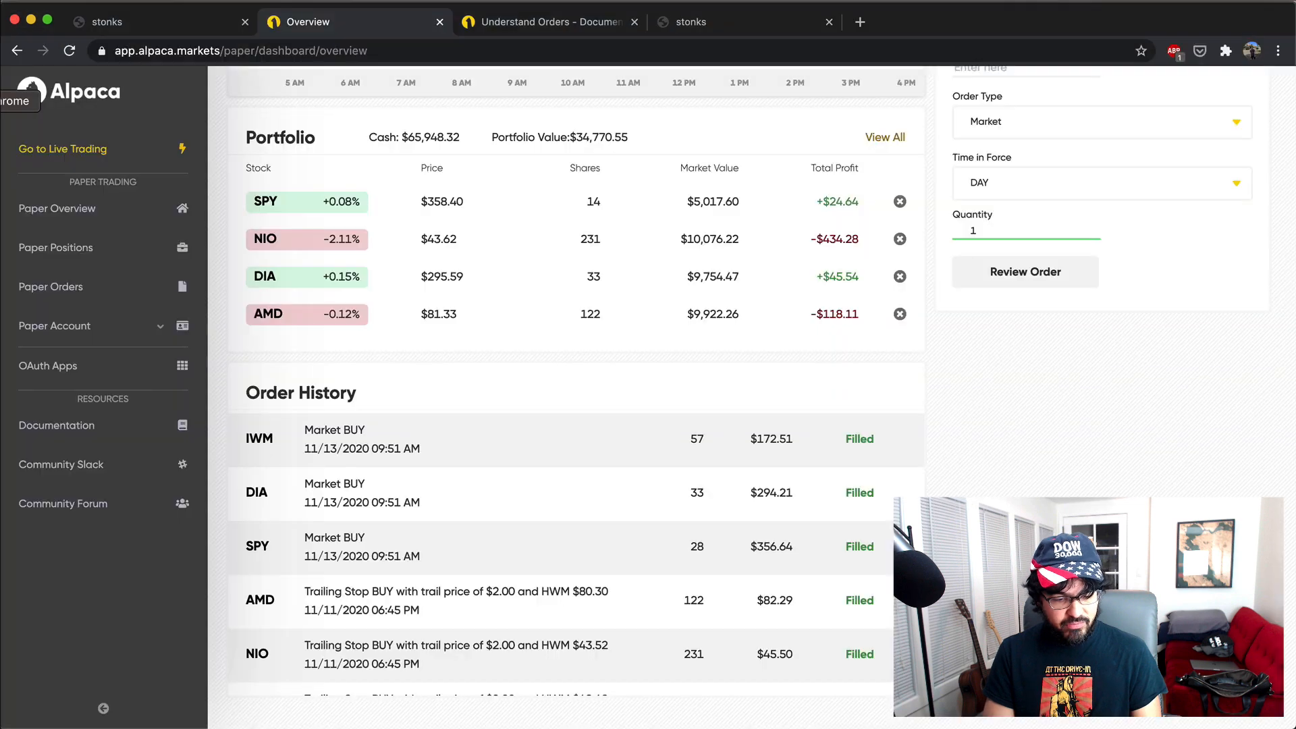
{"action": "mouse_move", "coordinate": [599, 476]}
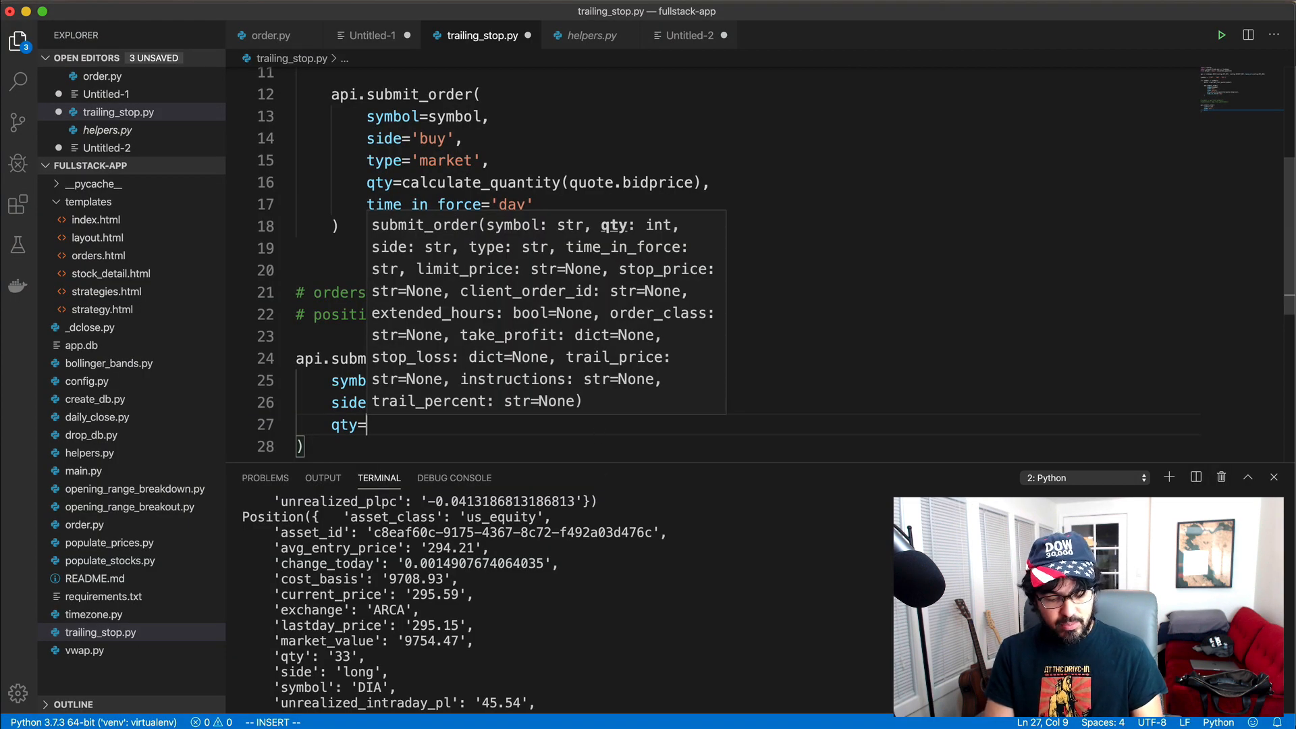
{"action": "type", "text": "57"}
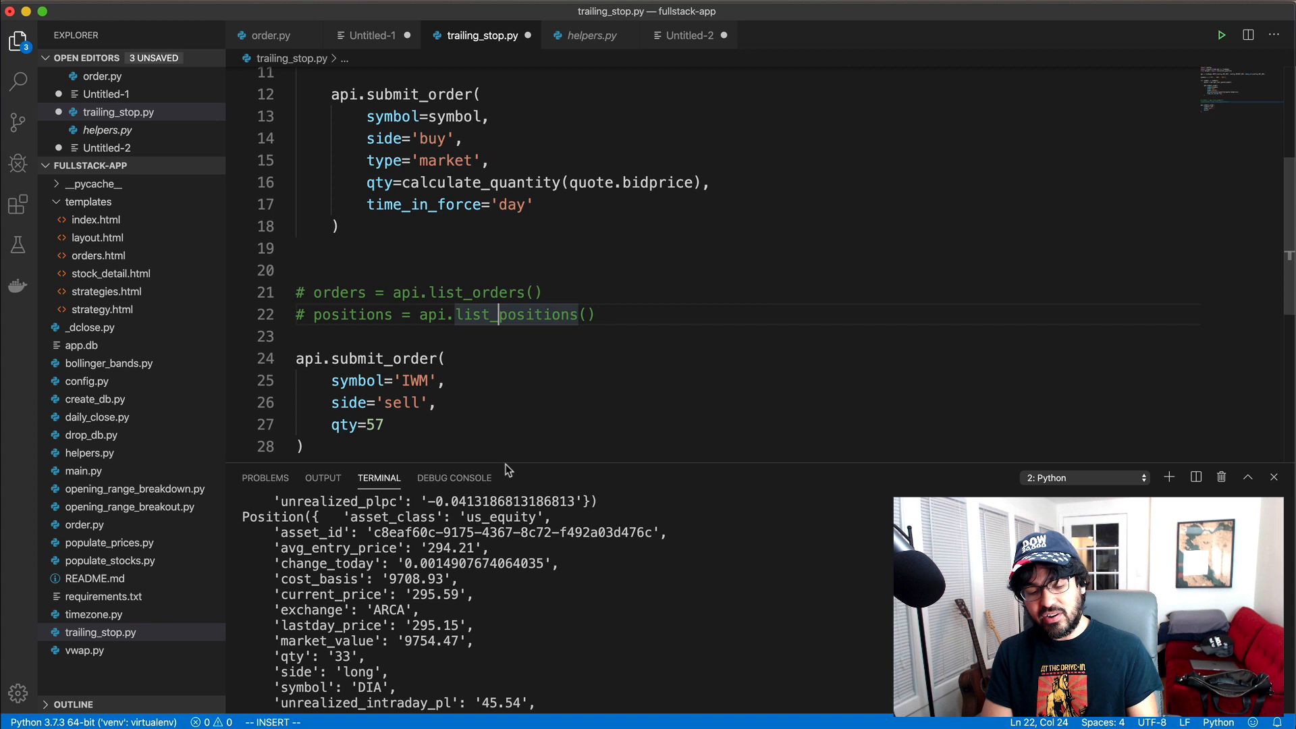
{"action": "left_click", "coordinate": [382, 424]}
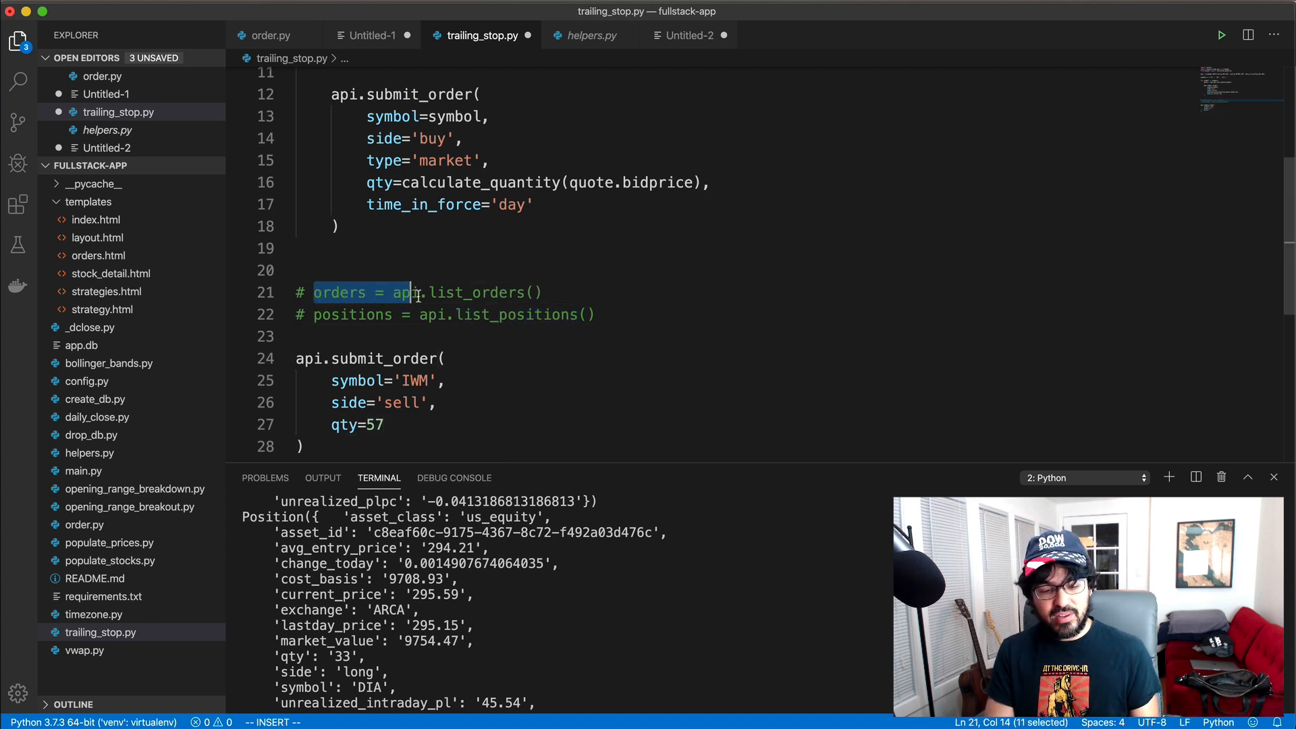
{"action": "left_click", "coordinate": [442, 315]}
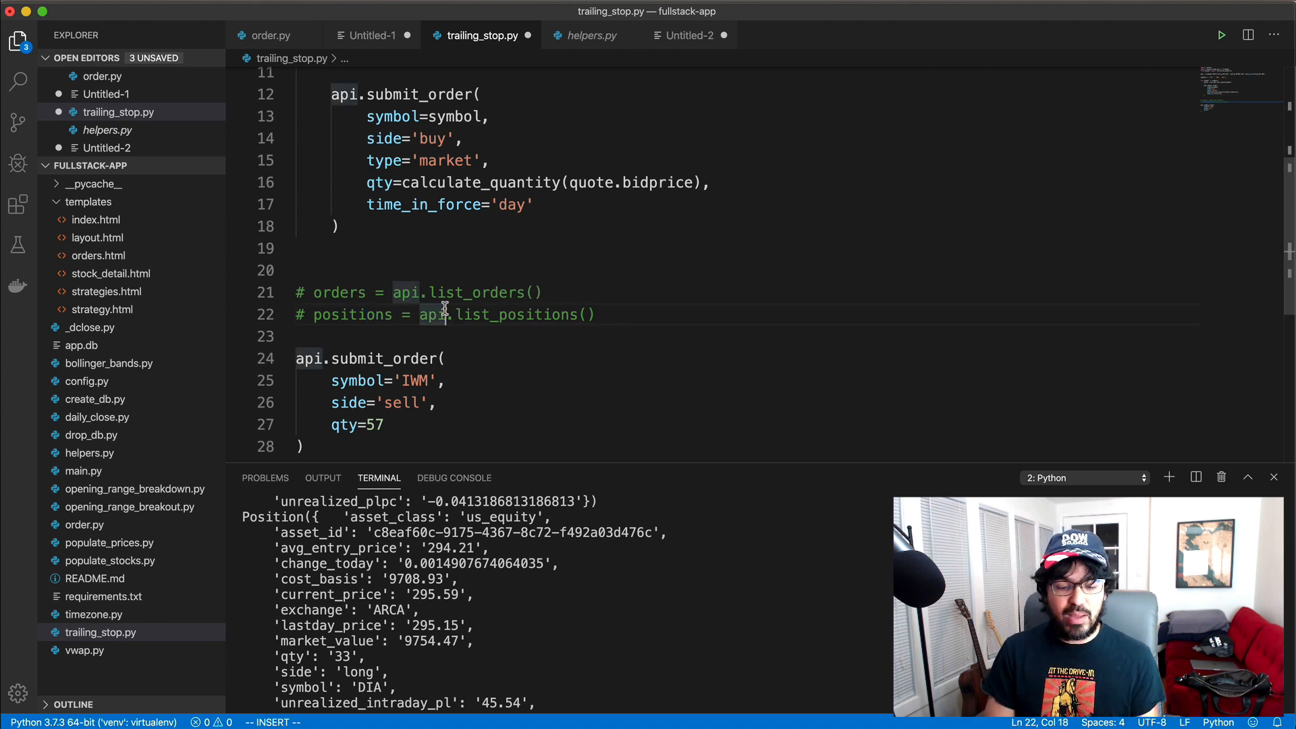
{"action": "double_click", "coordinate": [353, 314]}
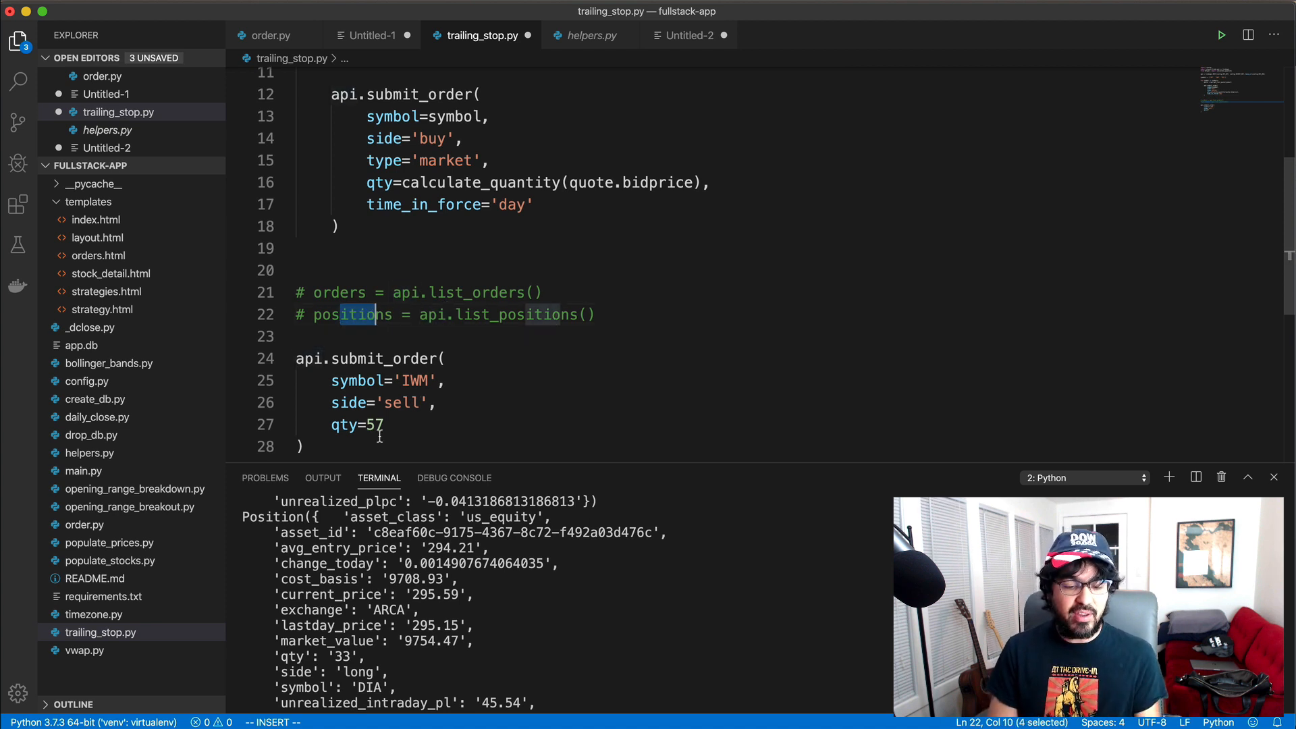
{"action": "left_click", "coordinate": [389, 424]}
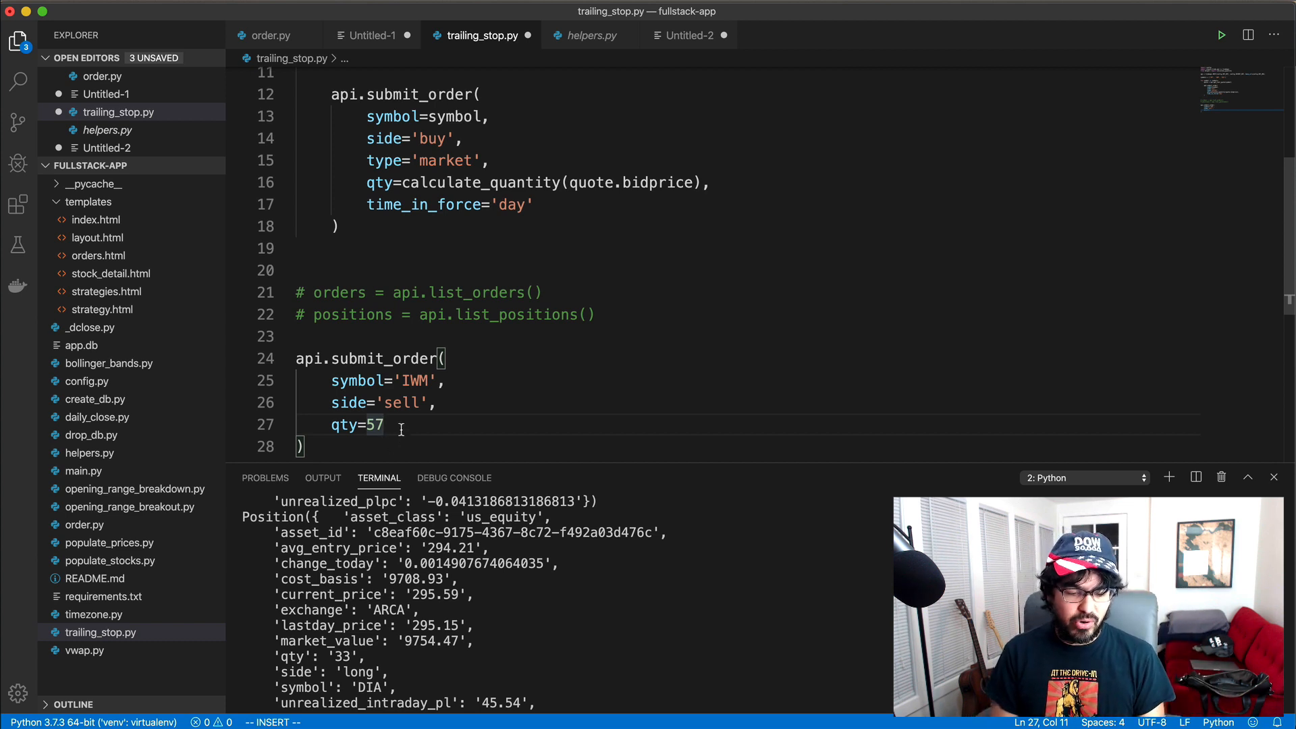
Complete the order with time_in_force='day', type='trailing_stop' and trail_price='0.20'
{"action": "key", "text": "Enter"}
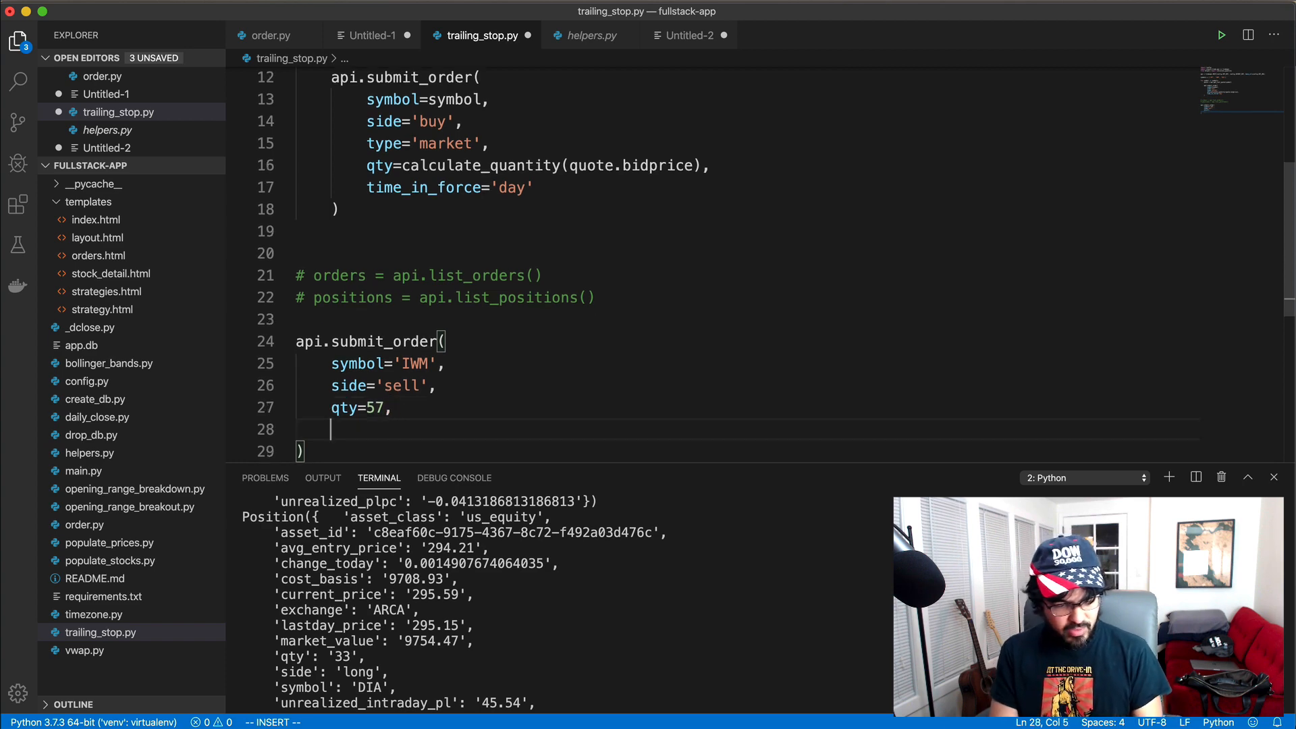
{"action": "type", "text": "time_in_force='day'"}
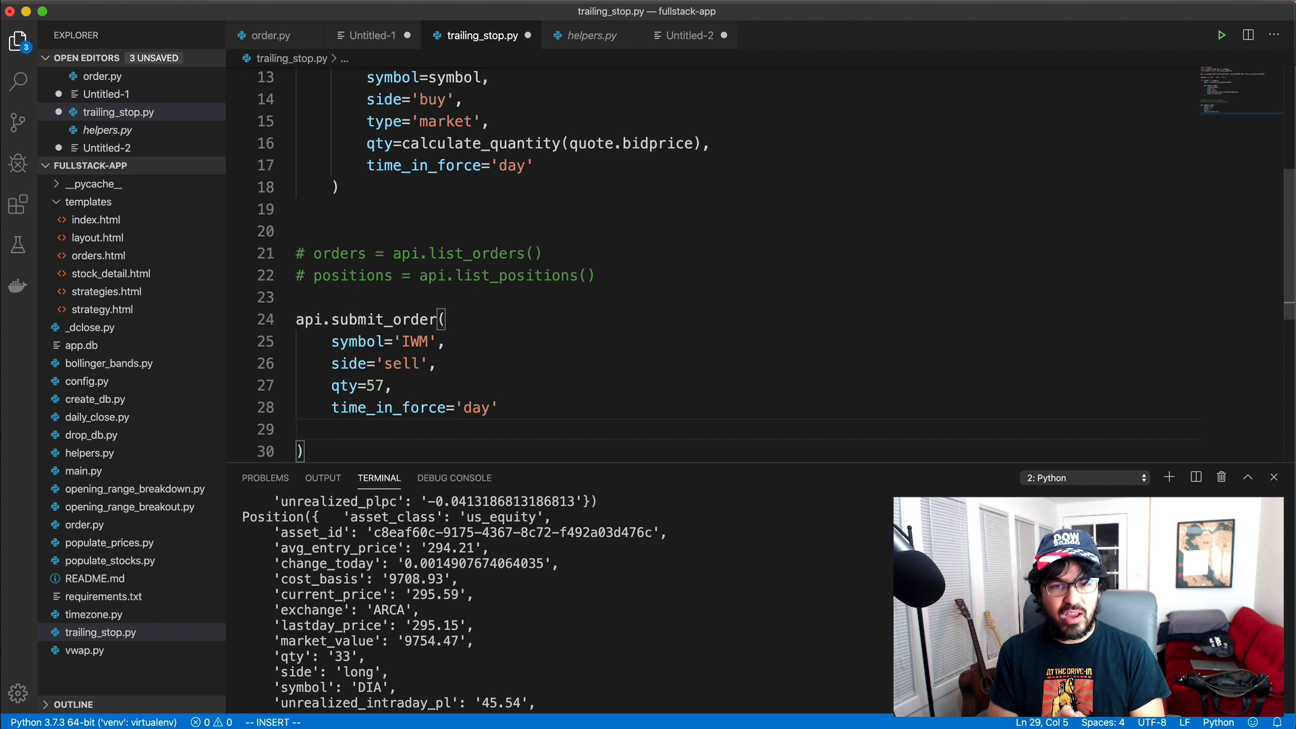
{"action": "type", "text": "type"}
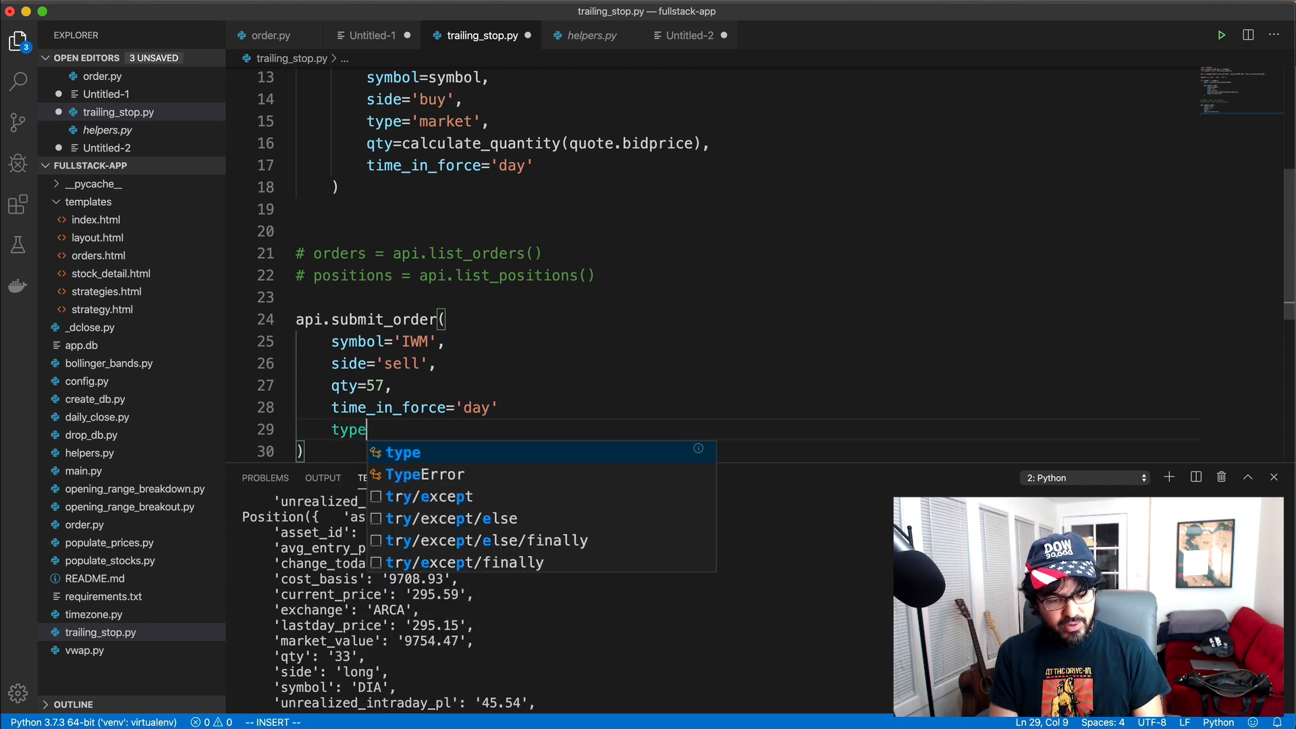
{"action": "type", "text": "='trailing_"}
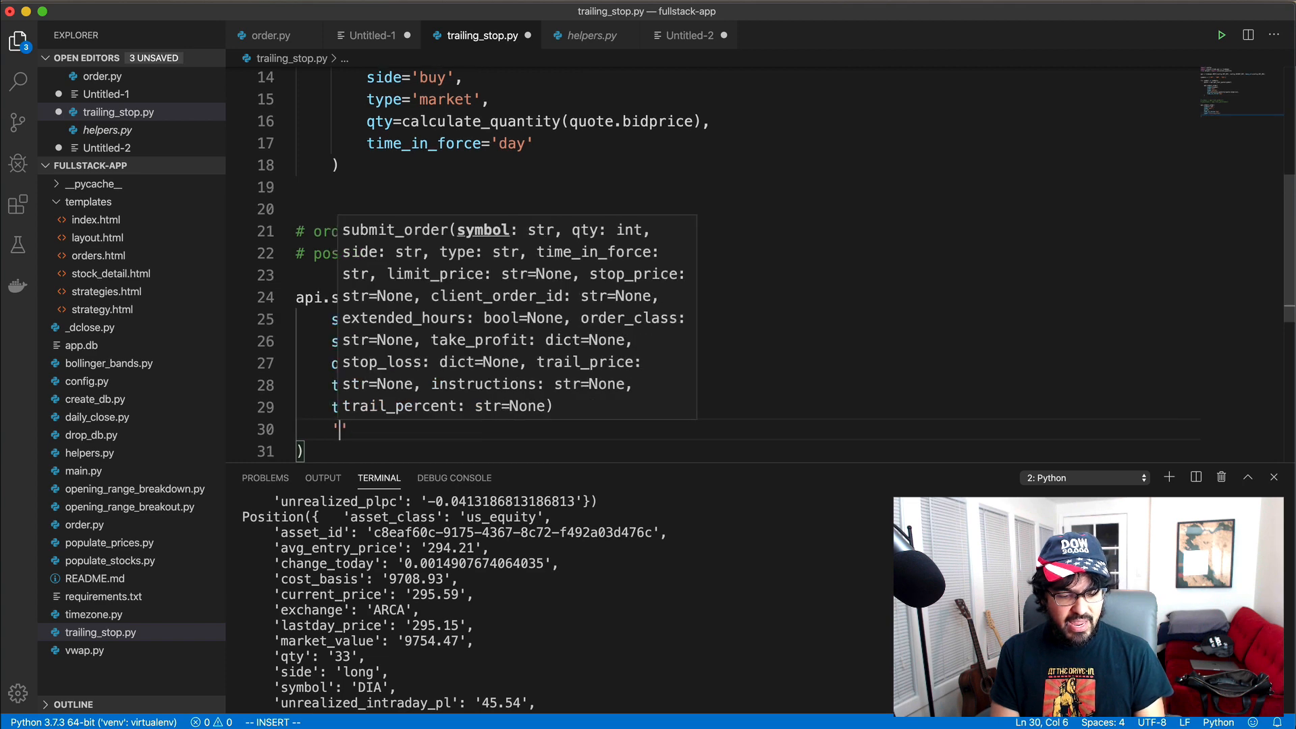
{"action": "type", "text": "tail"}
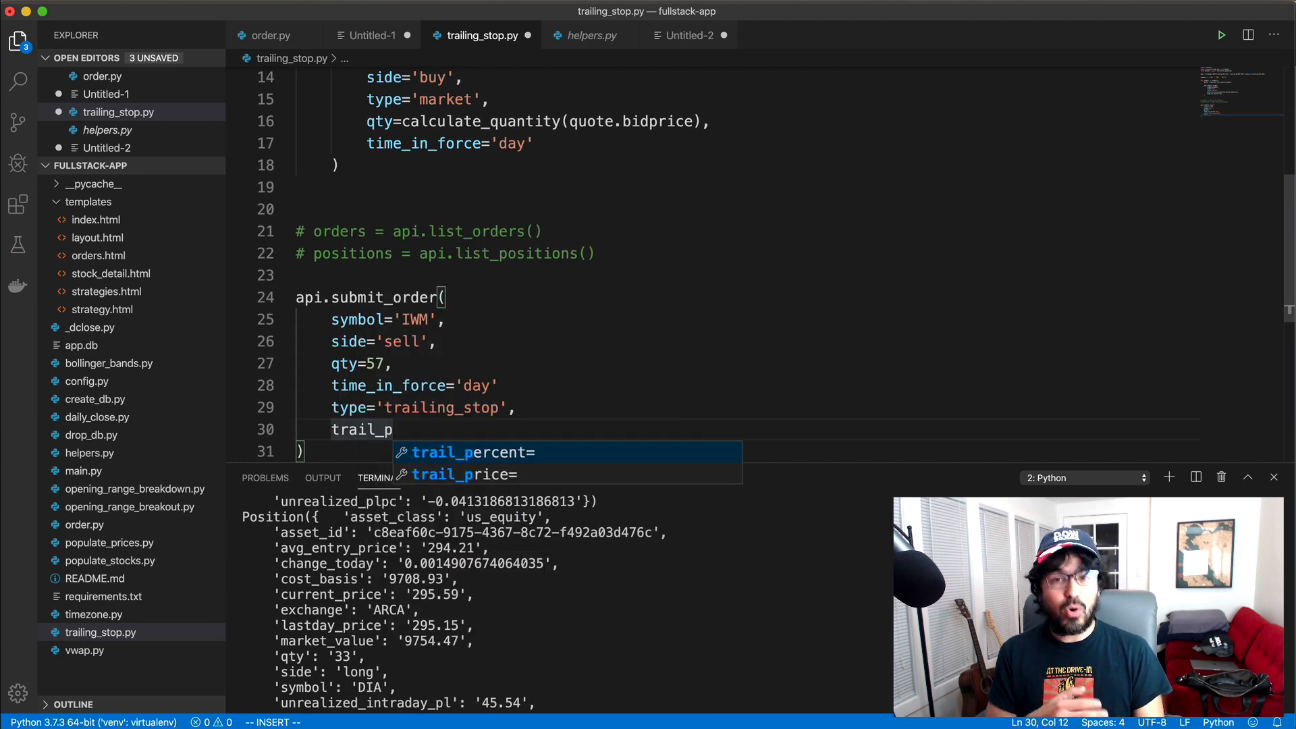
{"action": "type", "text": "rice="}
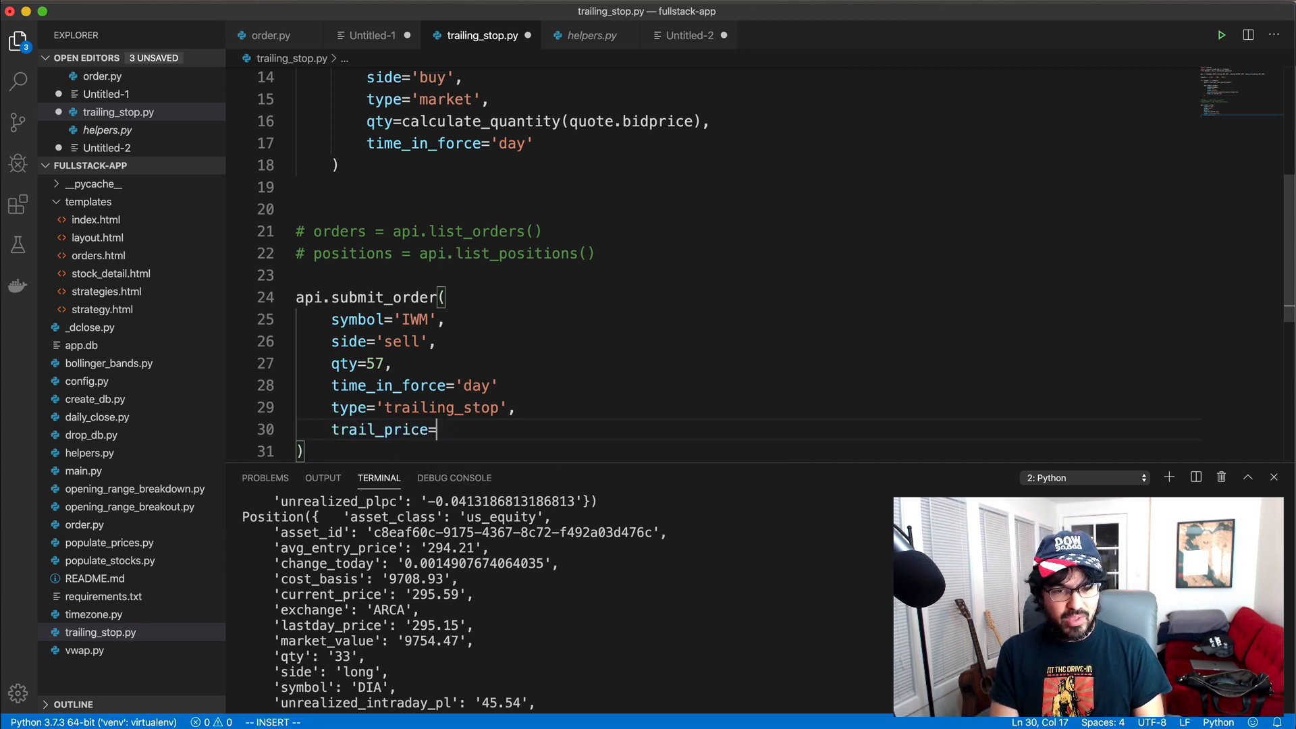
{"action": "type", "text": "'0.20'"}
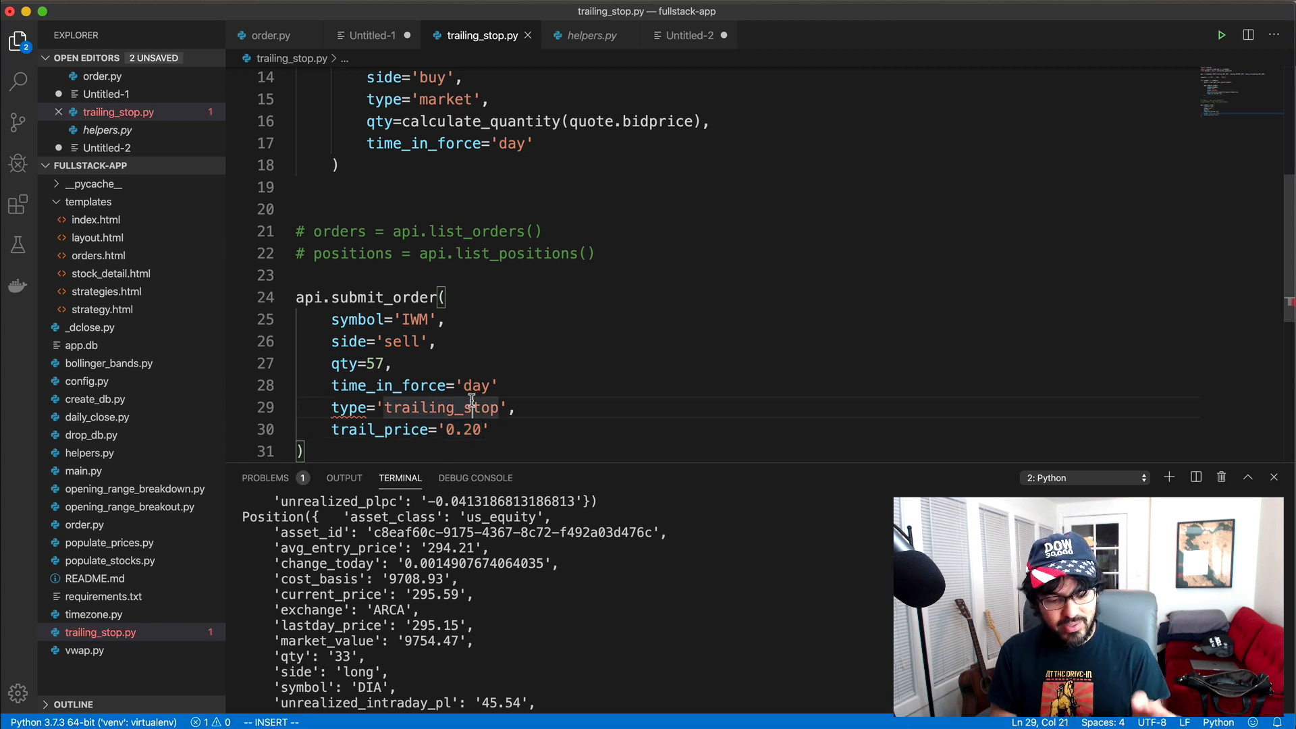
{"action": "left_click", "coordinate": [510, 385]}
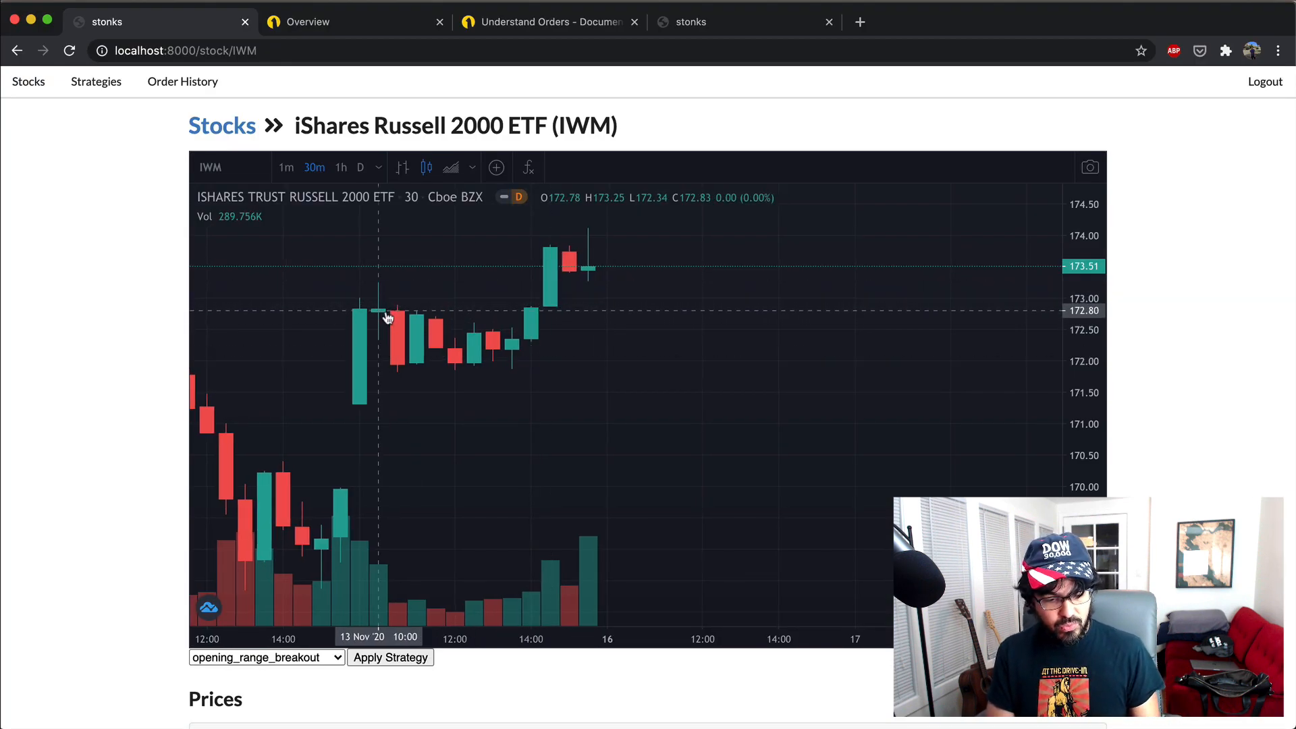
{"action": "mouse_move", "coordinate": [400, 332]}
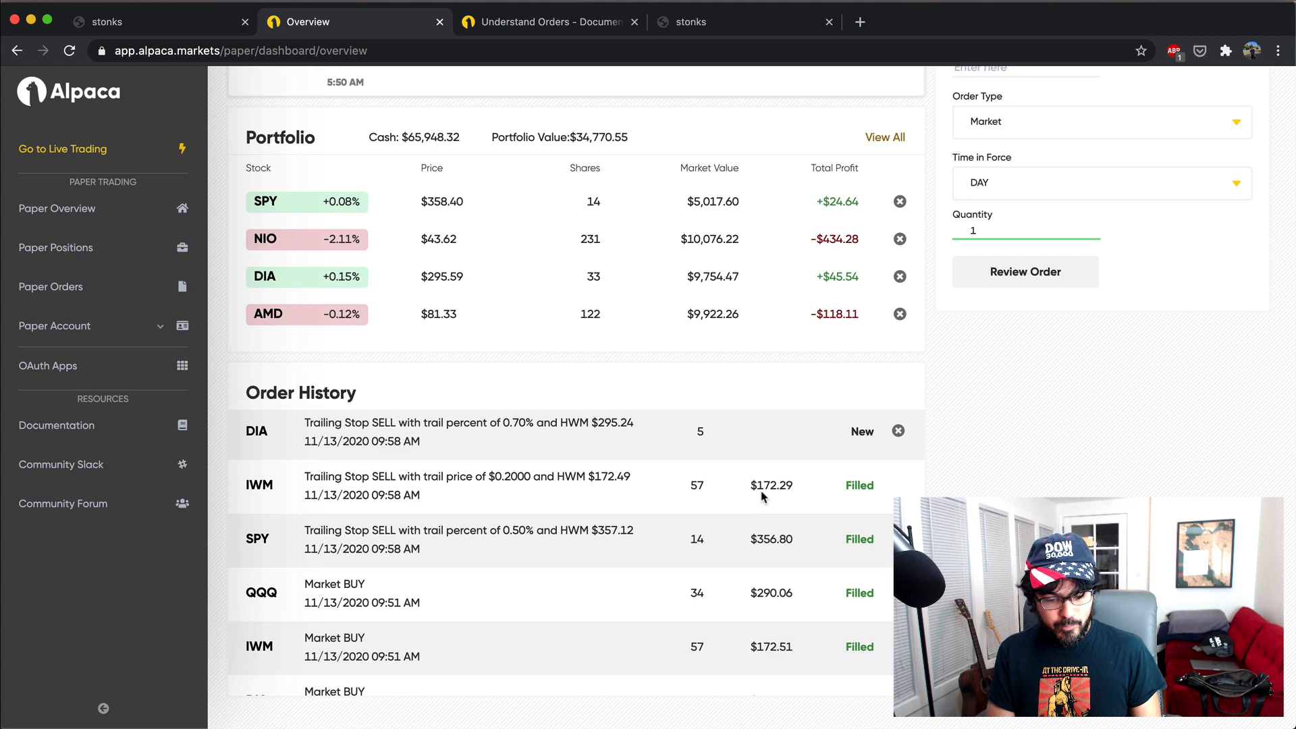
{"action": "mouse_move", "coordinate": [791, 491]}
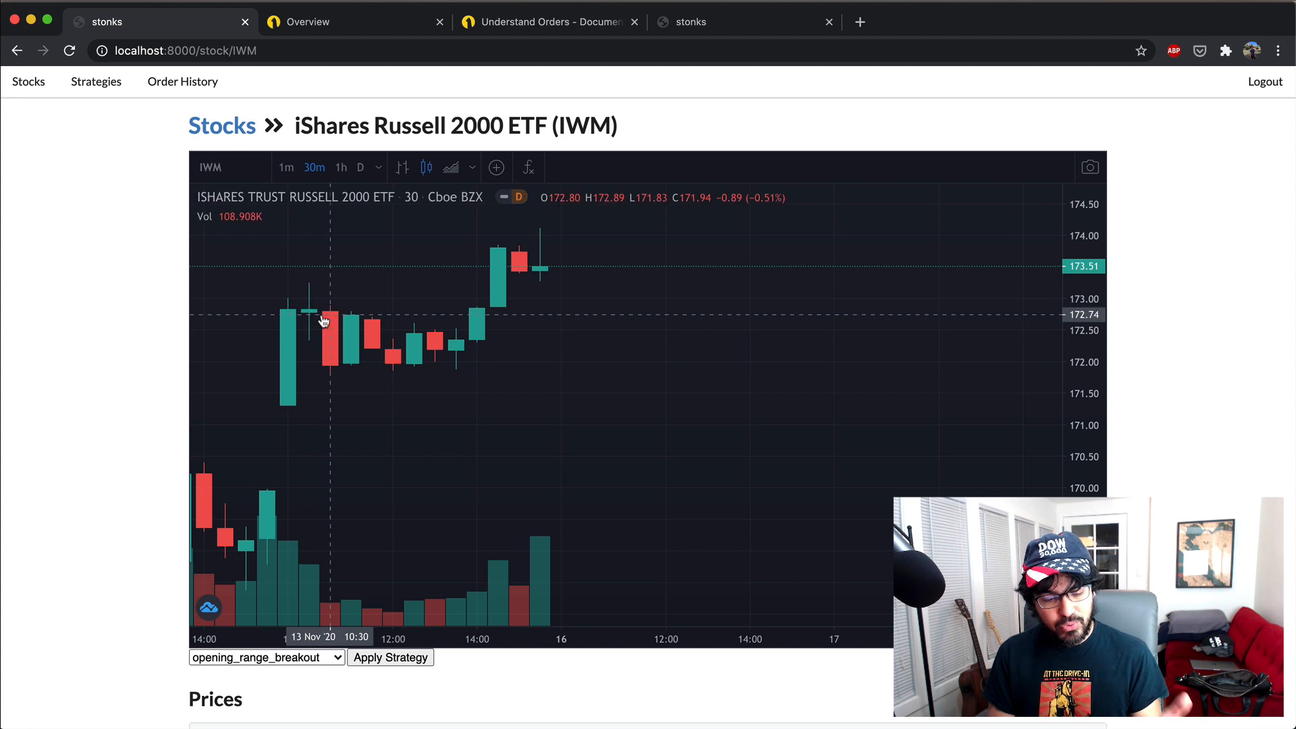
{"action": "mouse_move", "coordinate": [325, 325]}
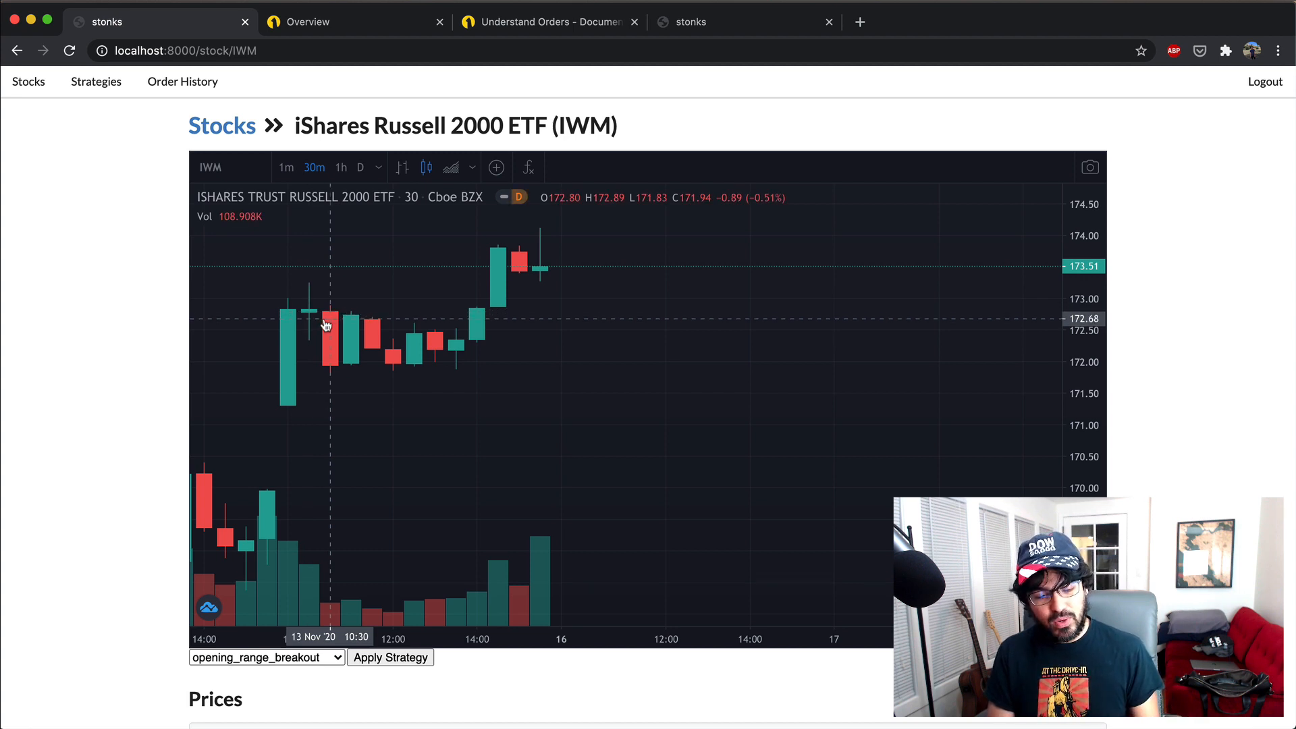
{"action": "mouse_move", "coordinate": [326, 321]}
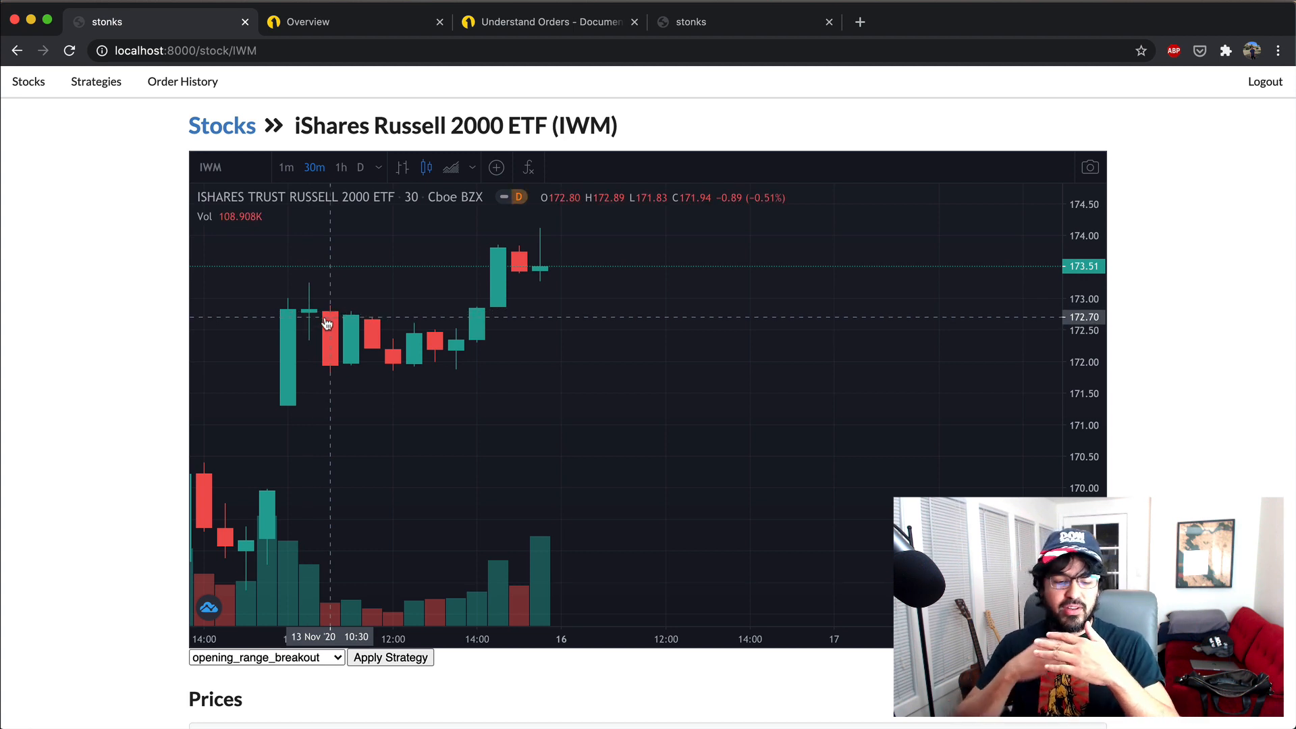
{"action": "mouse_move", "coordinate": [331, 323]}
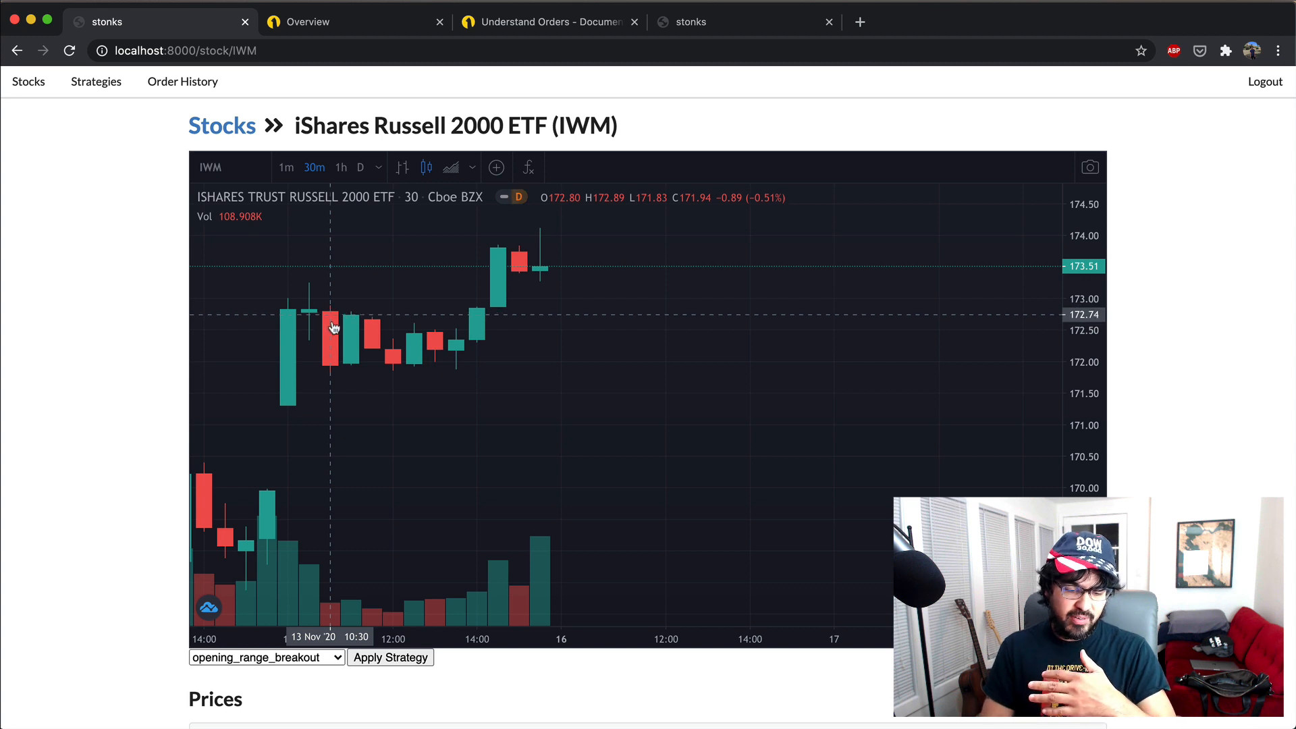
{"action": "mouse_move", "coordinate": [332, 364]}
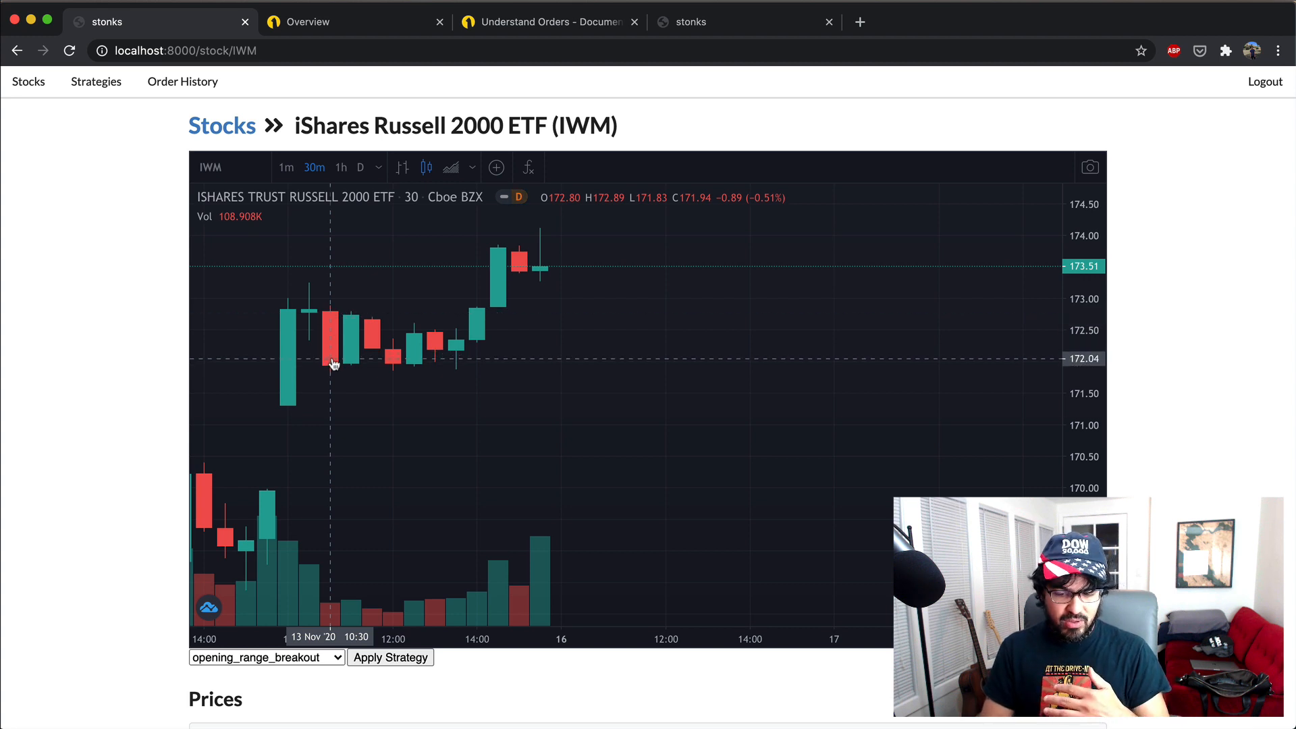
{"action": "mouse_move", "coordinate": [335, 335]}
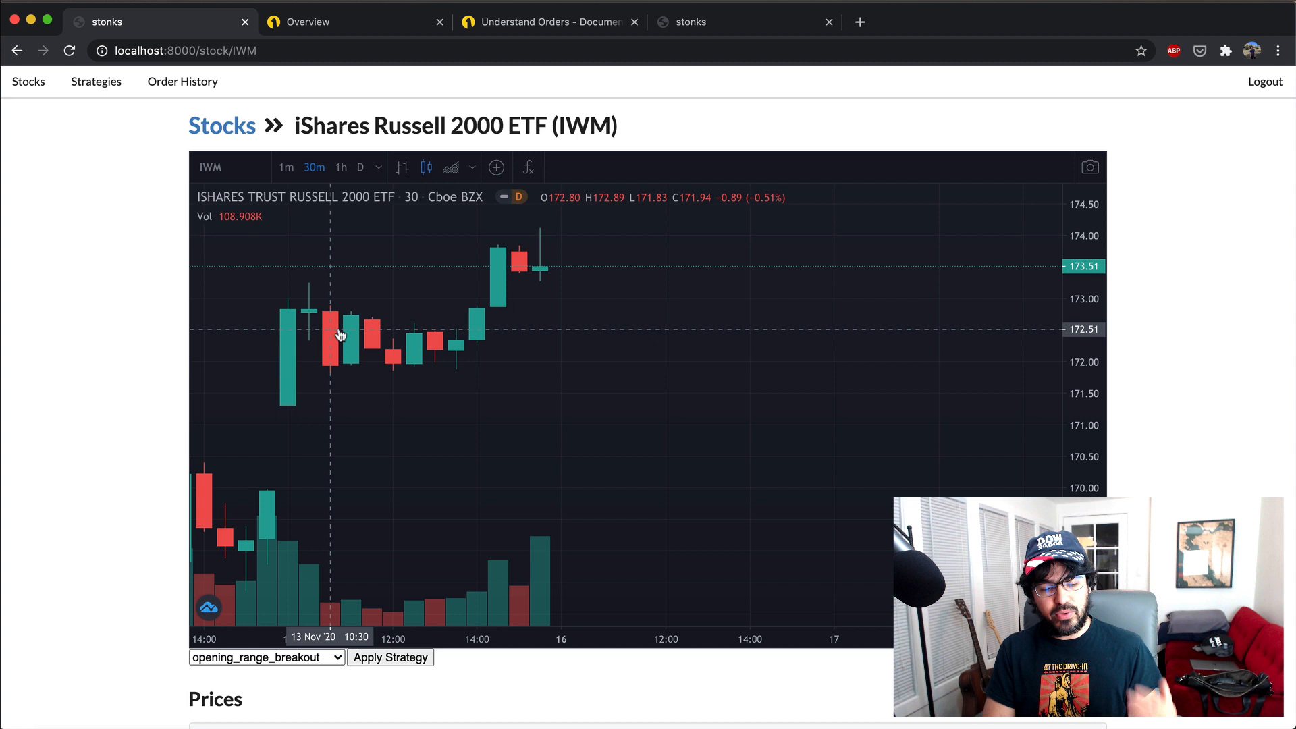
{"action": "mouse_move", "coordinate": [438, 312]}
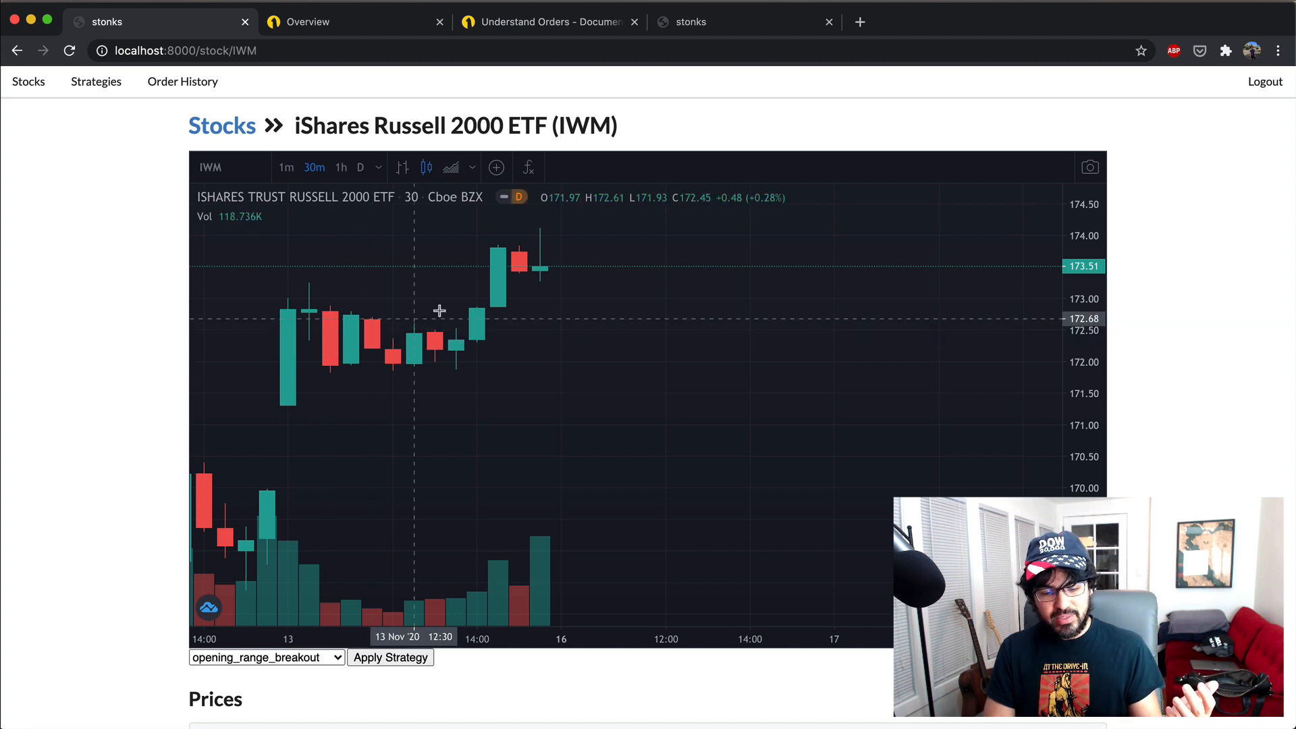
{"action": "mouse_move", "coordinate": [502, 255]}
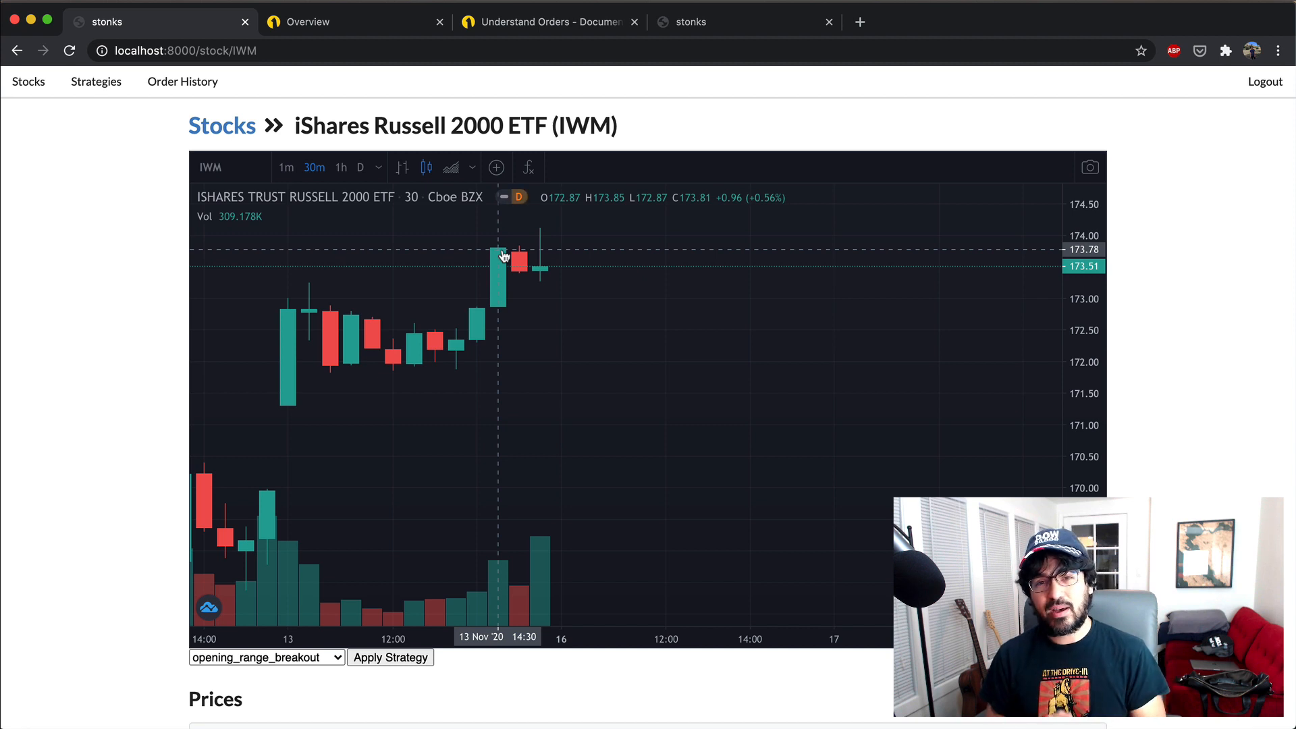
Return to the Alpaca overview showing the filled IWM trailing stop at $172.29 in order history
{"action": "left_click", "coordinate": [312, 22]}
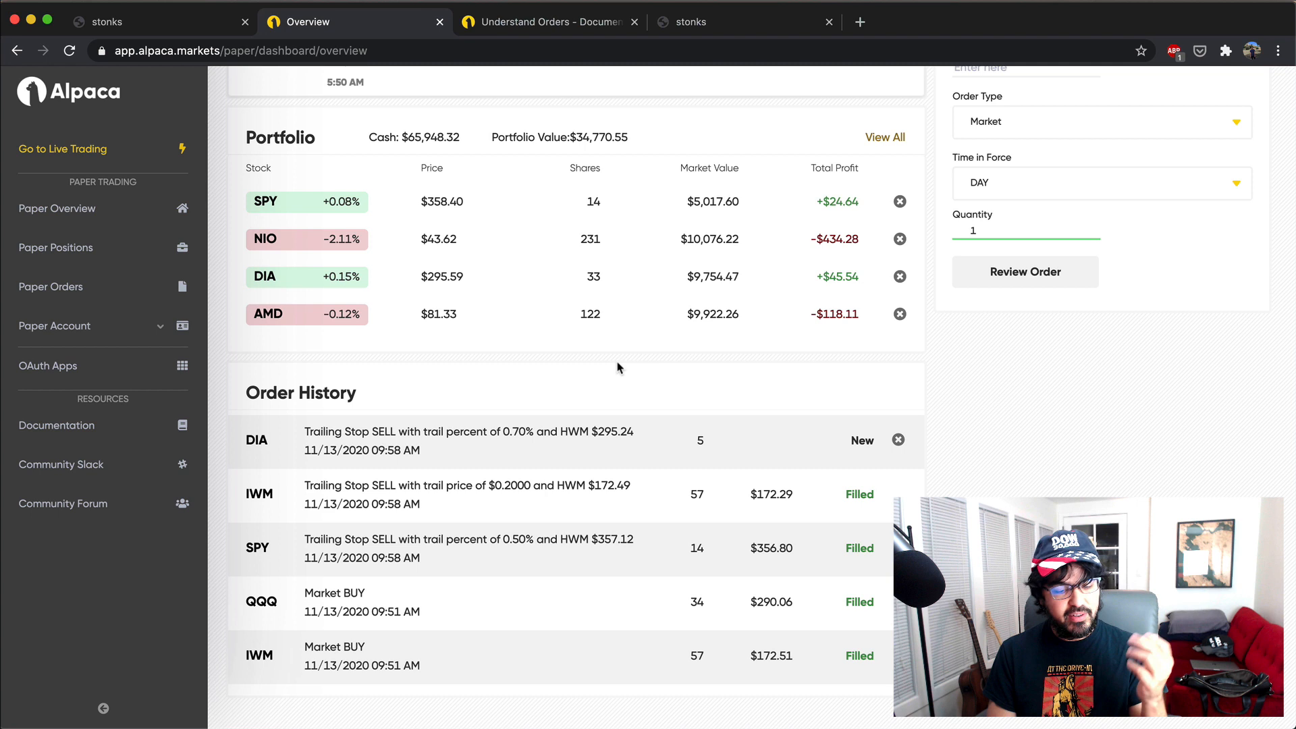
{"action": "mouse_move", "coordinate": [338, 436]}
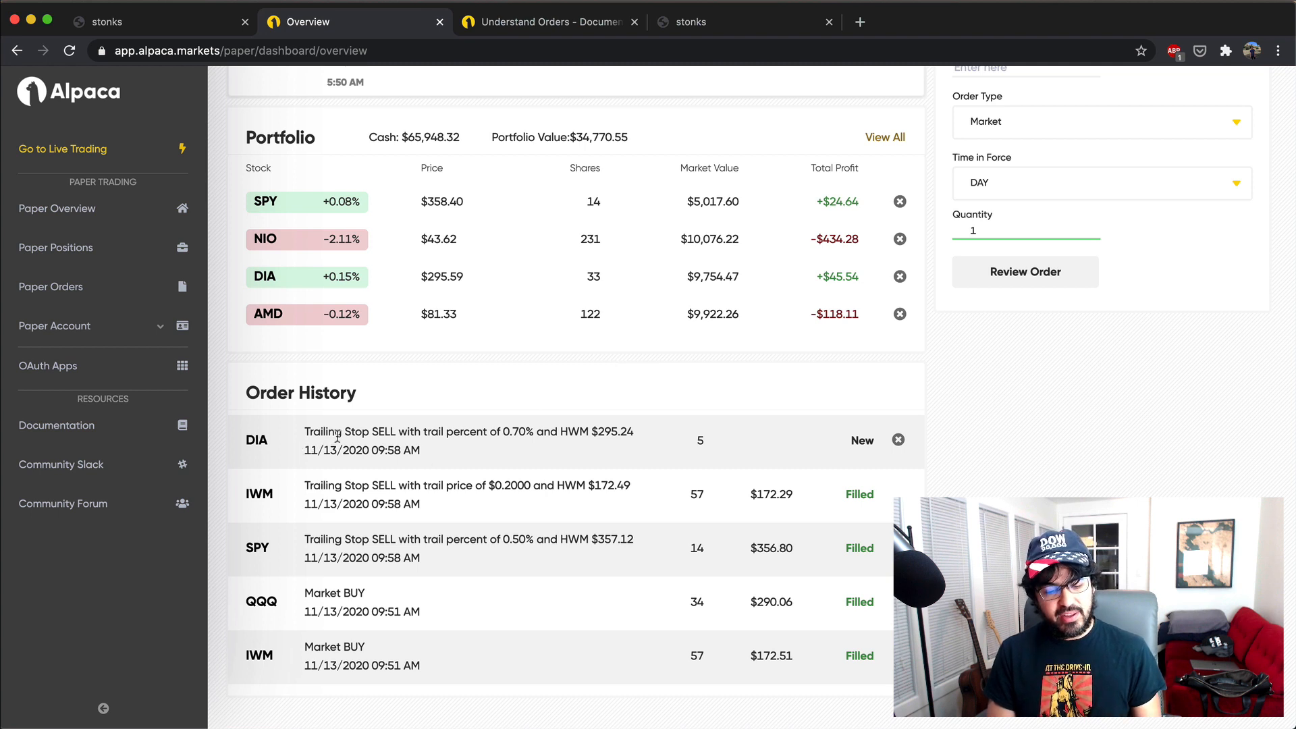
{"action": "mouse_move", "coordinate": [539, 448]}
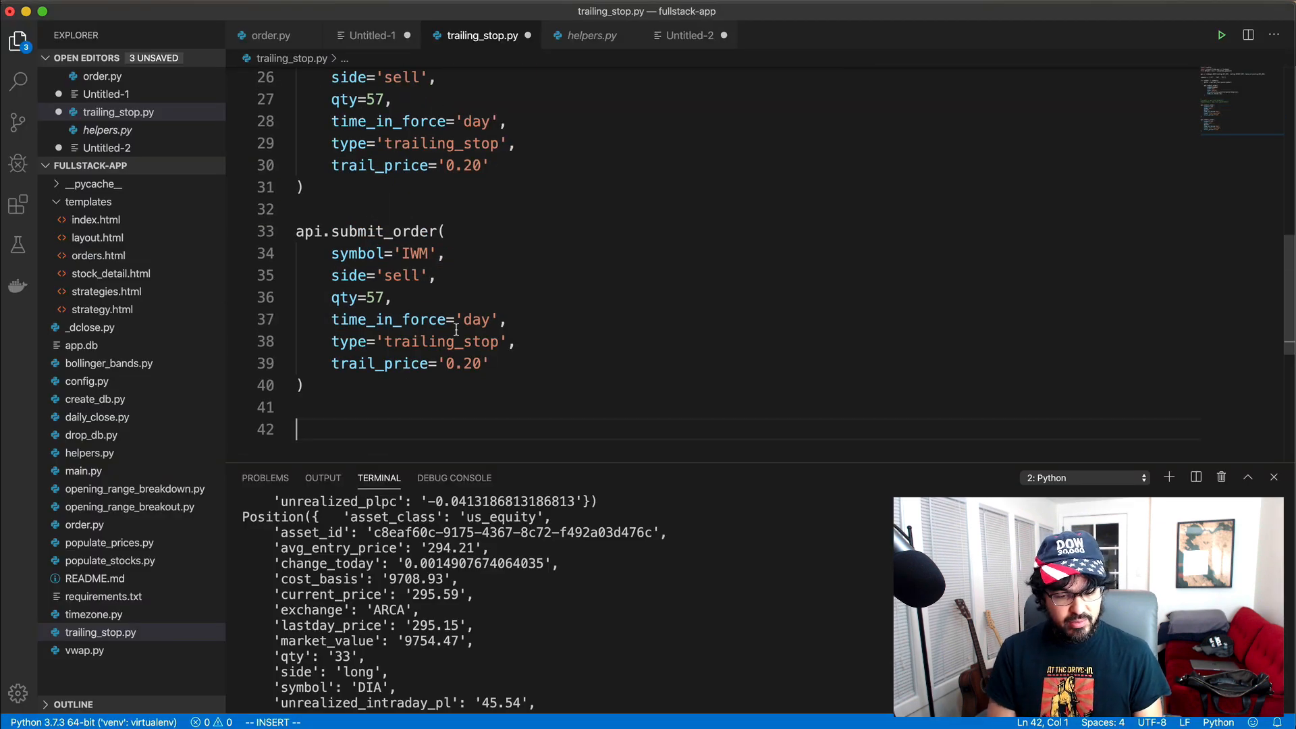
Change the second trailing-stop order's symbol from IWM to DIA and locate its 292.33 stop_price
{"action": "type", "text": "D"}
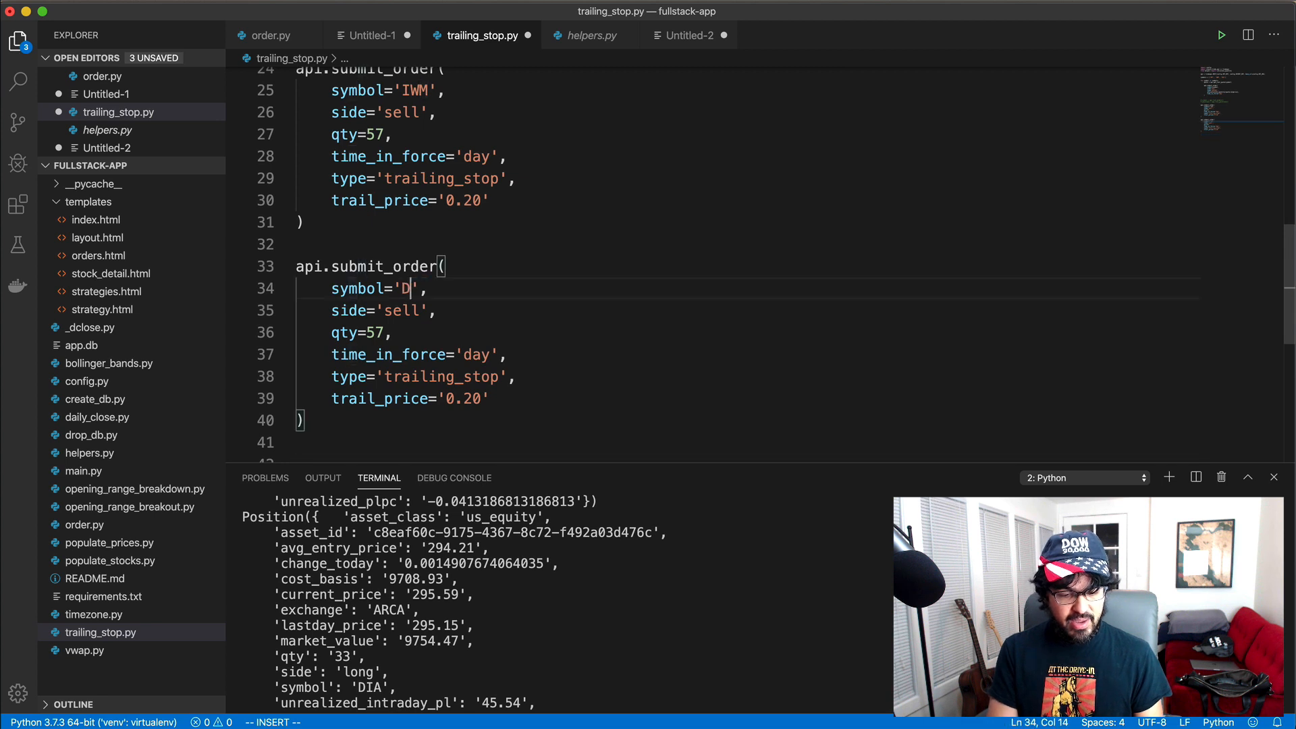
{"action": "type", "text": "IA"}
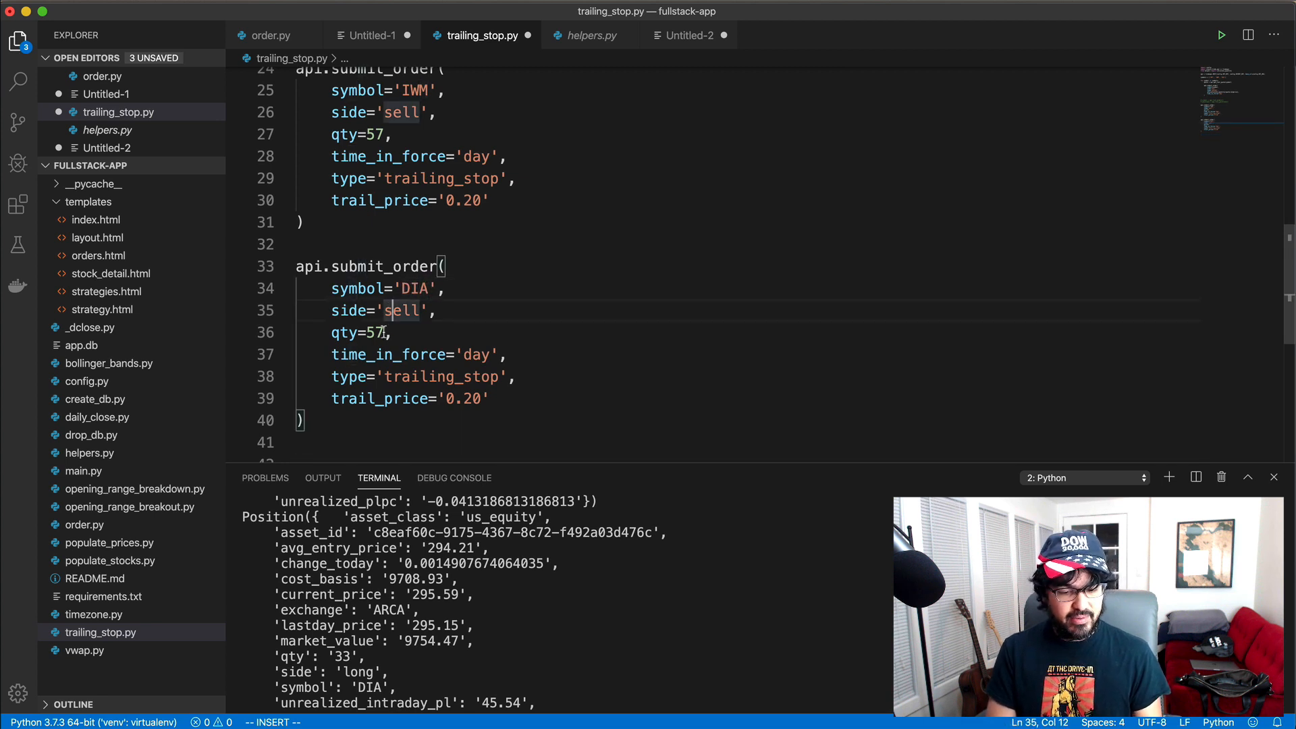
{"action": "key", "text": "Backspace"}
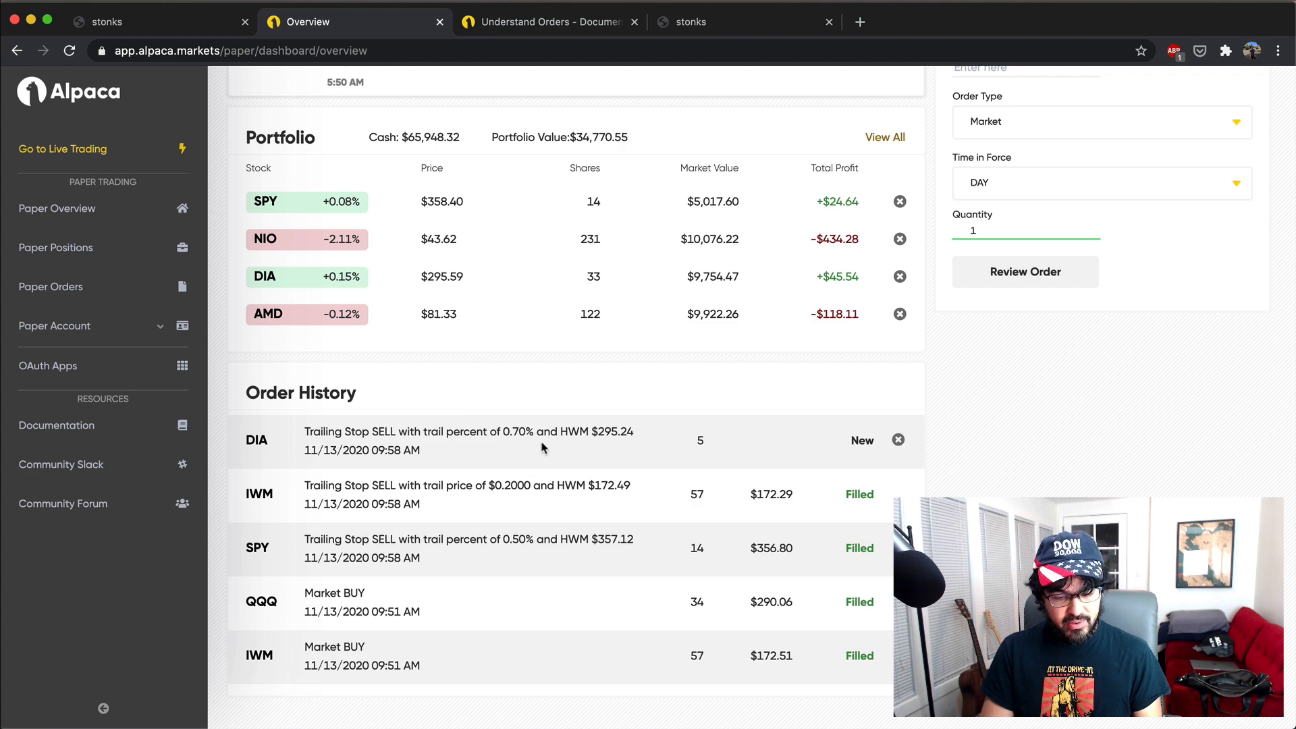
{"action": "mouse_move", "coordinate": [702, 474]}
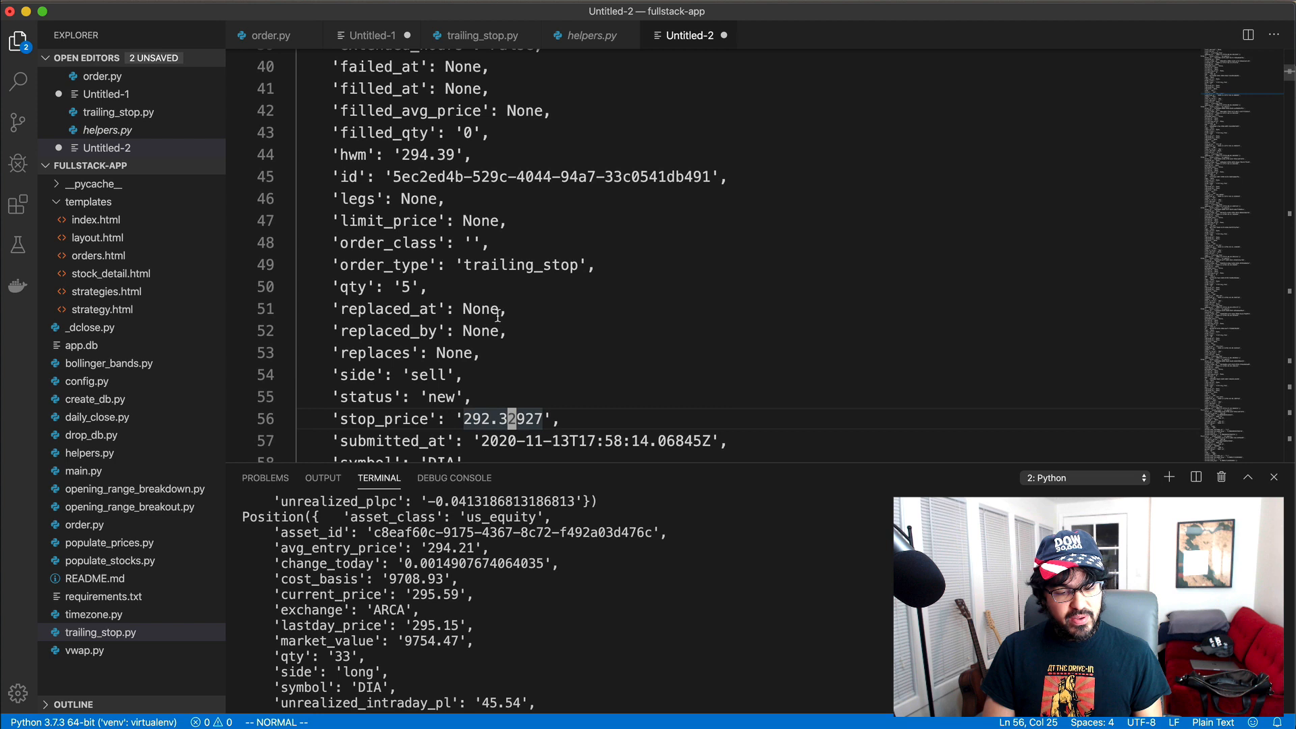
{"action": "scroll", "scroll_direction": "down", "scroll_amount": 3}
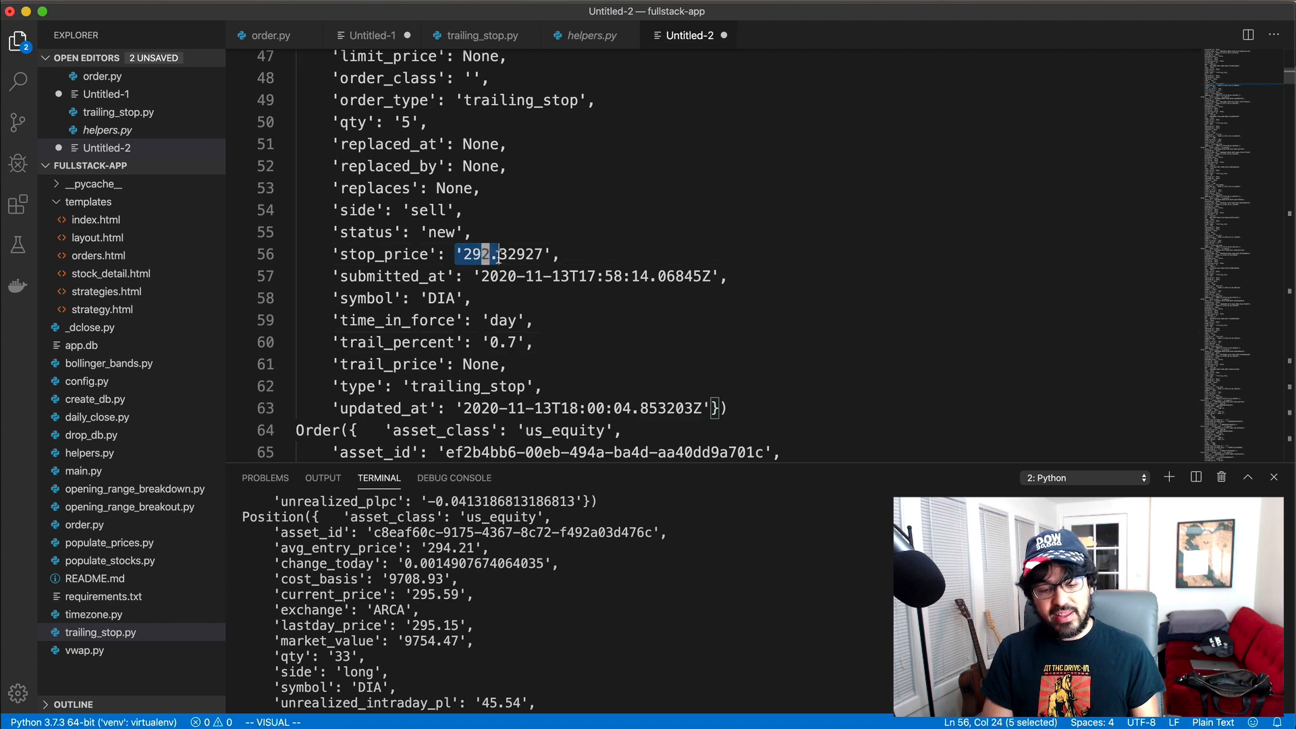
{"action": "key", "text": "Escape"}
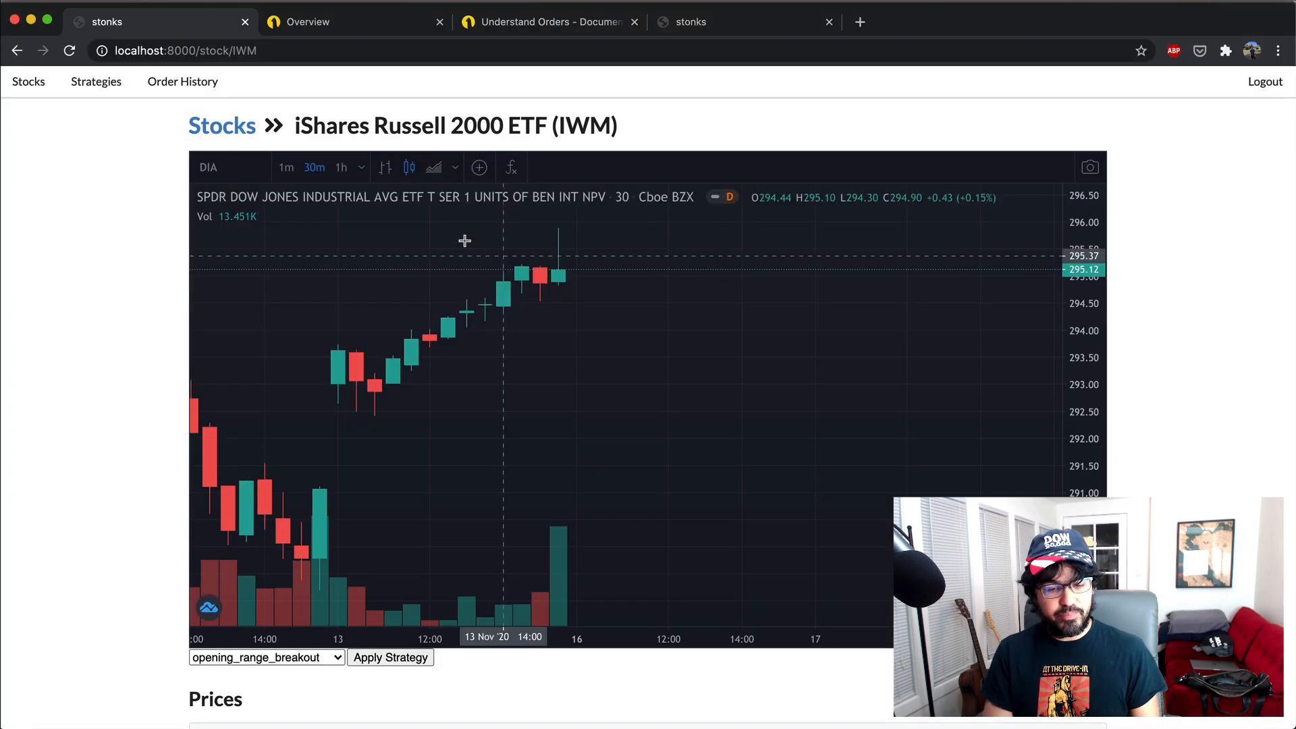
{"action": "mouse_move", "coordinate": [355, 367]}
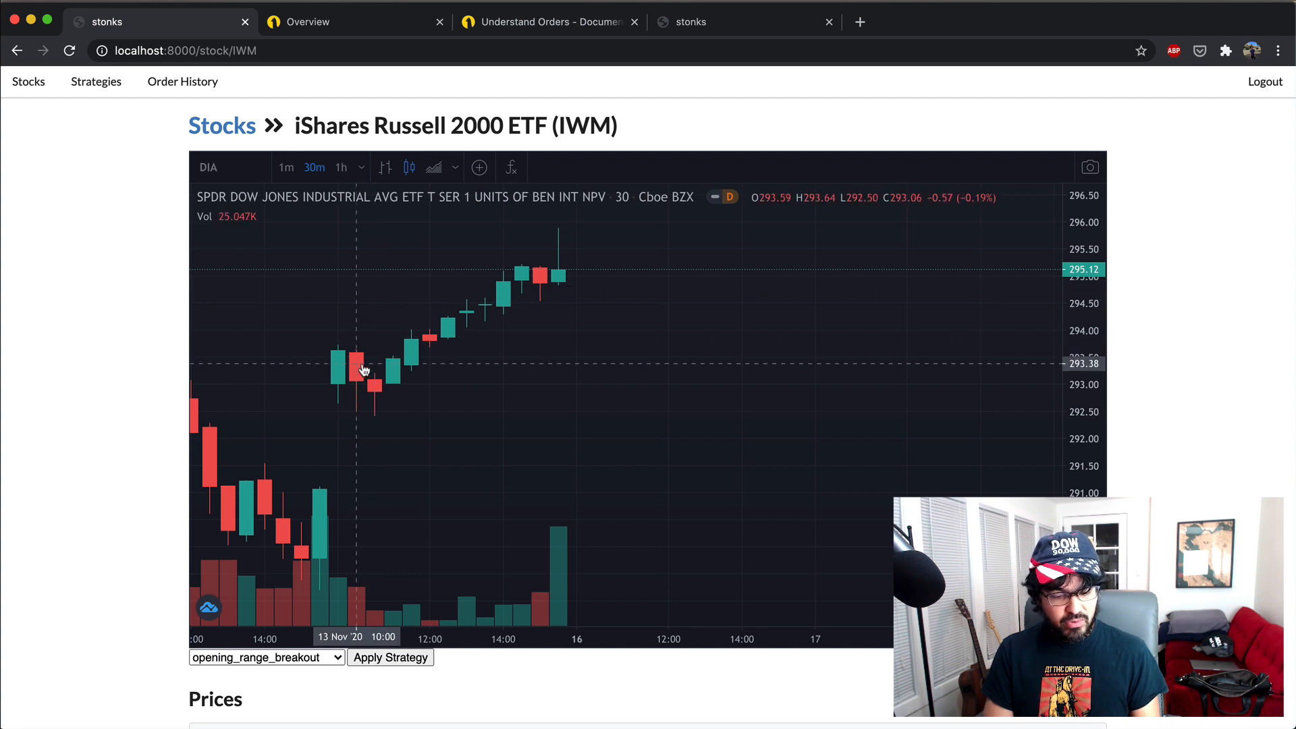
{"action": "mouse_move", "coordinate": [350, 373]}
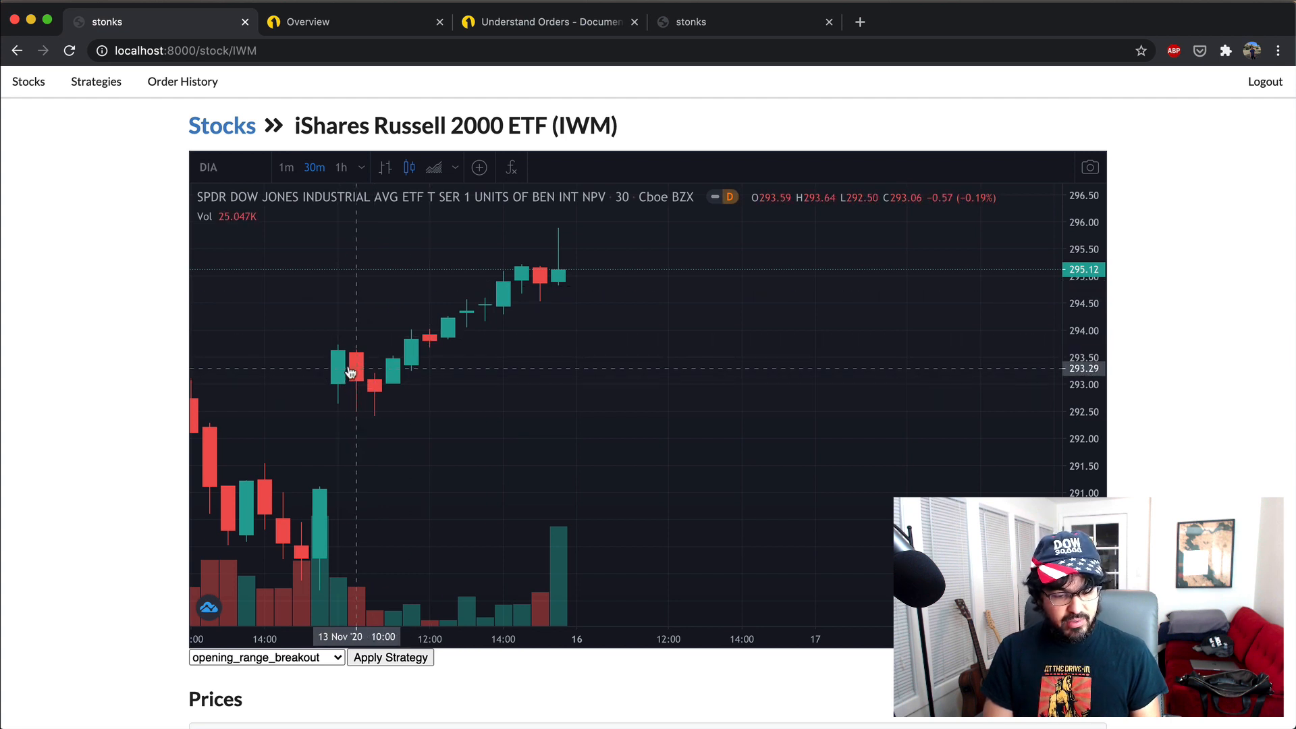
{"action": "mouse_move", "coordinate": [351, 356]}
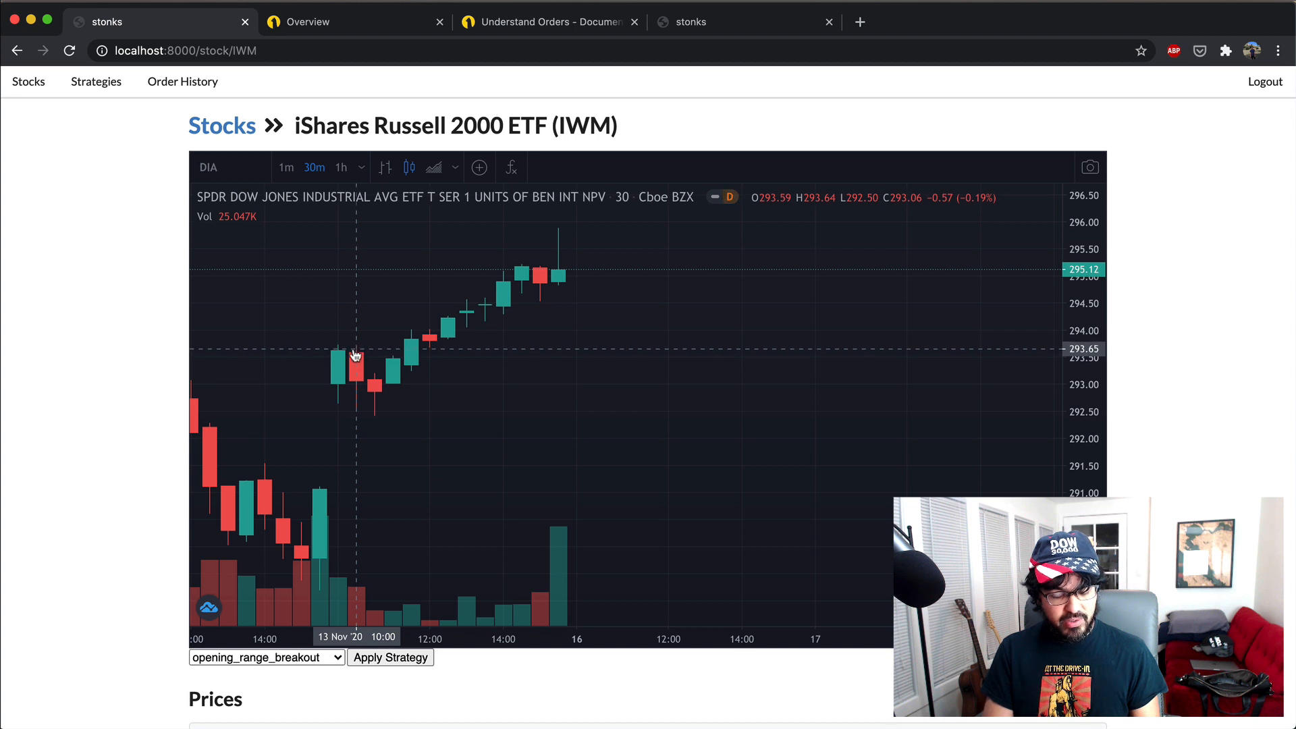
{"action": "mouse_move", "coordinate": [373, 413]}
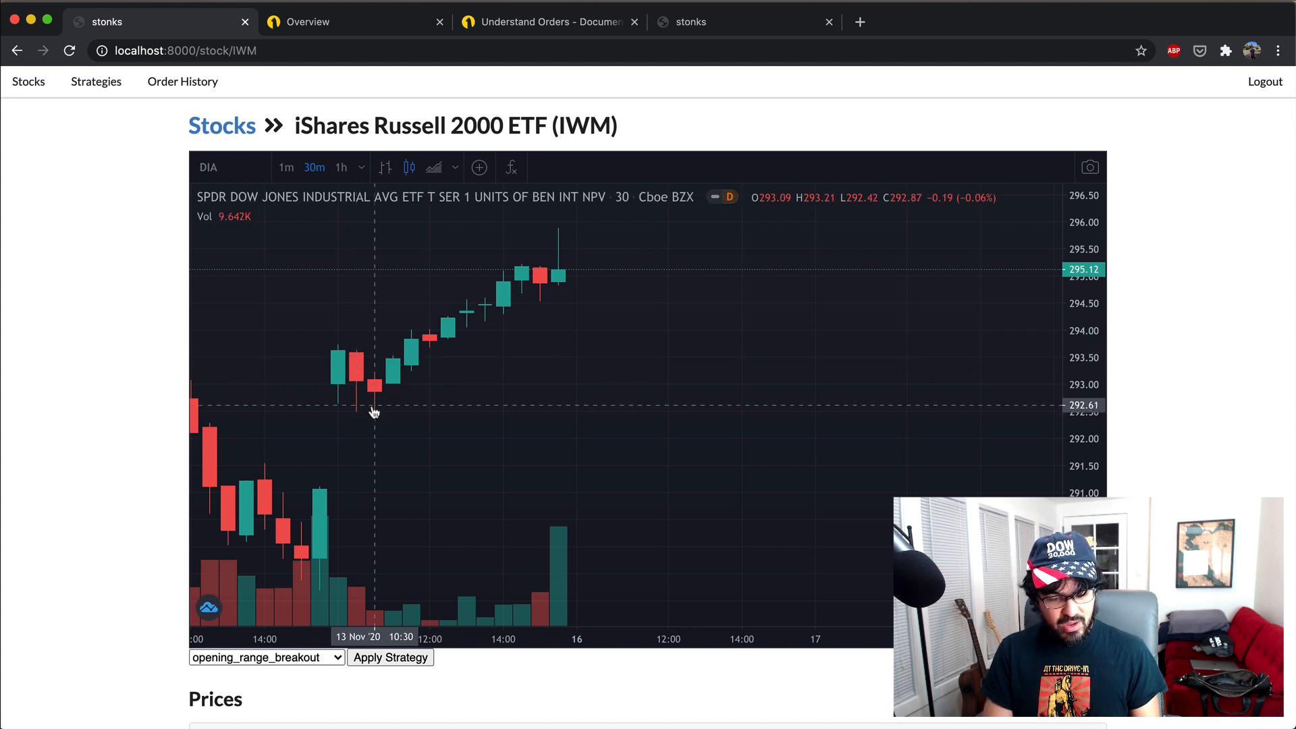
{"action": "mouse_move", "coordinate": [376, 418]}
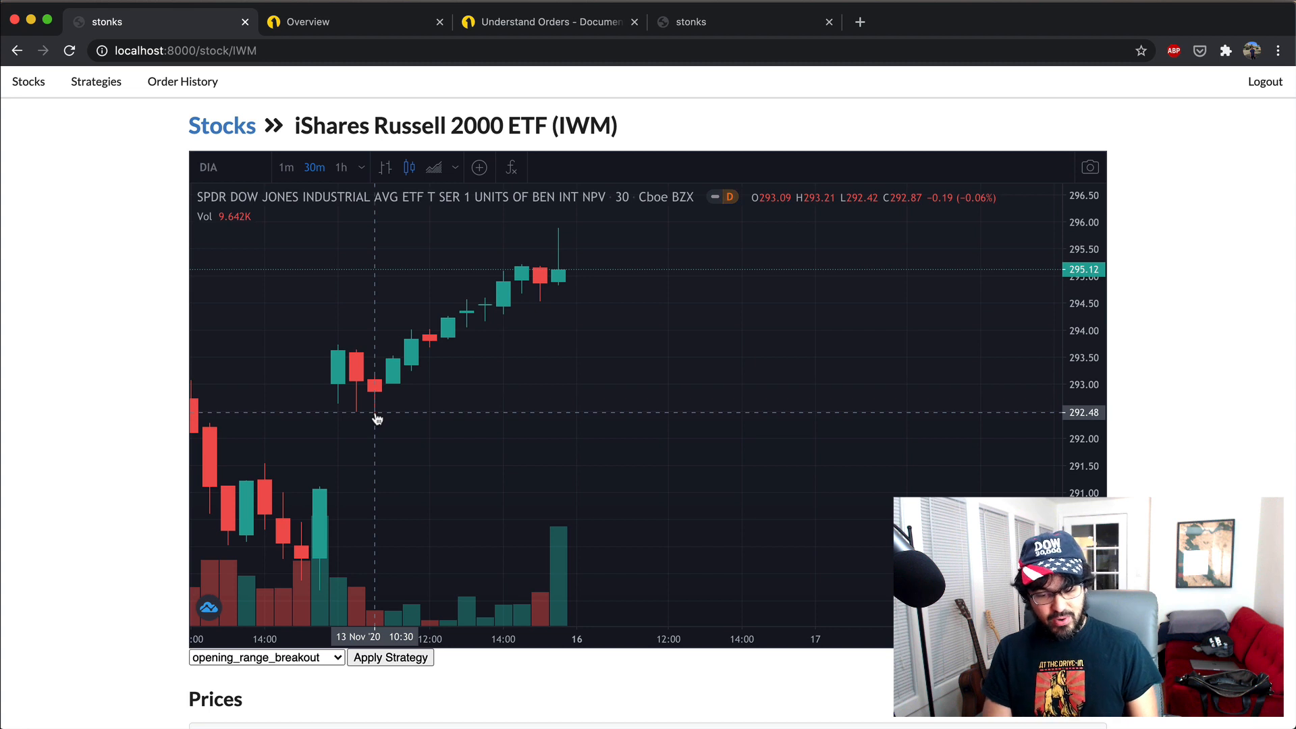
{"action": "mouse_move", "coordinate": [377, 421]}
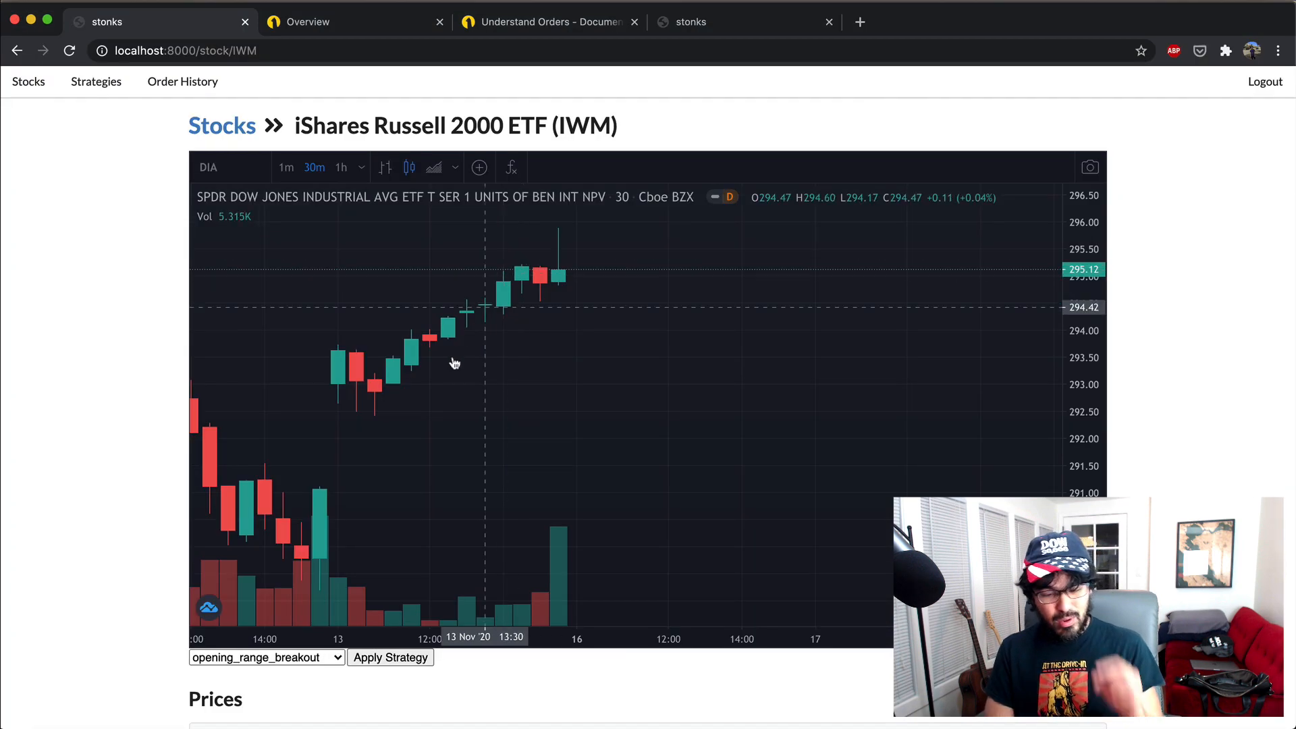
{"action": "mouse_move", "coordinate": [374, 411]}
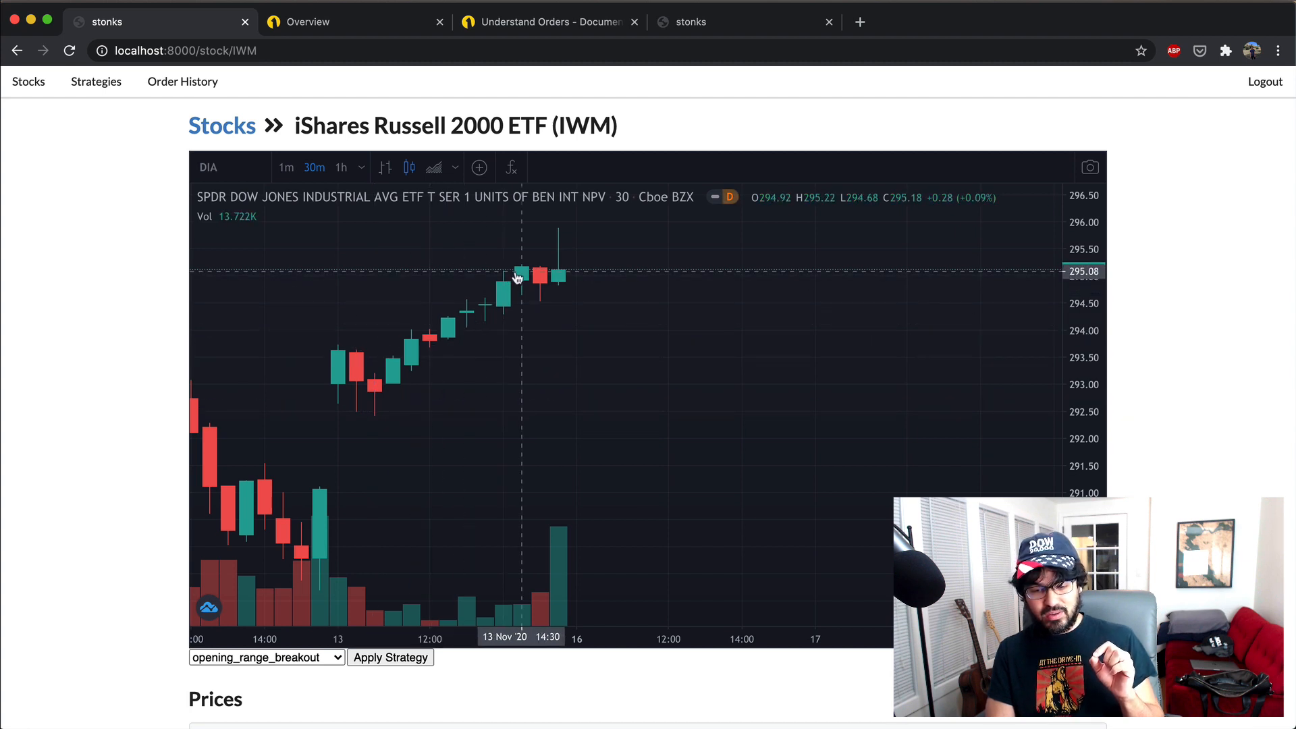
{"action": "mouse_move", "coordinate": [529, 270]}
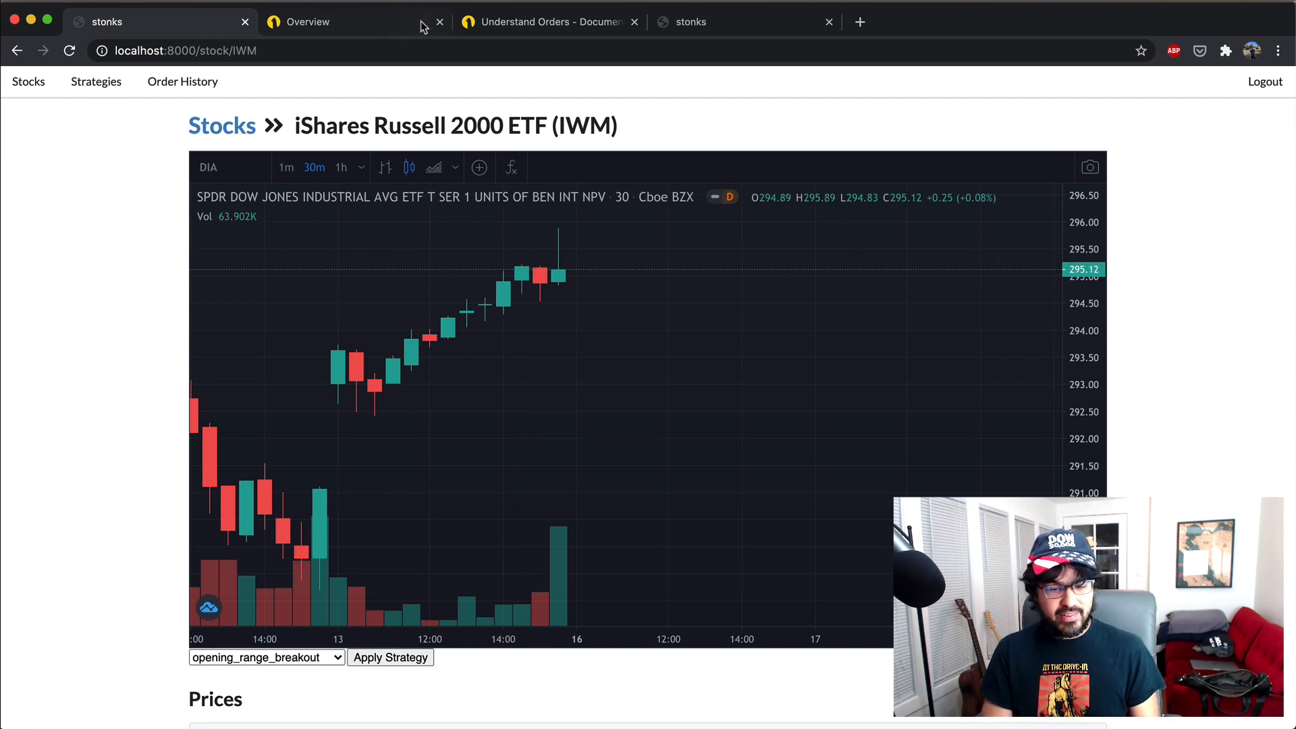
Return from the DIA 30-minute chart to the Alpaca paper trading overview
{"action": "left_click", "coordinate": [312, 21]}
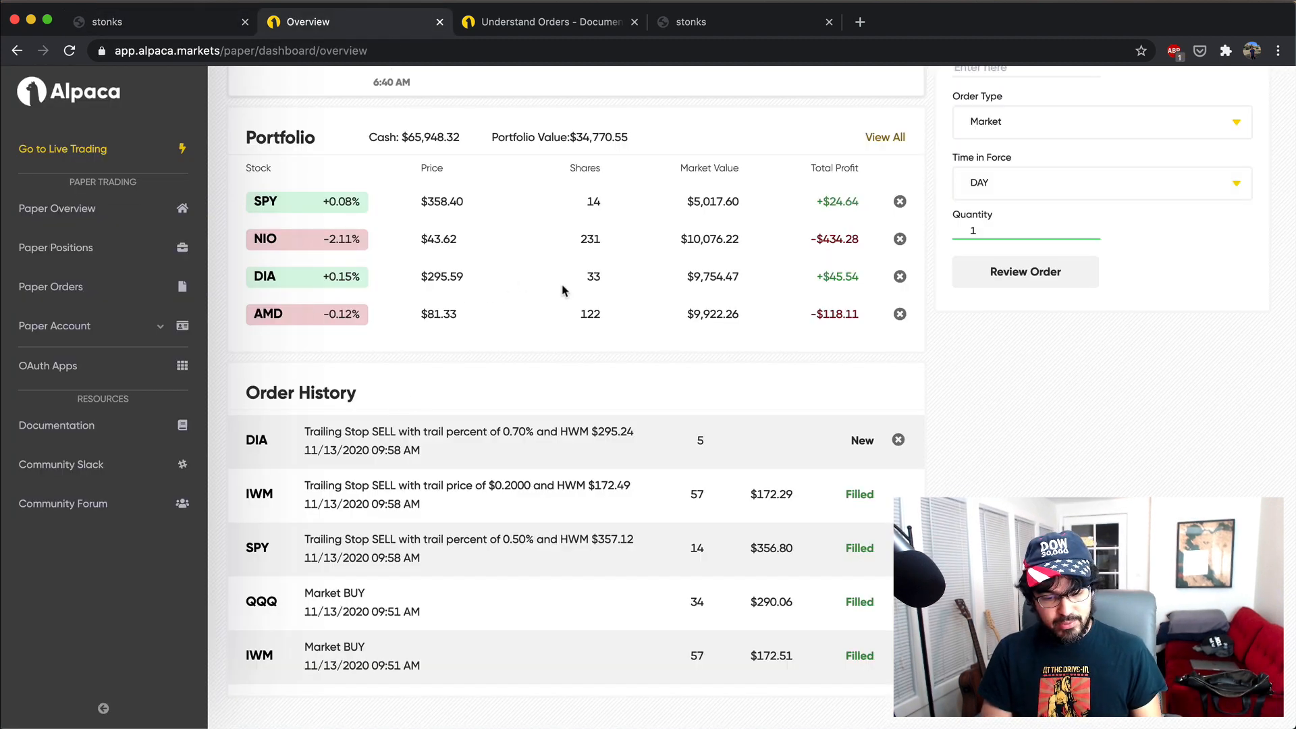
{"action": "mouse_move", "coordinate": [728, 295]}
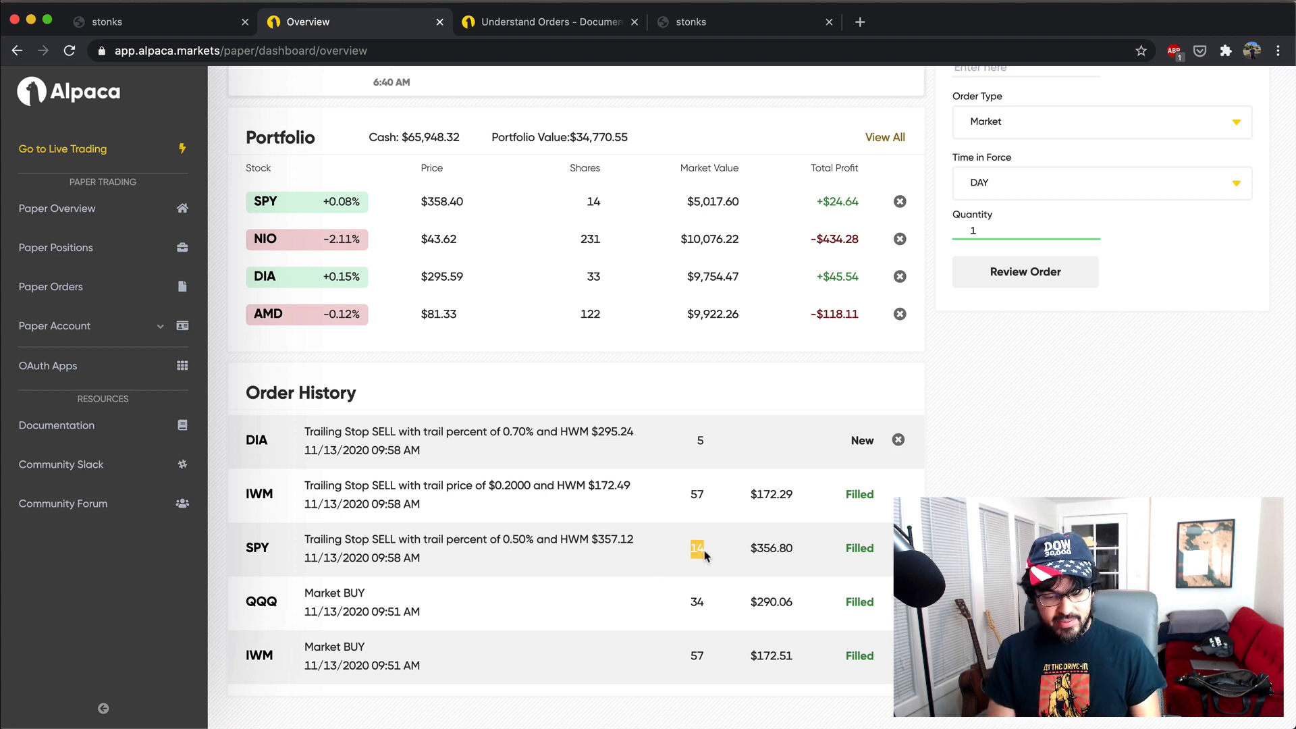
{"action": "scroll", "scroll_direction": "down", "scroll_amount": 3}
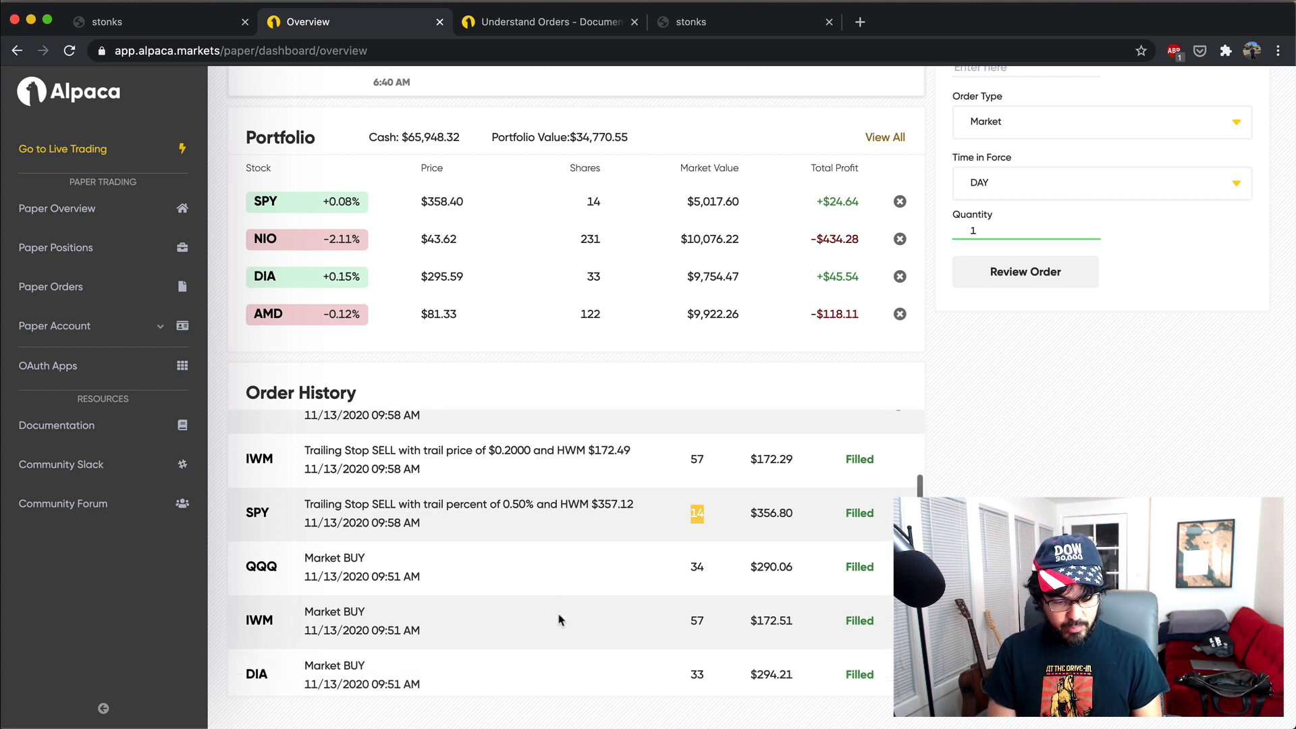
{"action": "scroll", "scroll_direction": "down", "scroll_amount": 3}
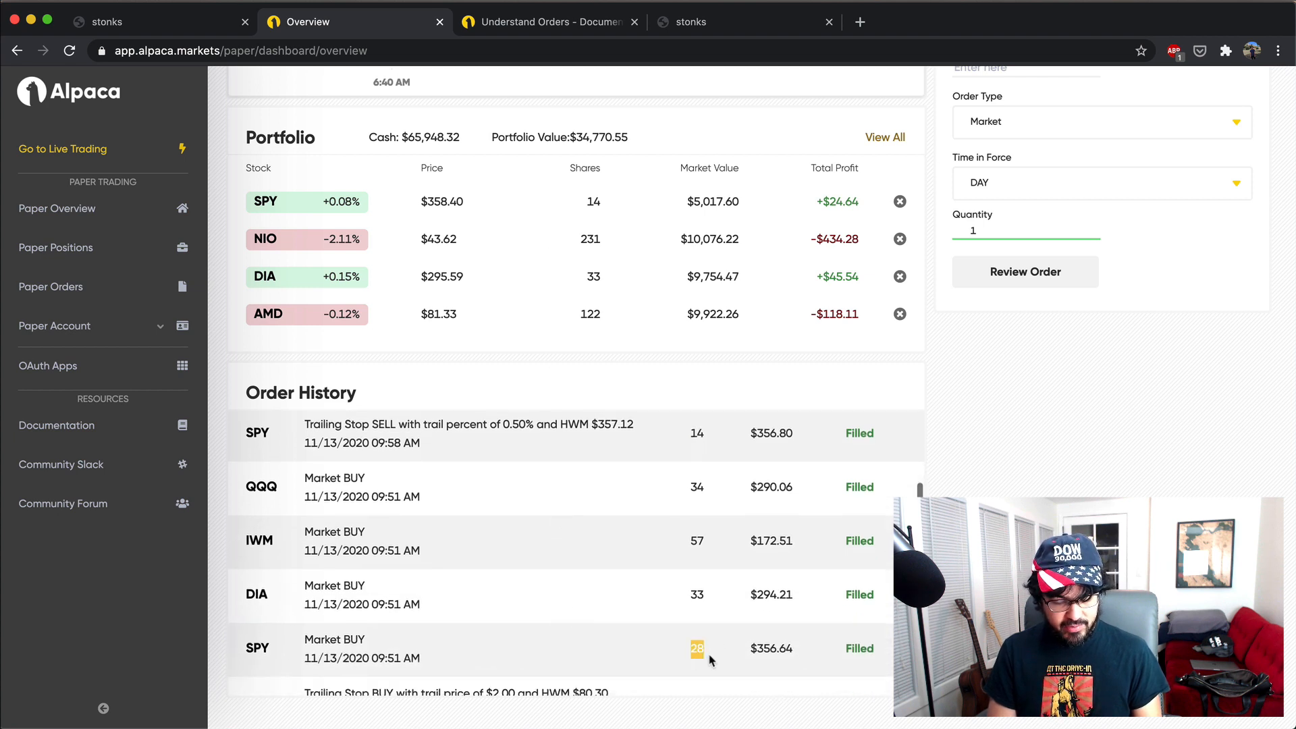
{"action": "scroll", "scroll_direction": "up", "scroll_amount": 3}
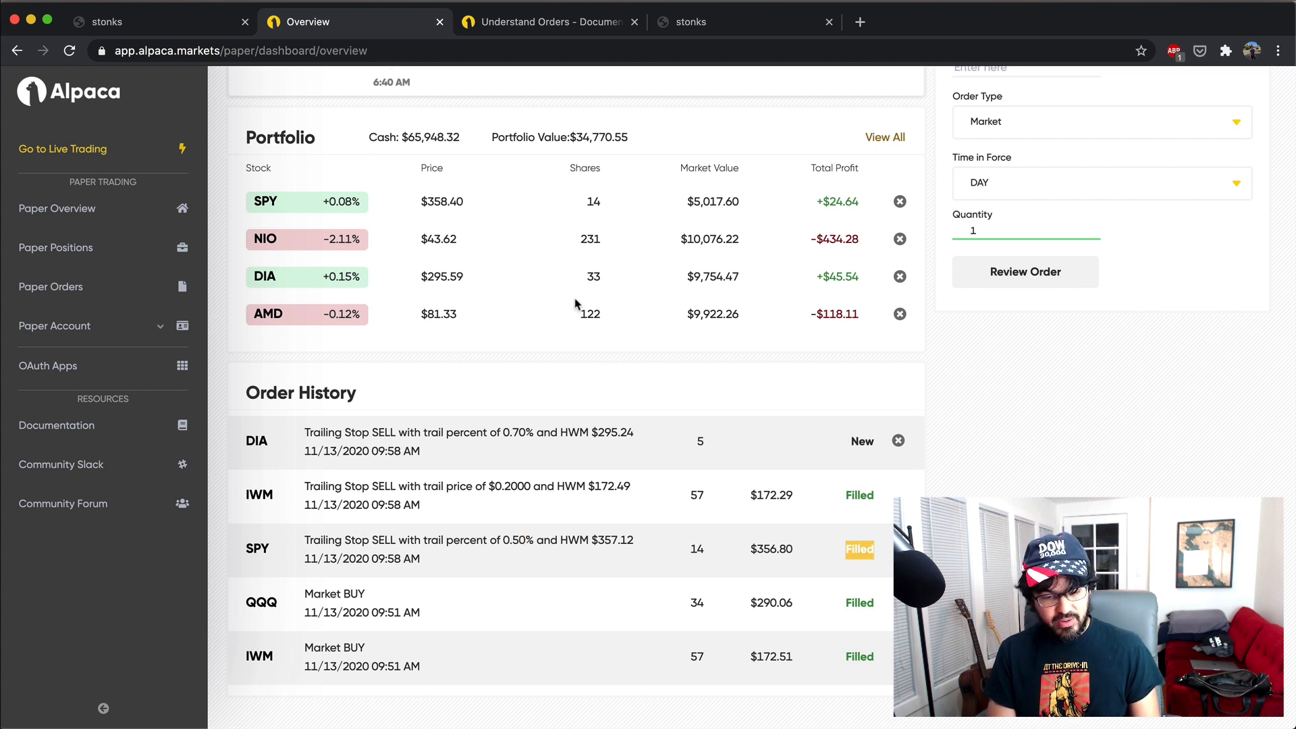
{"action": "scroll", "scroll_direction": "up", "scroll_amount": 3}
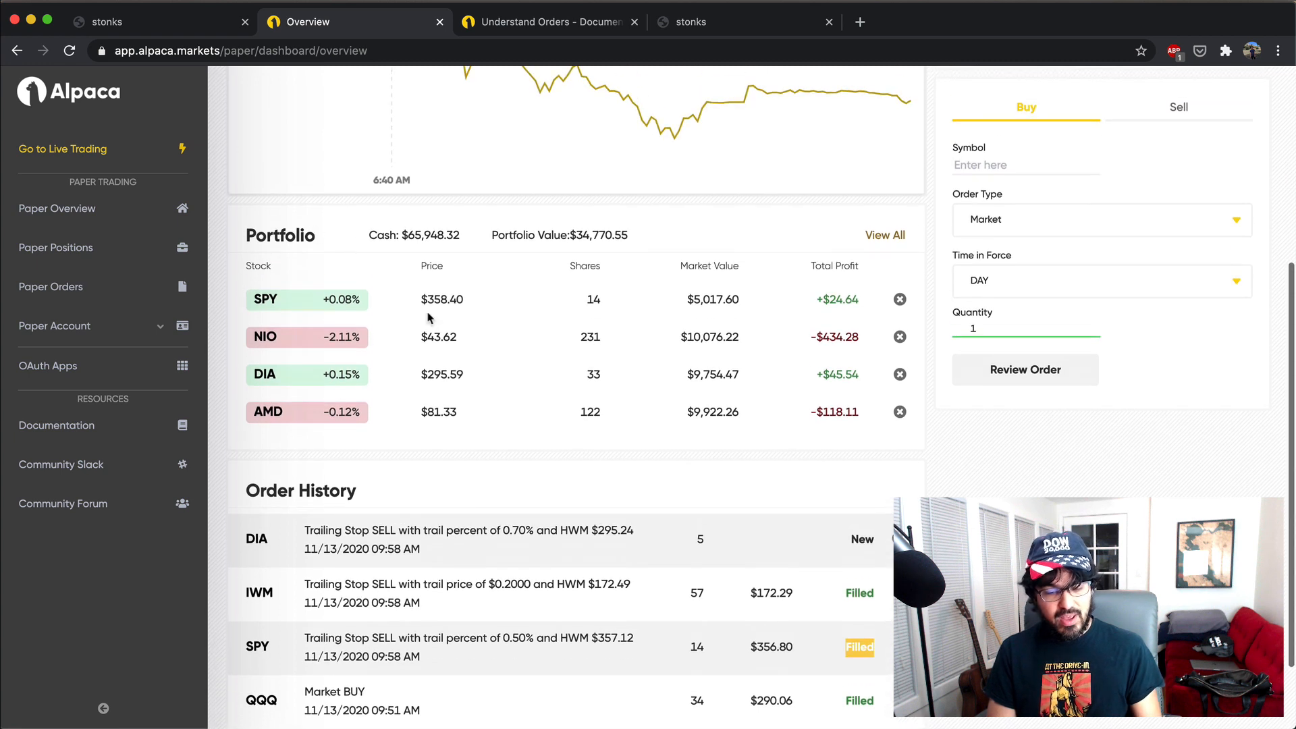
{"action": "scroll", "scroll_direction": "down", "scroll_amount": 3}
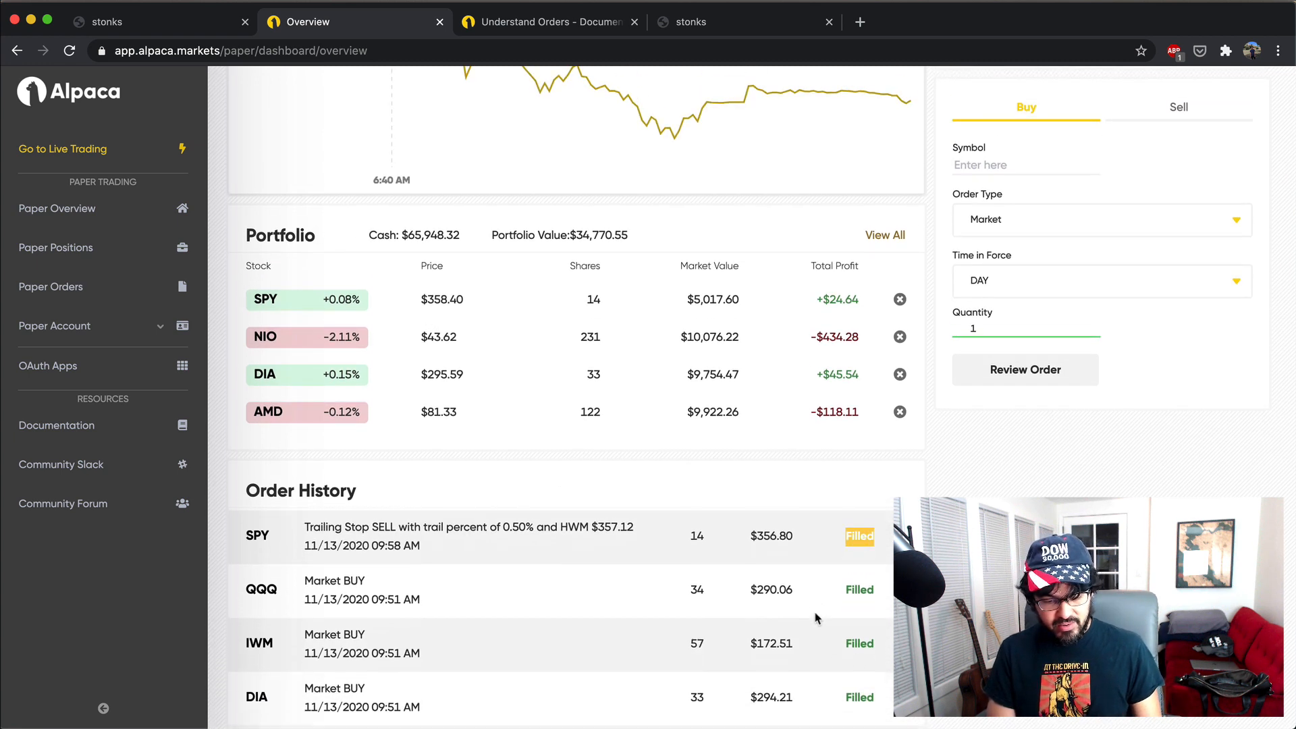
{"action": "scroll", "scroll_direction": "down", "scroll_amount": 3}
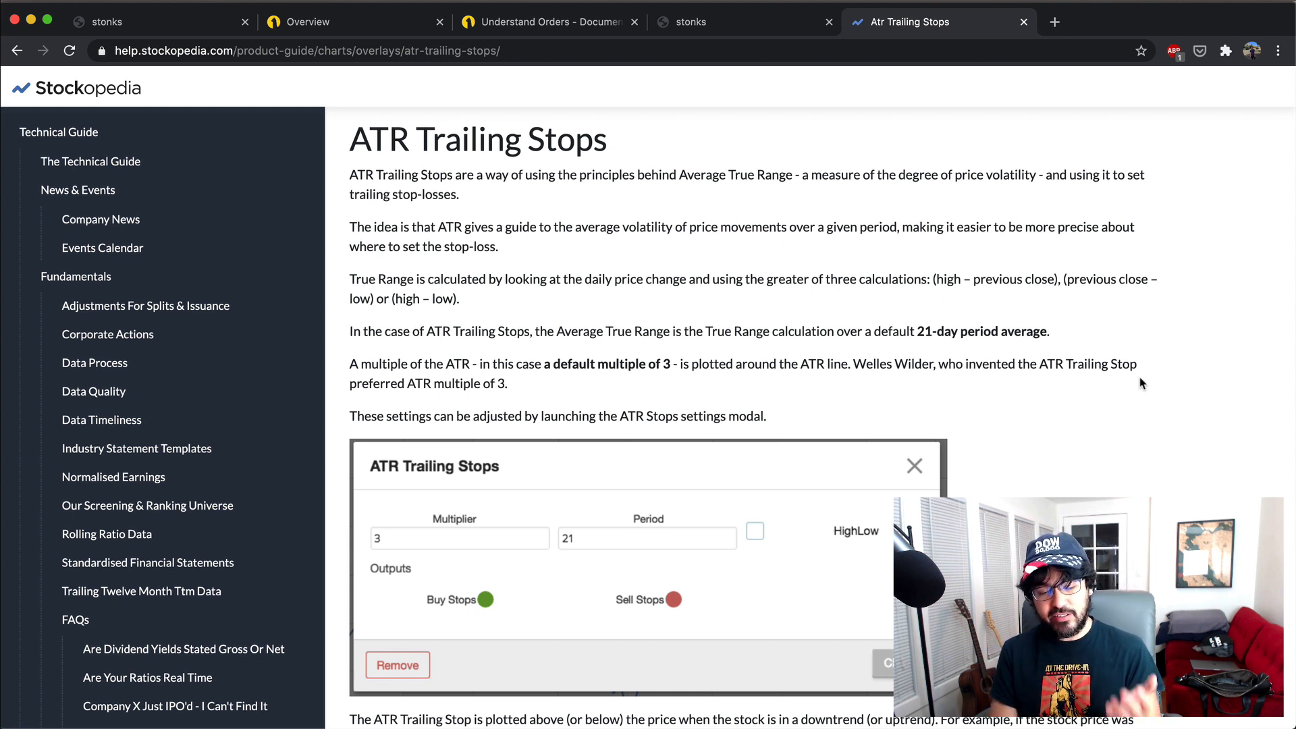
Add an Average True Range indicator to the NIO daily chart via the 'average' search
{"action": "scroll", "scroll_direction": "down", "scroll_amount": 3}
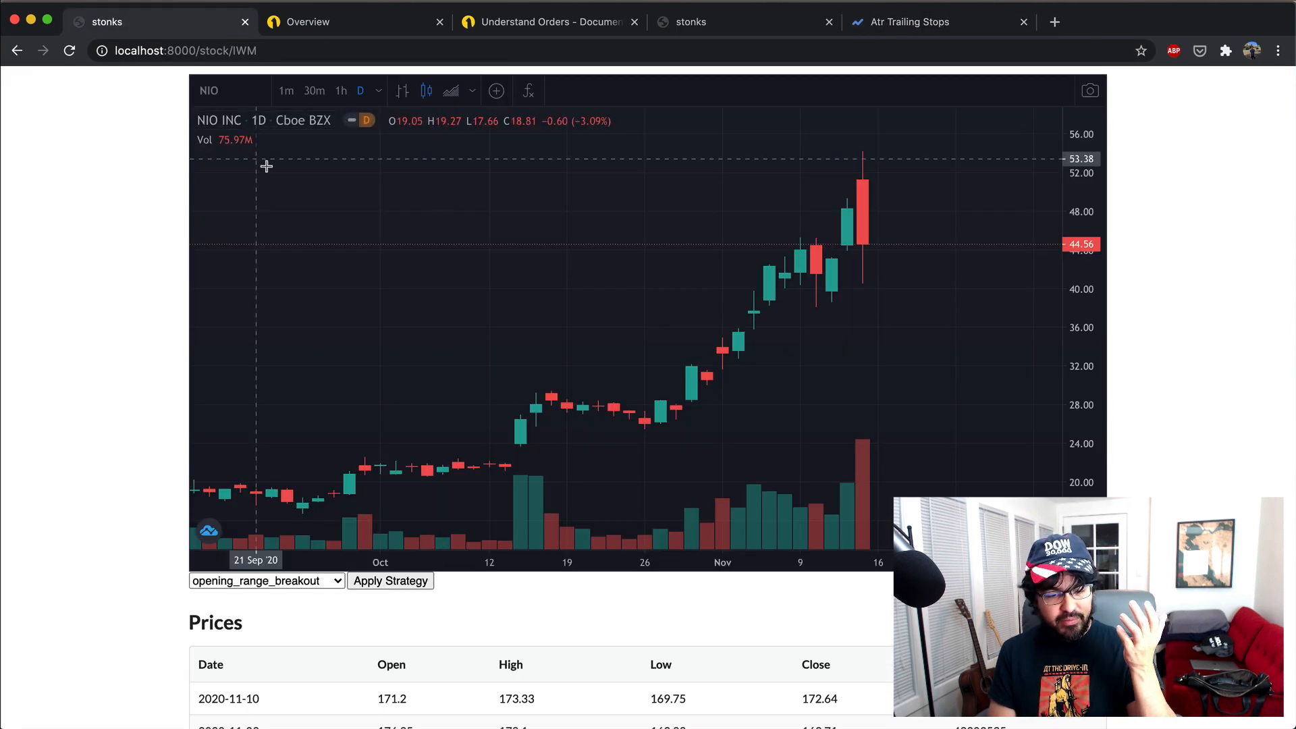
{"action": "left_click", "coordinate": [528, 91]}
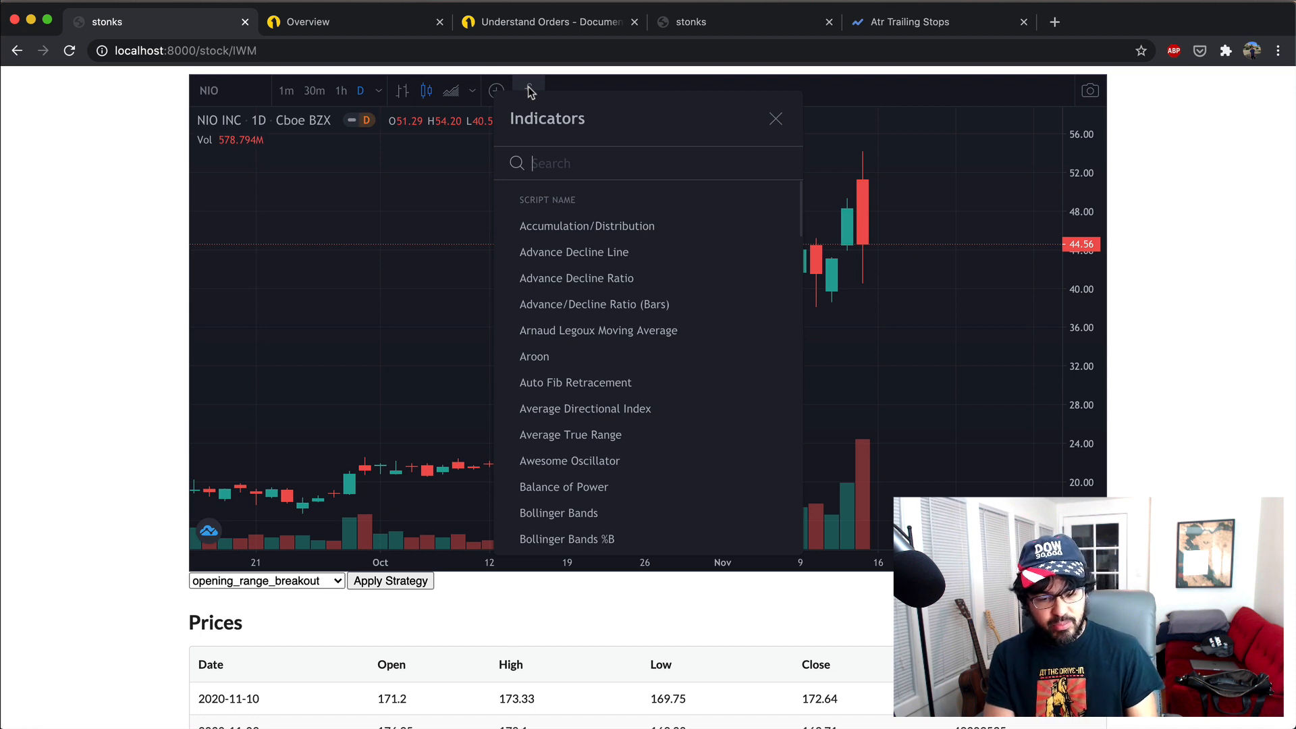
{"action": "type", "text": "average"}
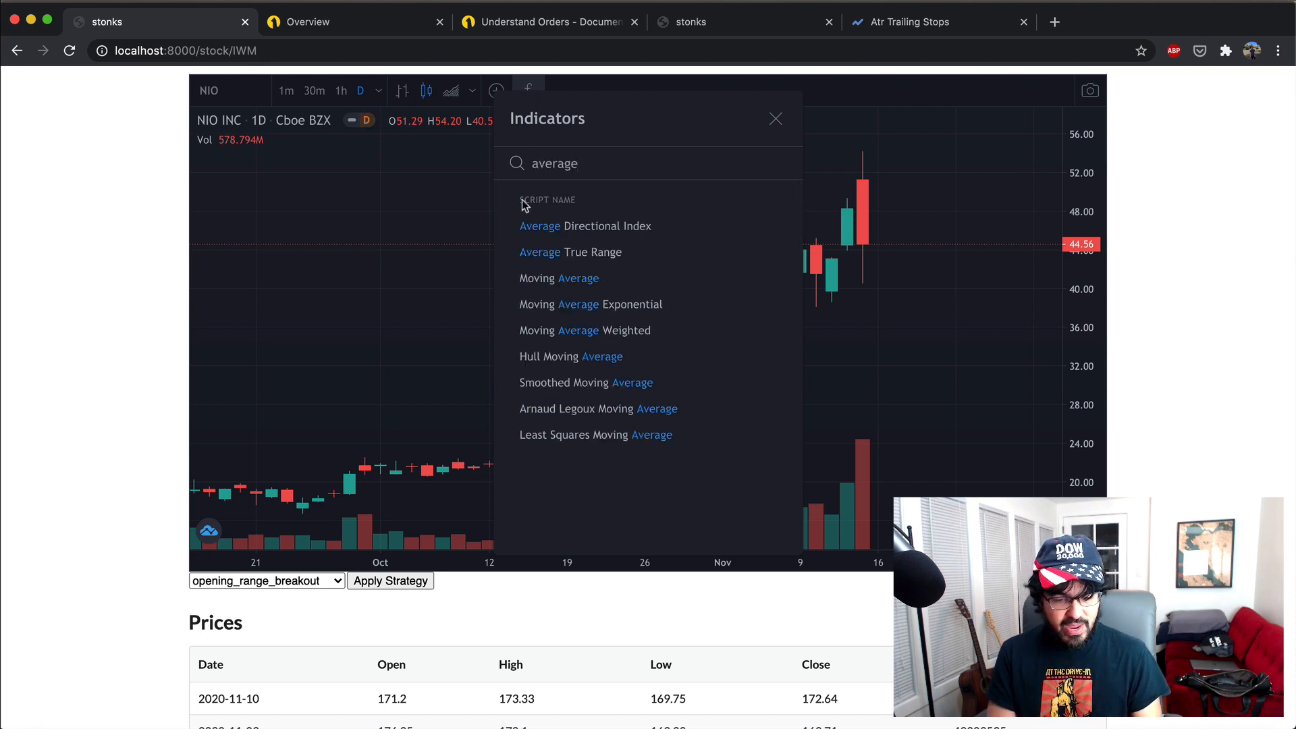
{"action": "left_click", "coordinate": [775, 119]}
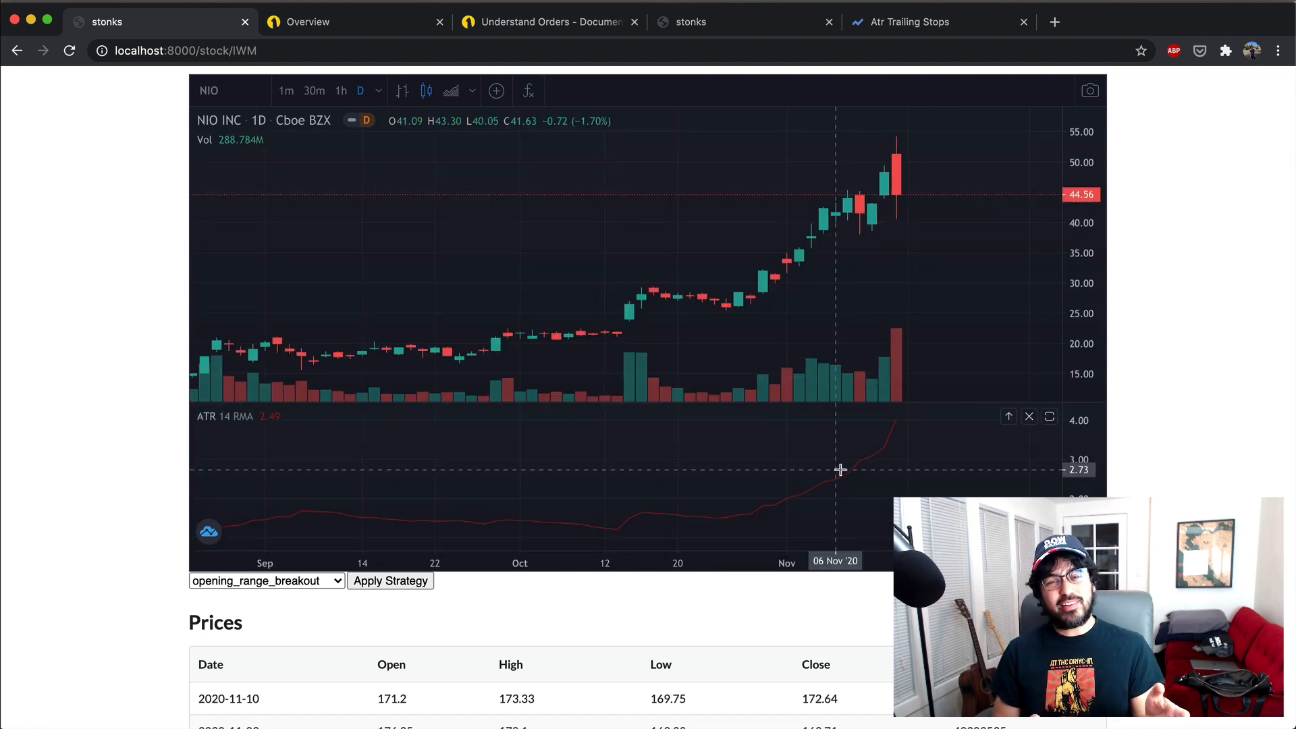
{"action": "mouse_move", "coordinate": [462, 451]}
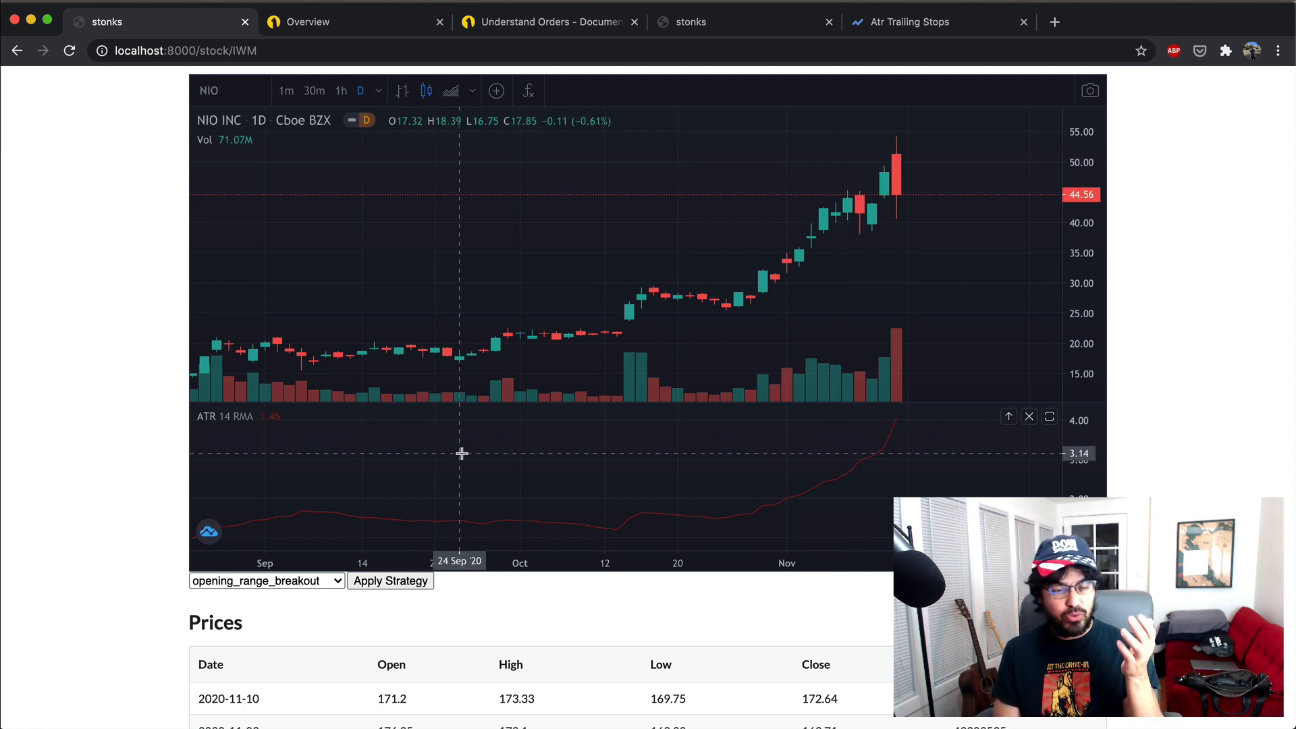
{"action": "mouse_move", "coordinate": [383, 488]}
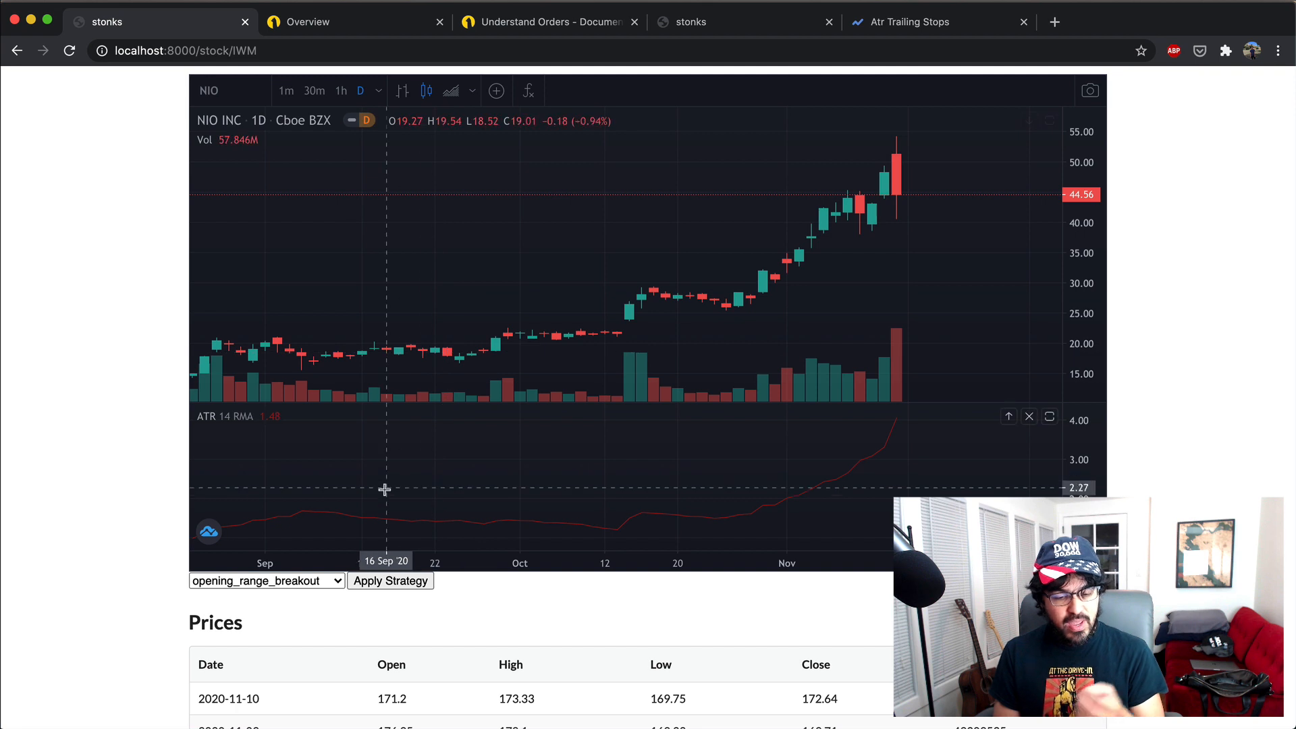
{"action": "mouse_move", "coordinate": [372, 506]}
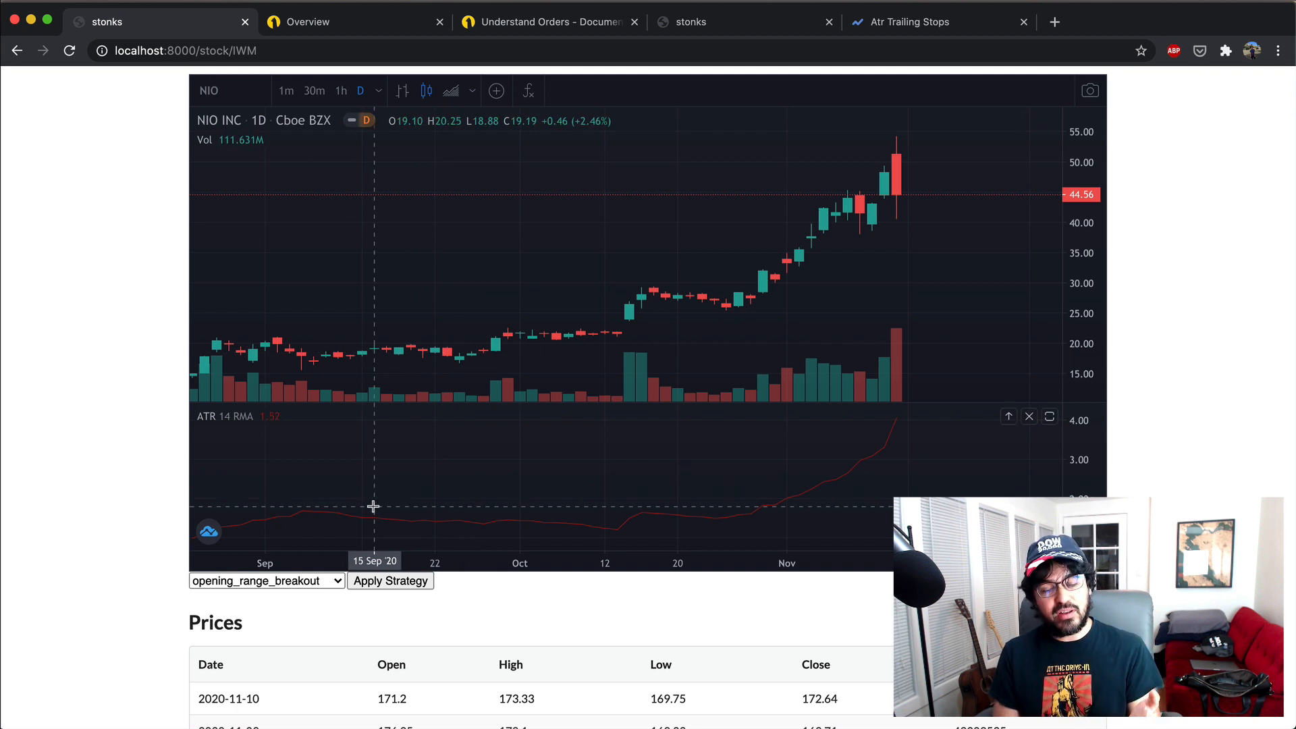
{"action": "mouse_move", "coordinate": [610, 534]}
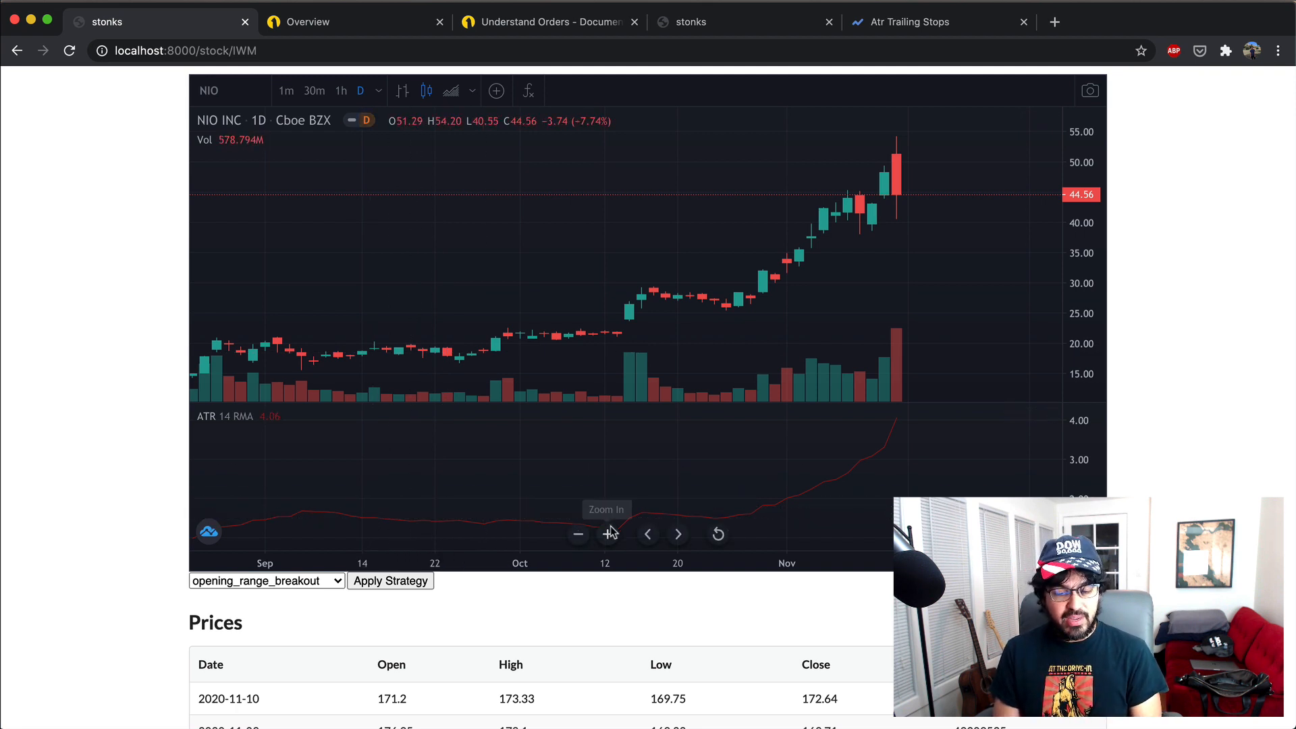
{"action": "mouse_move", "coordinate": [617, 309]}
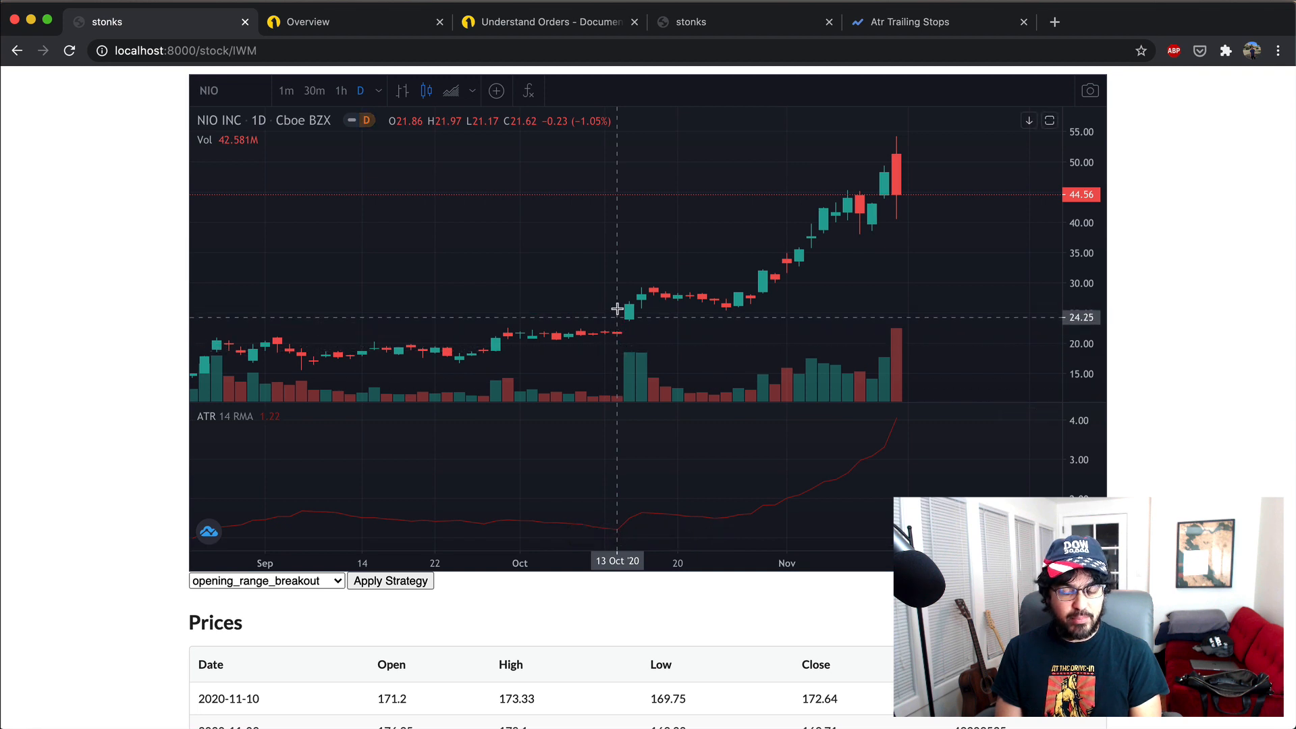
{"action": "mouse_move", "coordinate": [617, 355]}
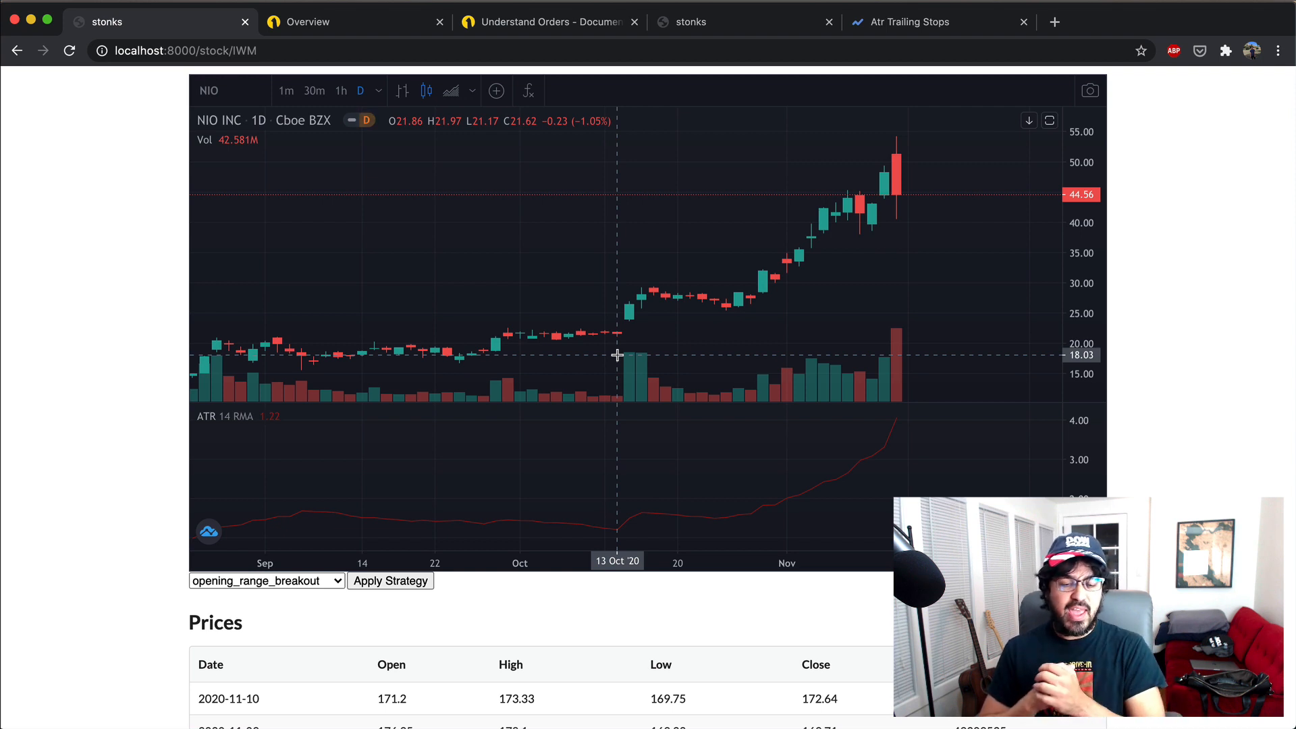
{"action": "mouse_move", "coordinate": [363, 525]}
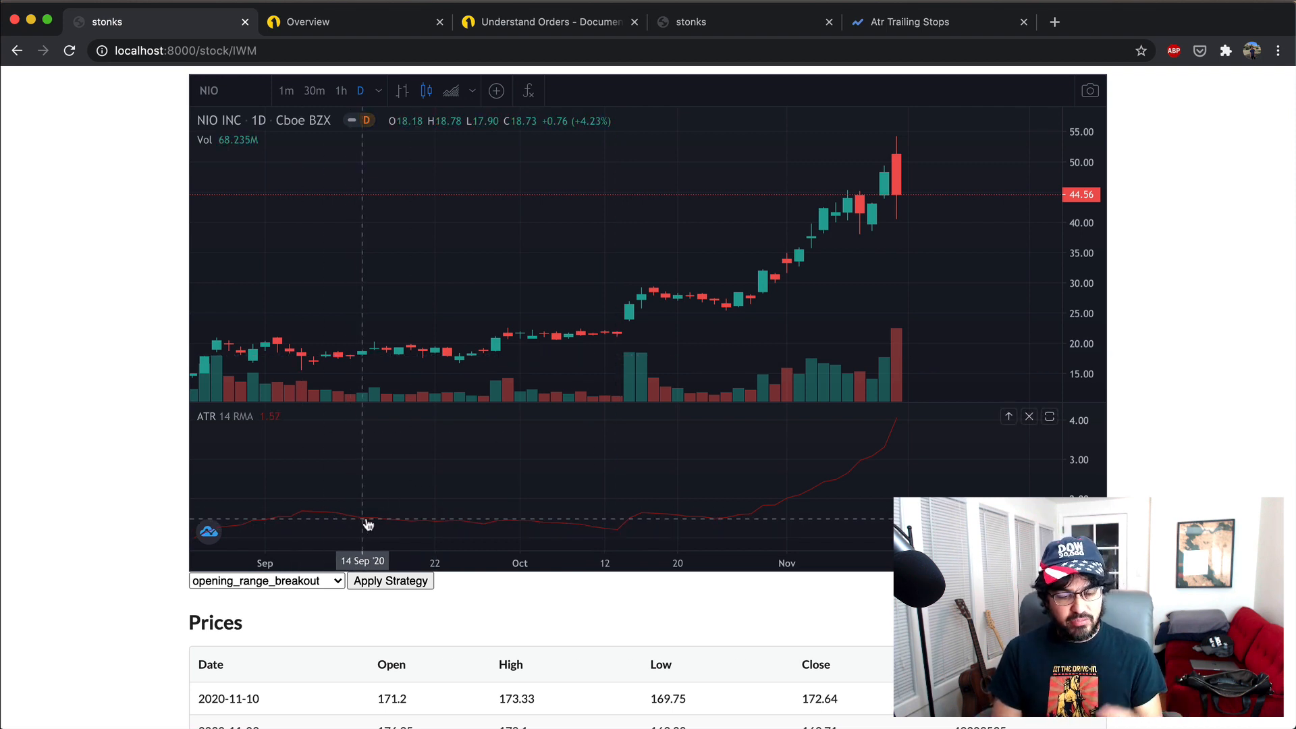
{"action": "mouse_move", "coordinate": [517, 525]}
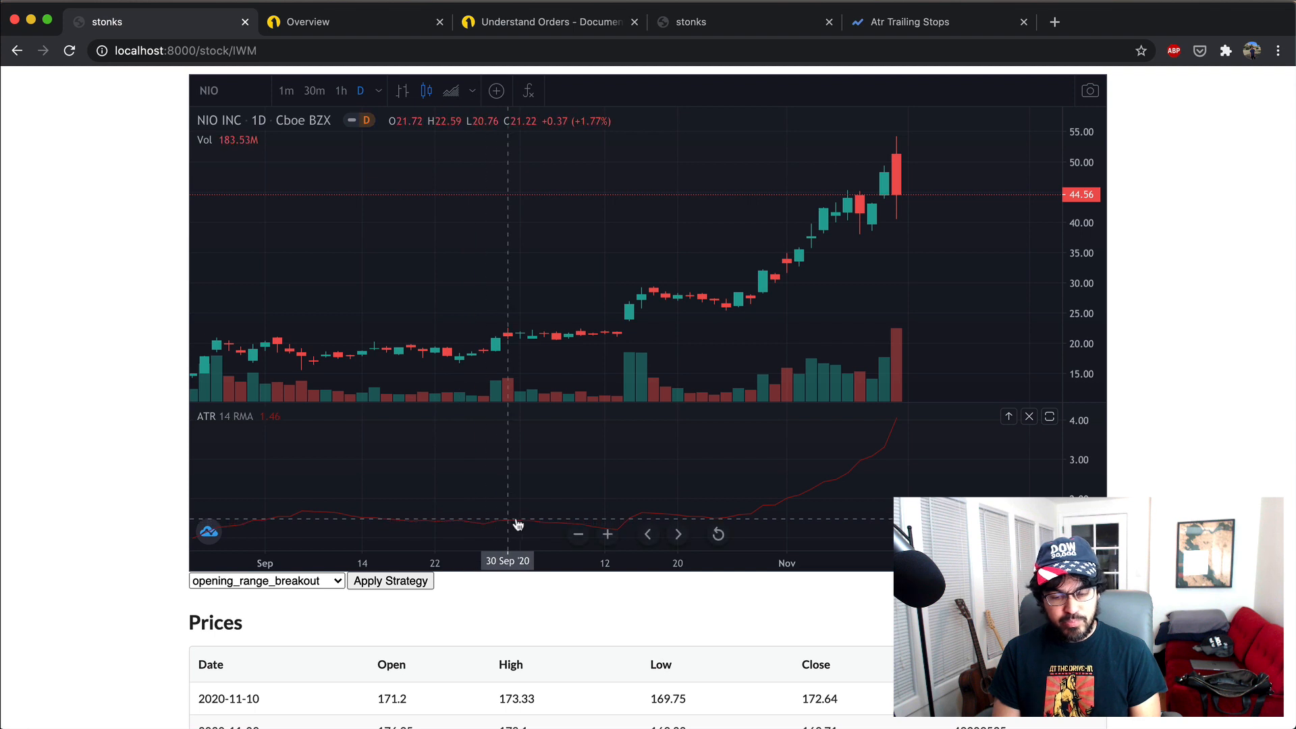
{"action": "mouse_move", "coordinate": [437, 515]}
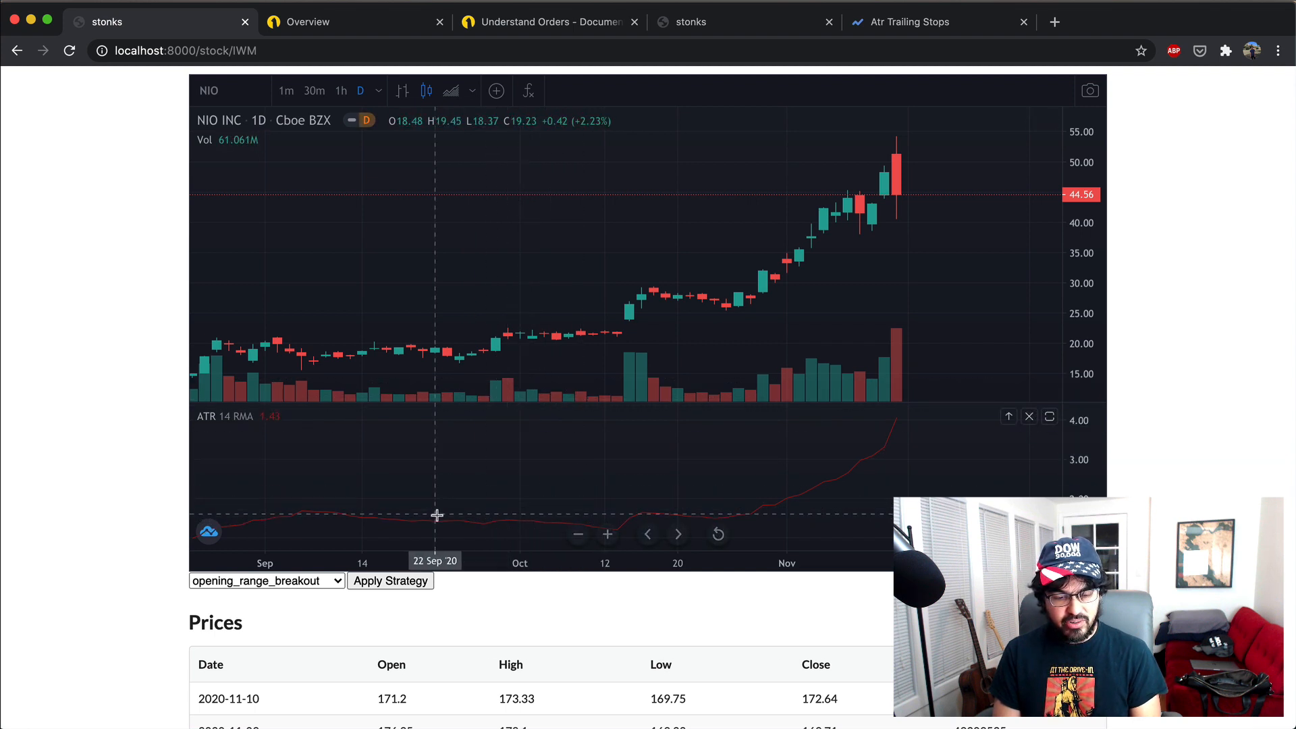
{"action": "mouse_move", "coordinate": [469, 503]}
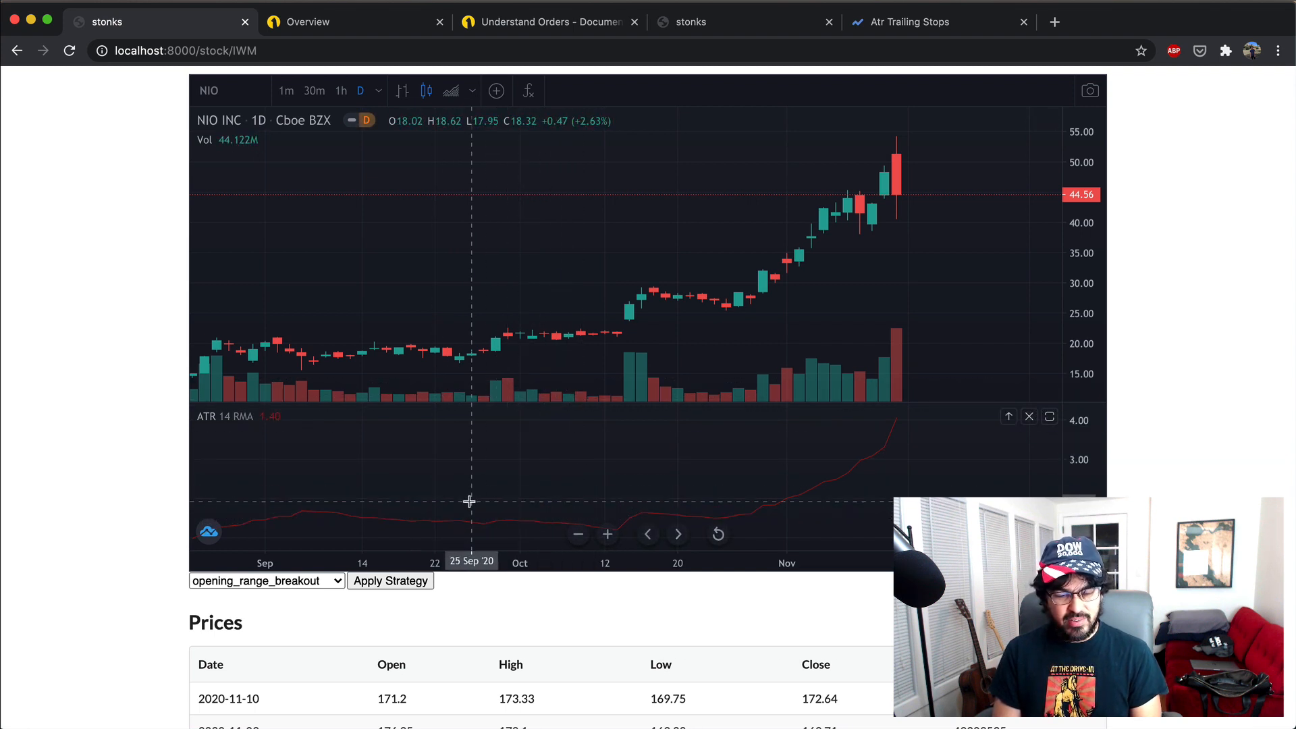
{"action": "mouse_move", "coordinate": [601, 514]}
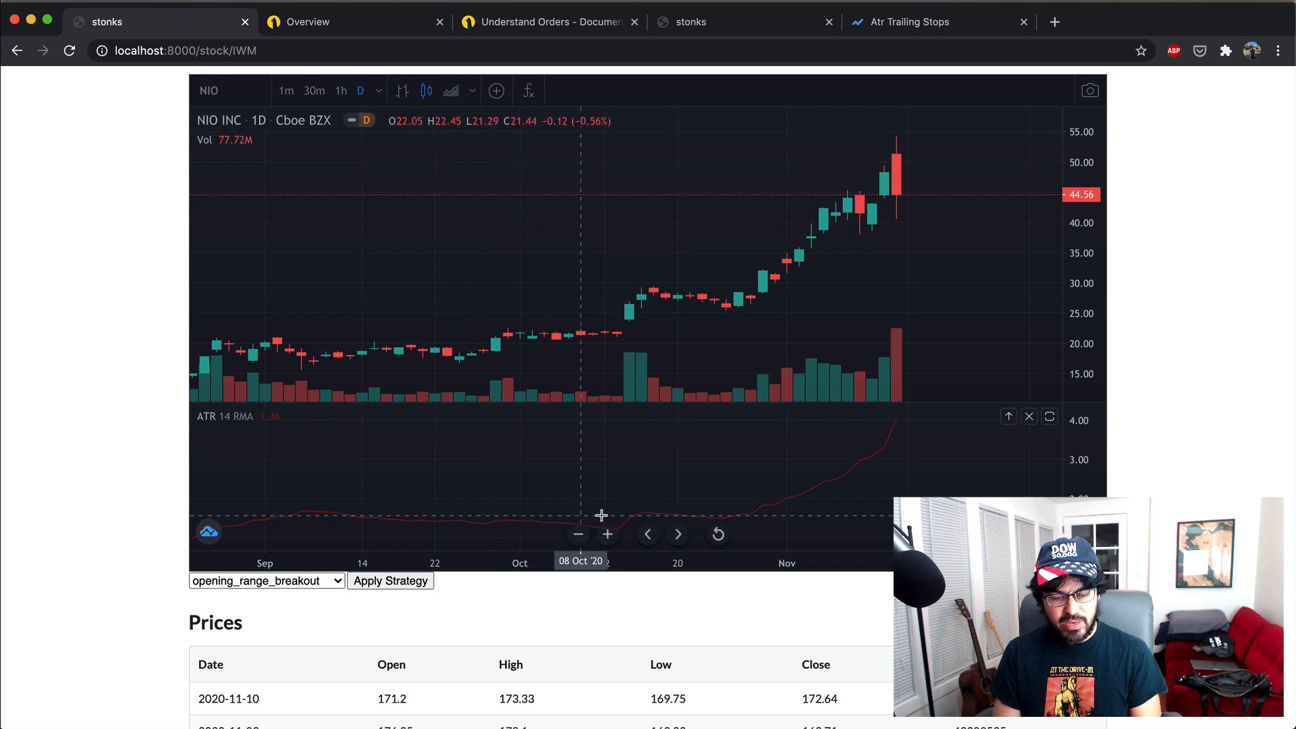
{"action": "mouse_move", "coordinate": [749, 518]}
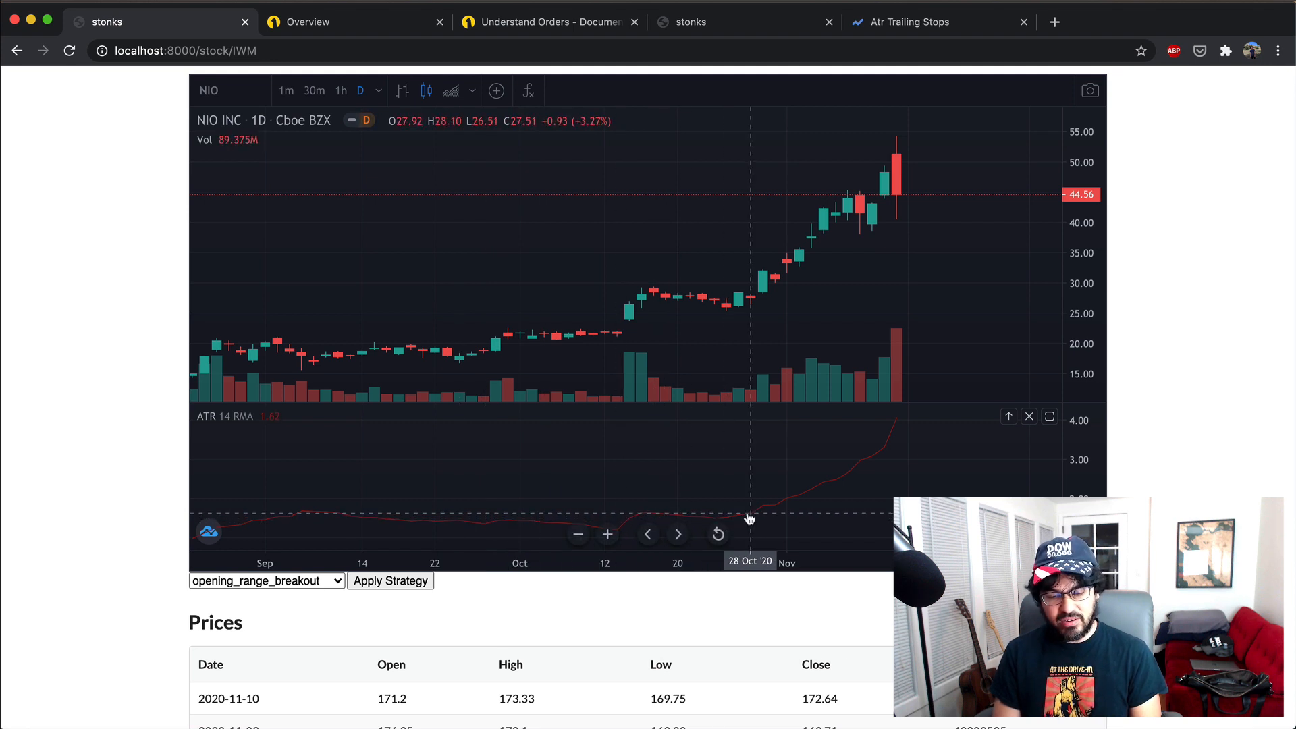
{"action": "mouse_move", "coordinate": [736, 483]}
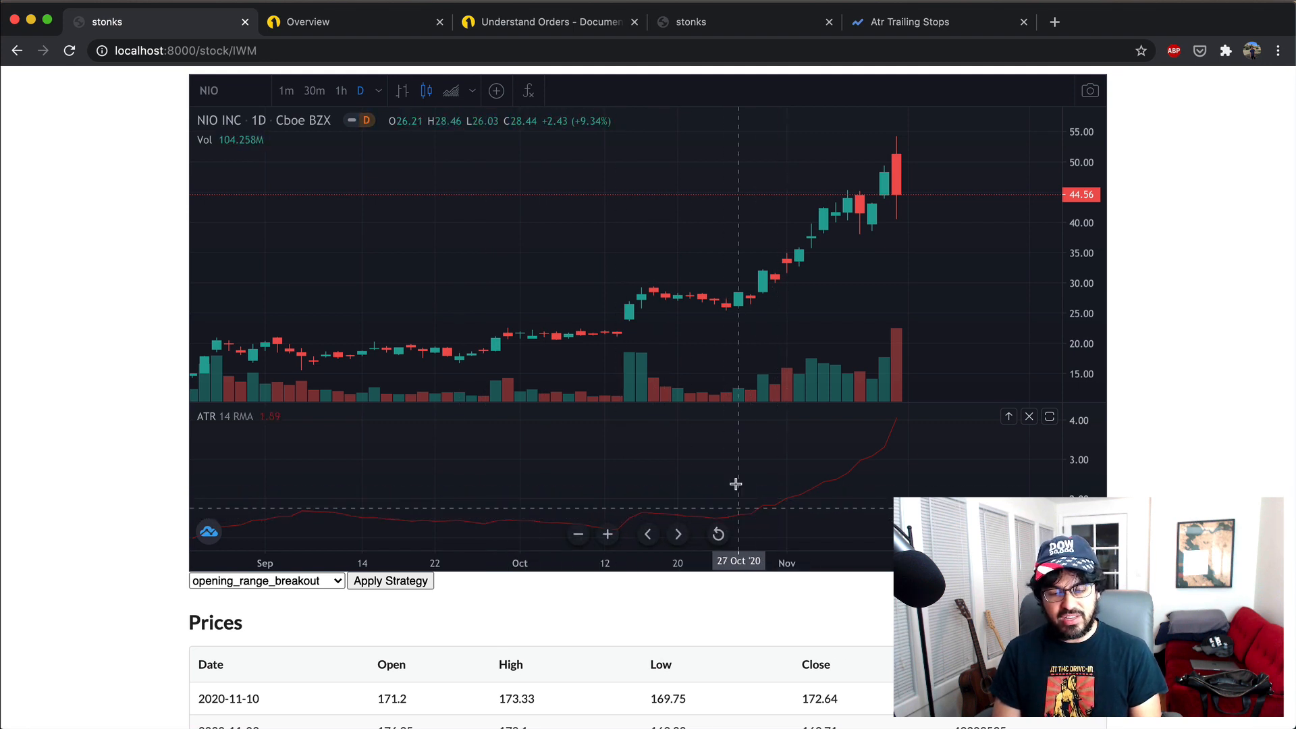
{"action": "mouse_move", "coordinate": [848, 227]}
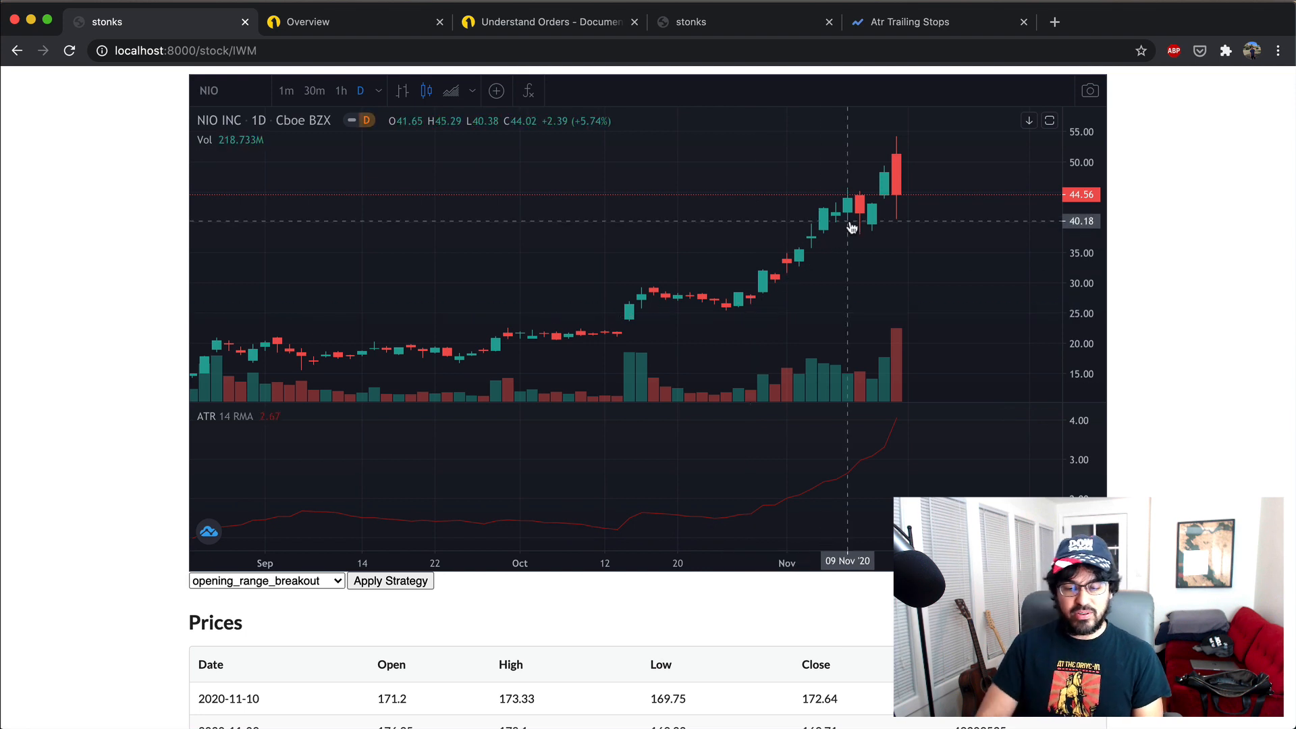
{"action": "mouse_move", "coordinate": [895, 182]}
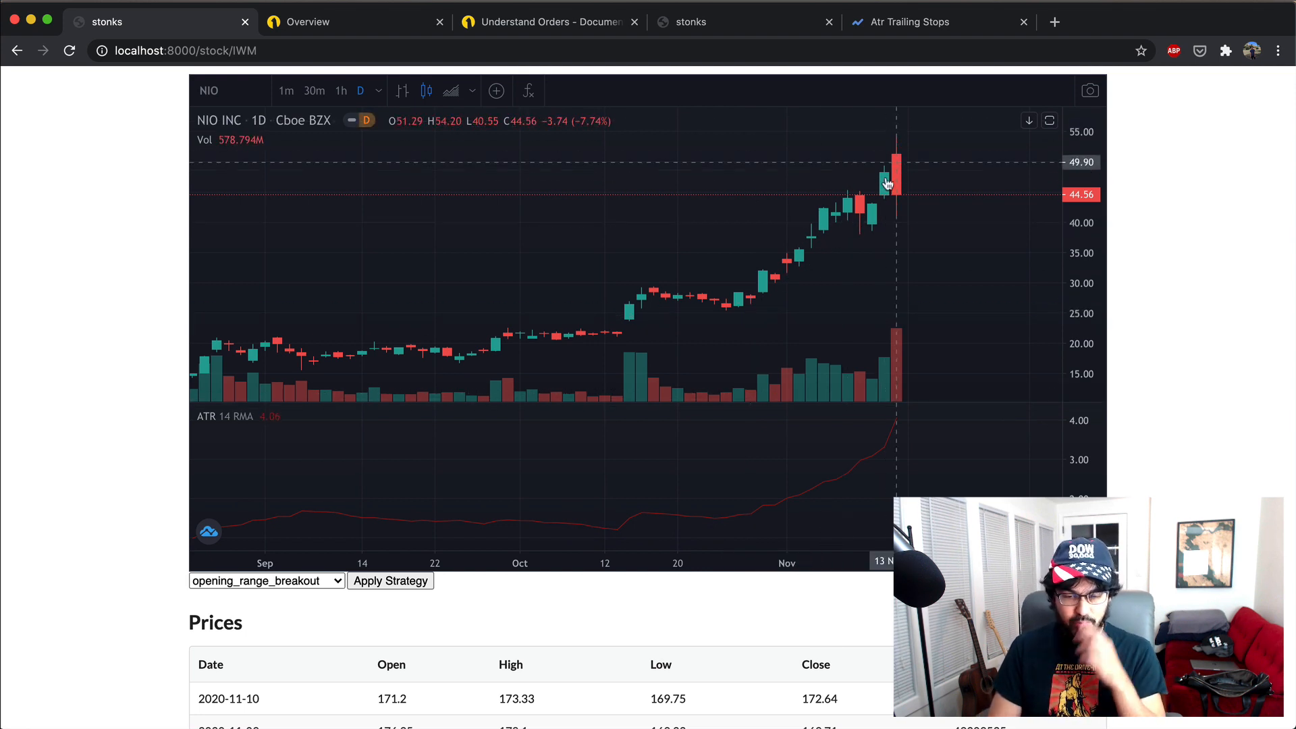
{"action": "mouse_move", "coordinate": [893, 145]}
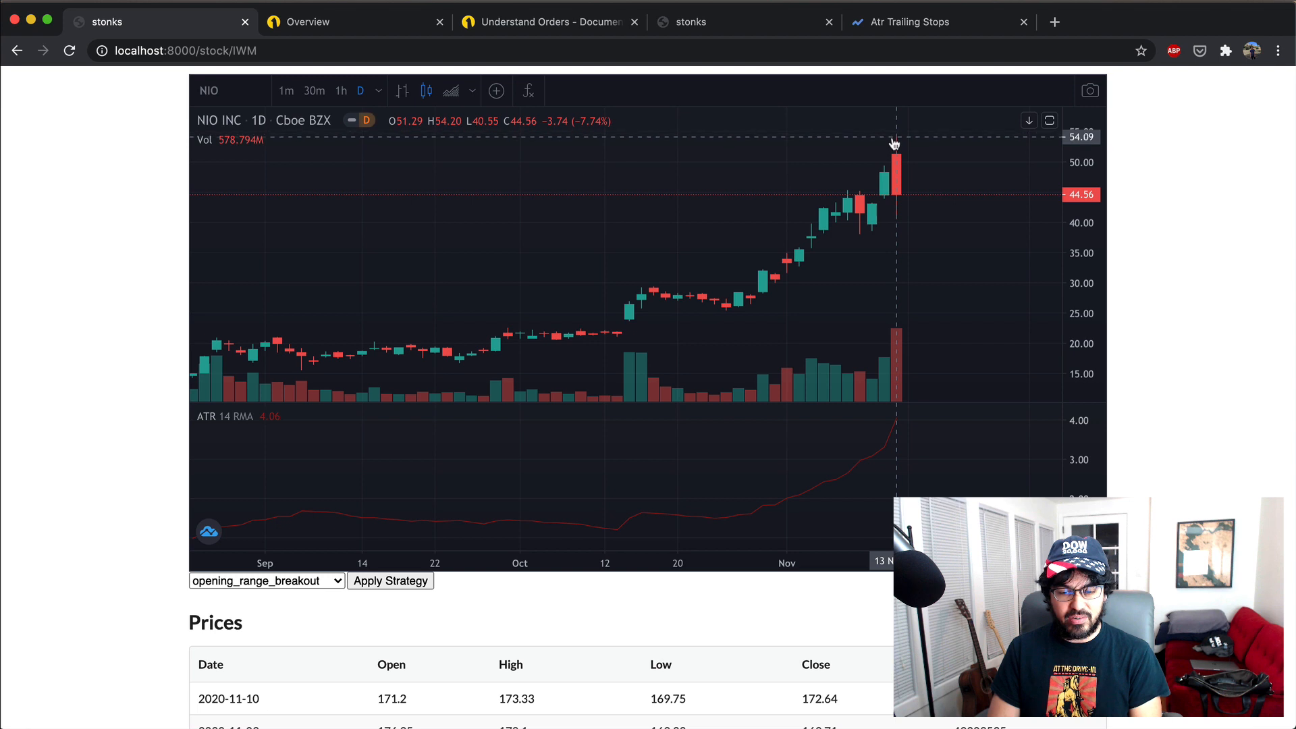
{"action": "mouse_move", "coordinate": [884, 186]}
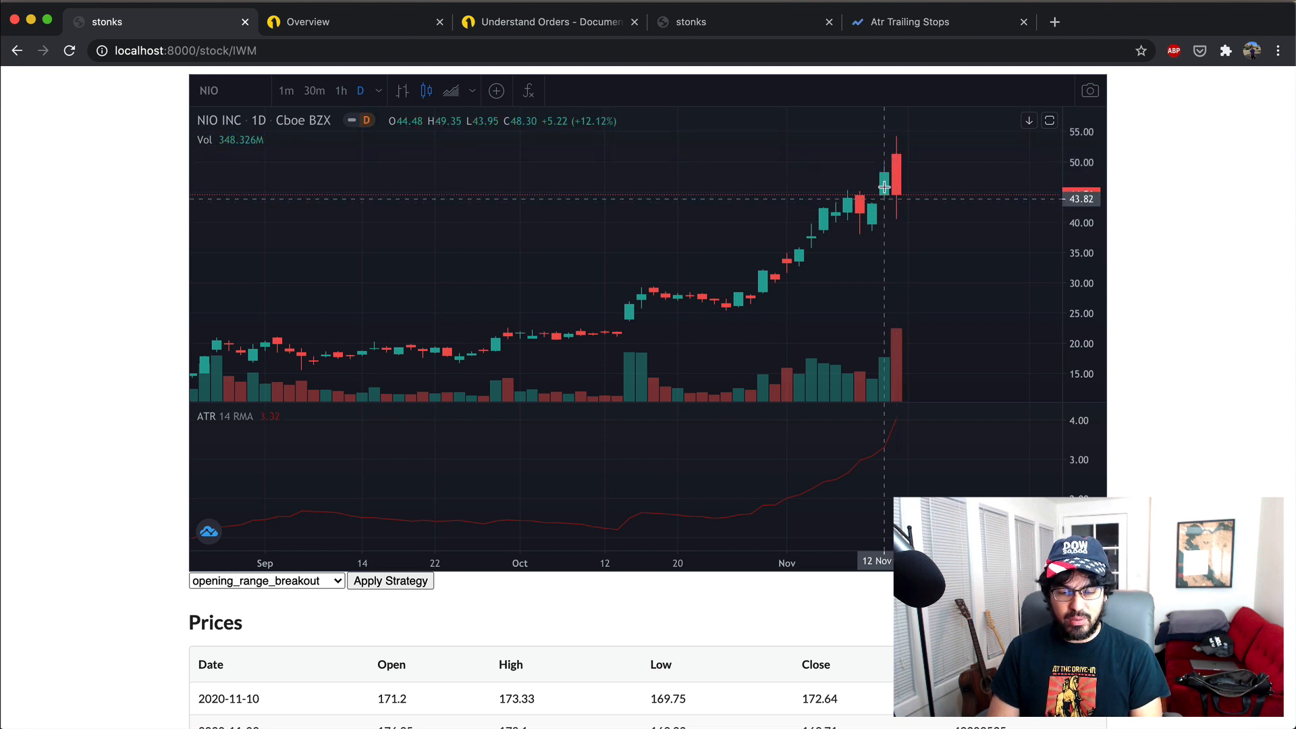
{"action": "mouse_move", "coordinate": [806, 473]}
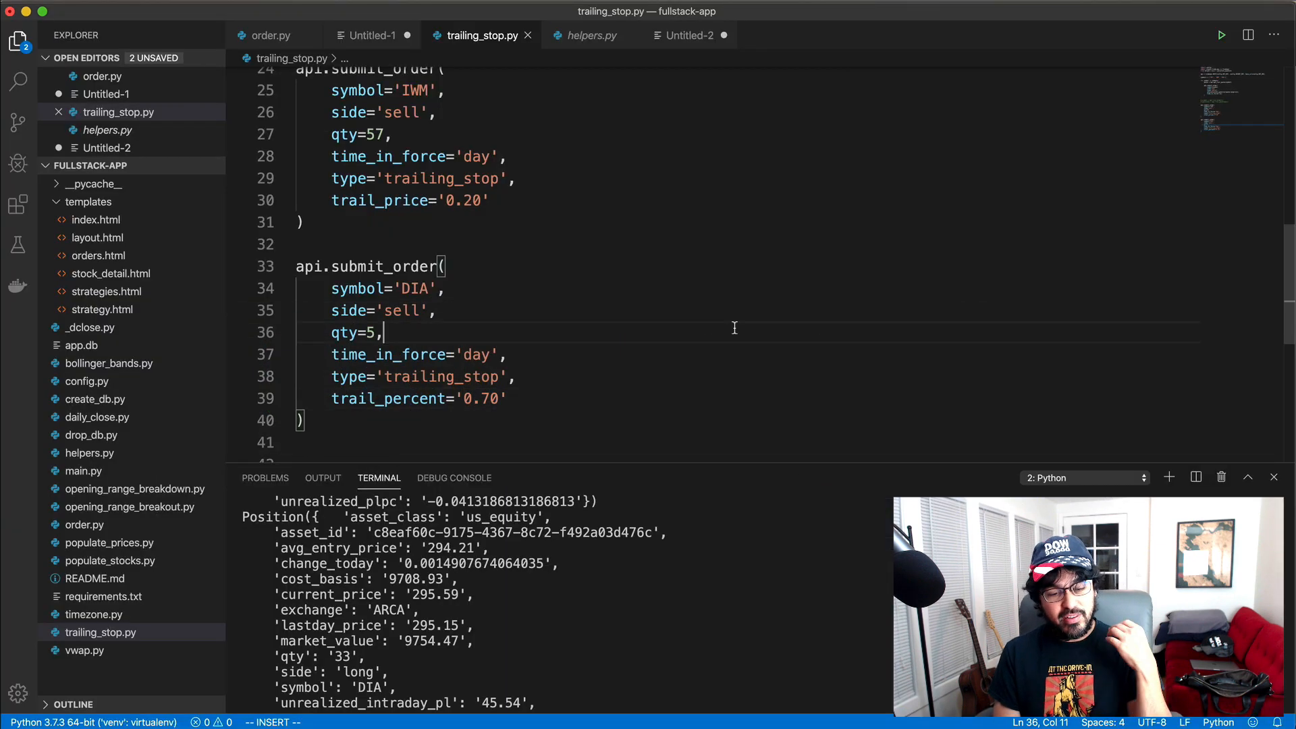
Extend line 1 of trailing_stop.py to read 'import config, tulipy'
{"action": "scroll", "scroll_direction": "up", "scroll_amount": 3}
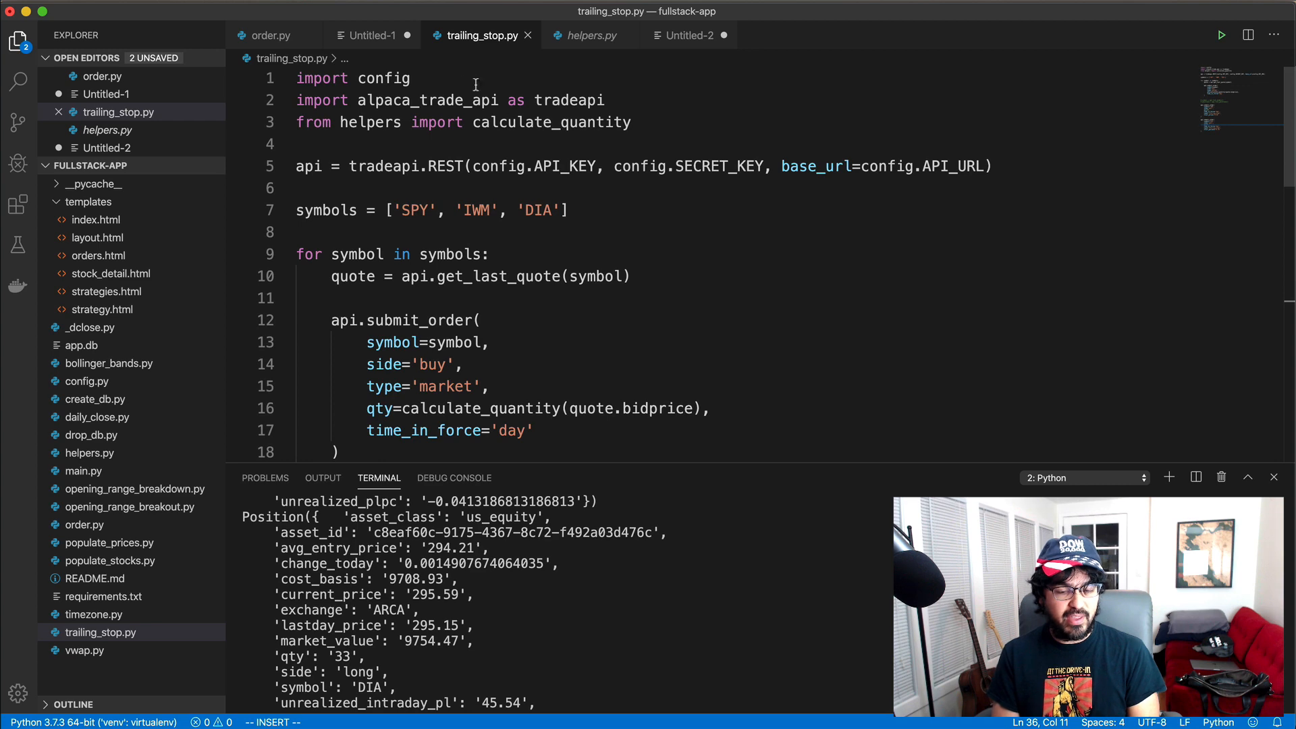
{"action": "type", "text": ", t"}
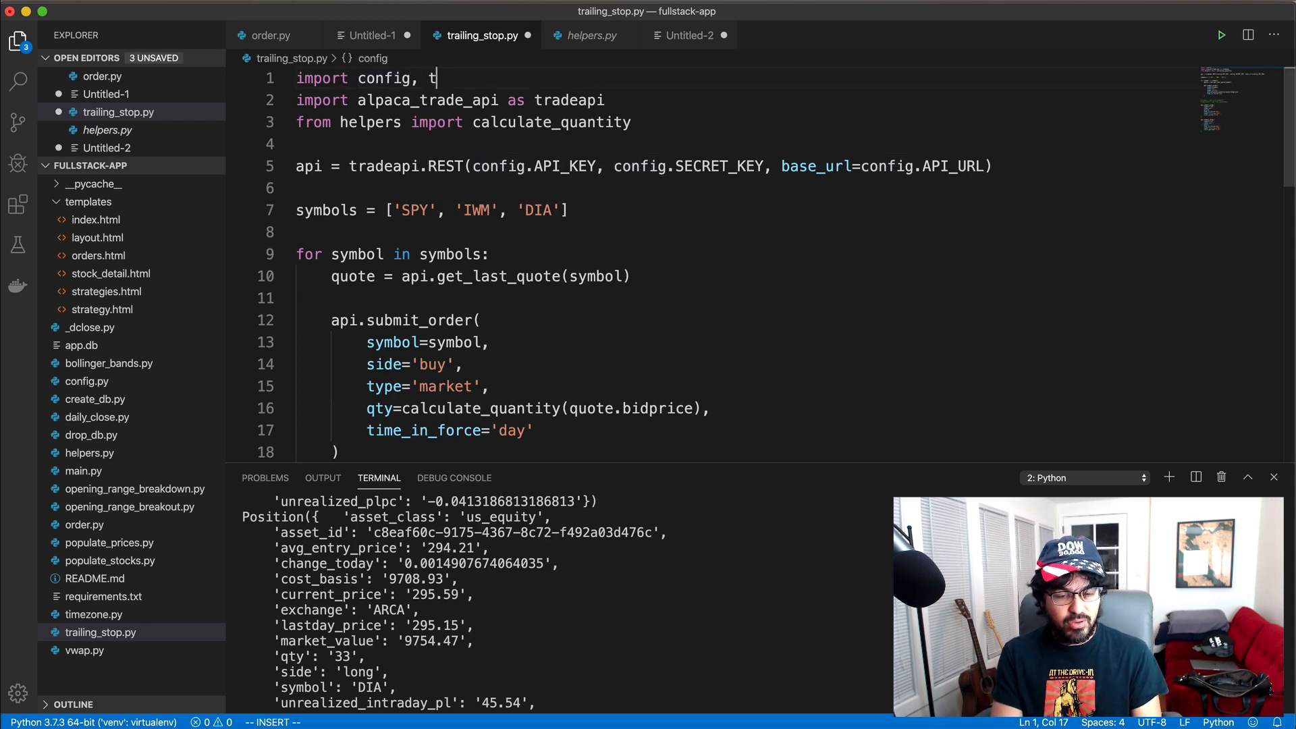
{"action": "type", "text": "ulipy"}
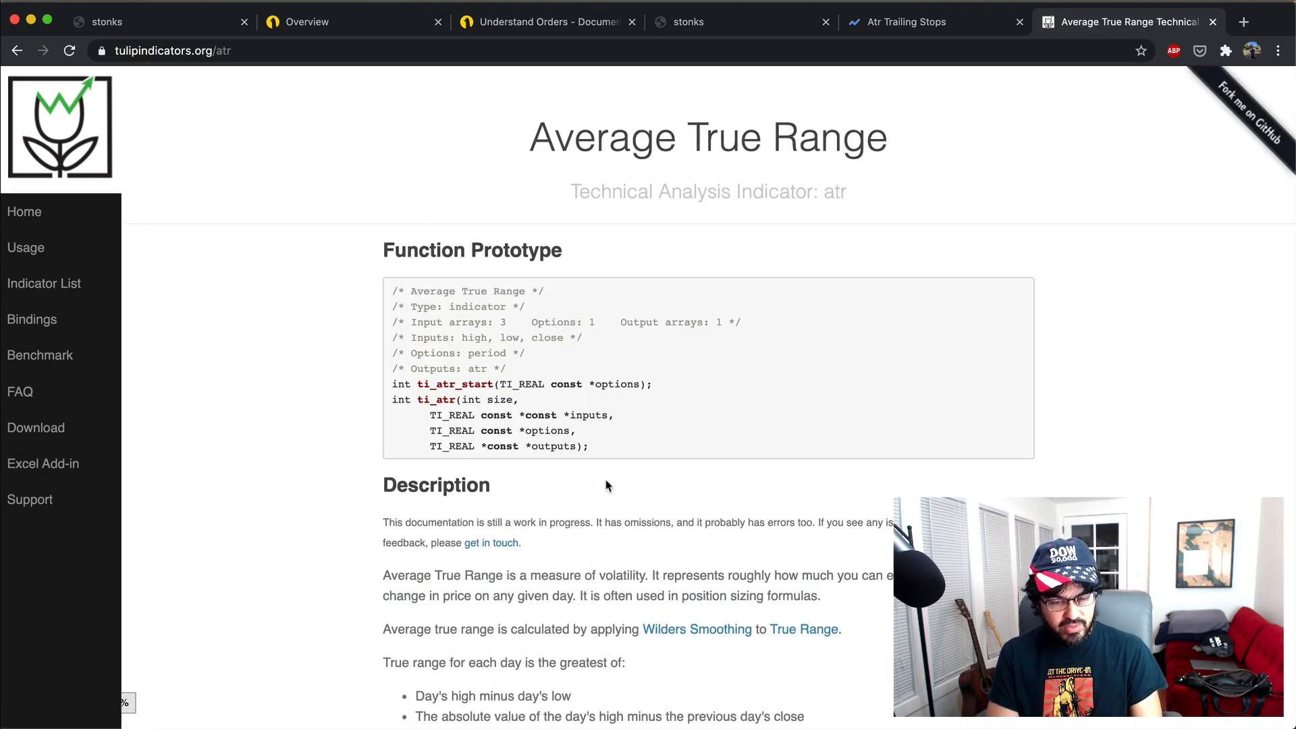
{"action": "mouse_move", "coordinate": [626, 443]}
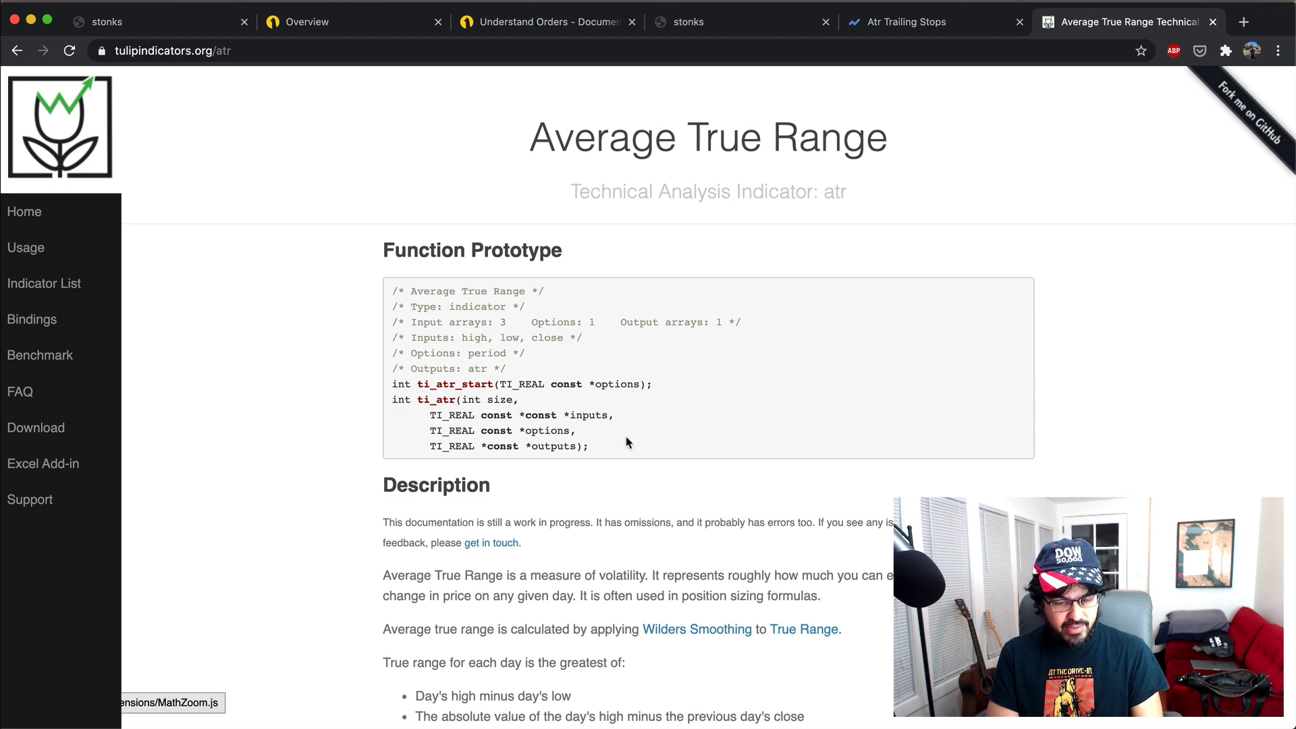
Scroll the tulipindicators.org ATR page down to its inputs and formula section
{"action": "scroll", "scroll_direction": "down", "scroll_amount": 3}
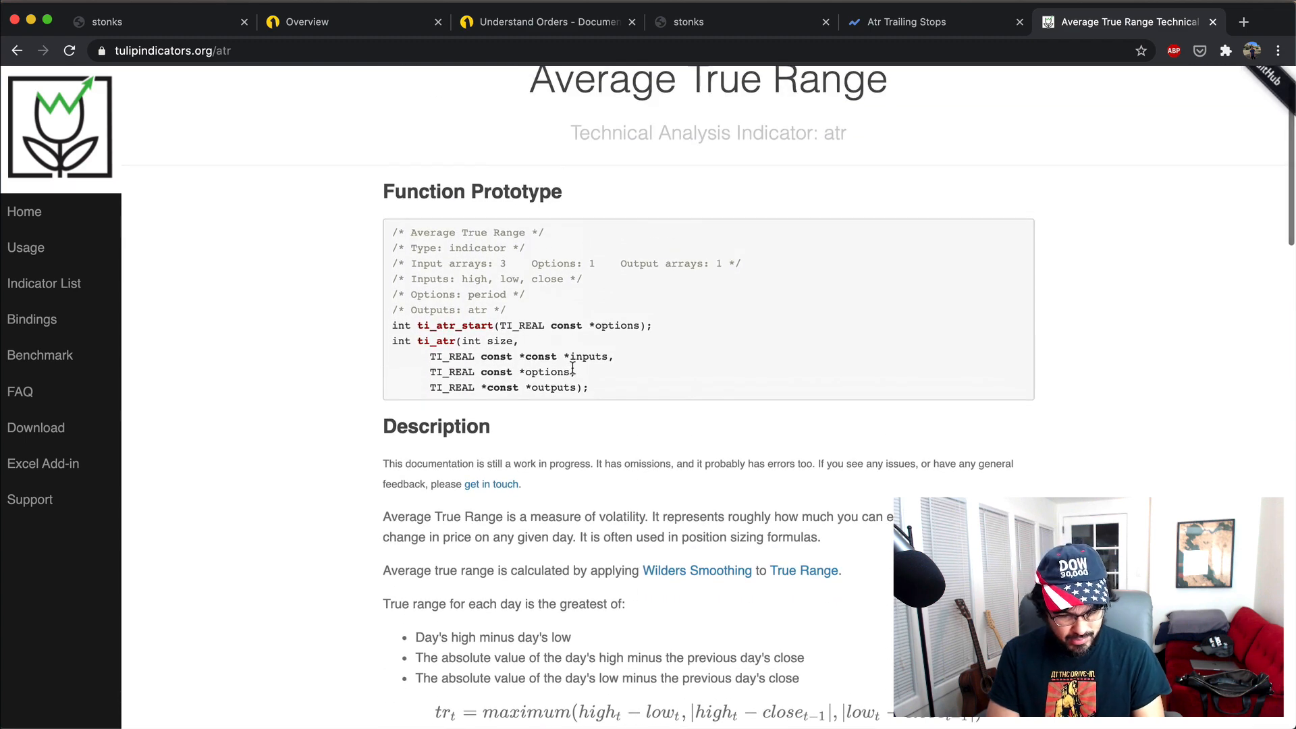
{"action": "scroll", "scroll_direction": "down", "scroll_amount": 3}
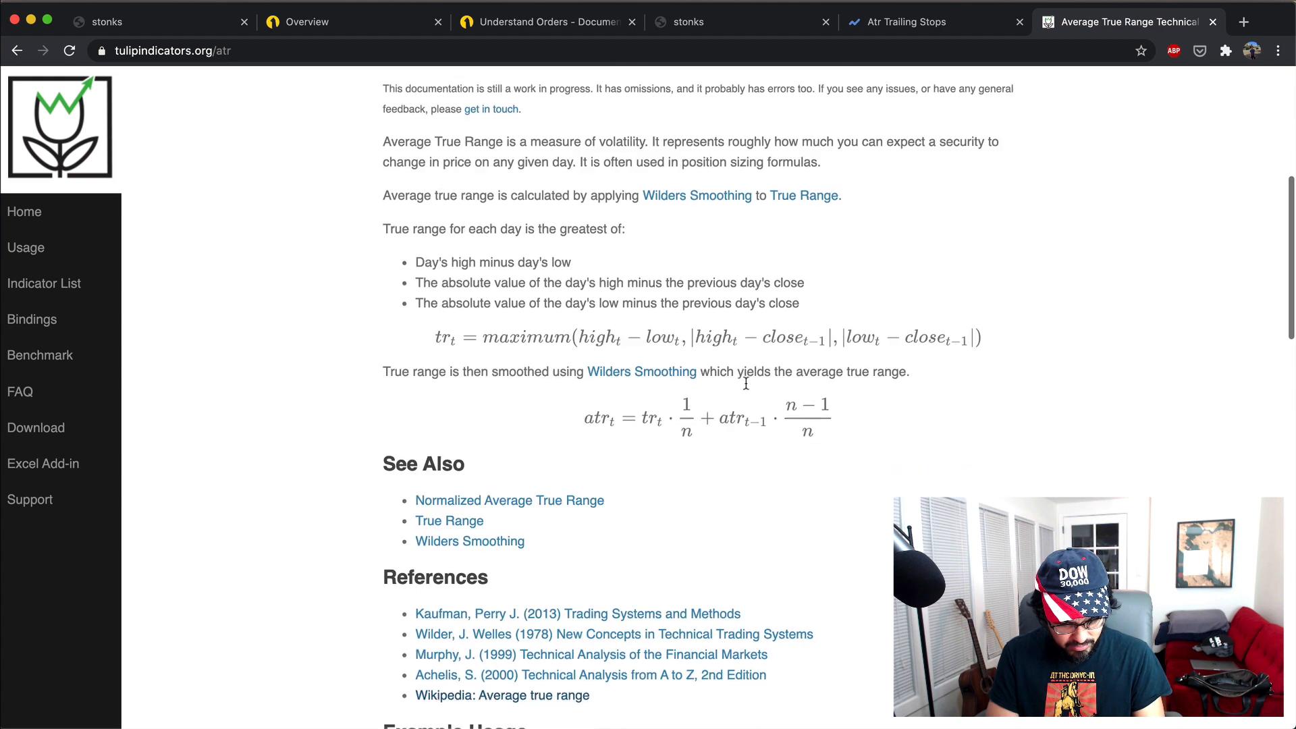
{"action": "scroll", "scroll_direction": "down", "scroll_amount": 3}
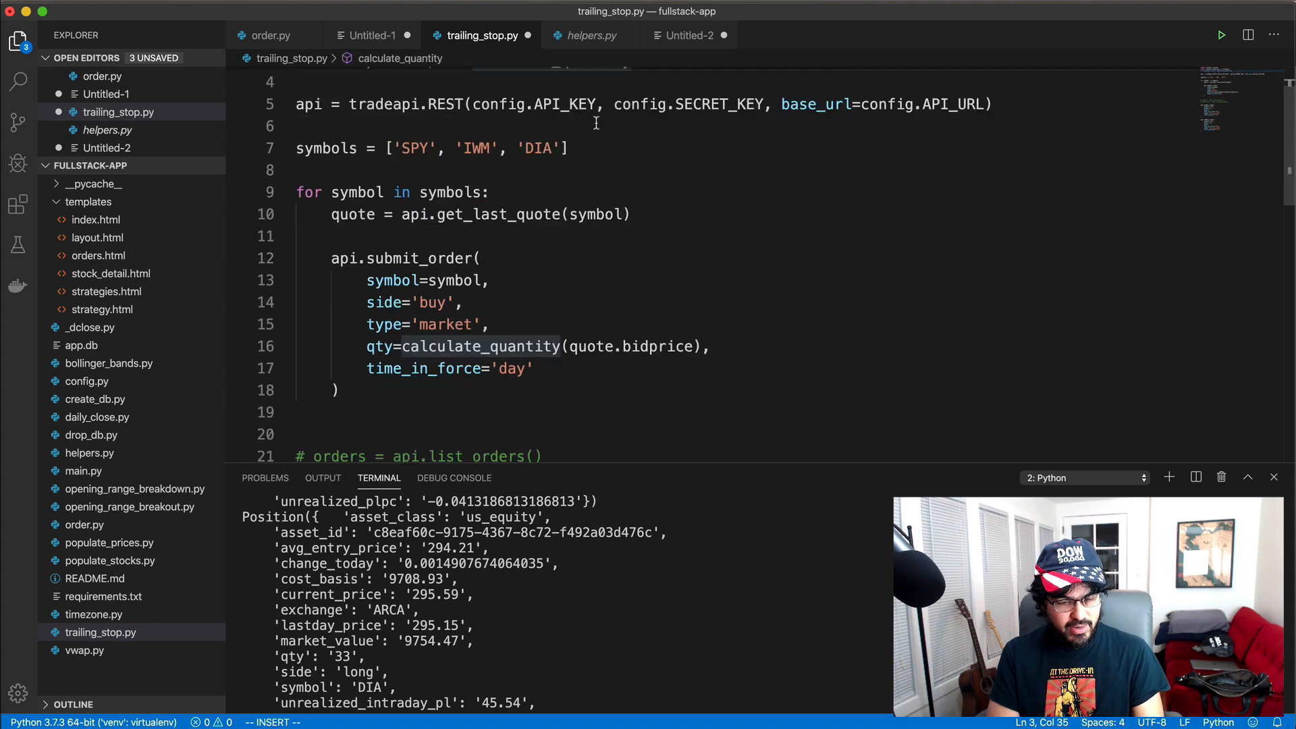
Comment out the market-order buy loop in trailing_stop.py
{"action": "scroll", "scroll_direction": "down", "scroll_amount": 3}
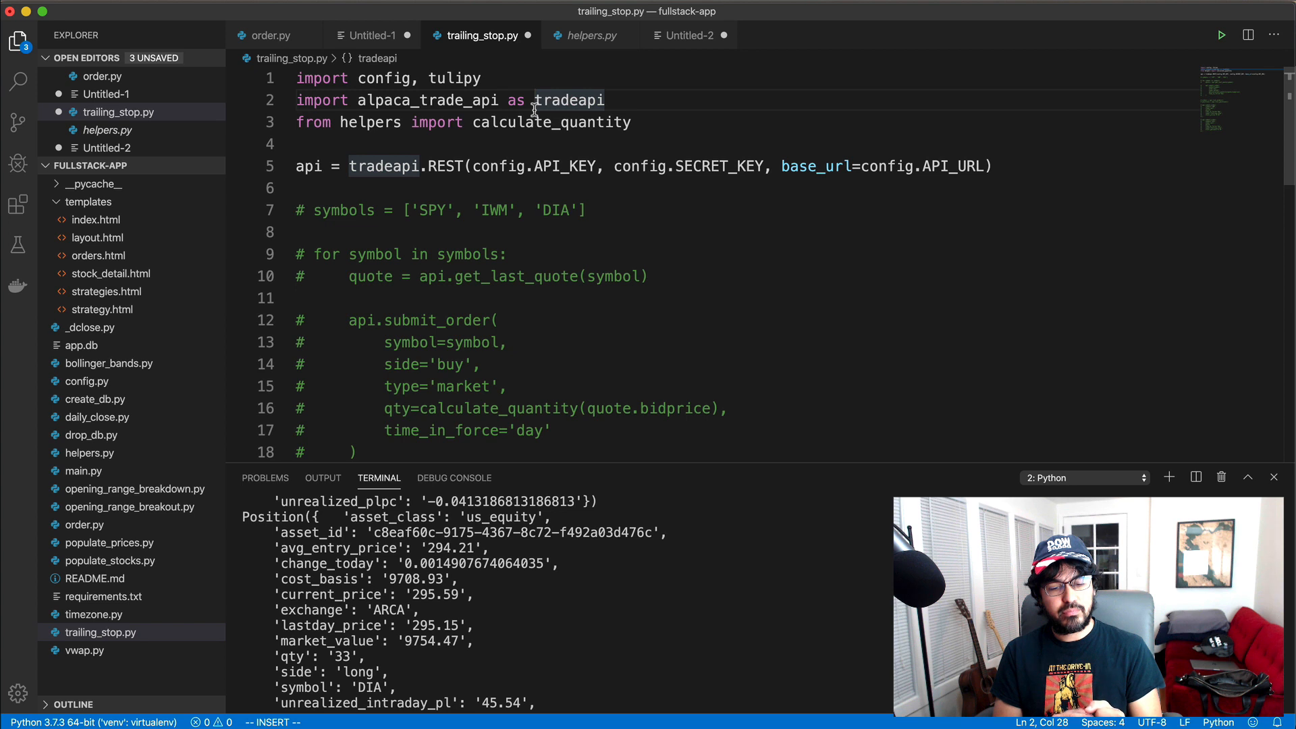
{"action": "left_click", "coordinate": [479, 78]}
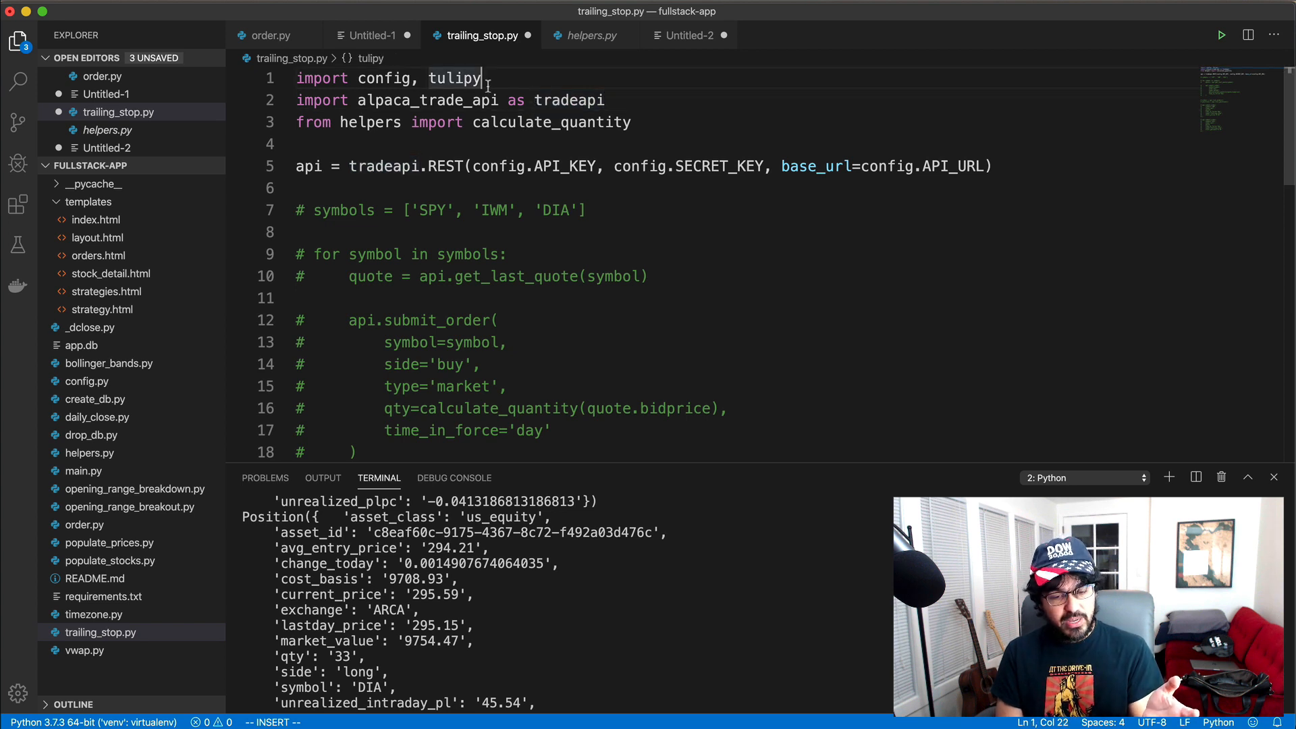
{"action": "left_click", "coordinate": [400, 166]}
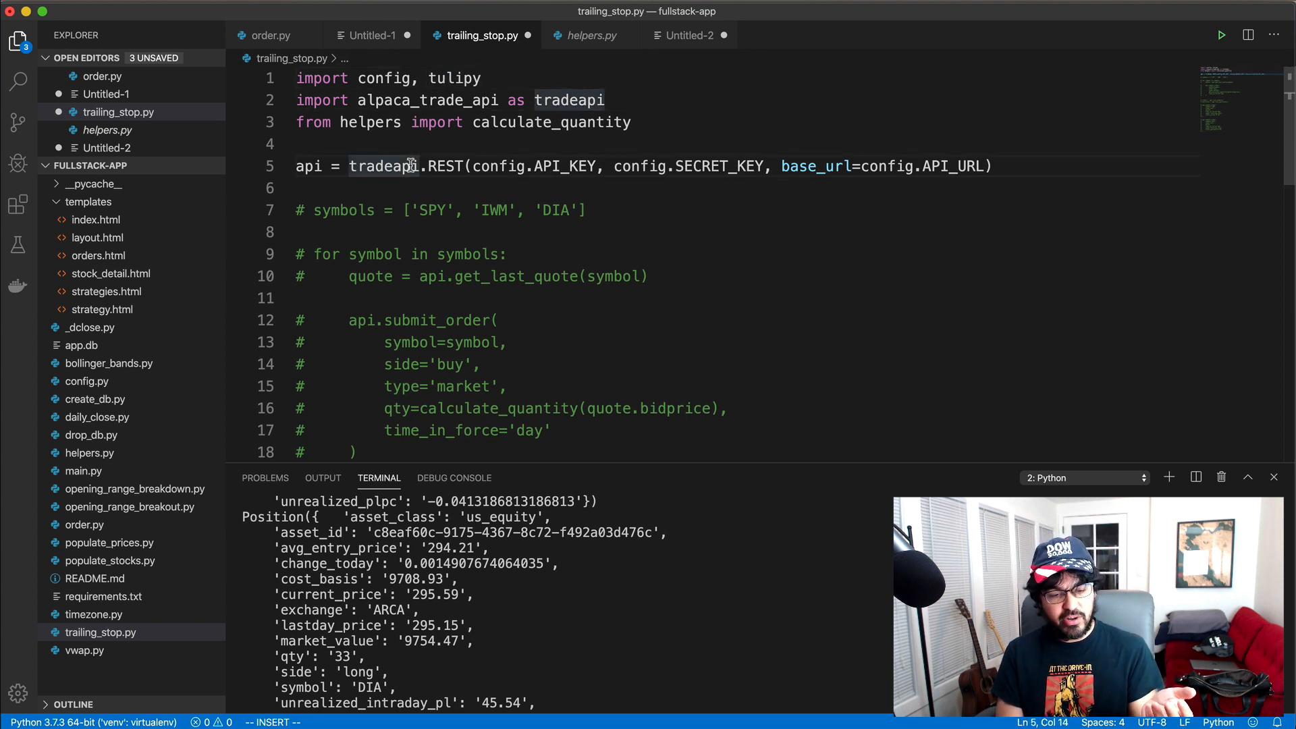
{"action": "scroll", "scroll_direction": "down", "scroll_amount": 3}
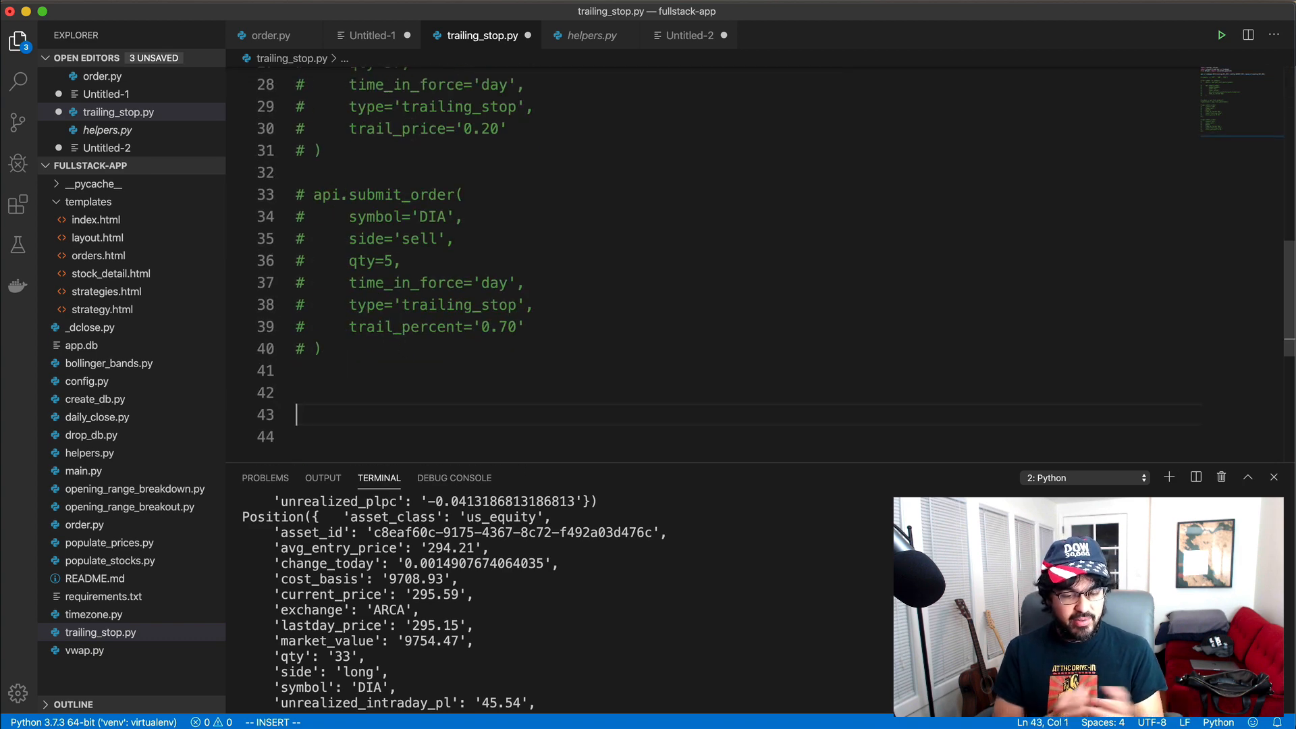
Write api.polygon.historic_agg_v2('NIO', 1, 'day', _from='2020-10-01', to='2020-11-13')
{"action": "type", "text": "api.poly"}
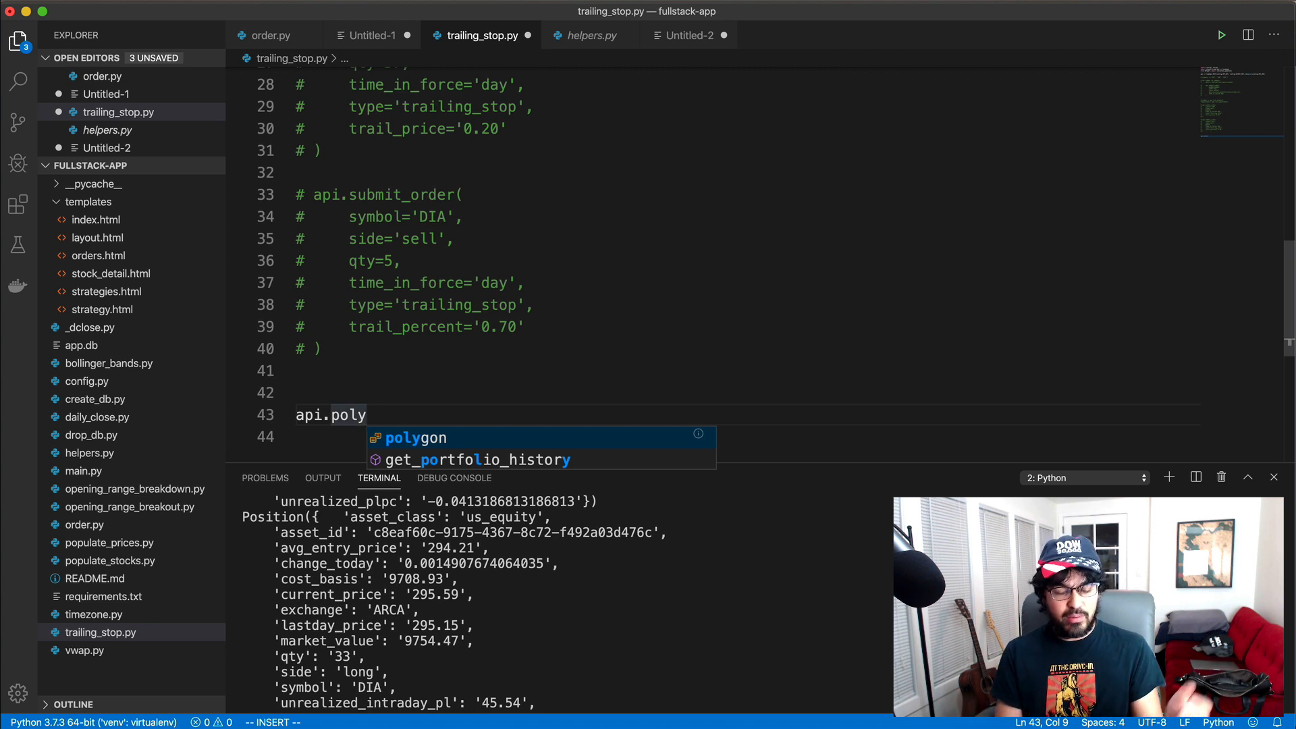
{"action": "type", "text": "gon"}
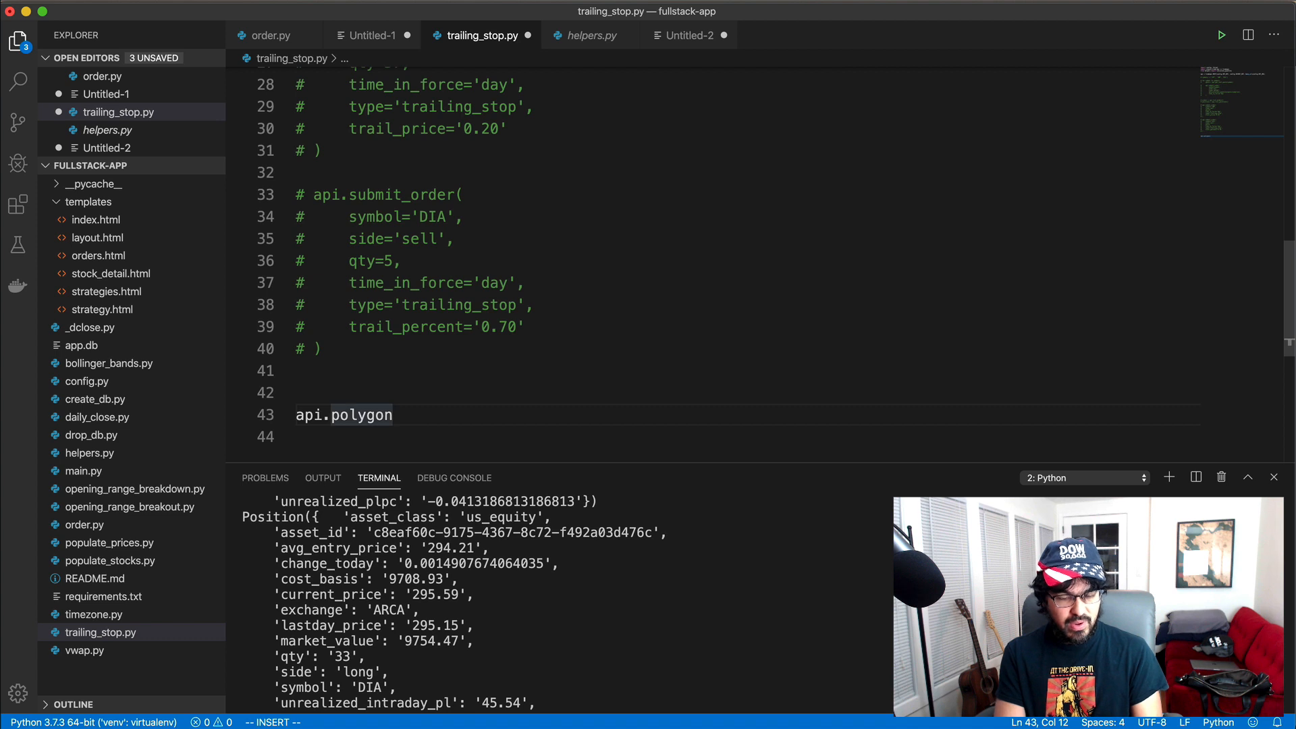
{"action": "type", "text": ".historic_agg_v2('"}
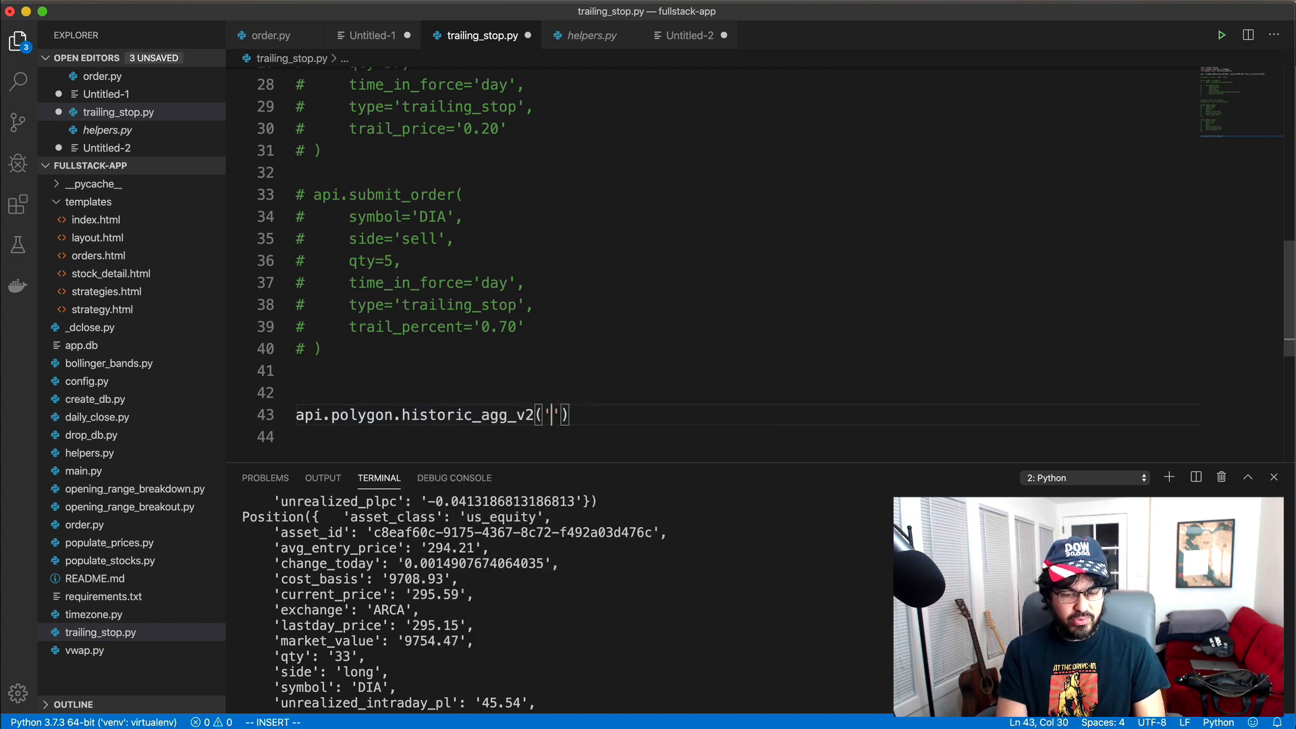
{"action": "type", "text": "NIO',"}
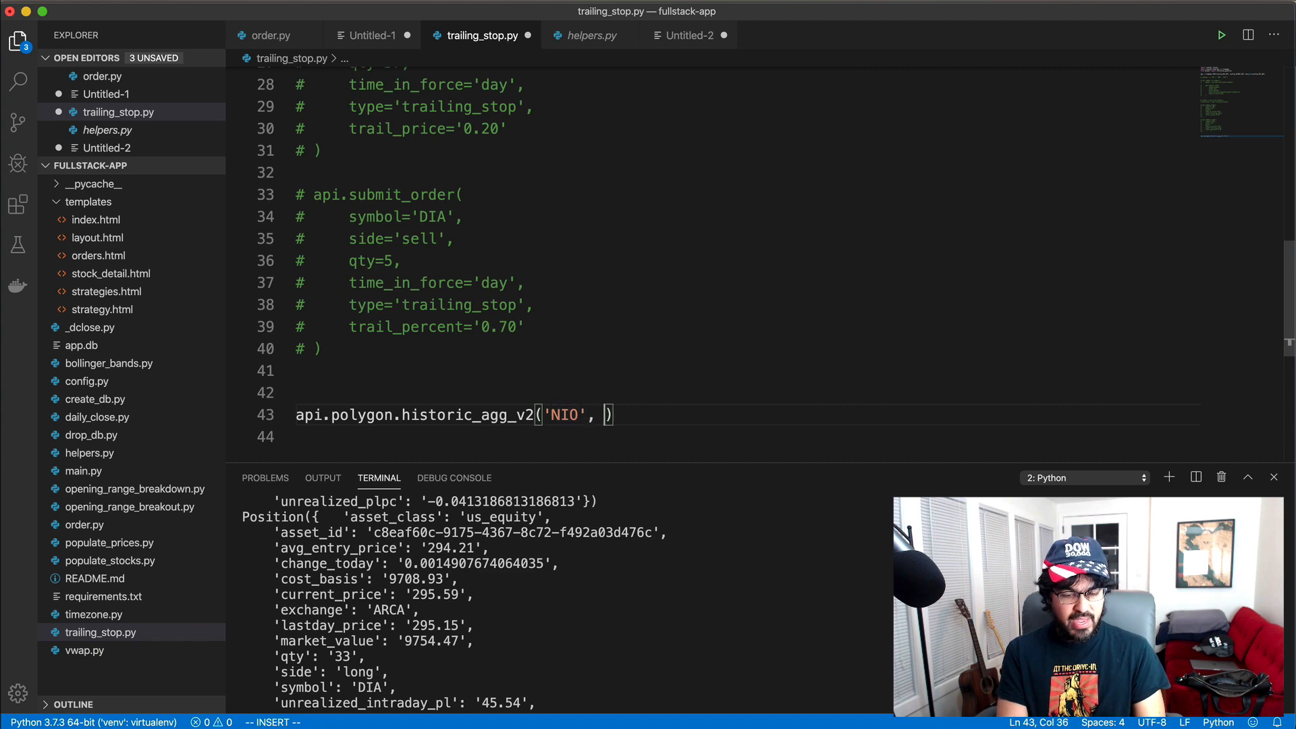
{"action": "type", "text": "1, 'day',"}
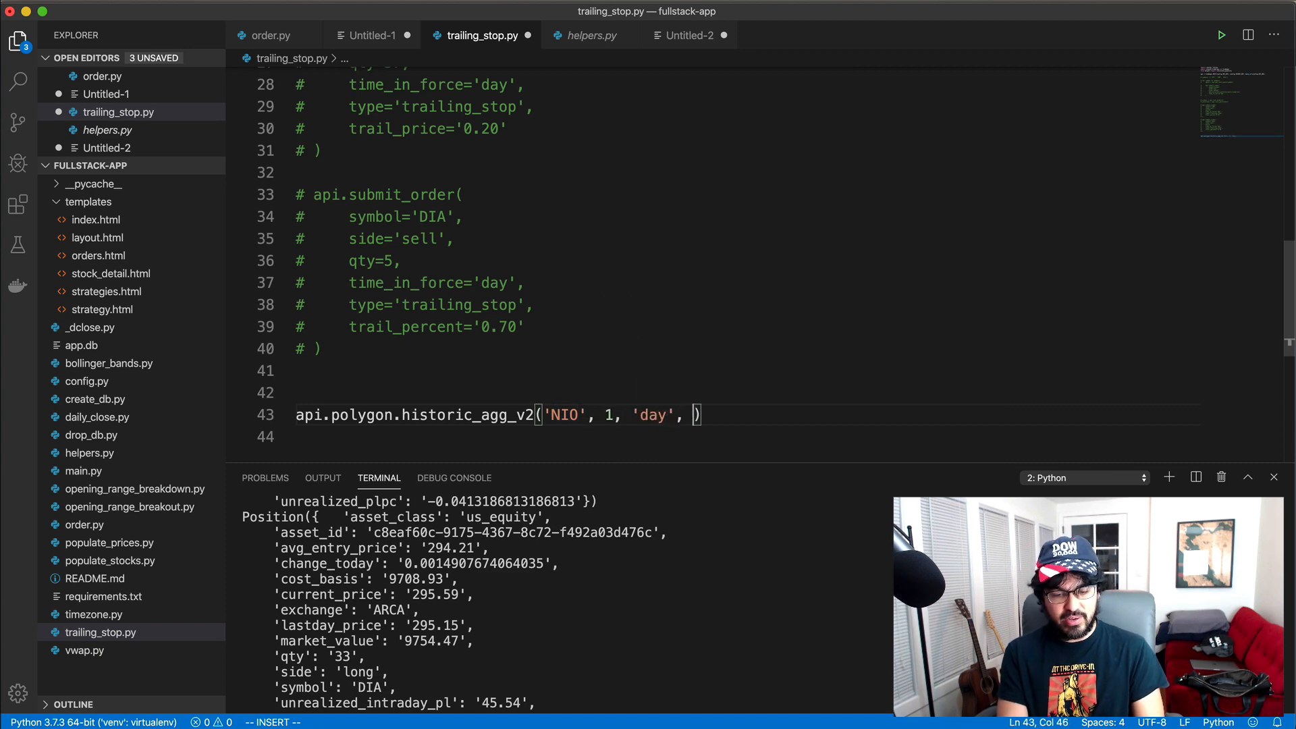
{"action": "type", "text": "_from"}
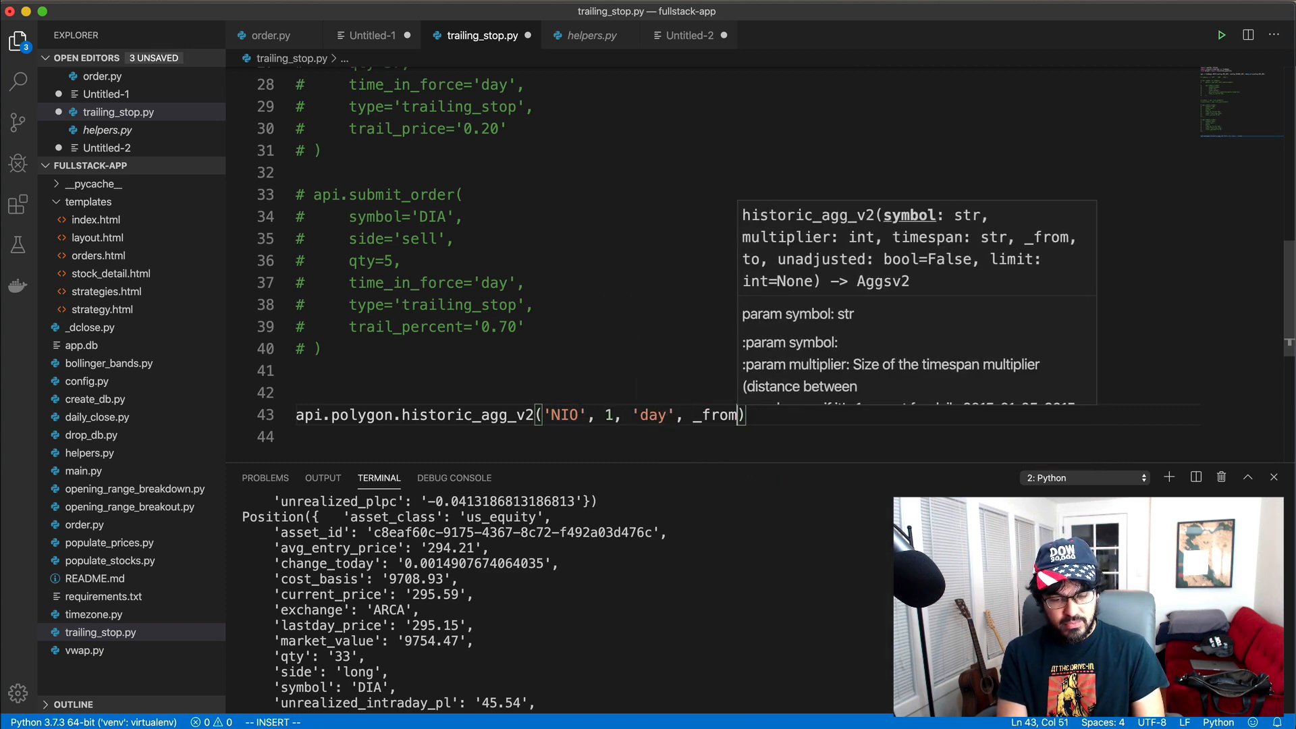
{"action": "type", "text": "=''"}
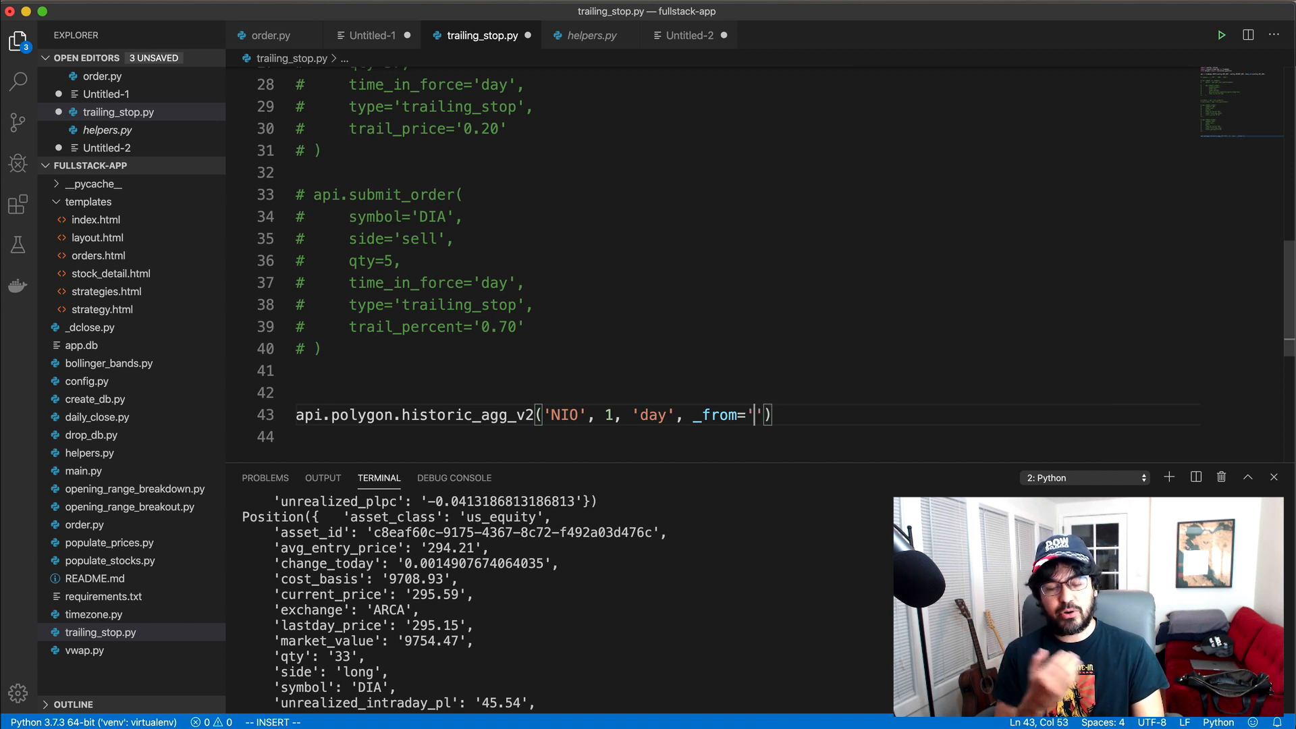
{"action": "type", "text": "2020-10"}
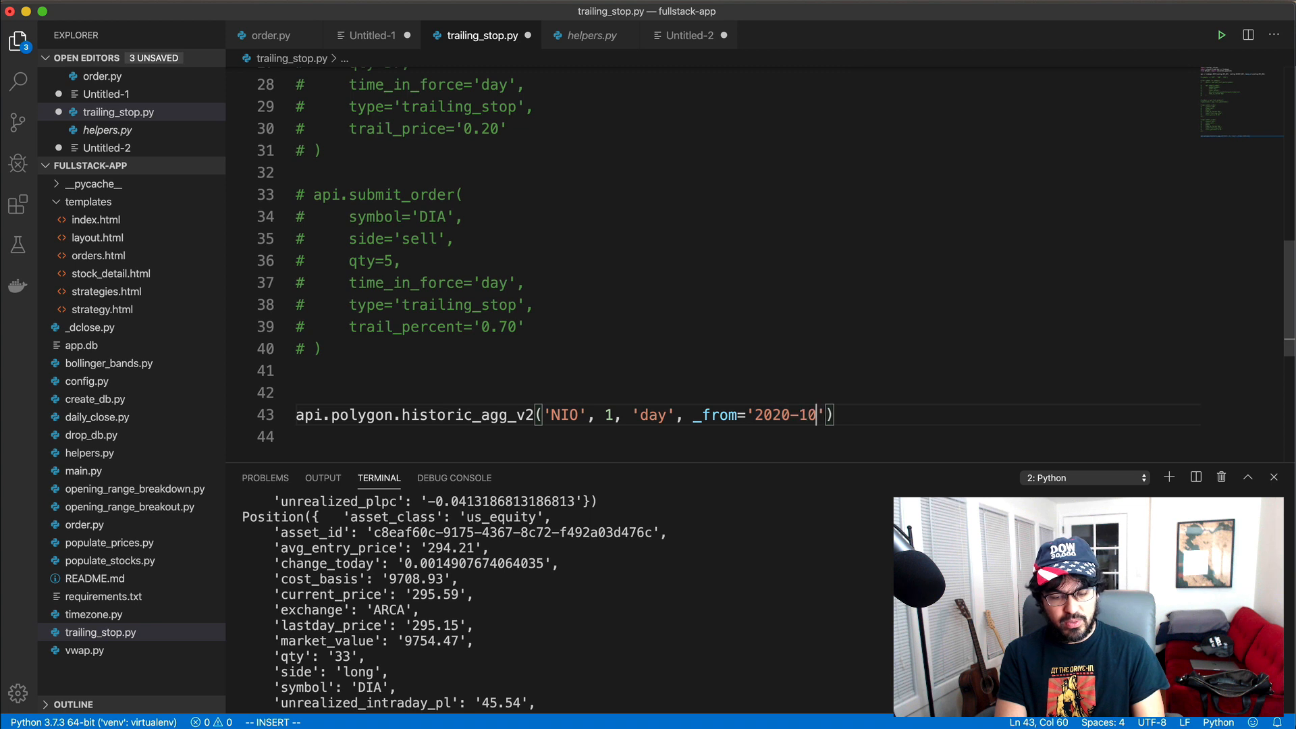
{"action": "type", "text": "-01', to="}
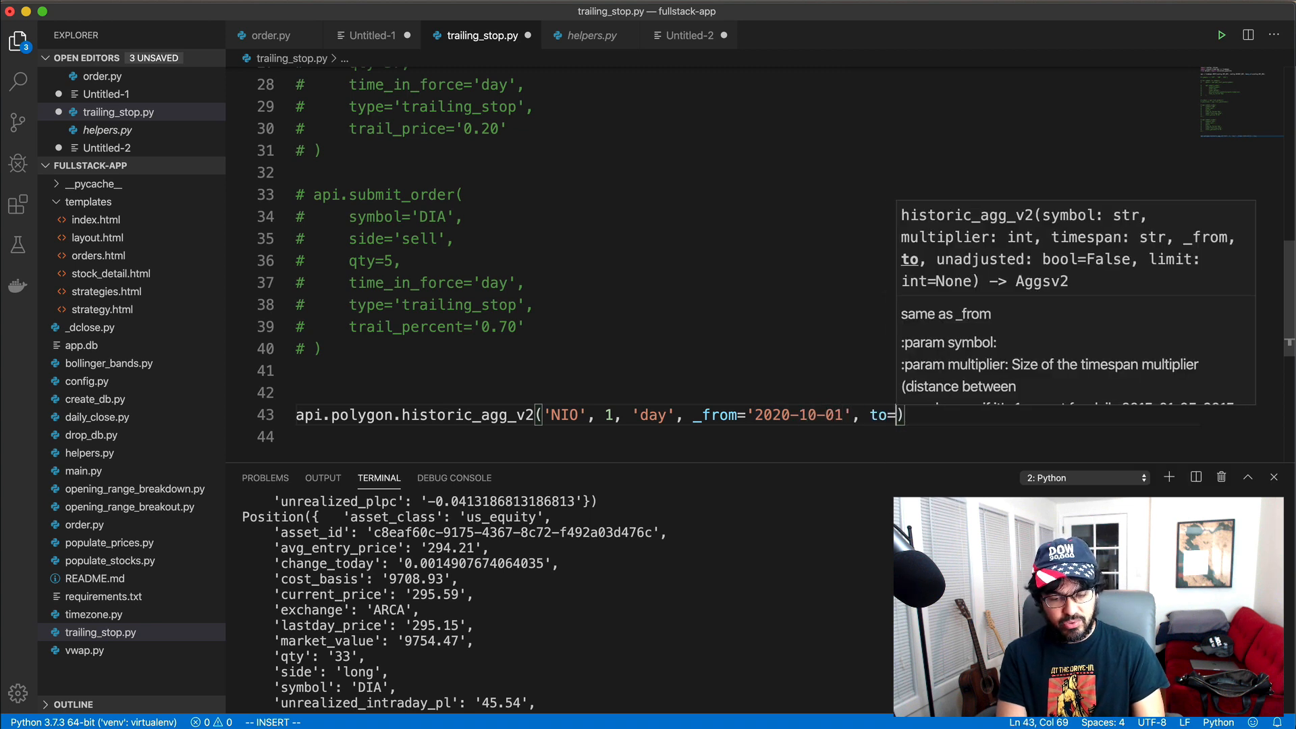
{"action": "type", "text": "'2020-'"}
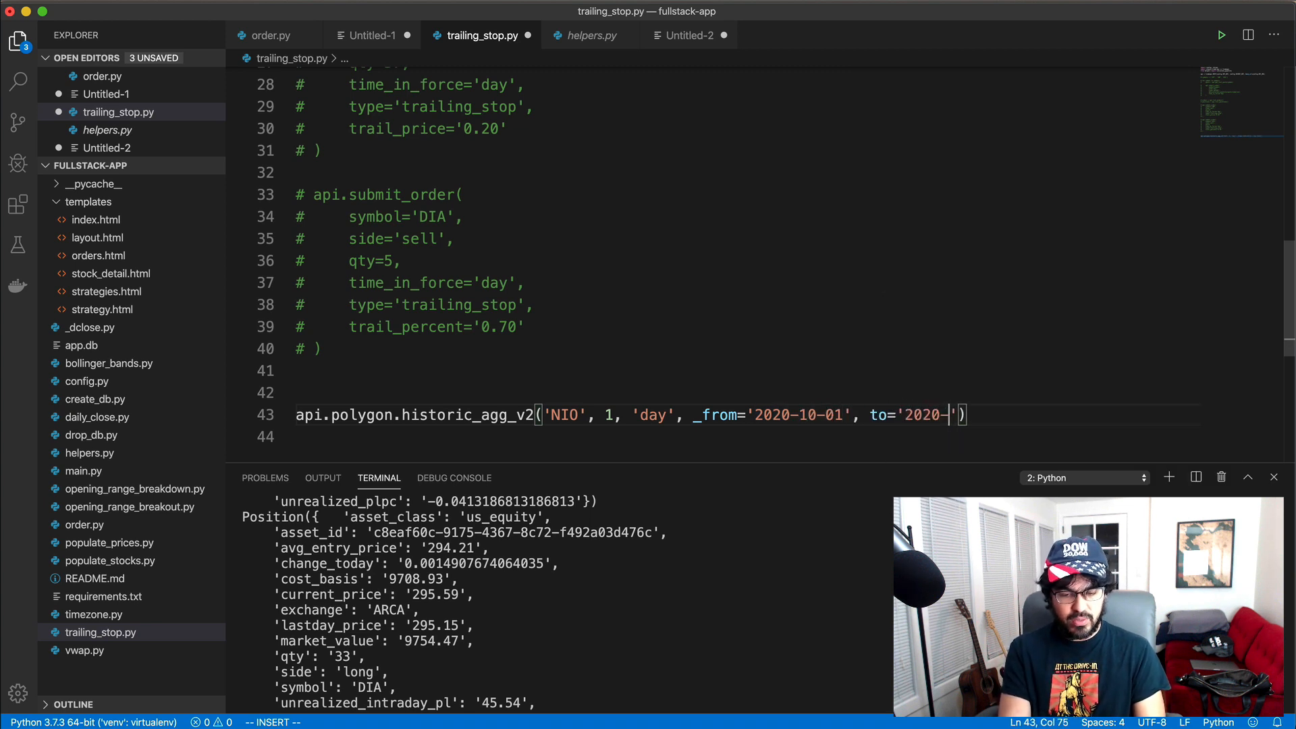
{"action": "type", "text": "11"}
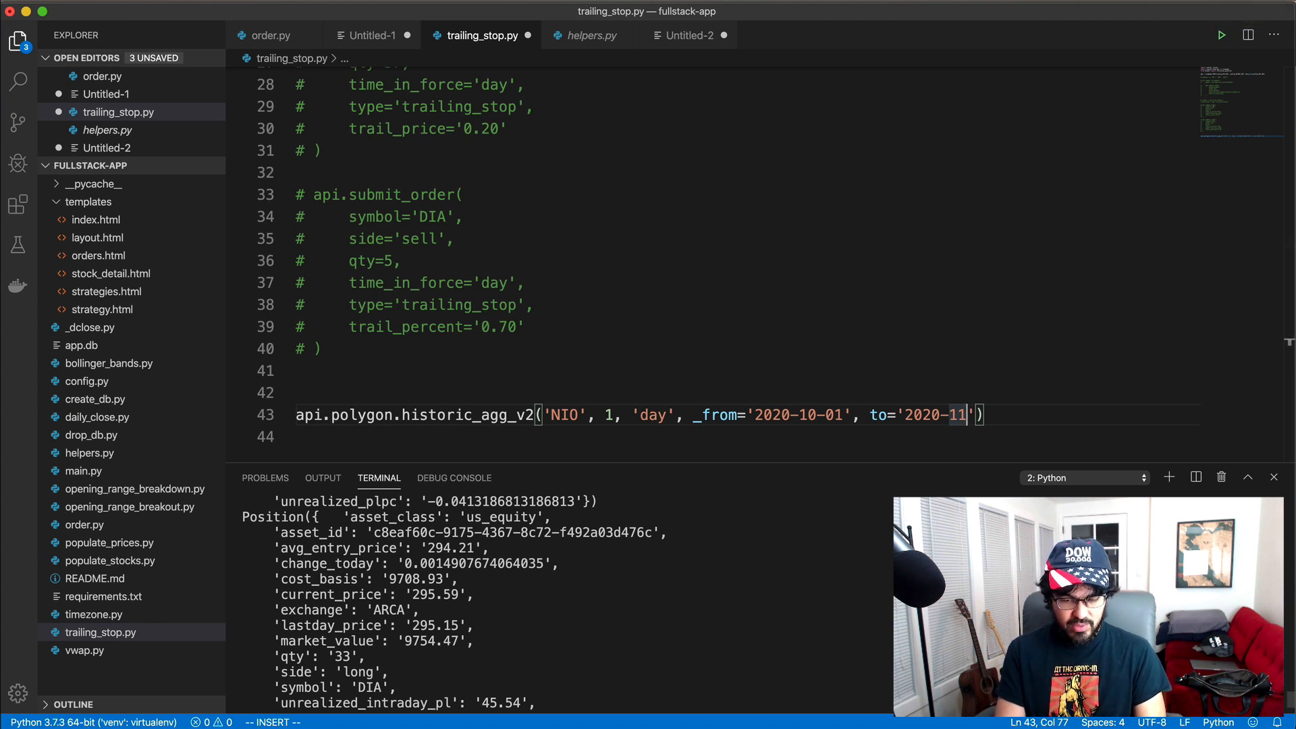
{"action": "type", "text": "-13"}
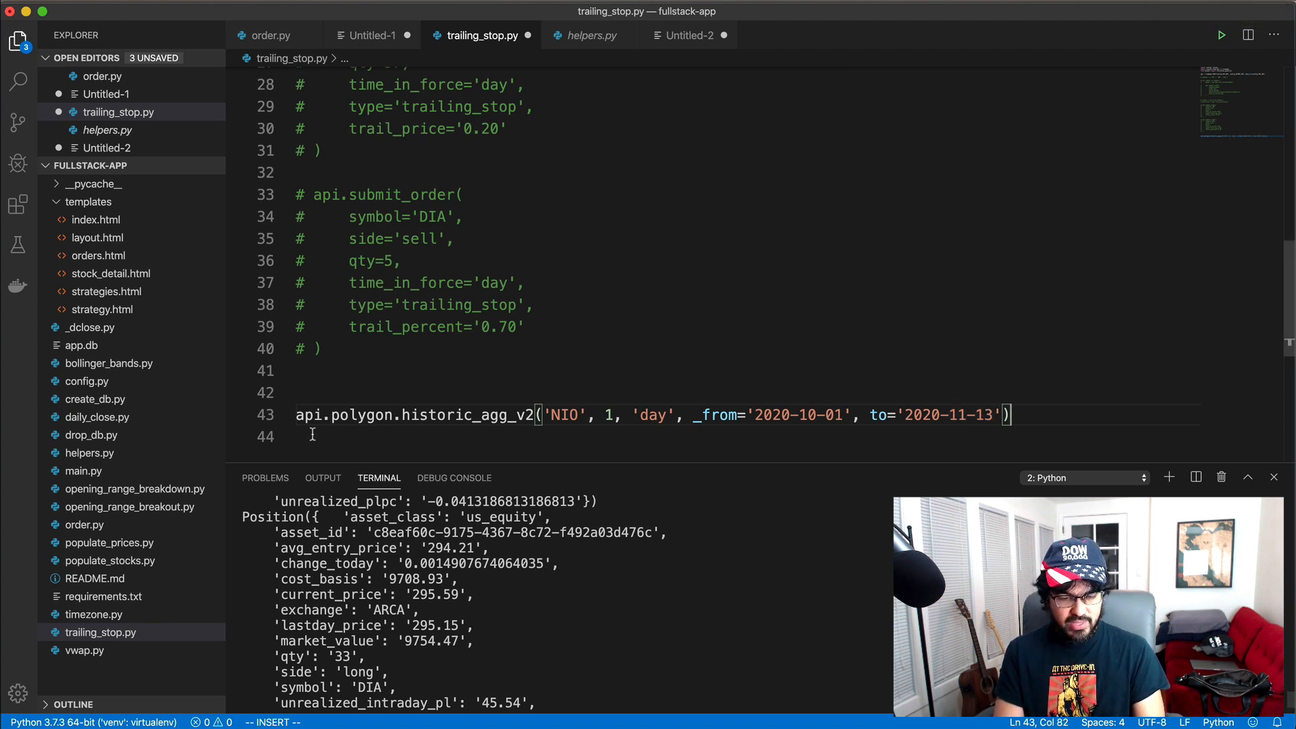
Assign the call to daily_bars, add print(daily_bars) and view the bars in the terminal
{"action": "type", "text": "daily_bars ="}
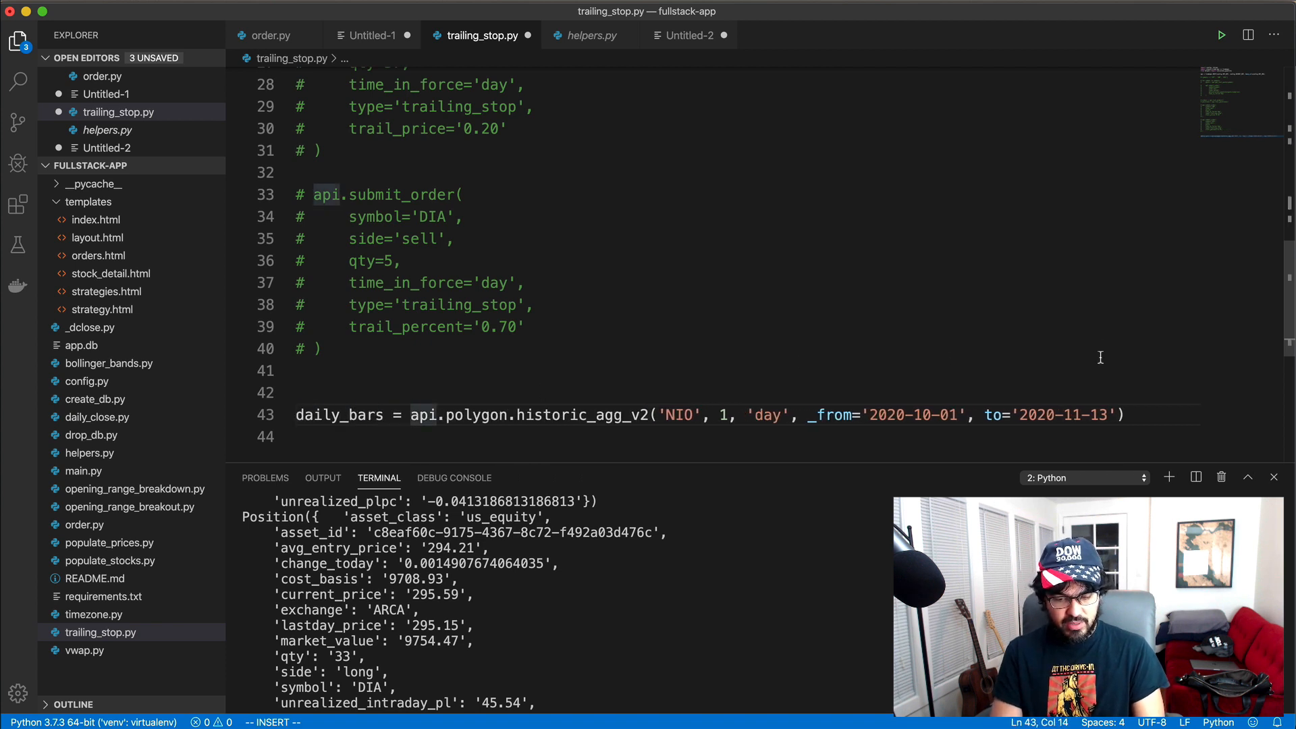
{"action": "type", "text": "print(d"}
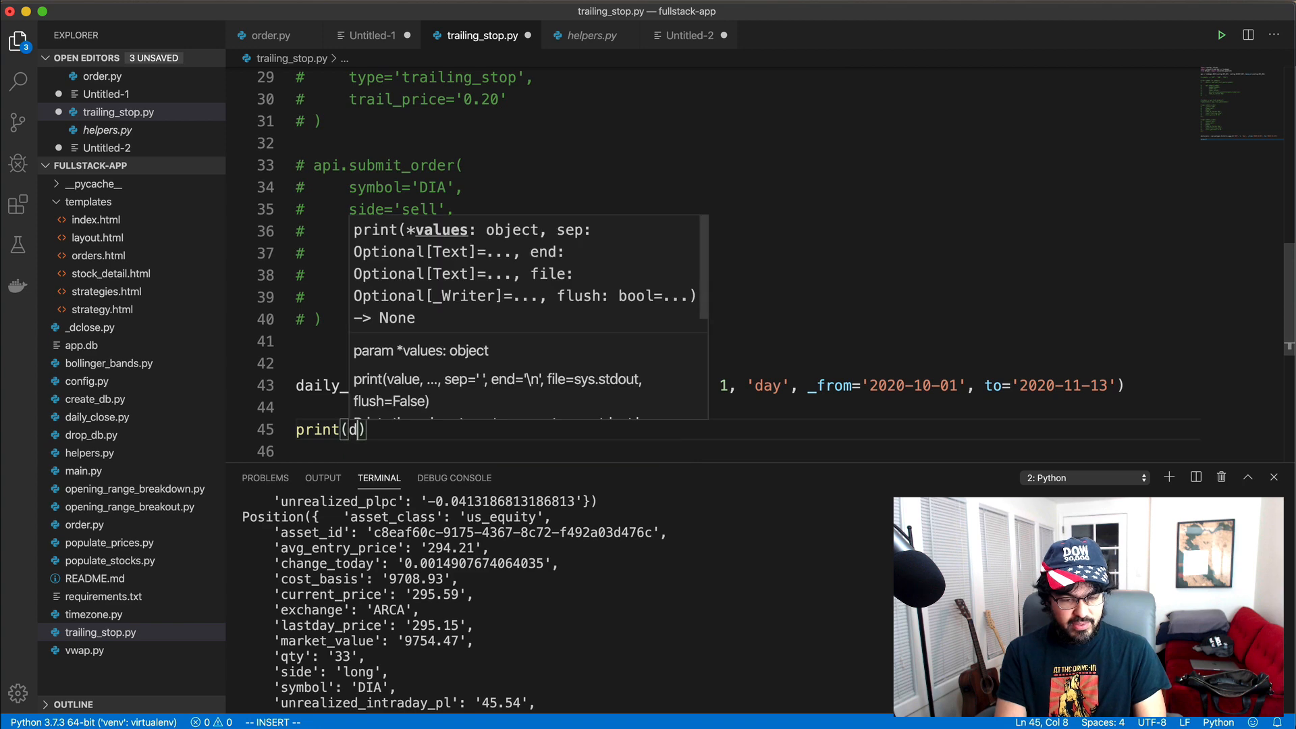
{"action": "type", "text": "aily_bars"}
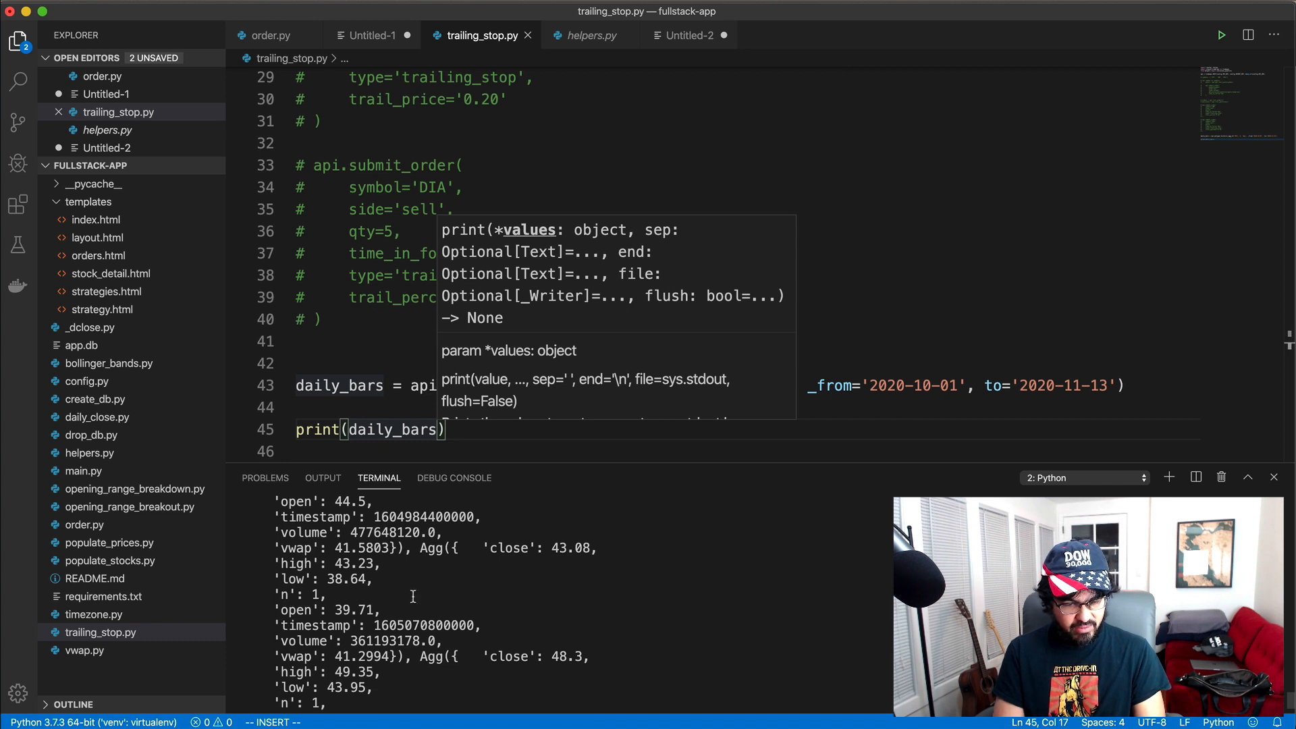
{"action": "scroll", "scroll_direction": "down", "scroll_amount": 3}
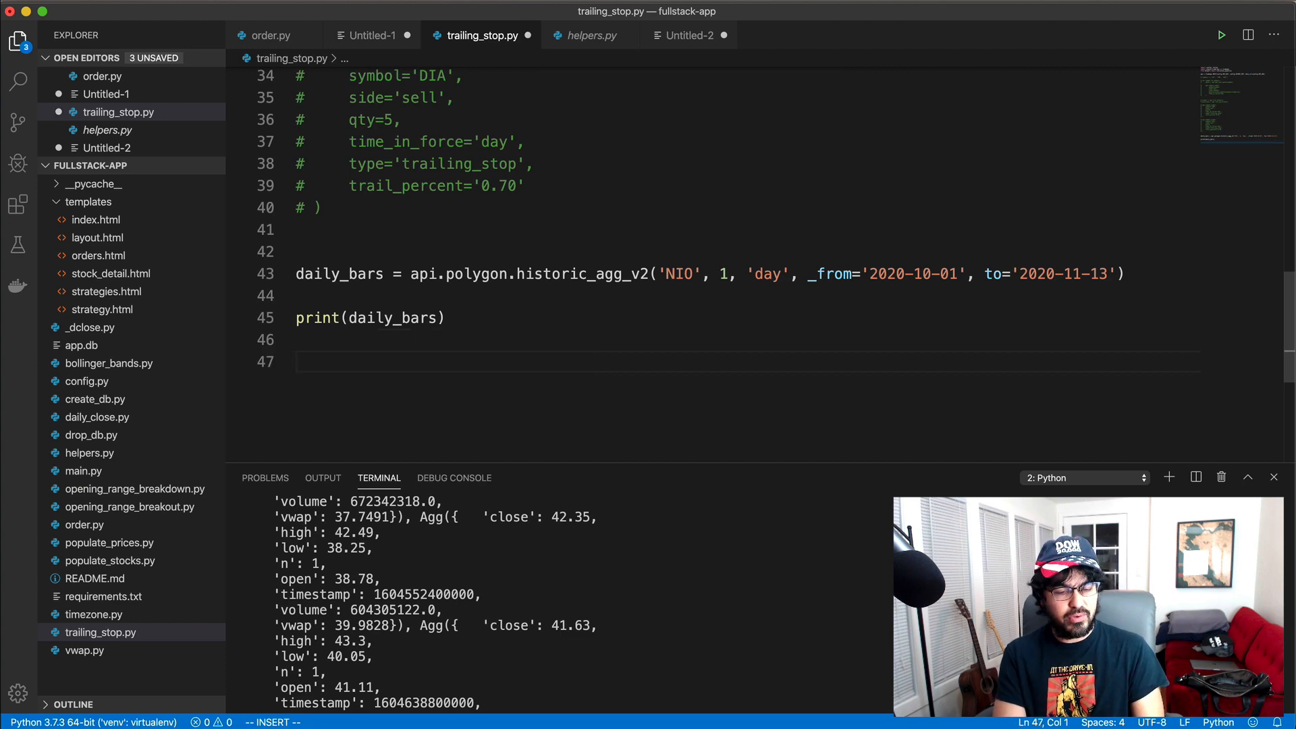
Start an 'atr = tulipy.atr(' line below the daily bars fetch
{"action": "type", "text": "atr = tu"}
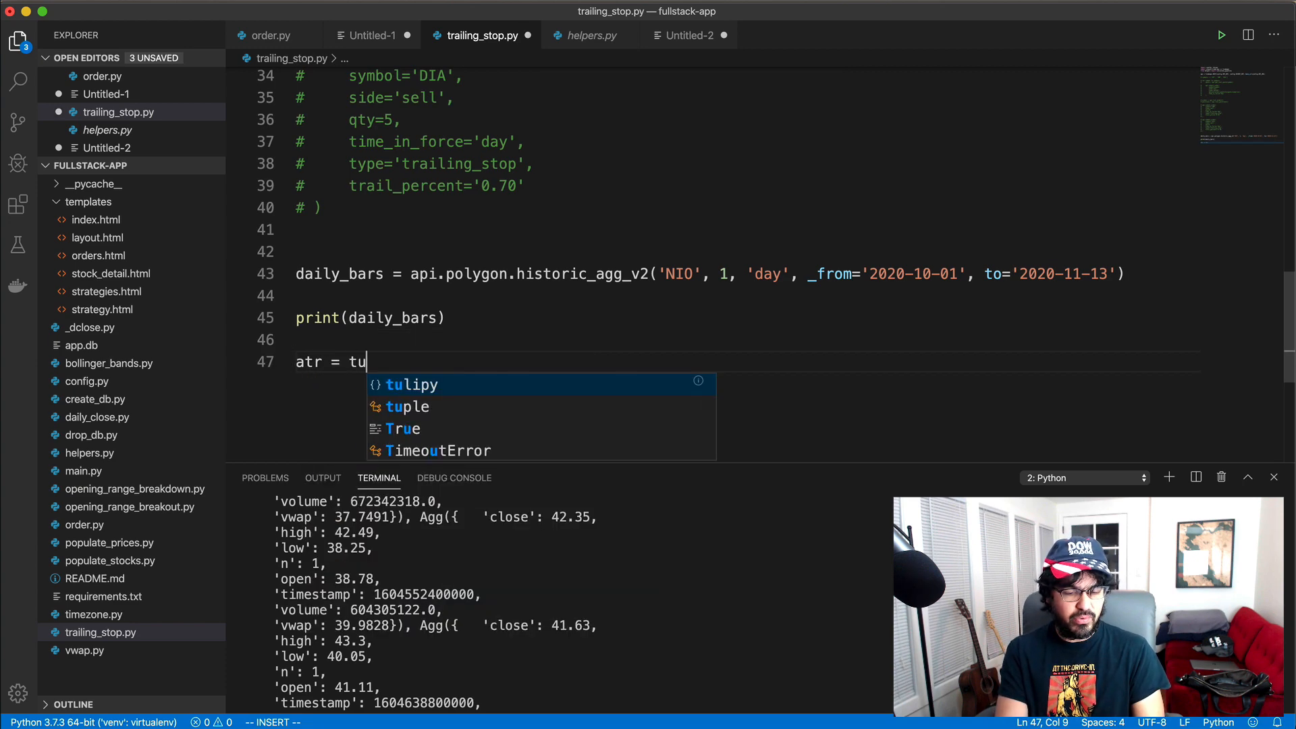
{"action": "type", "text": "lipy."}
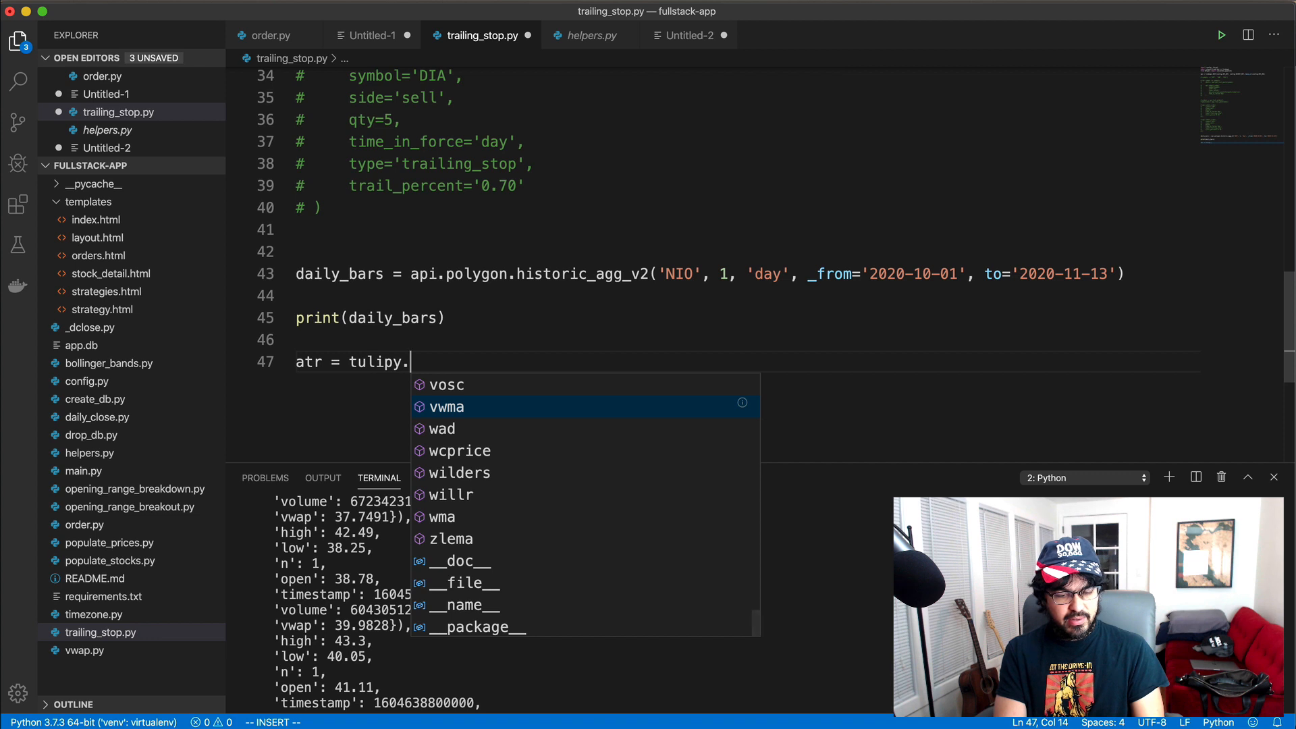
{"action": "type", "text": "atr("}
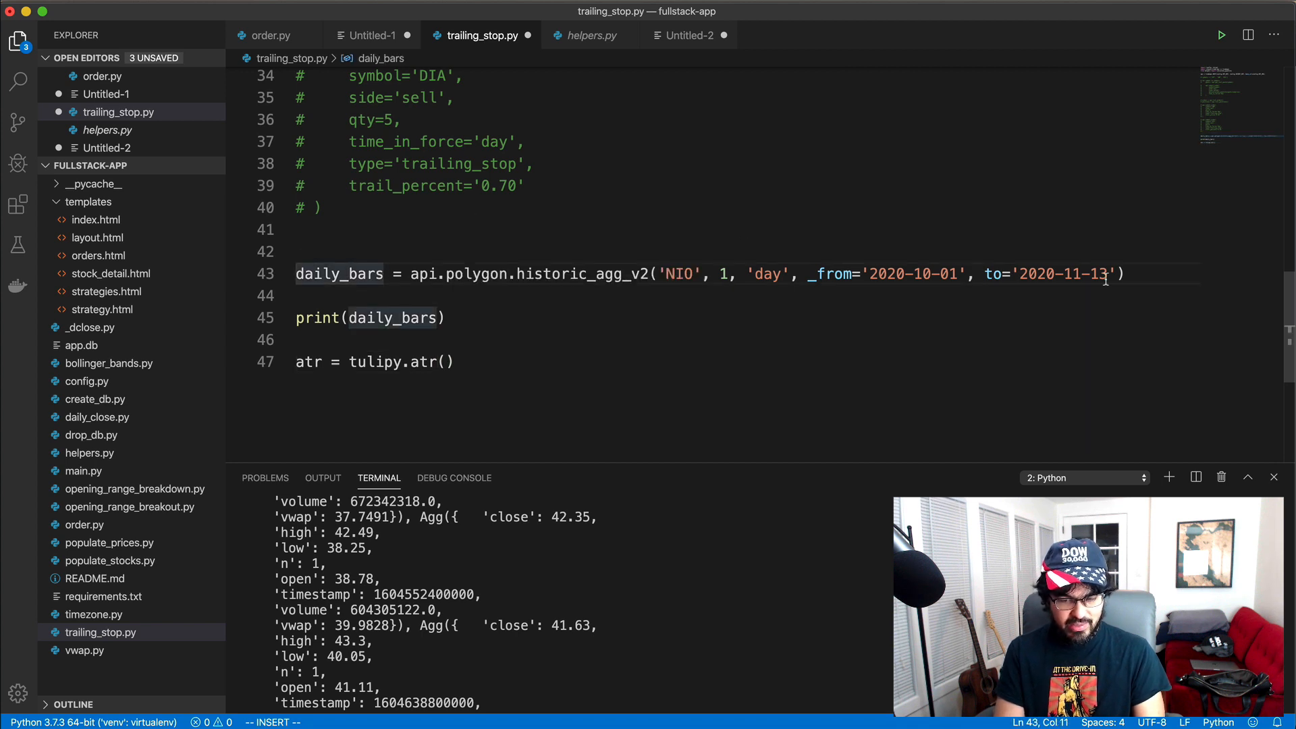
Append .df to the historic_agg_v2 call, run the script and review the printed OHLC dataframe
{"action": "type", "text": "."}
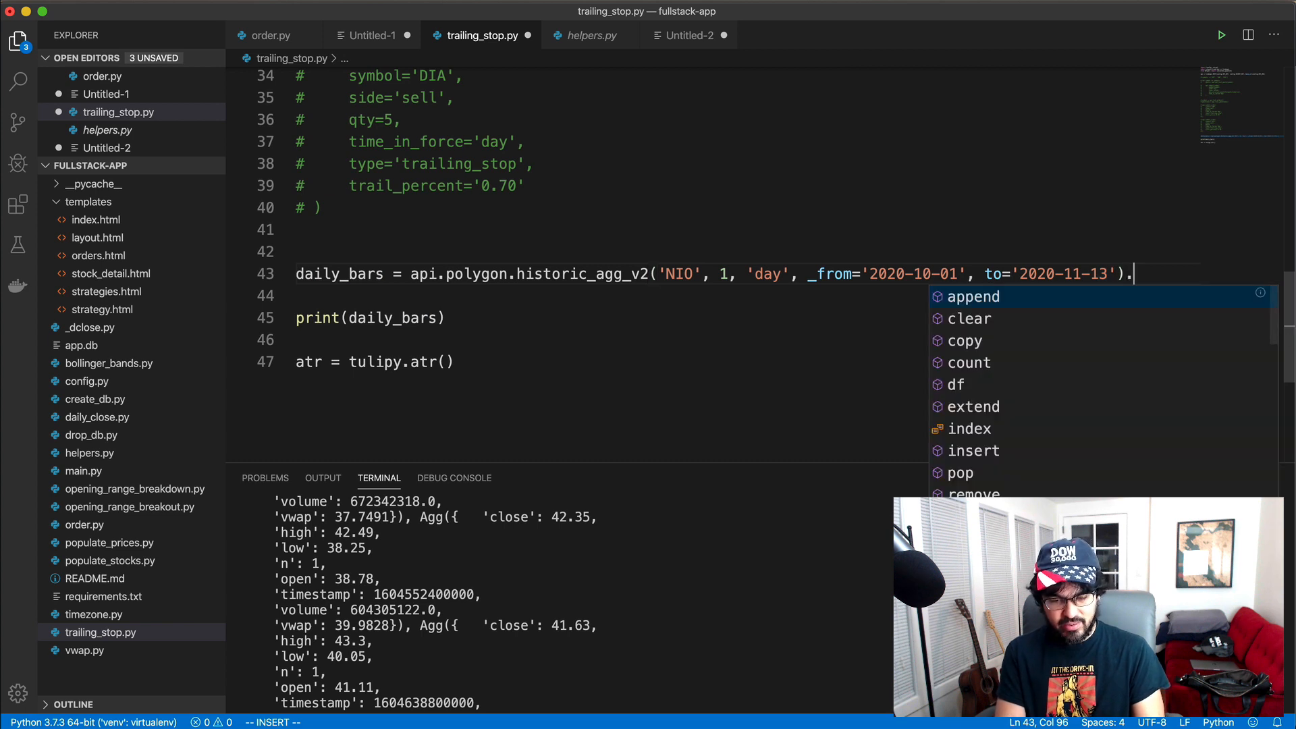
{"action": "type", "text": "df"}
{"action": "left_click", "coordinate": [746, 361]}
{"action": "type", "text": "#"}
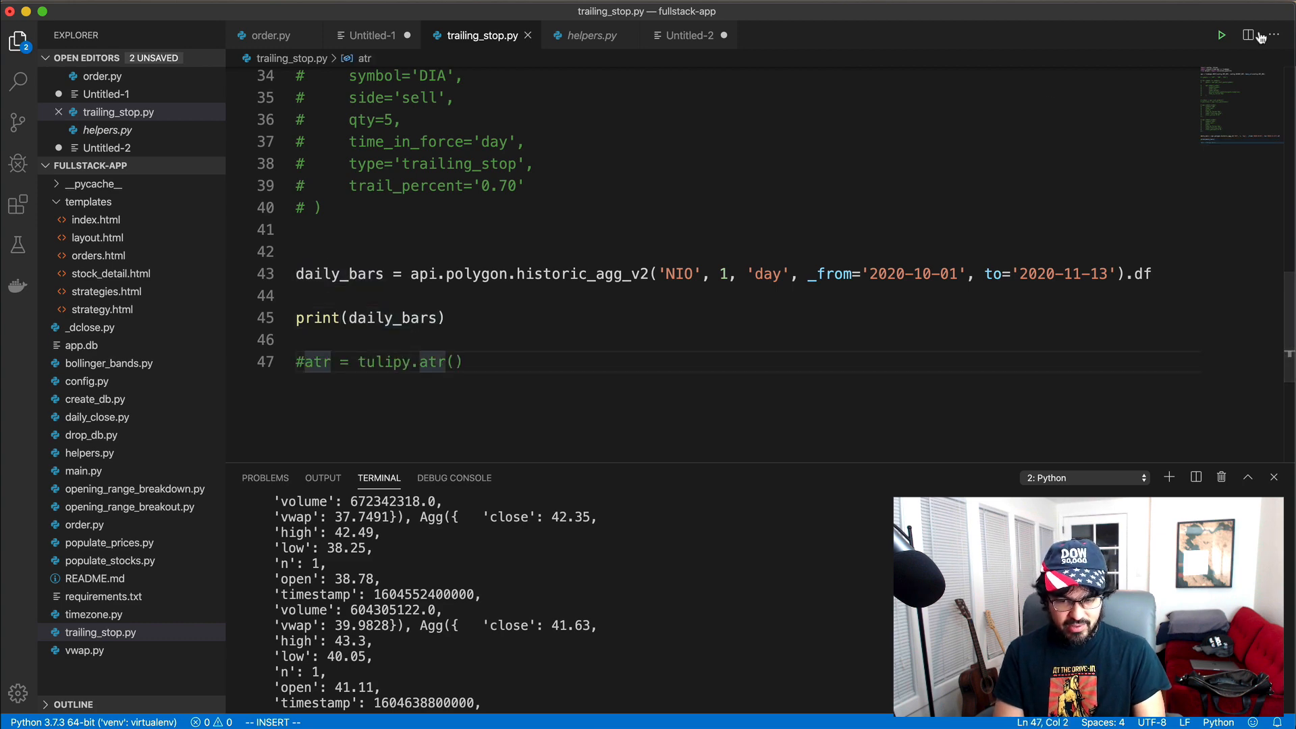
{"action": "left_click", "coordinate": [1221, 35]}
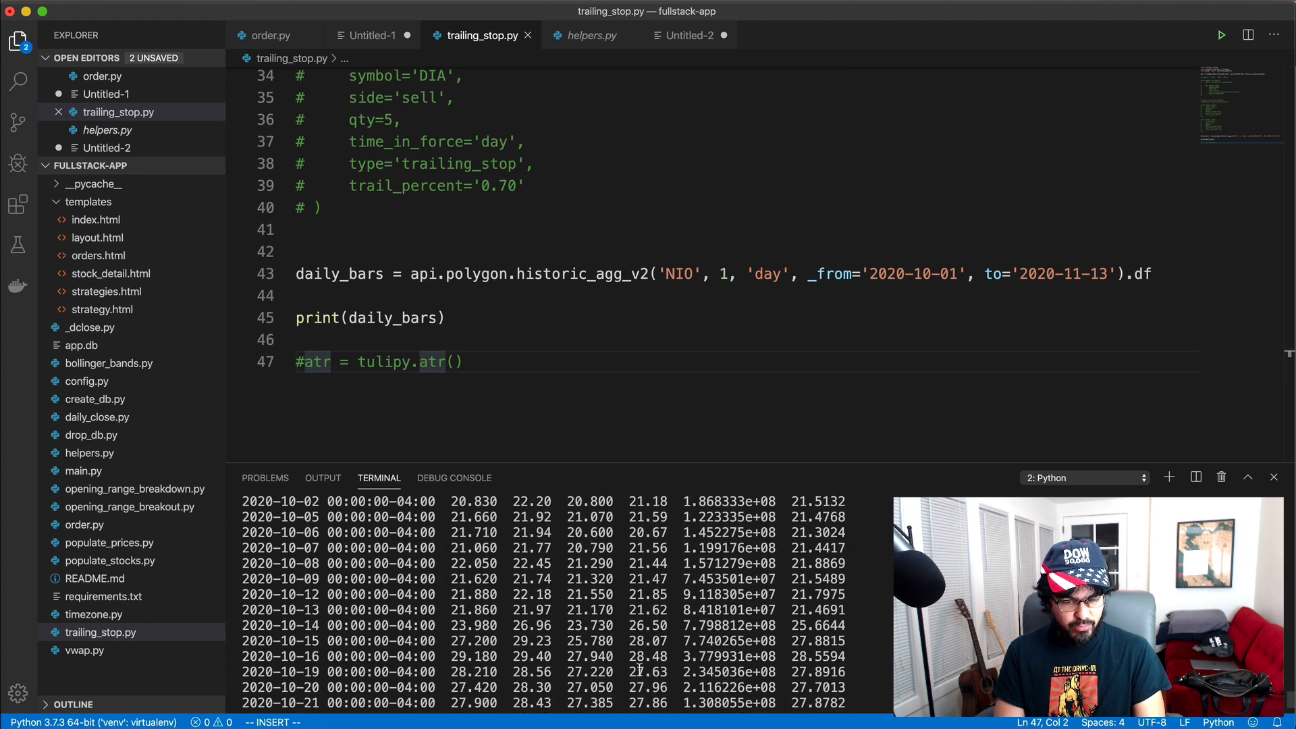
{"action": "scroll", "scroll_direction": "down", "scroll_amount": 3}
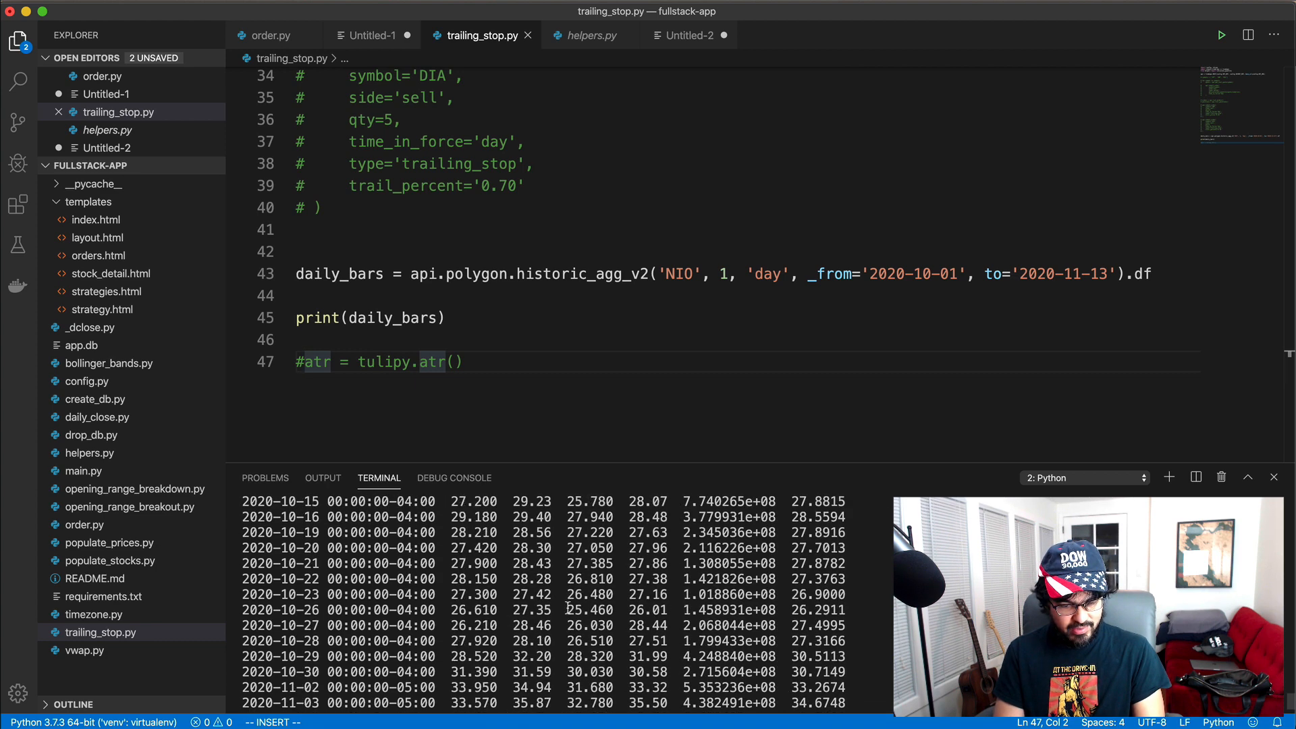
{"action": "scroll", "scroll_direction": "up", "scroll_amount": 3}
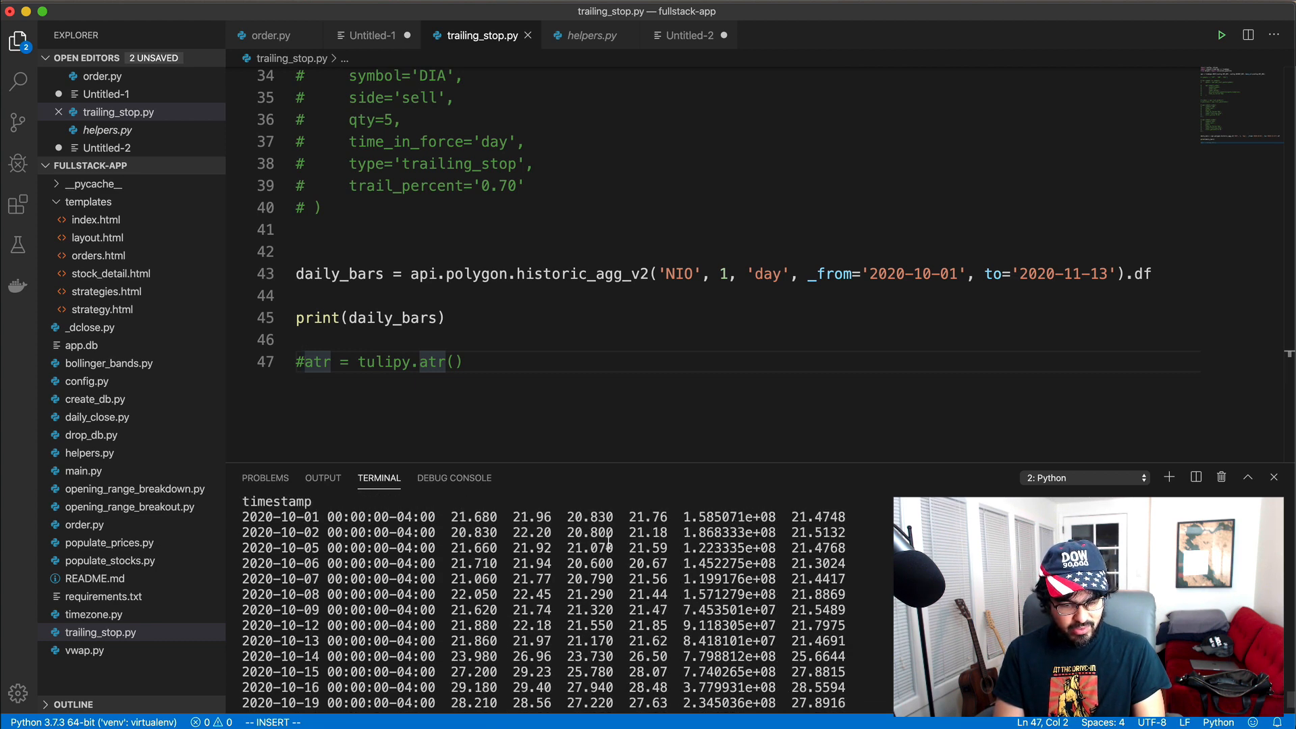
{"action": "scroll", "scroll_direction": "down", "scroll_amount": 3}
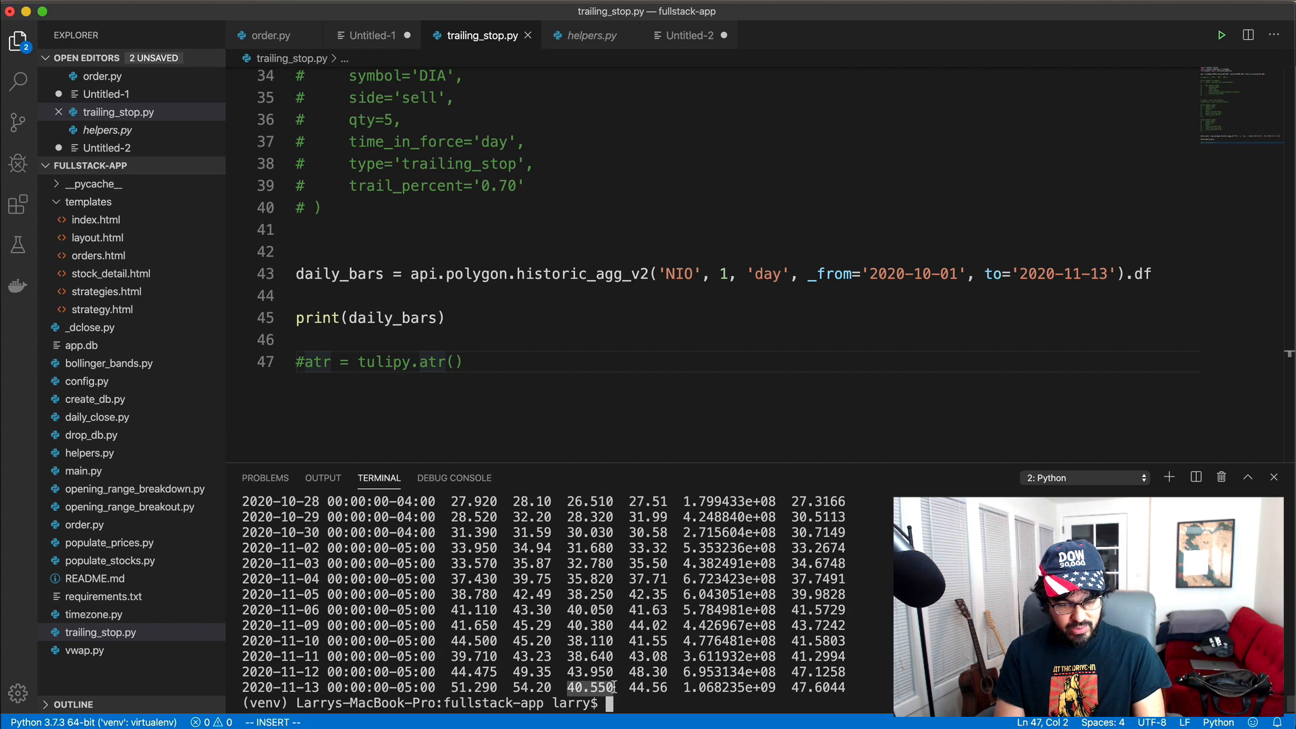
{"action": "scroll", "scroll_direction": "up", "scroll_amount": 3}
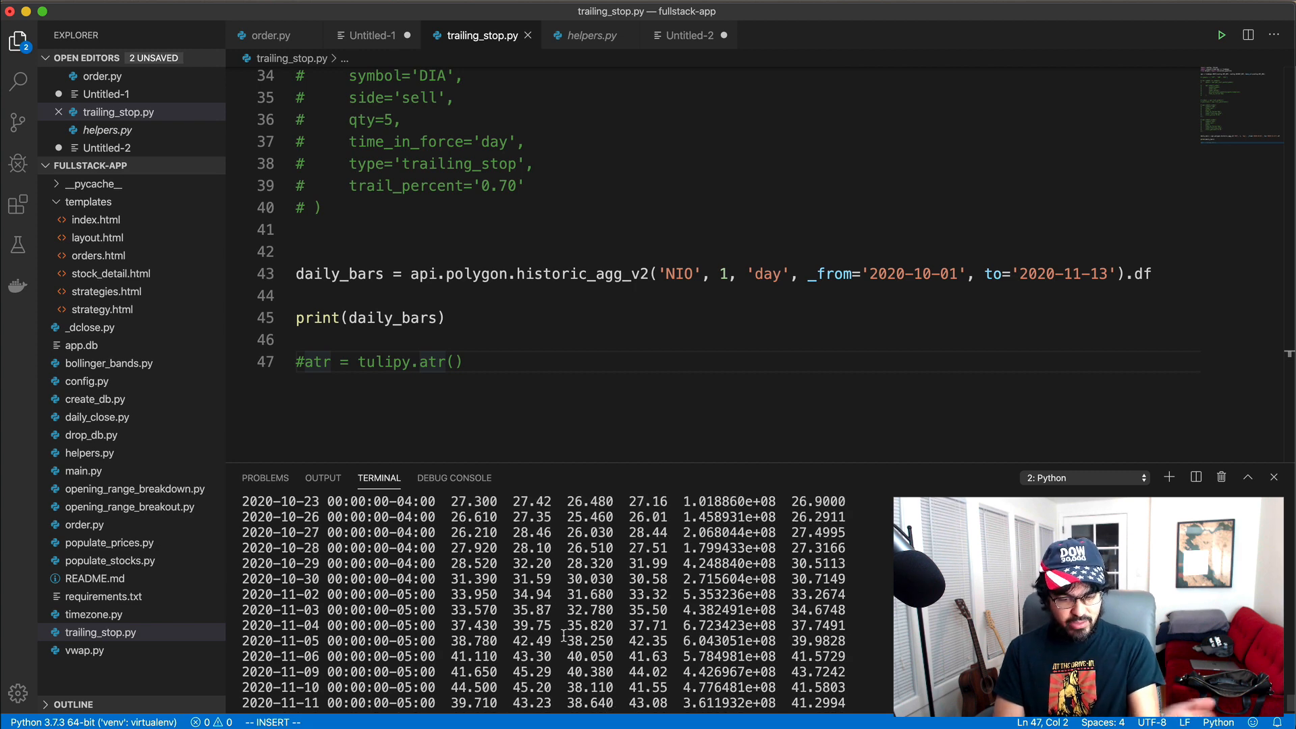
{"action": "scroll", "scroll_direction": "up", "scroll_amount": 3}
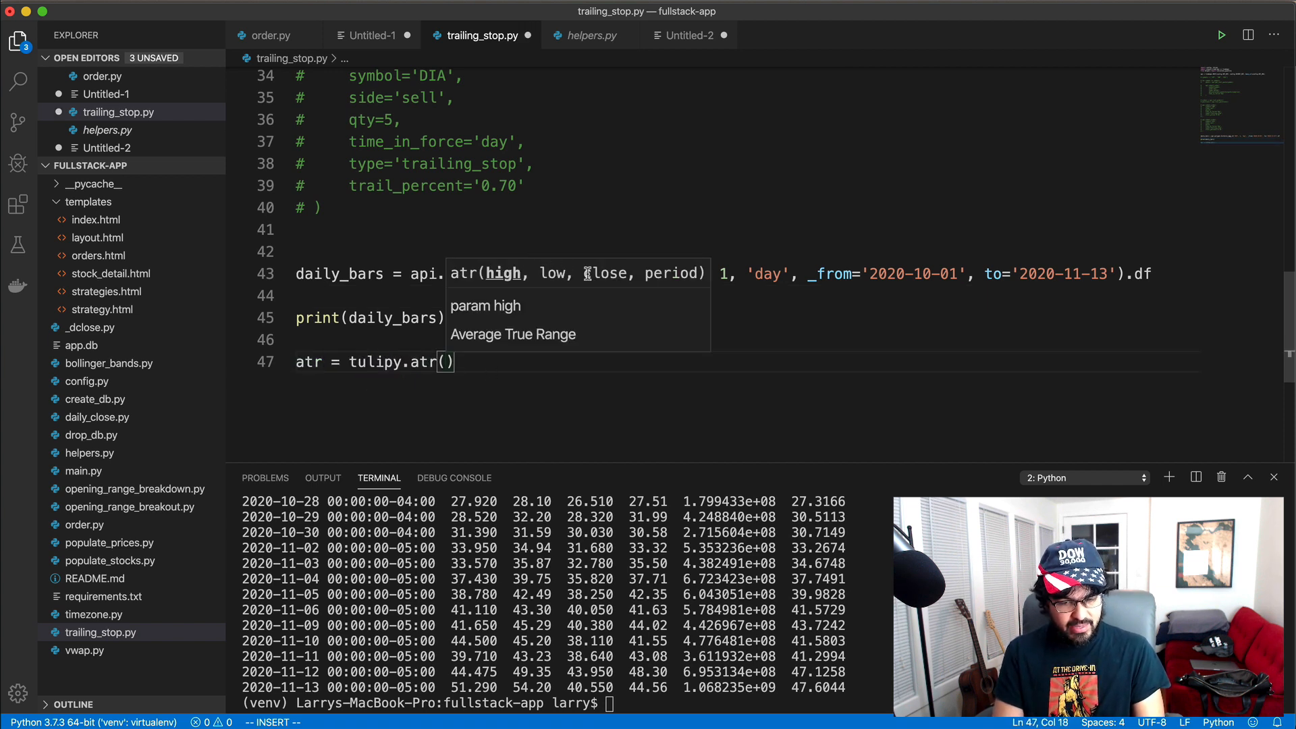
Compute tulipy.atr from daily_bars high, low, close values with period 14 and add print(atr)
{"action": "type", "text": "daily_bars."}
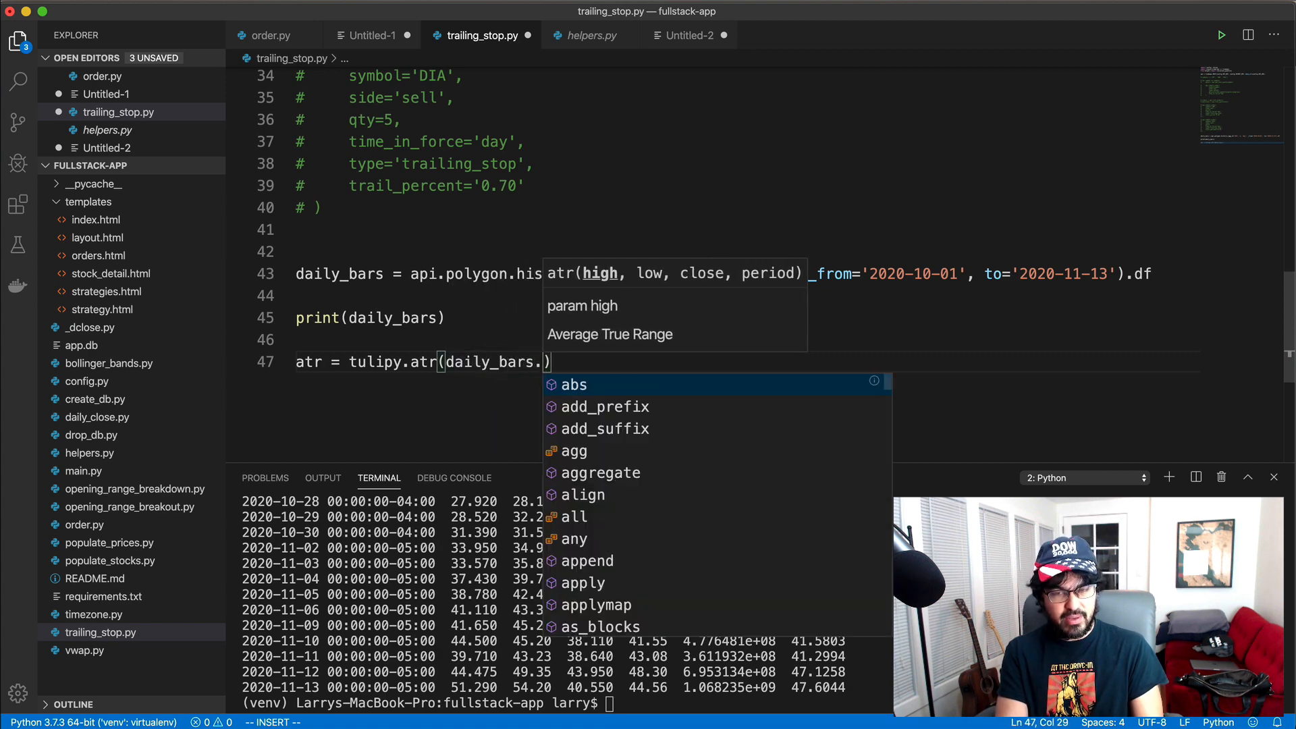
{"action": "type", "text": "high"}
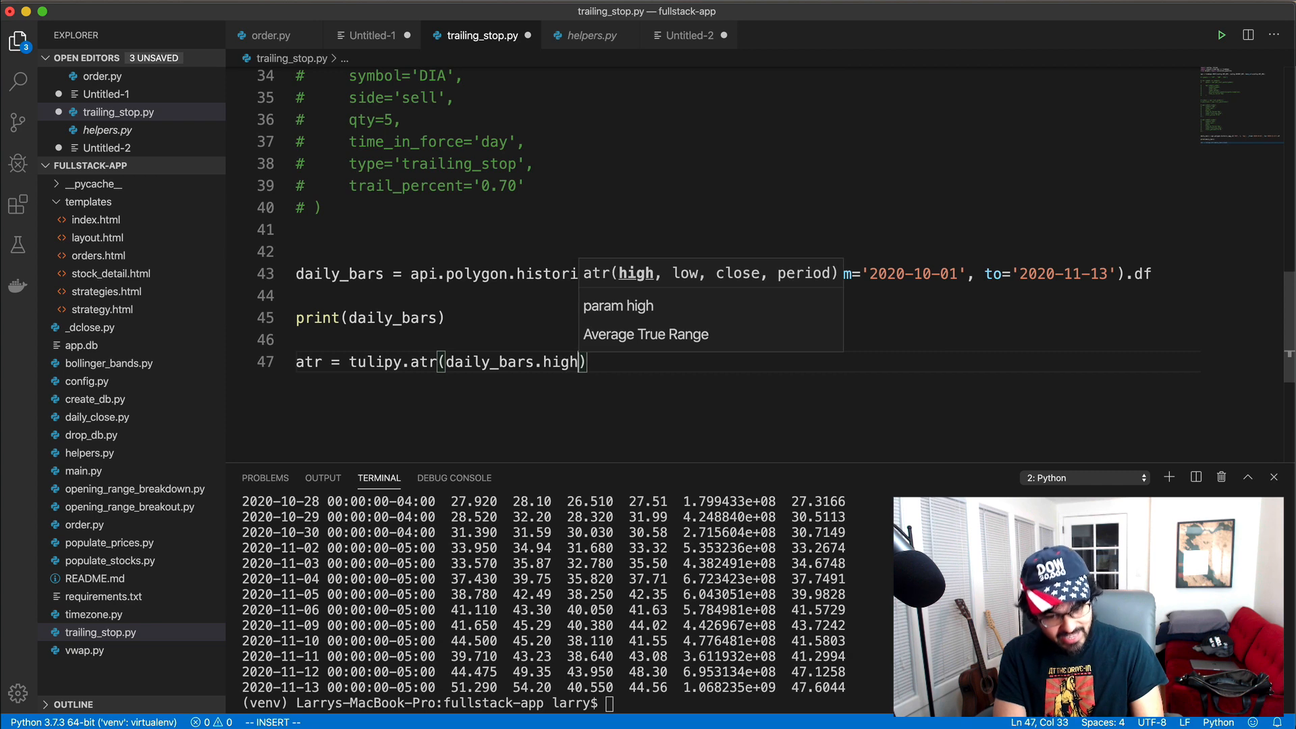
{"action": "type", "text": ".values, daily_bar"}
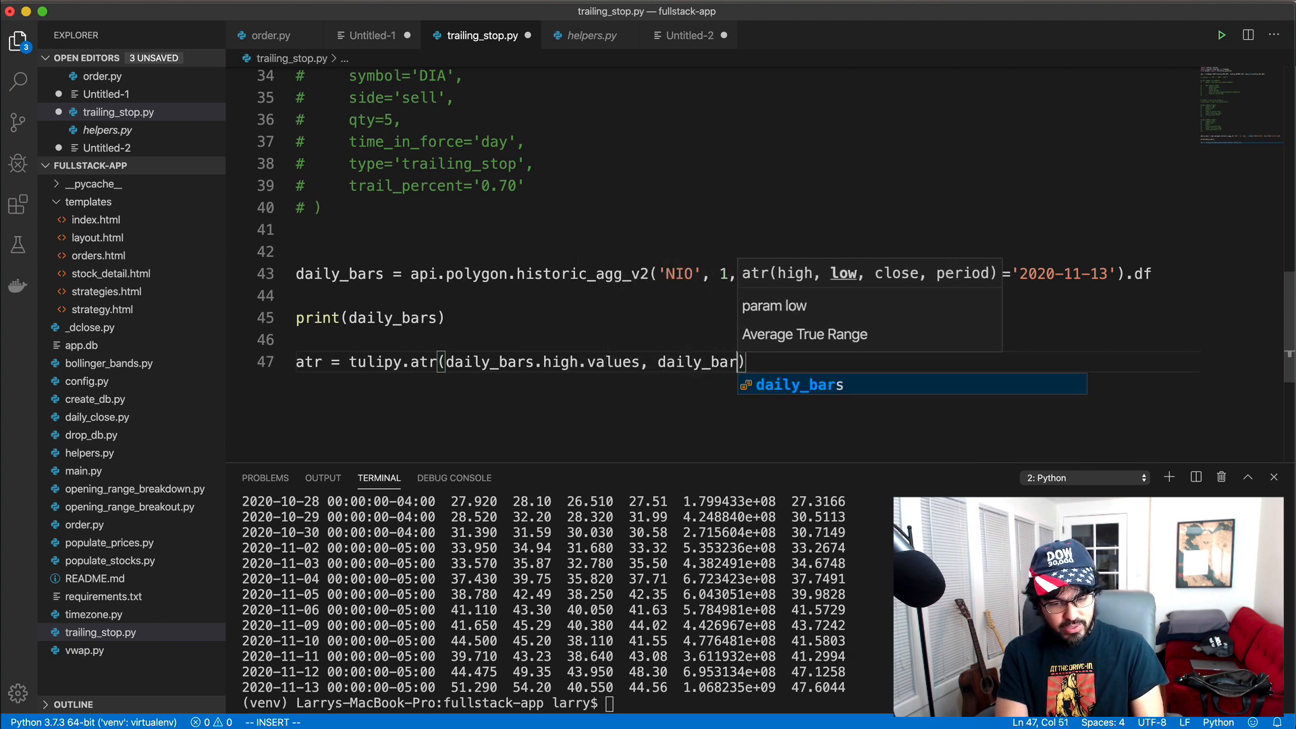
{"action": "type", "text": "low"}
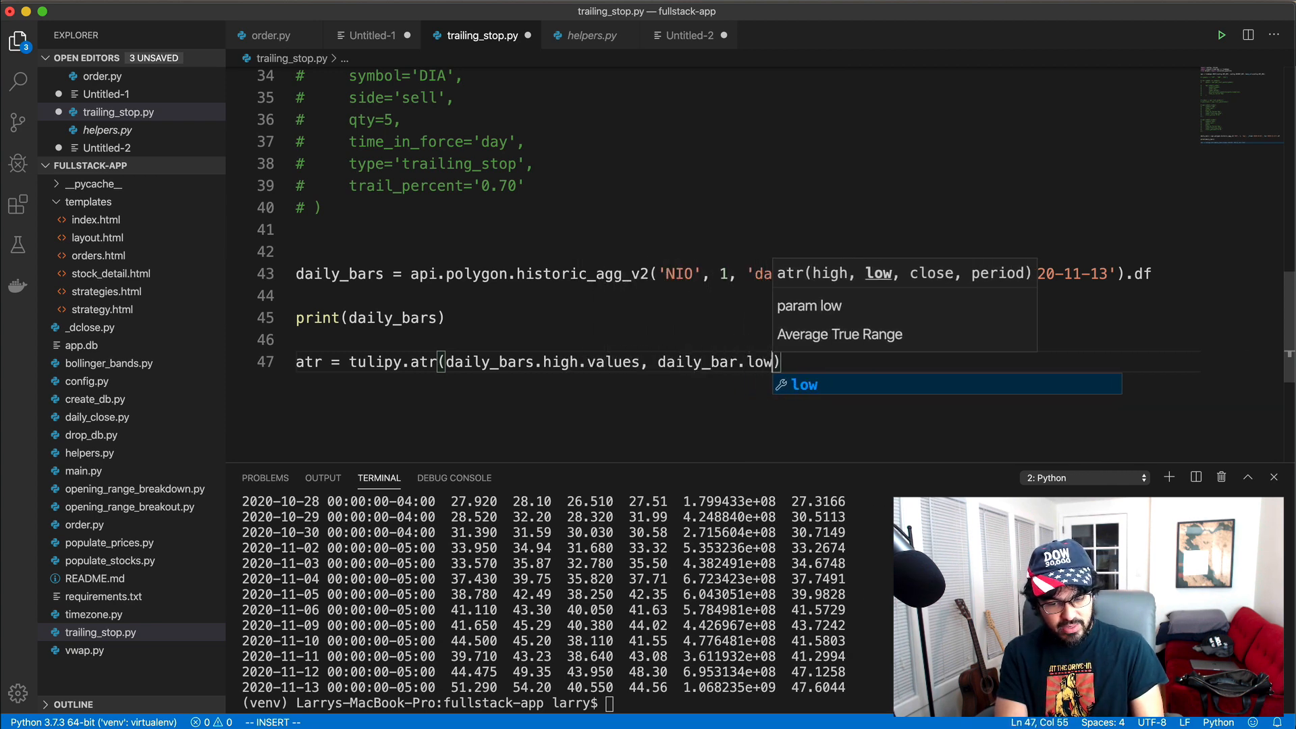
{"action": "type", "text": ".values, daily_ba"}
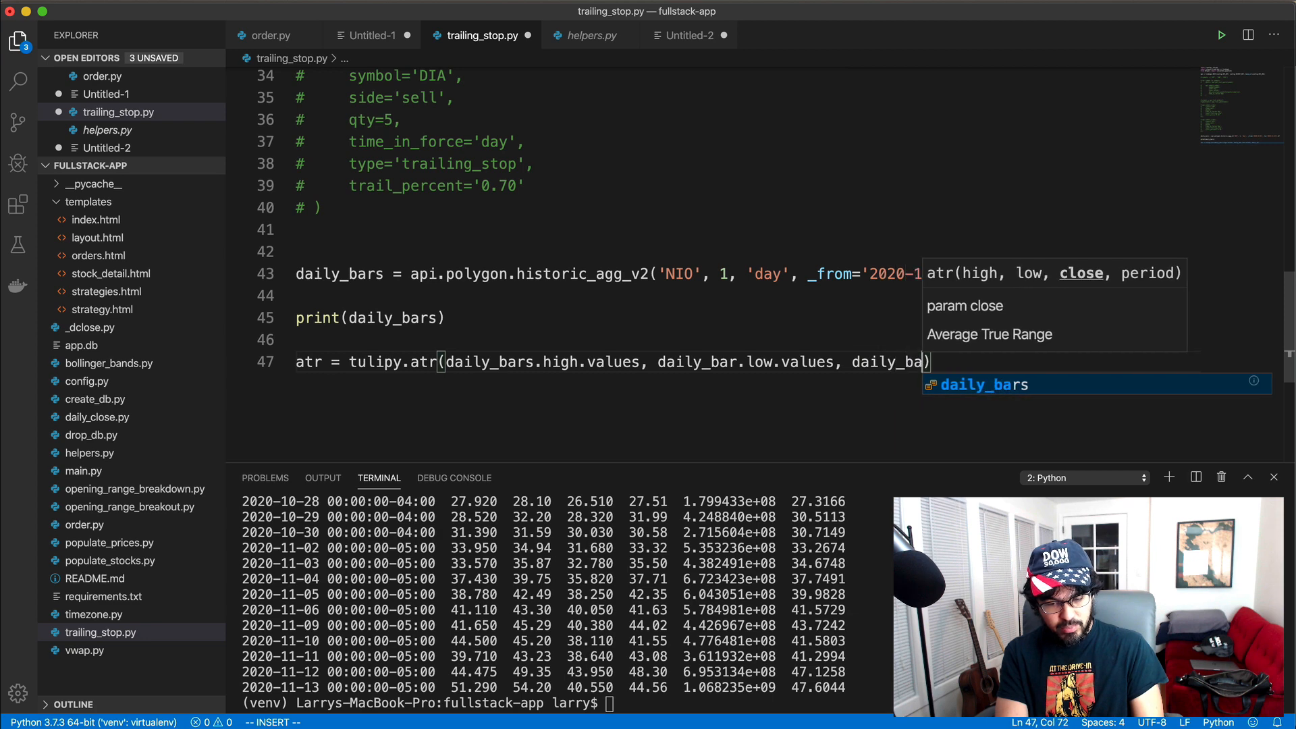
{"action": "type", "text": ".close.values"}
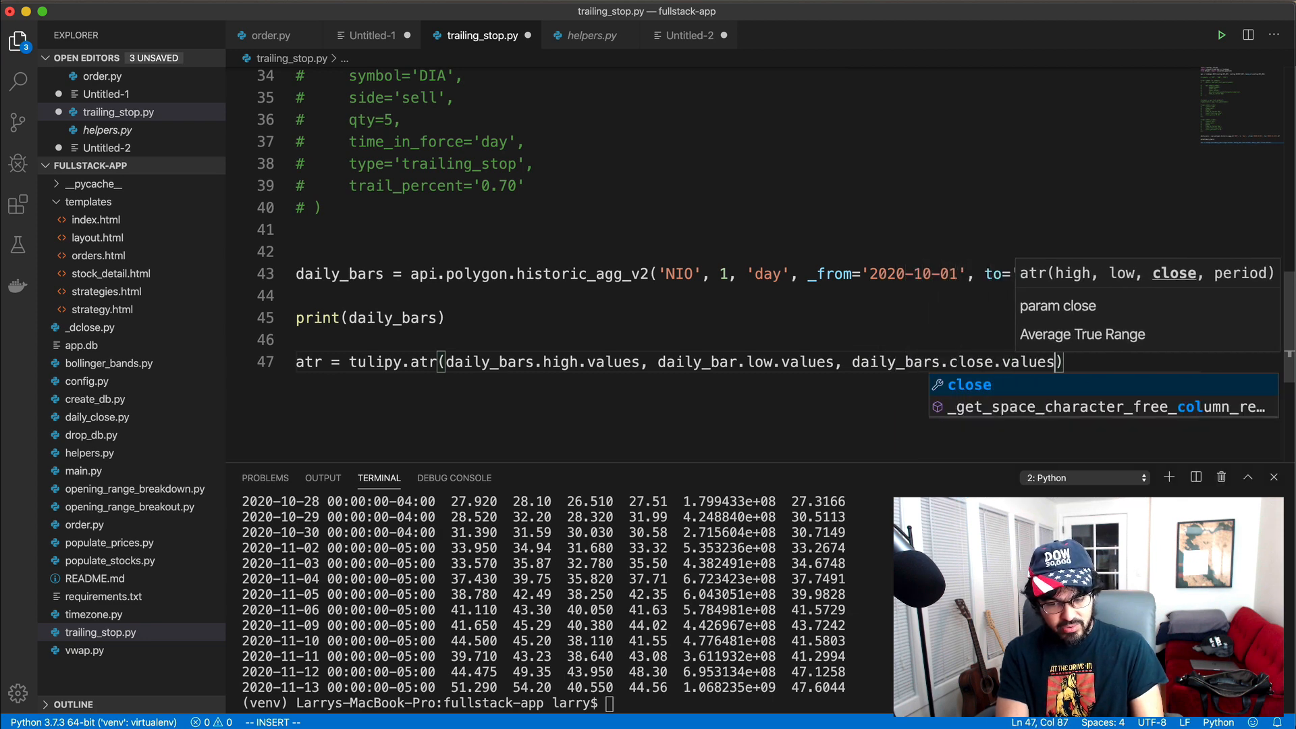
{"action": "type", "text": ", 14"}
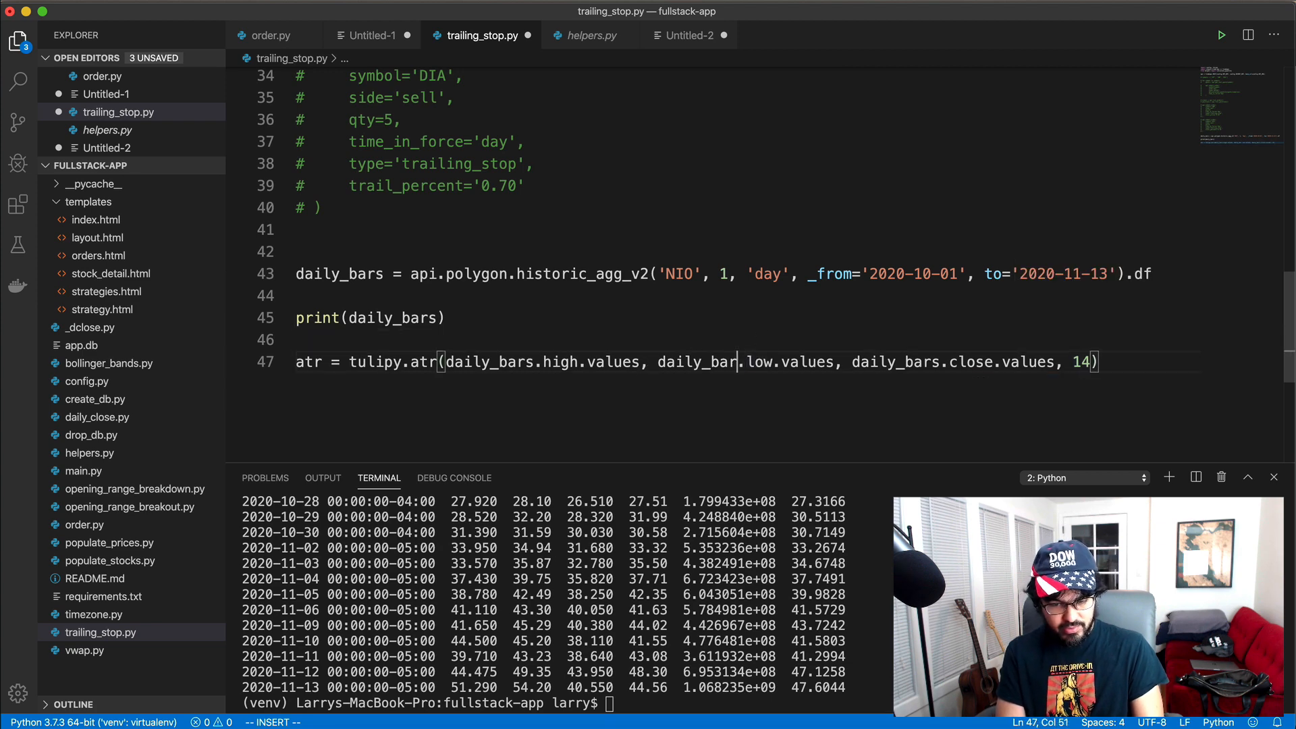
{"action": "type", "text": "s"}
{"action": "key", "text": "enter"}
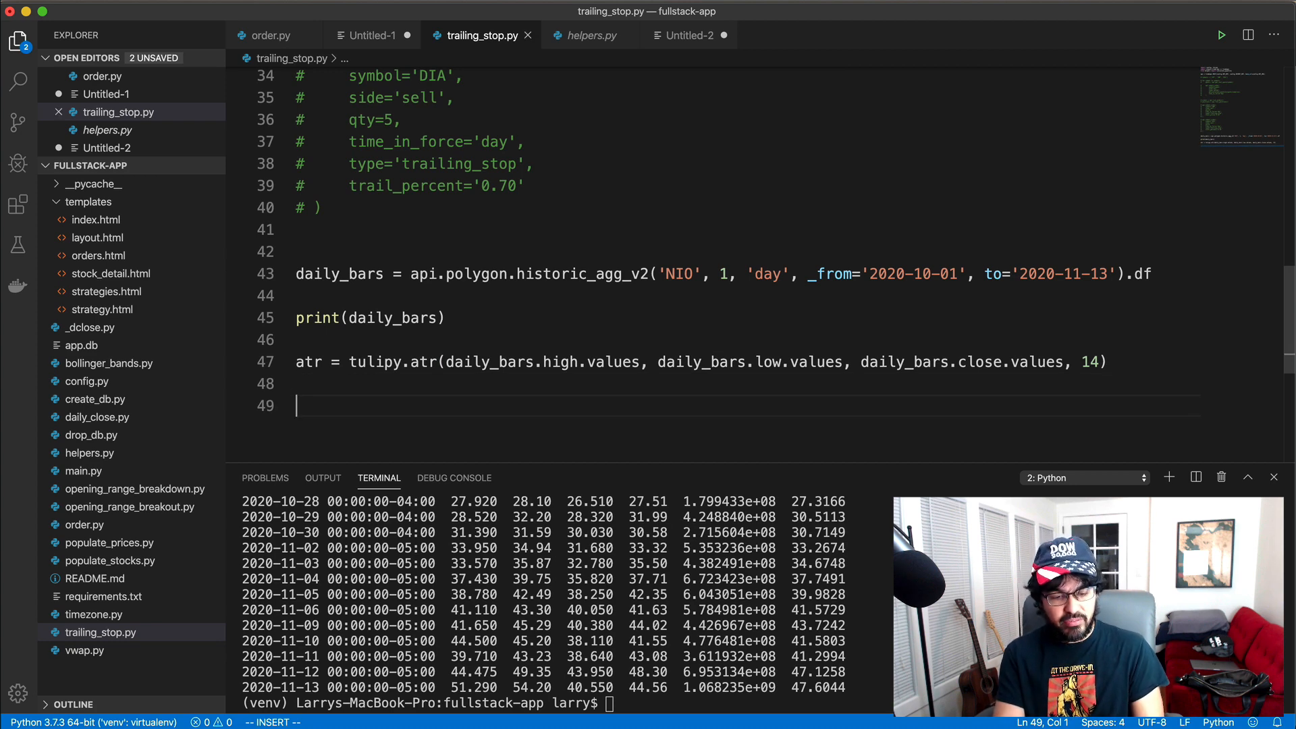
{"action": "type", "text": "print(atr"}
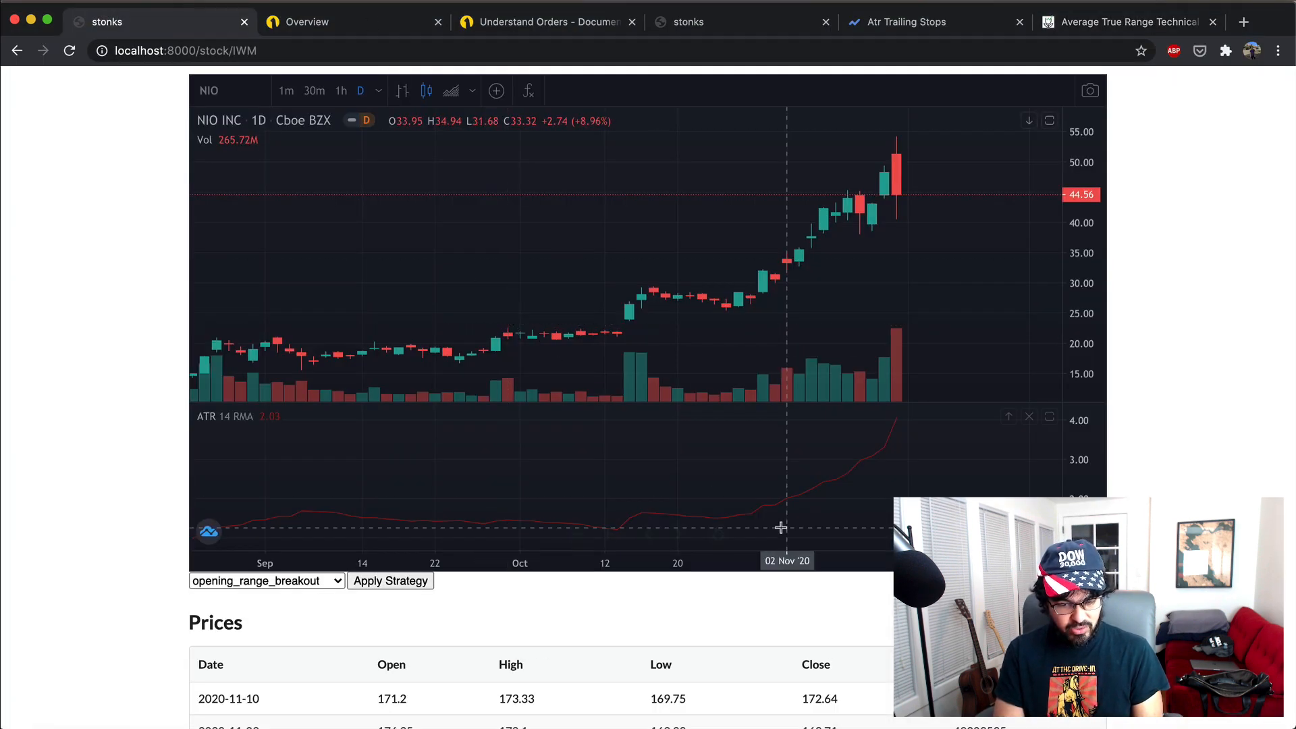
{"action": "mouse_move", "coordinate": [849, 481]}
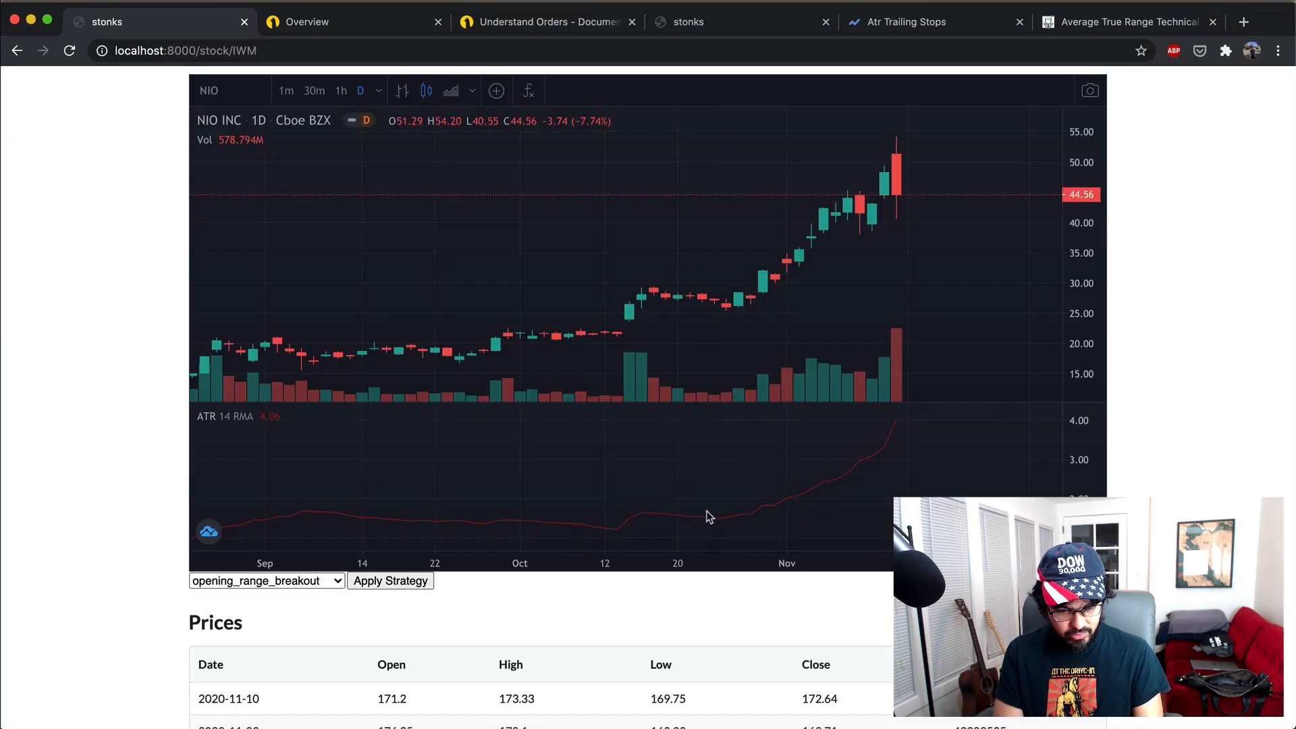
{"action": "mouse_move", "coordinate": [892, 438]}
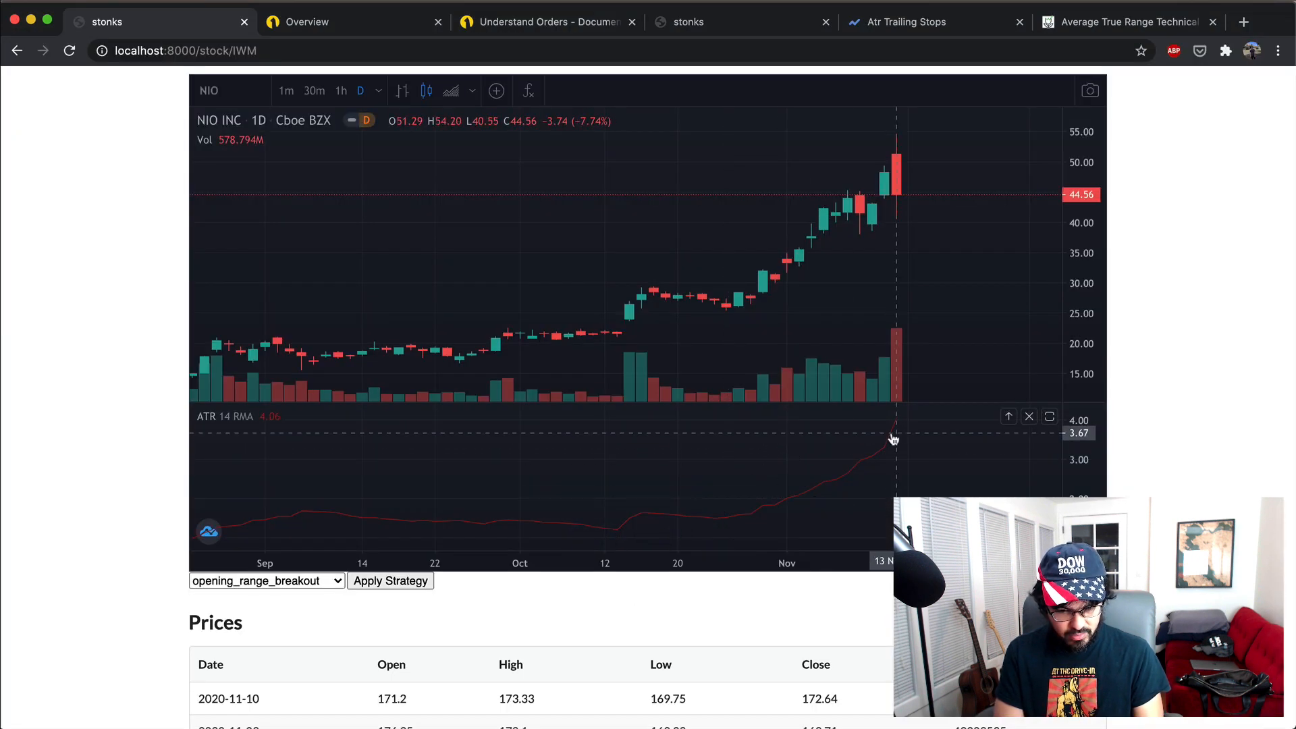
{"action": "mouse_move", "coordinate": [881, 454]}
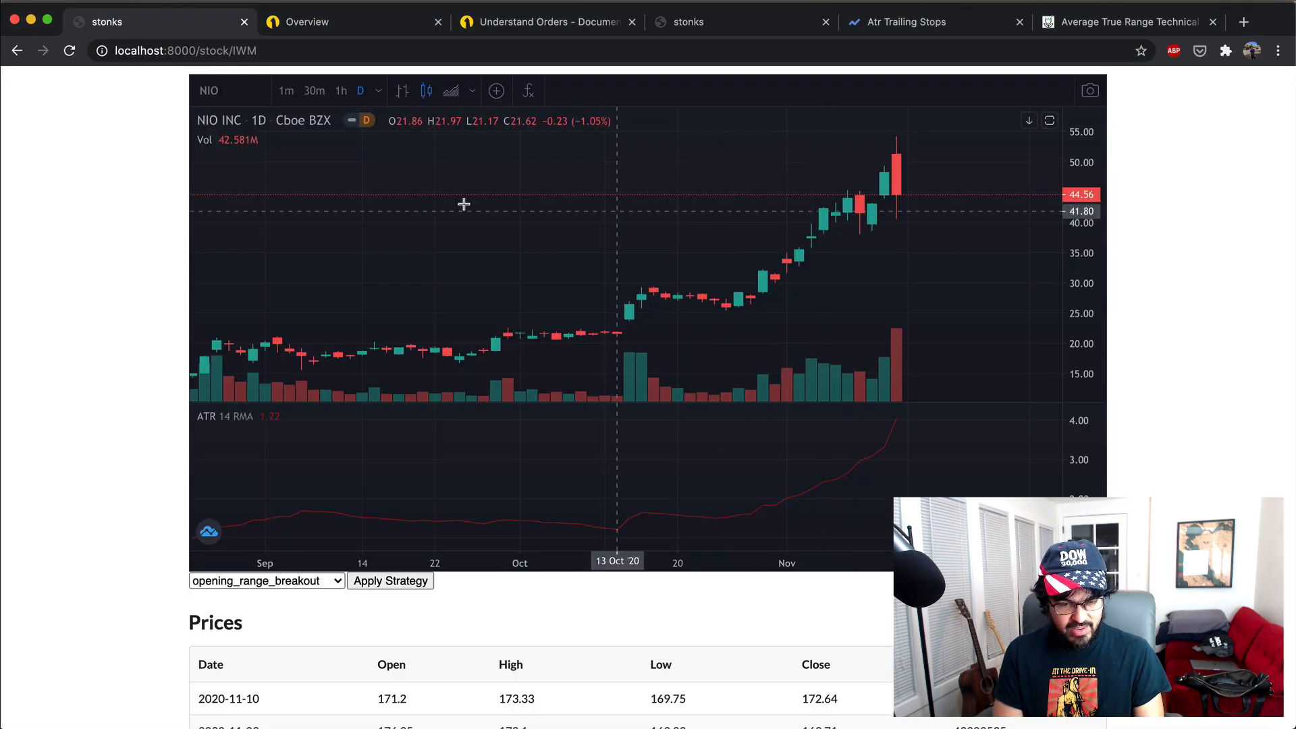
Switch the NIO chart interval to 1 hour to read recent ATR values
{"action": "left_click", "coordinate": [378, 90]}
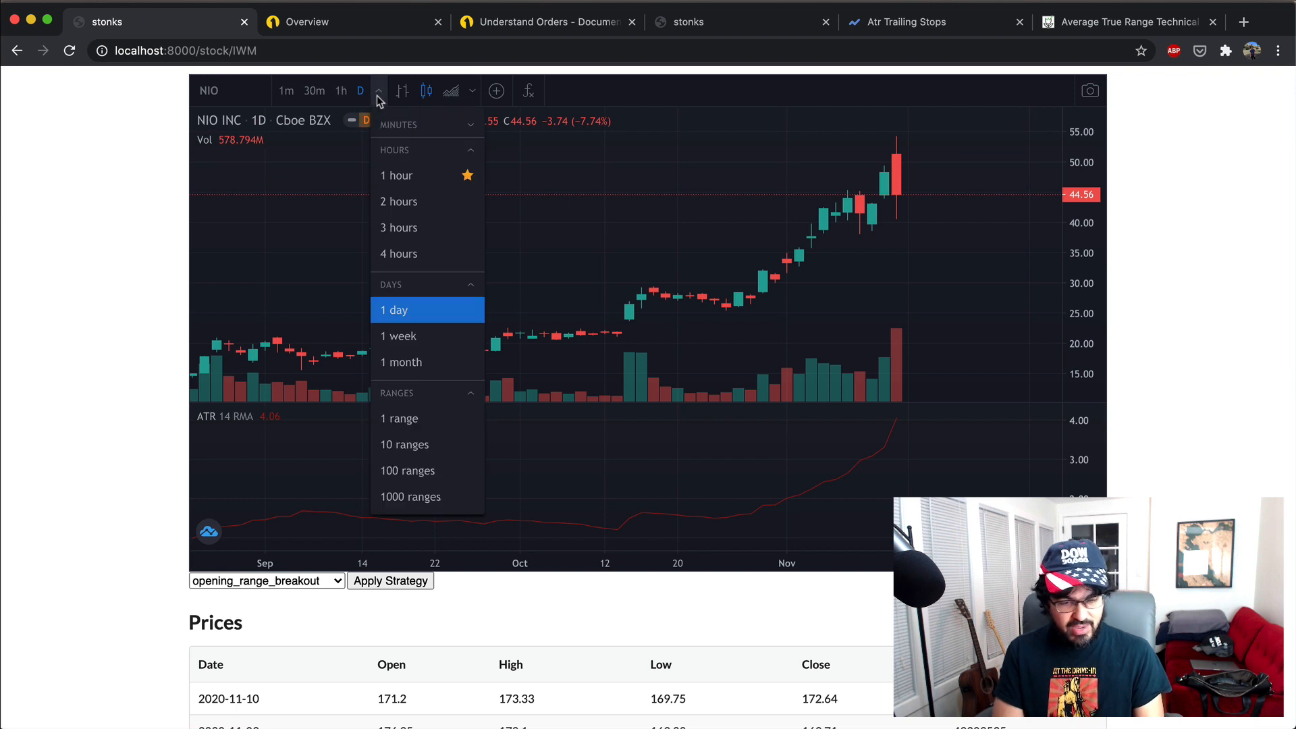
{"action": "mouse_move", "coordinate": [400, 177]}
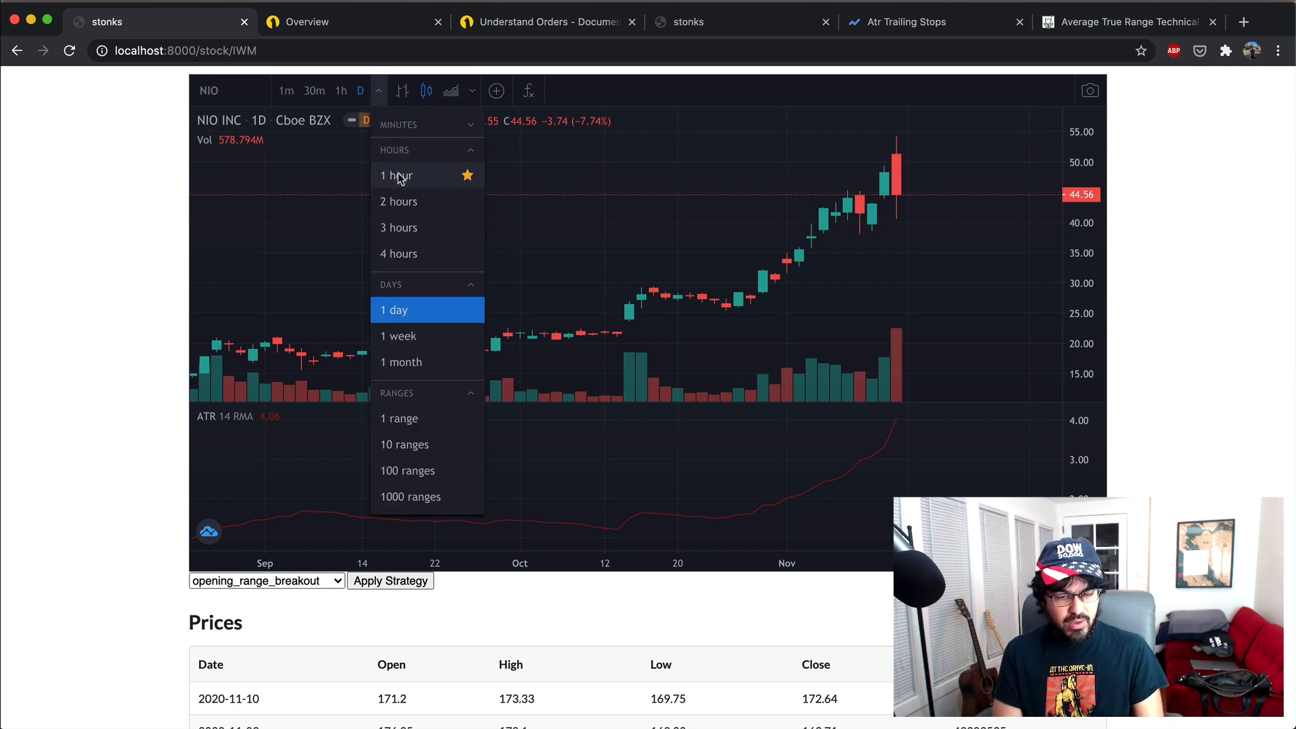
{"action": "left_click", "coordinate": [397, 175]}
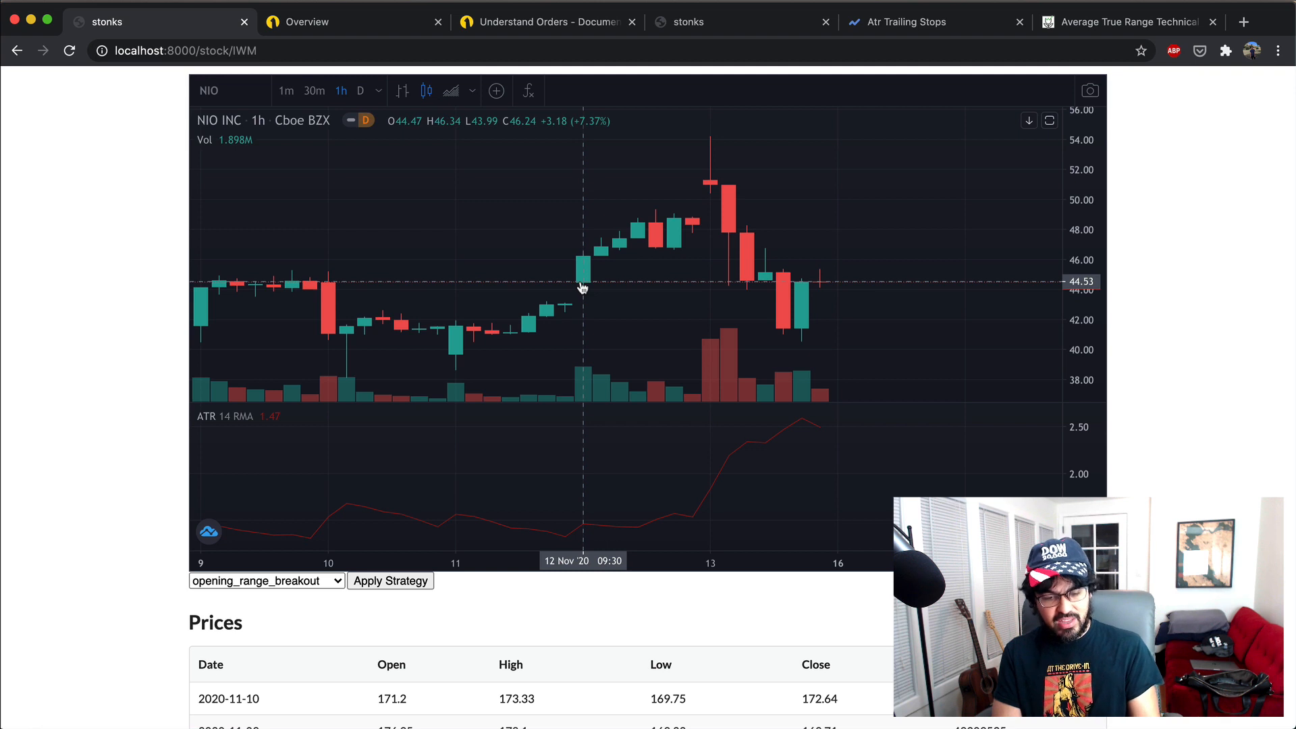
{"action": "mouse_move", "coordinate": [656, 216]}
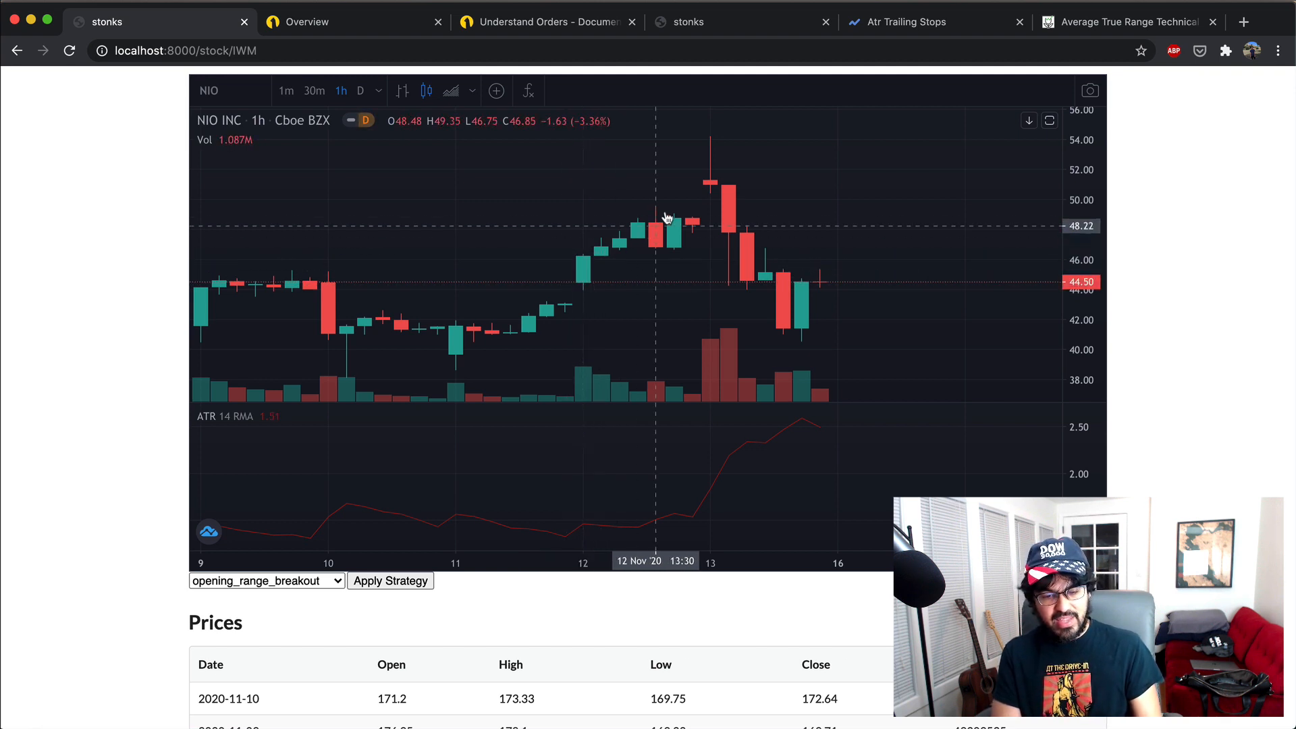
{"action": "mouse_move", "coordinate": [711, 213]}
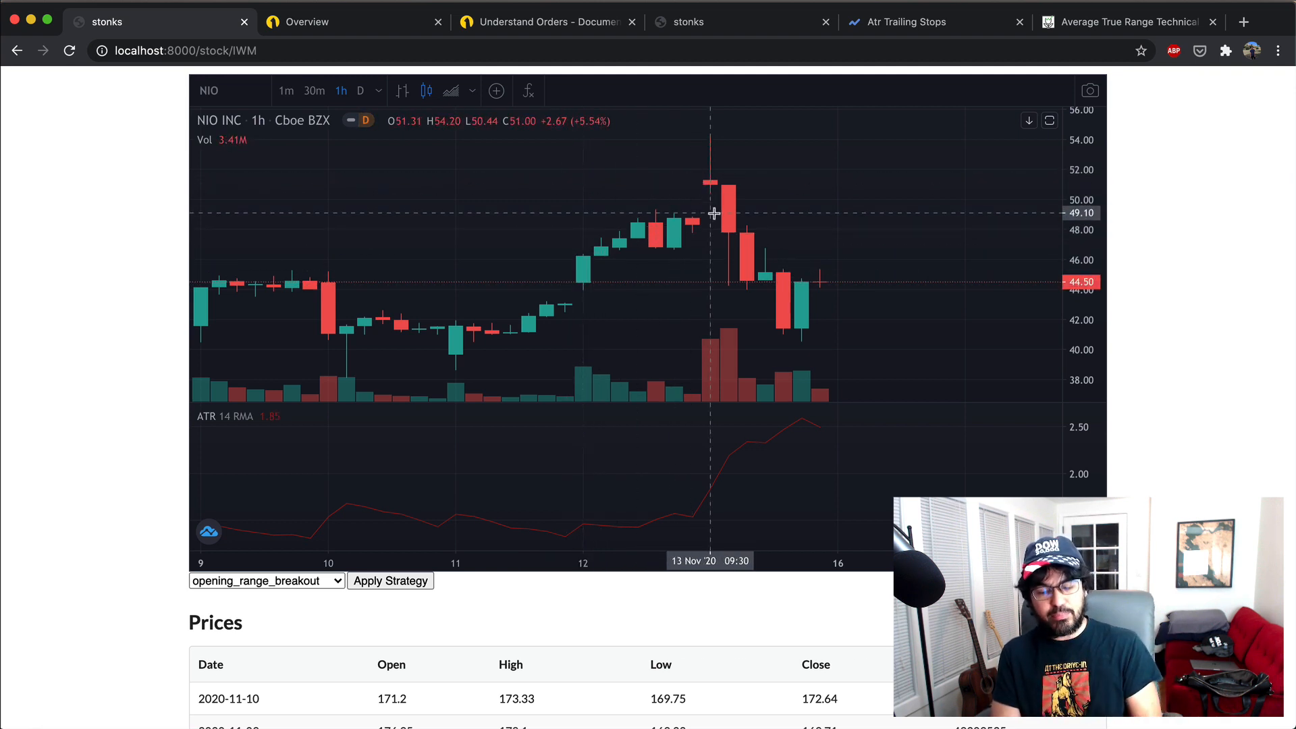
{"action": "mouse_move", "coordinate": [711, 148]}
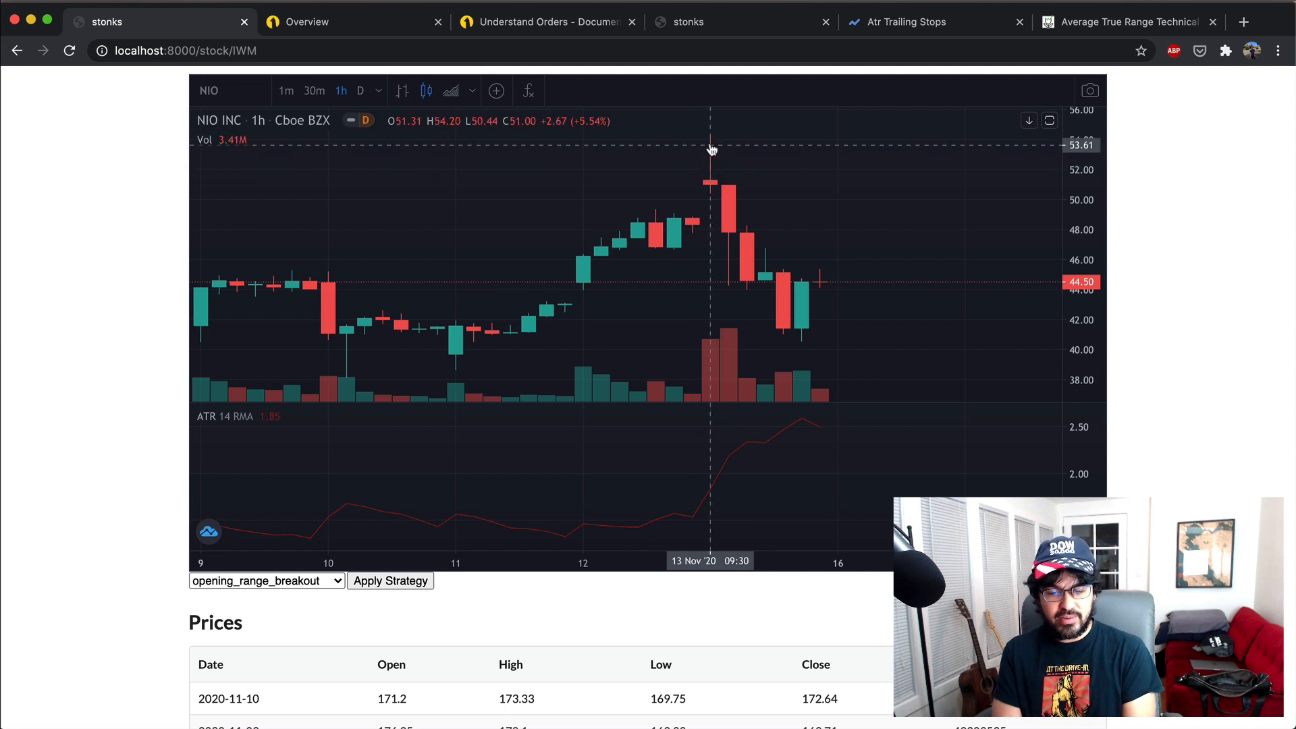
{"action": "mouse_move", "coordinate": [728, 182]}
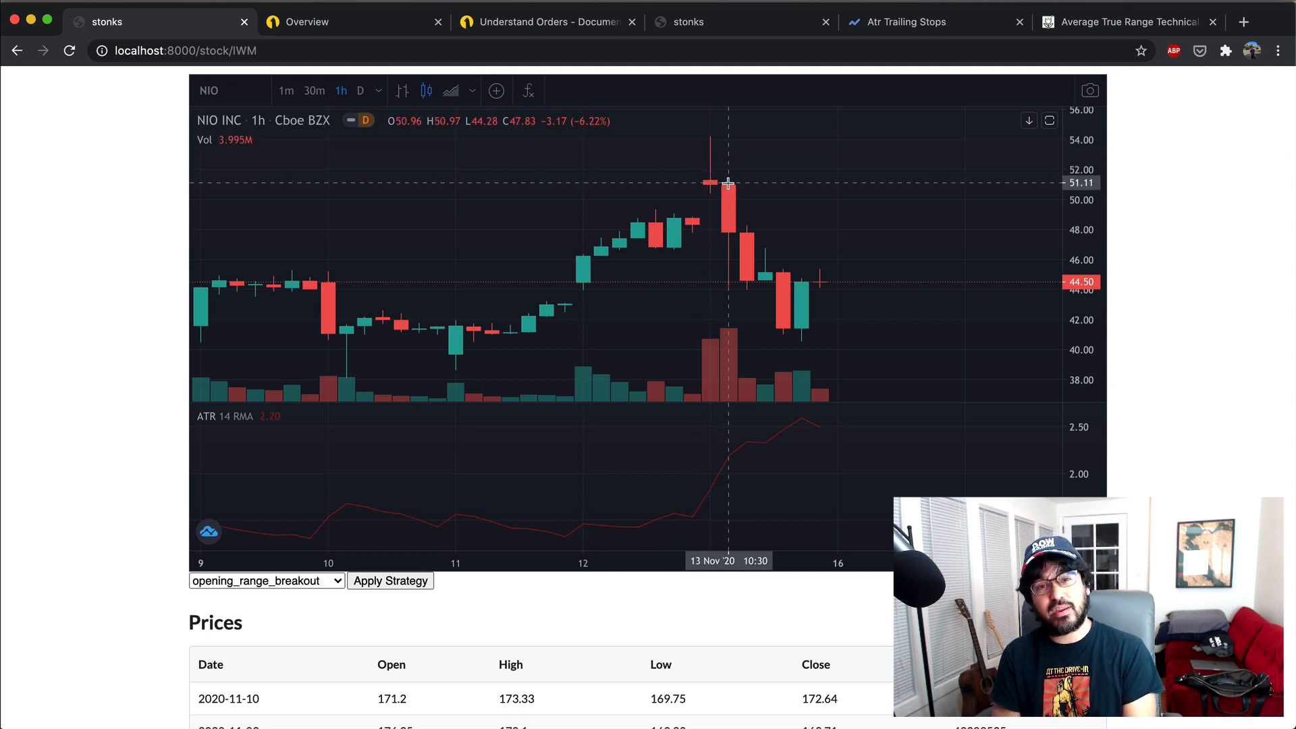